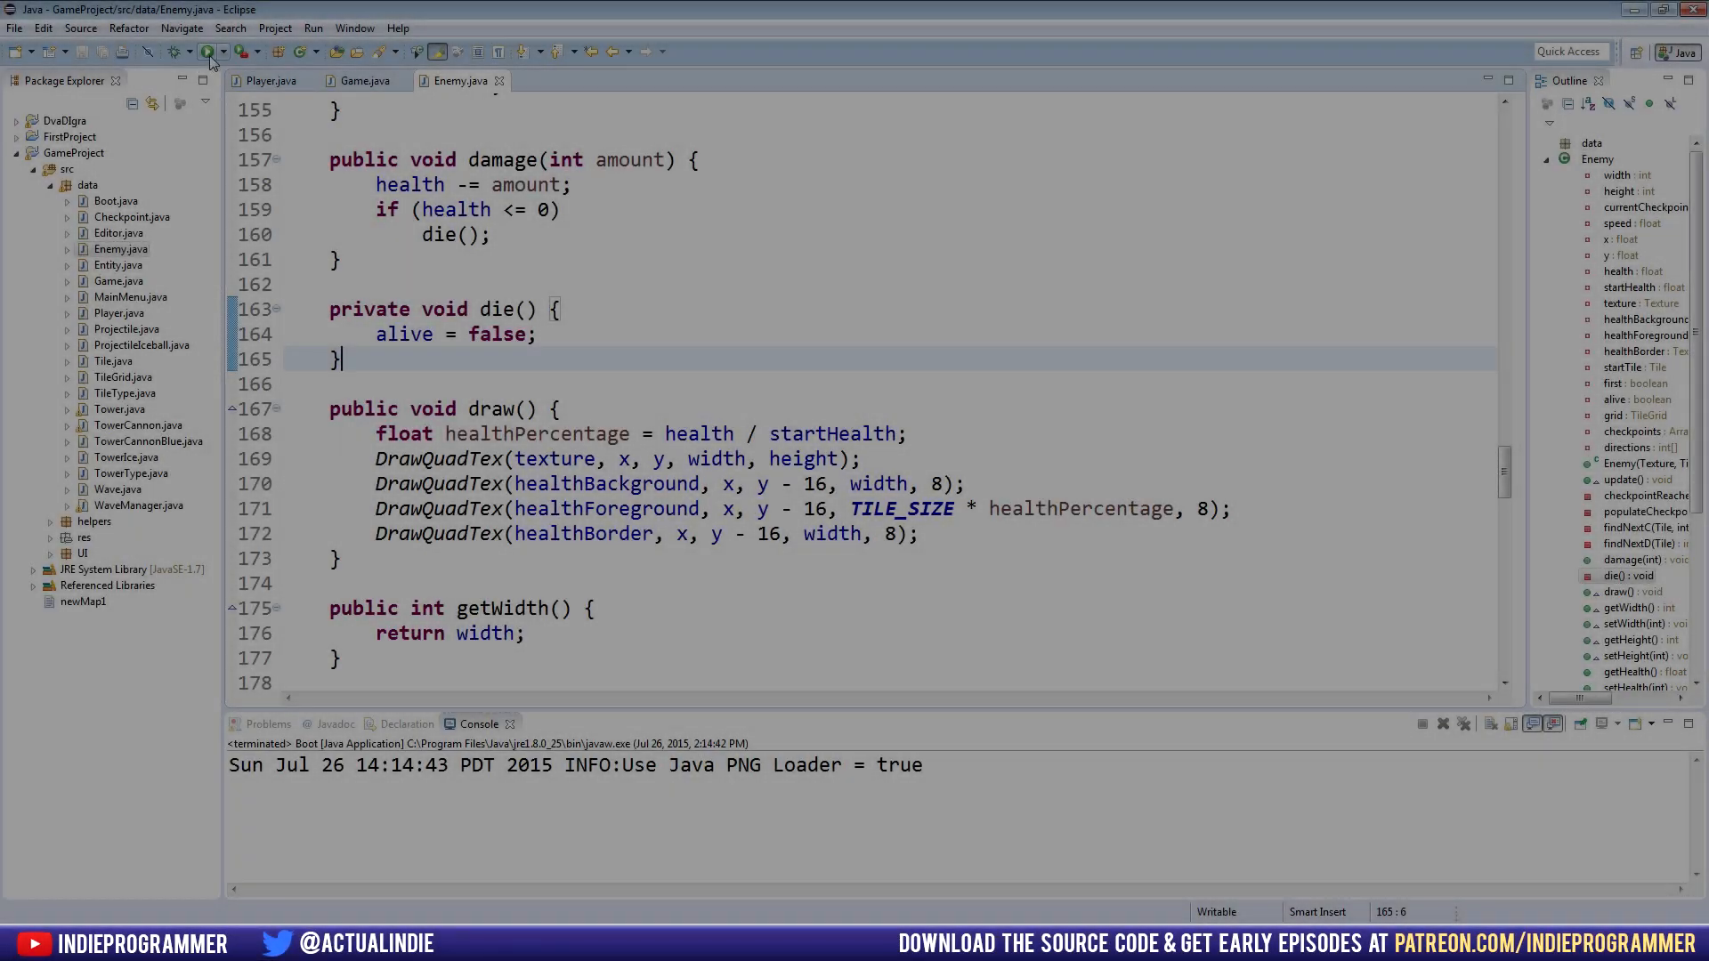
Launch the tower-defence game and start playing a level from its main menu
{"action": "left_click", "coordinate": [209, 52]}
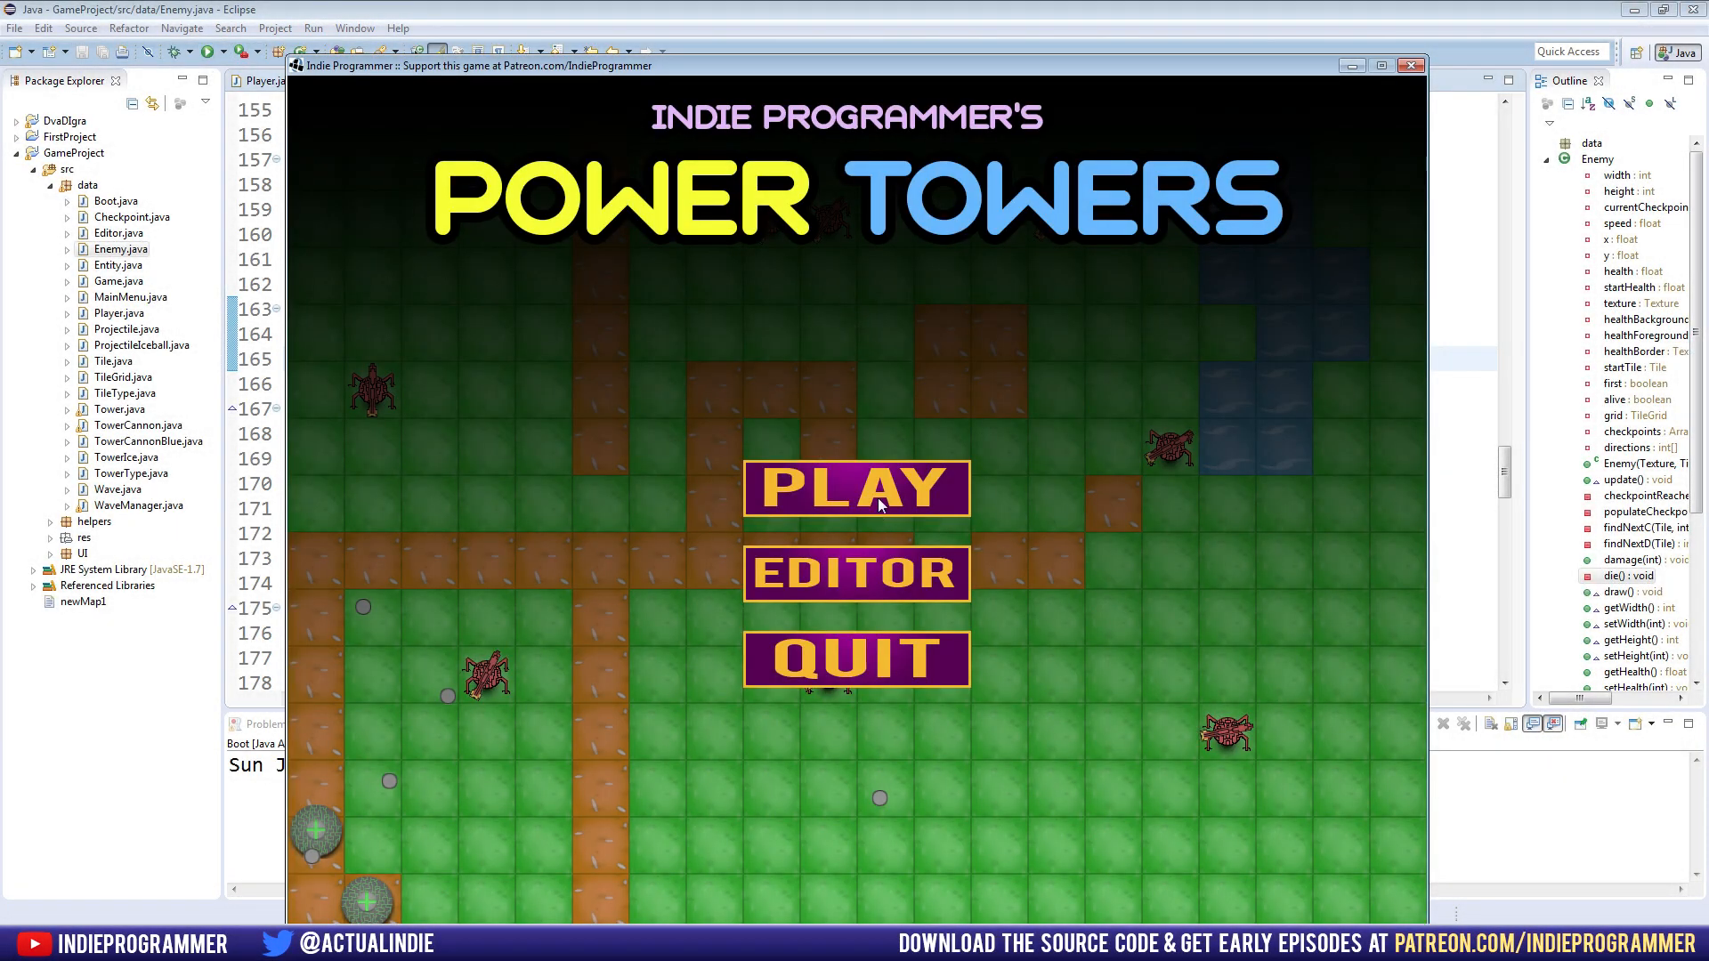
{"action": "left_click", "coordinate": [857, 487]}
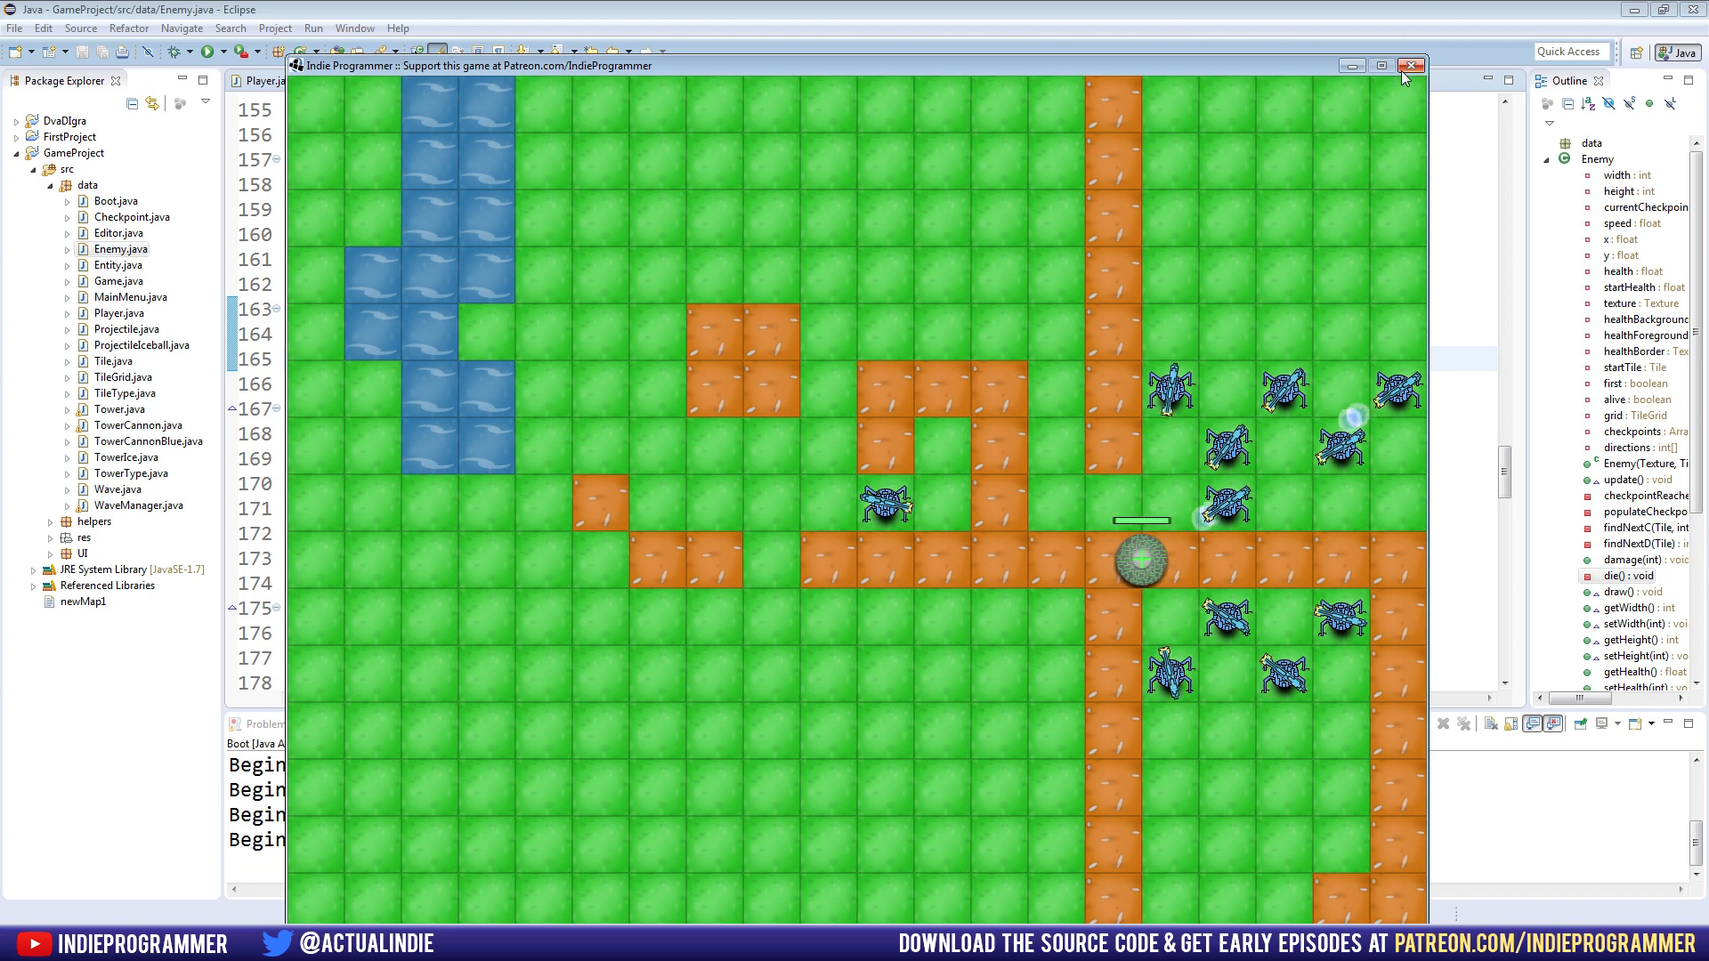
{"action": "mouse_move", "coordinate": [1412, 65]}
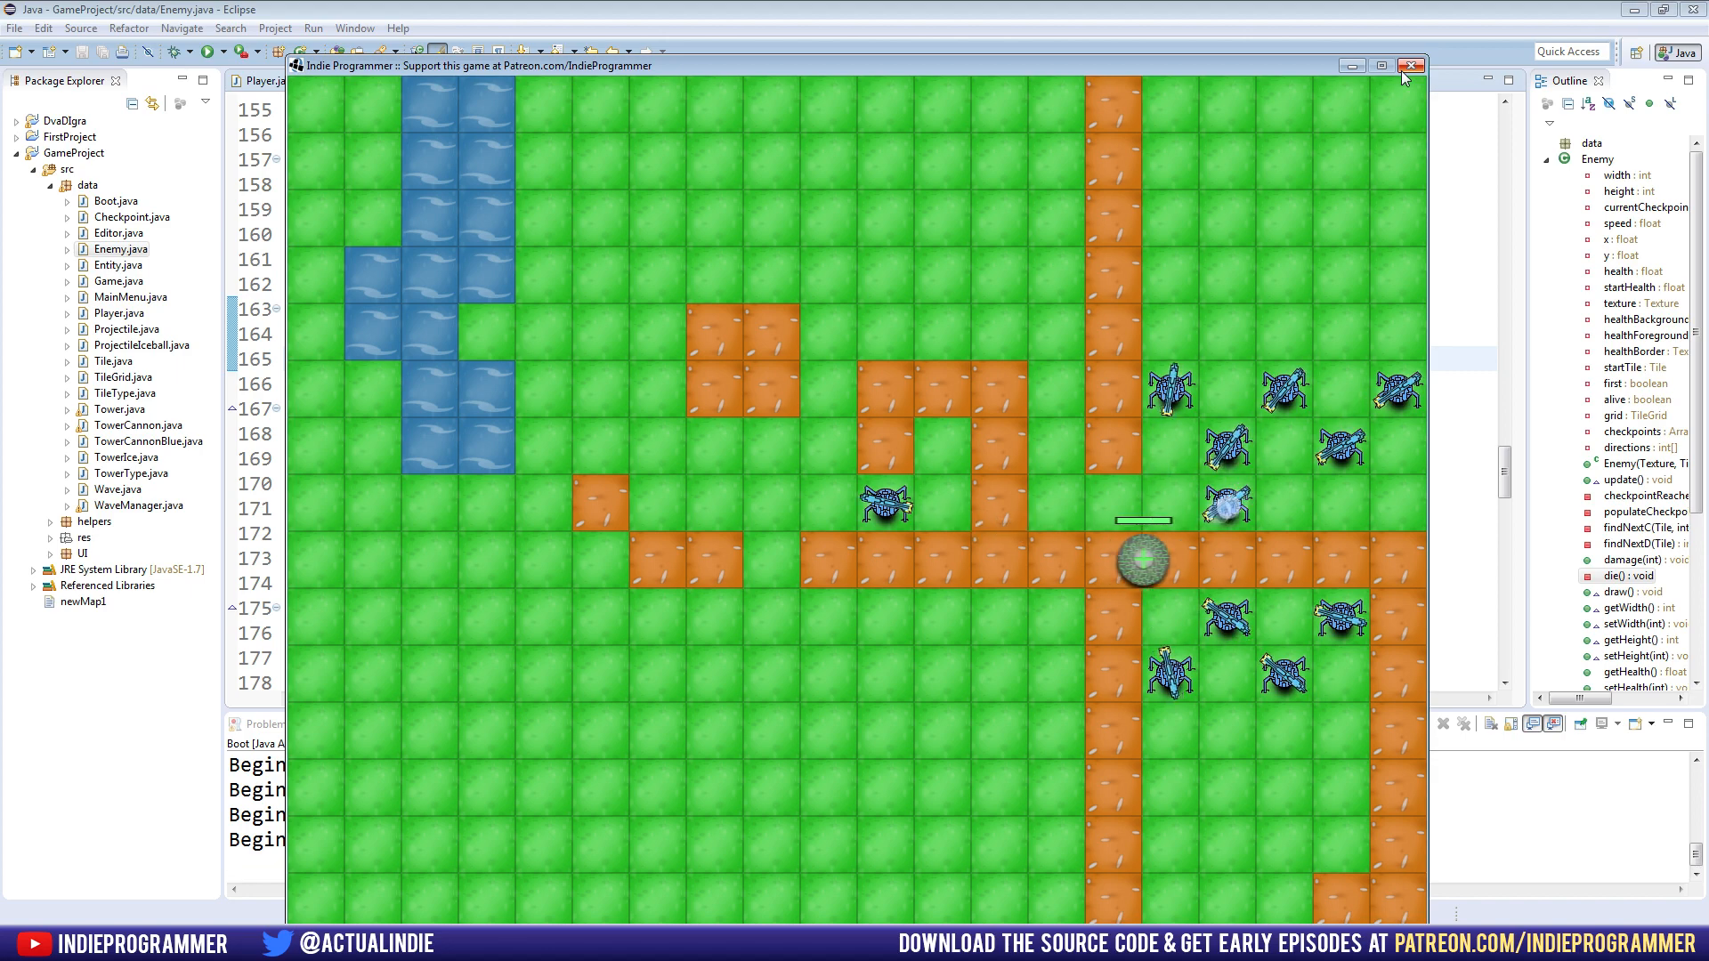
Close the running game window to get back to Enemy.java
{"action": "left_click", "coordinate": [1413, 64]}
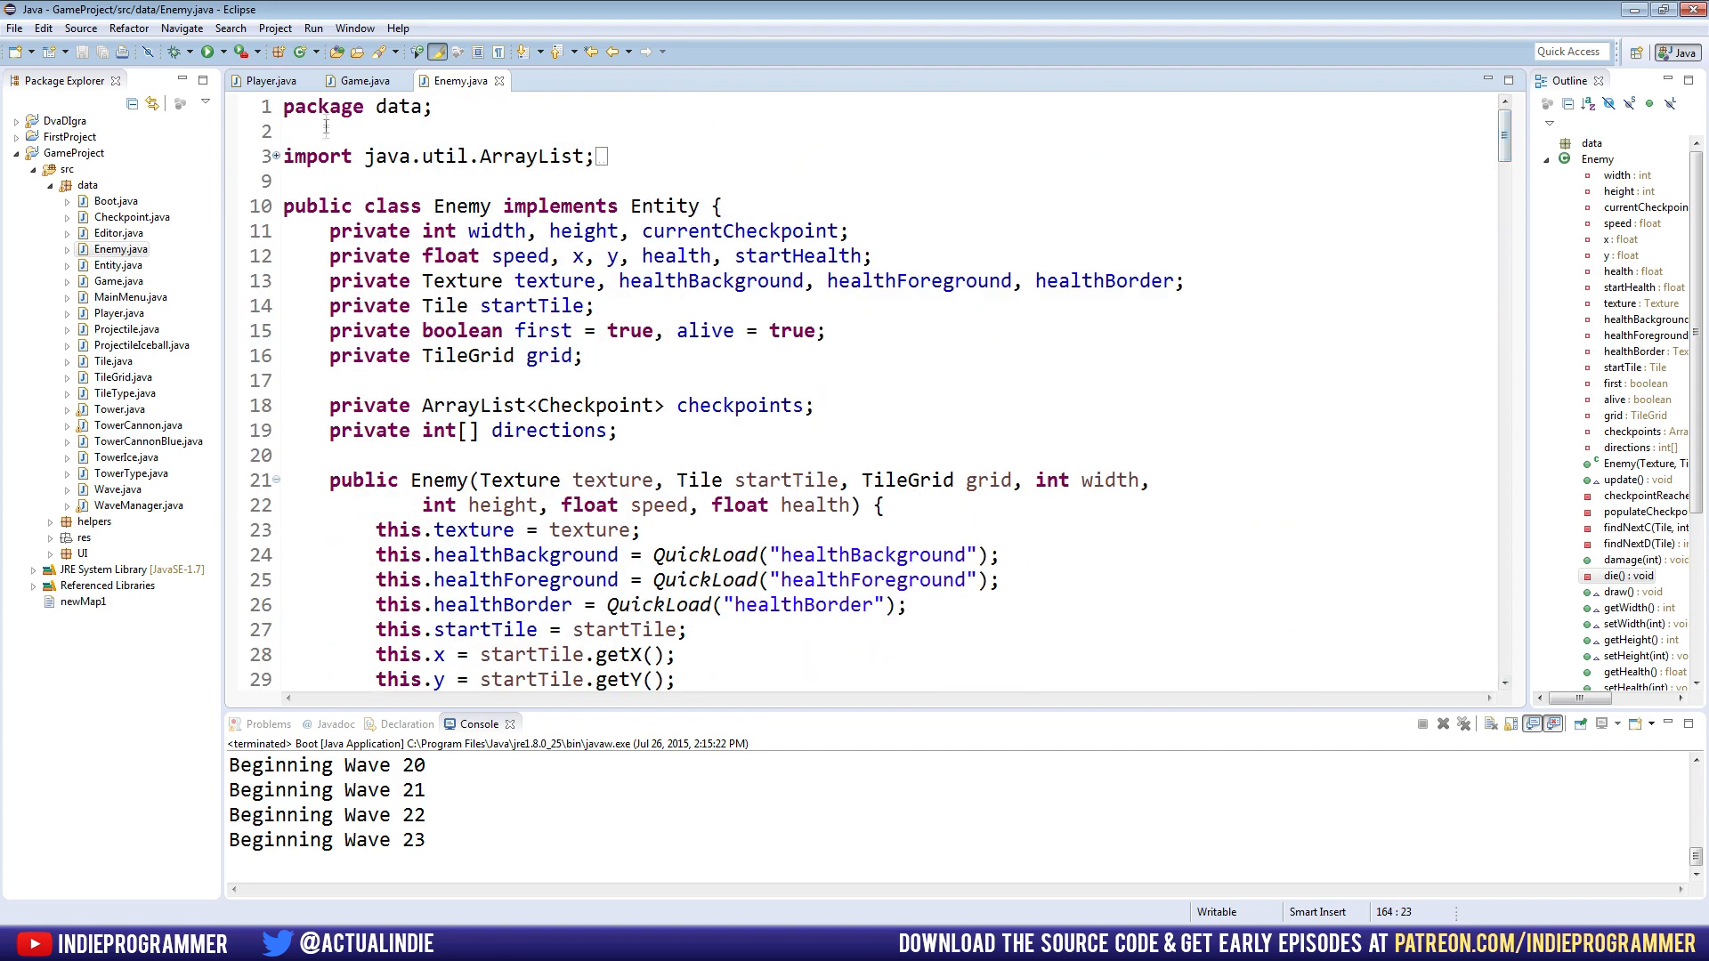
Switch to Player.java and scroll to its field declarations
{"action": "left_click", "coordinate": [267, 81]}
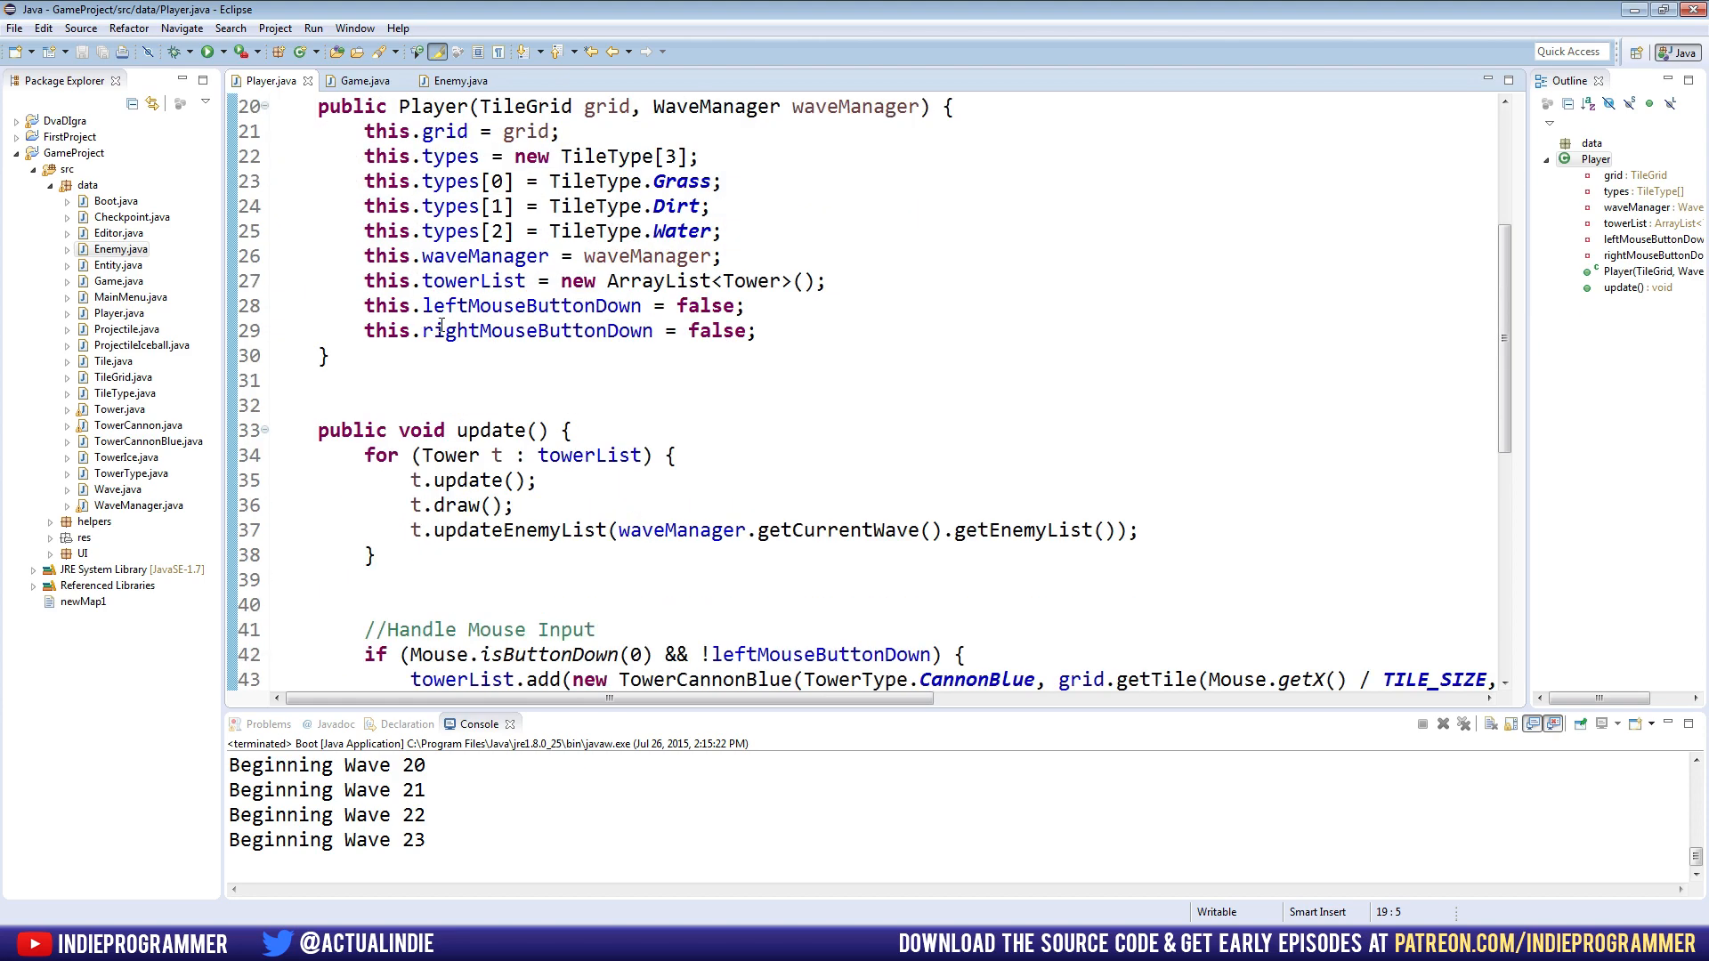
{"action": "scroll", "scroll_direction": "down", "scroll_amount": 3}
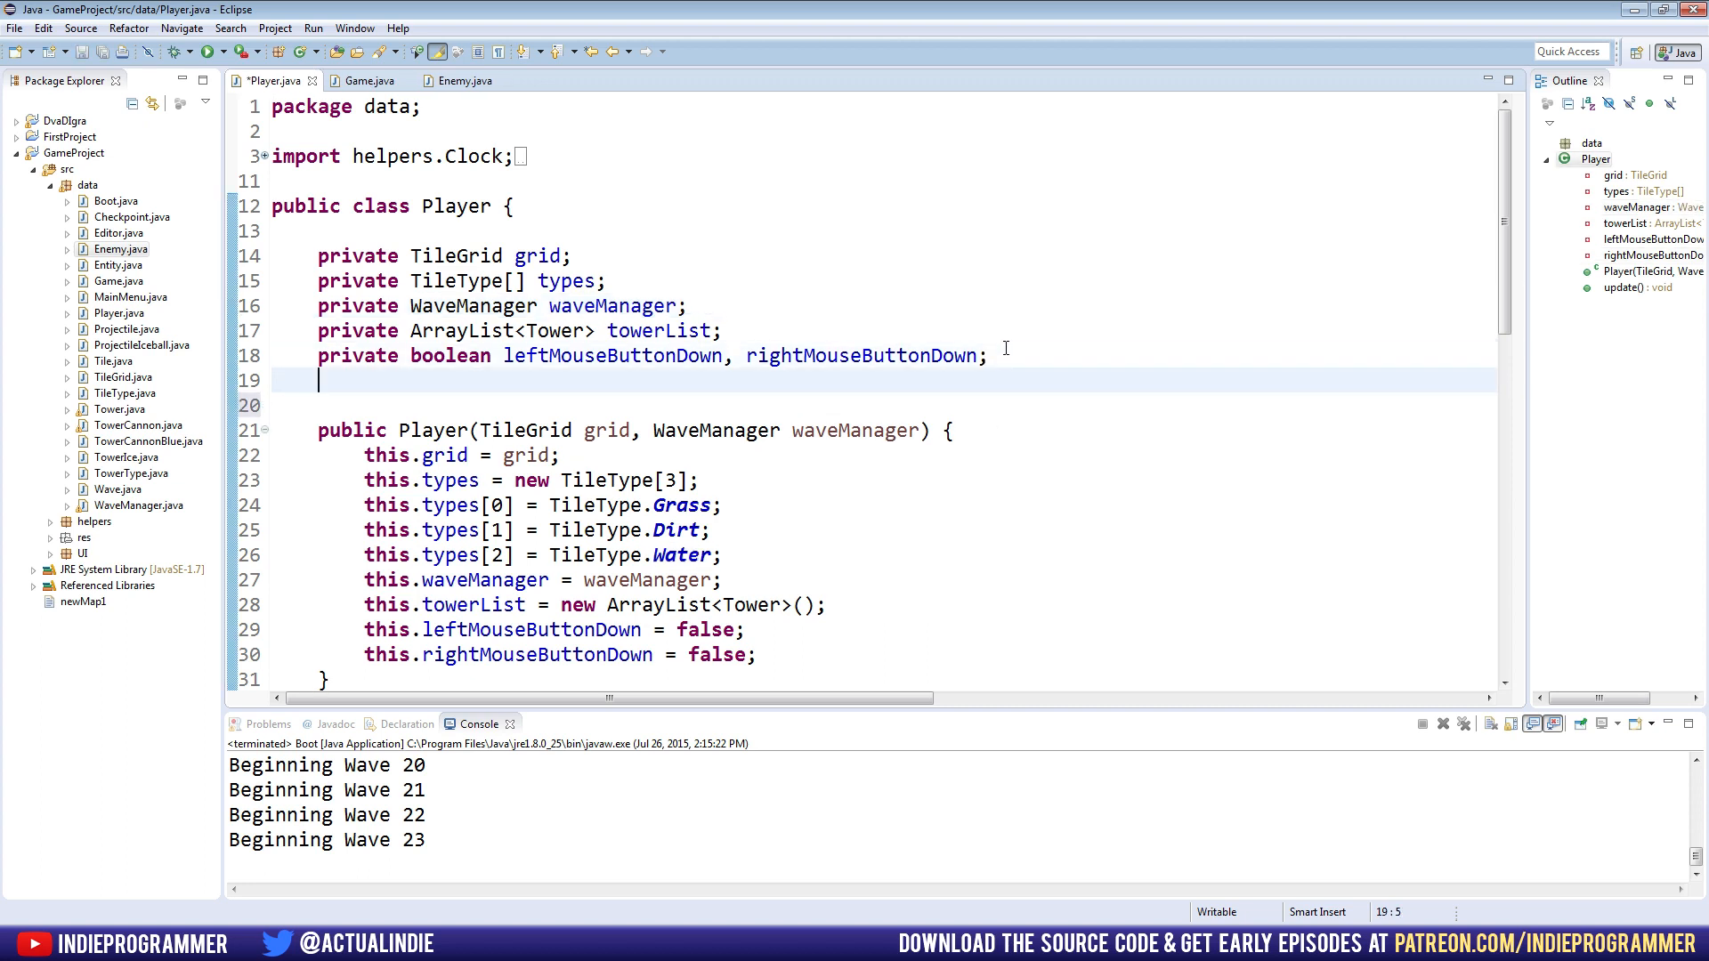
Declare 'public static int Cash, Lives;' in Player and select the Cash name
{"action": "type", "text": "pri"}
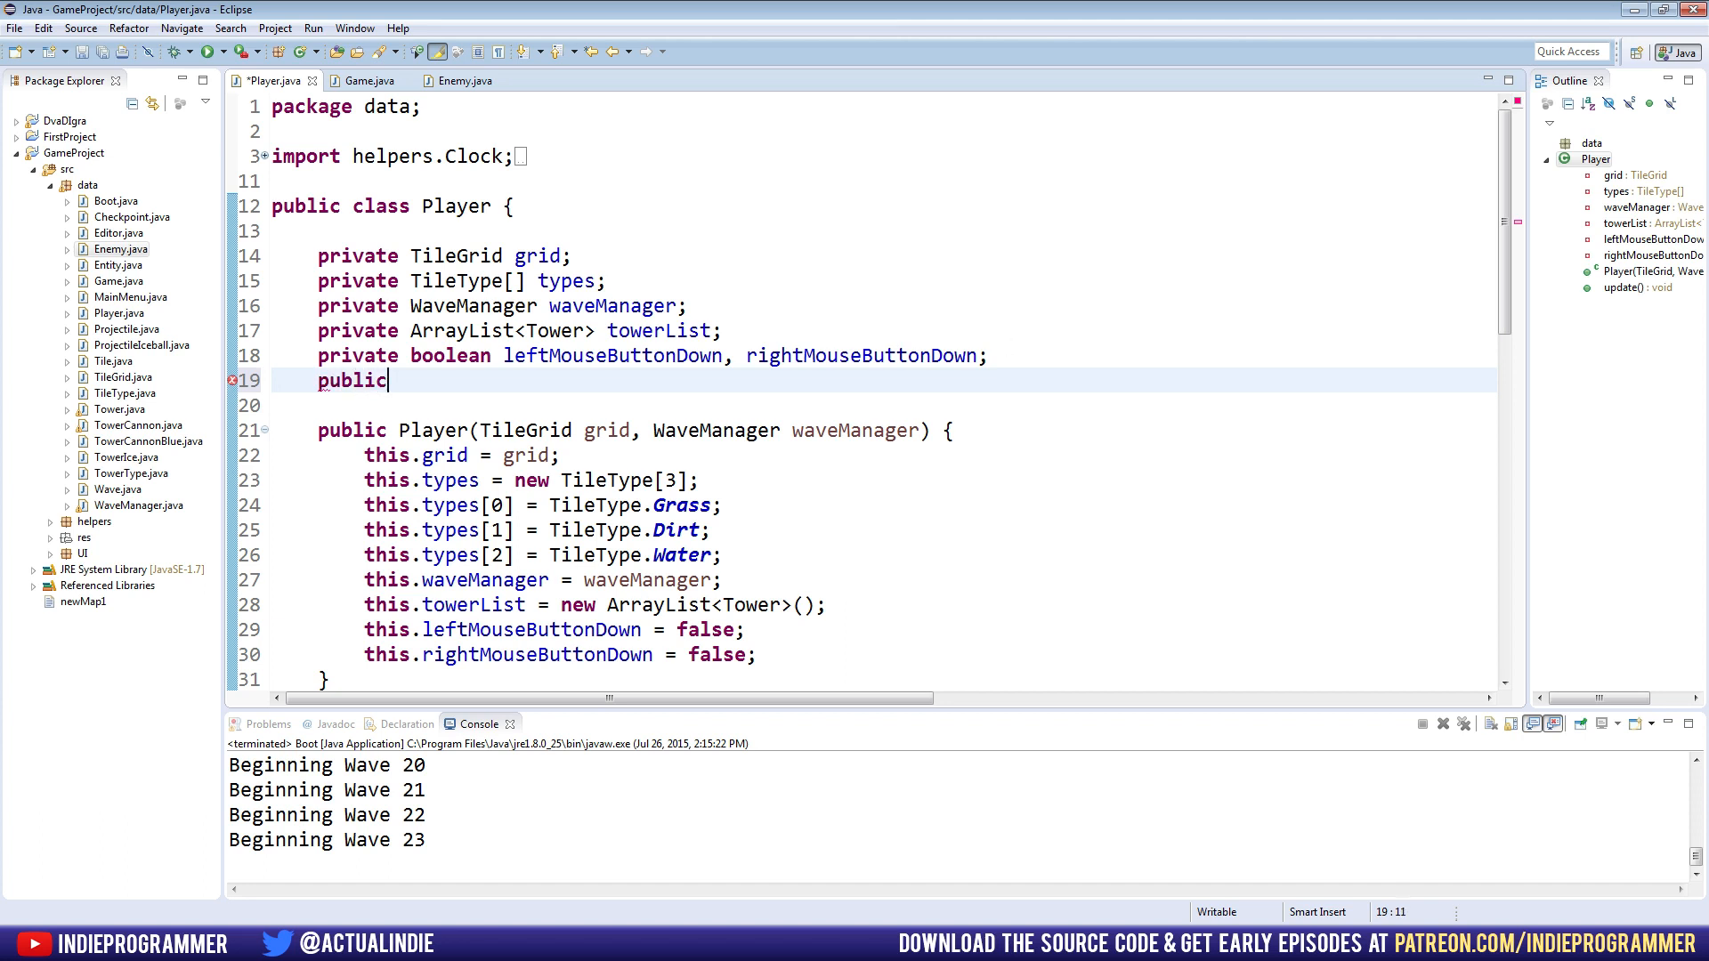
{"action": "type", "text": "static"}
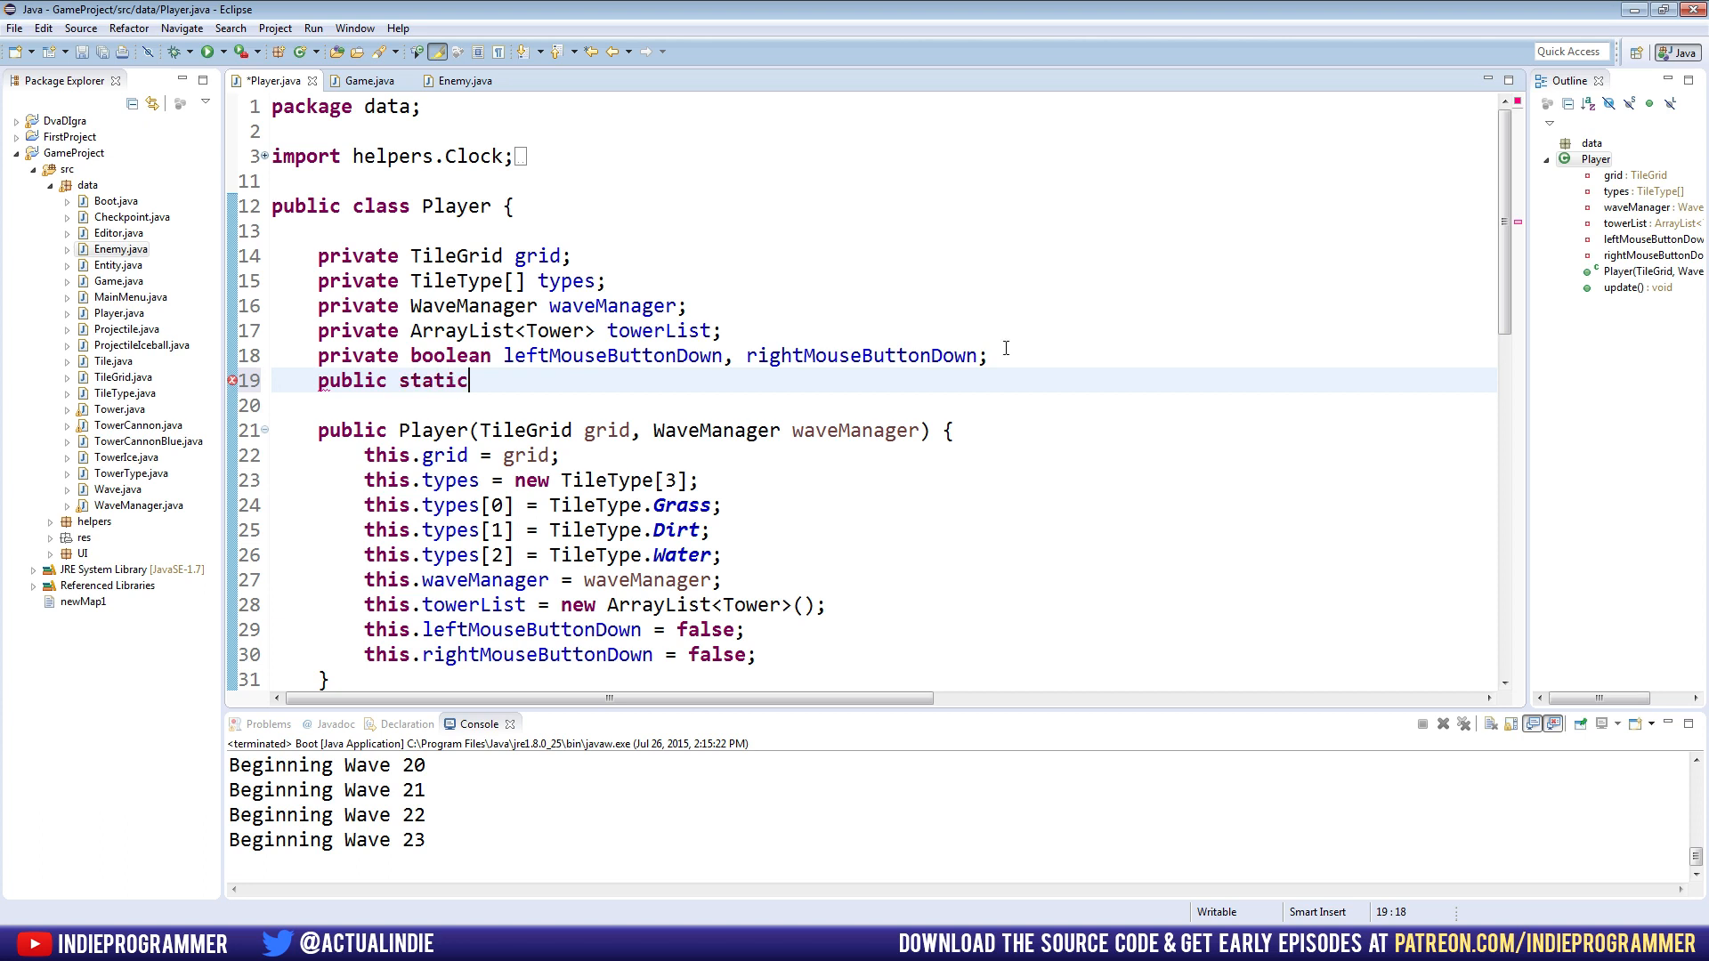
{"action": "type", "text": "int"}
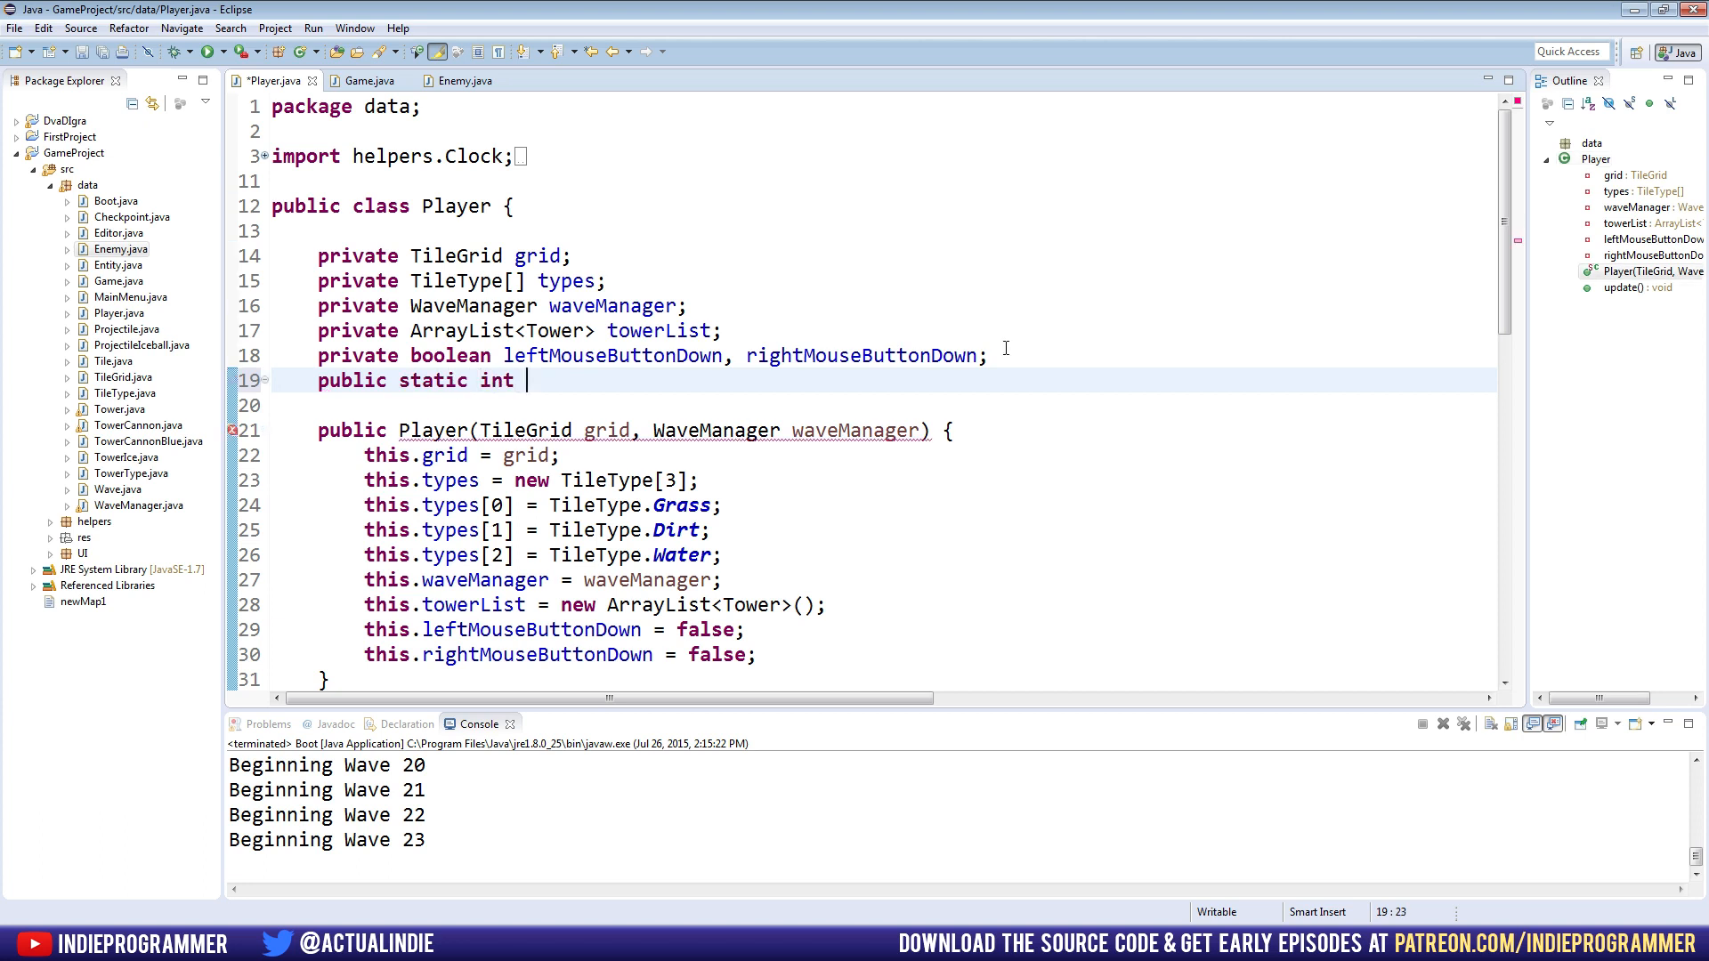
{"action": "type", "text": "Cash,"}
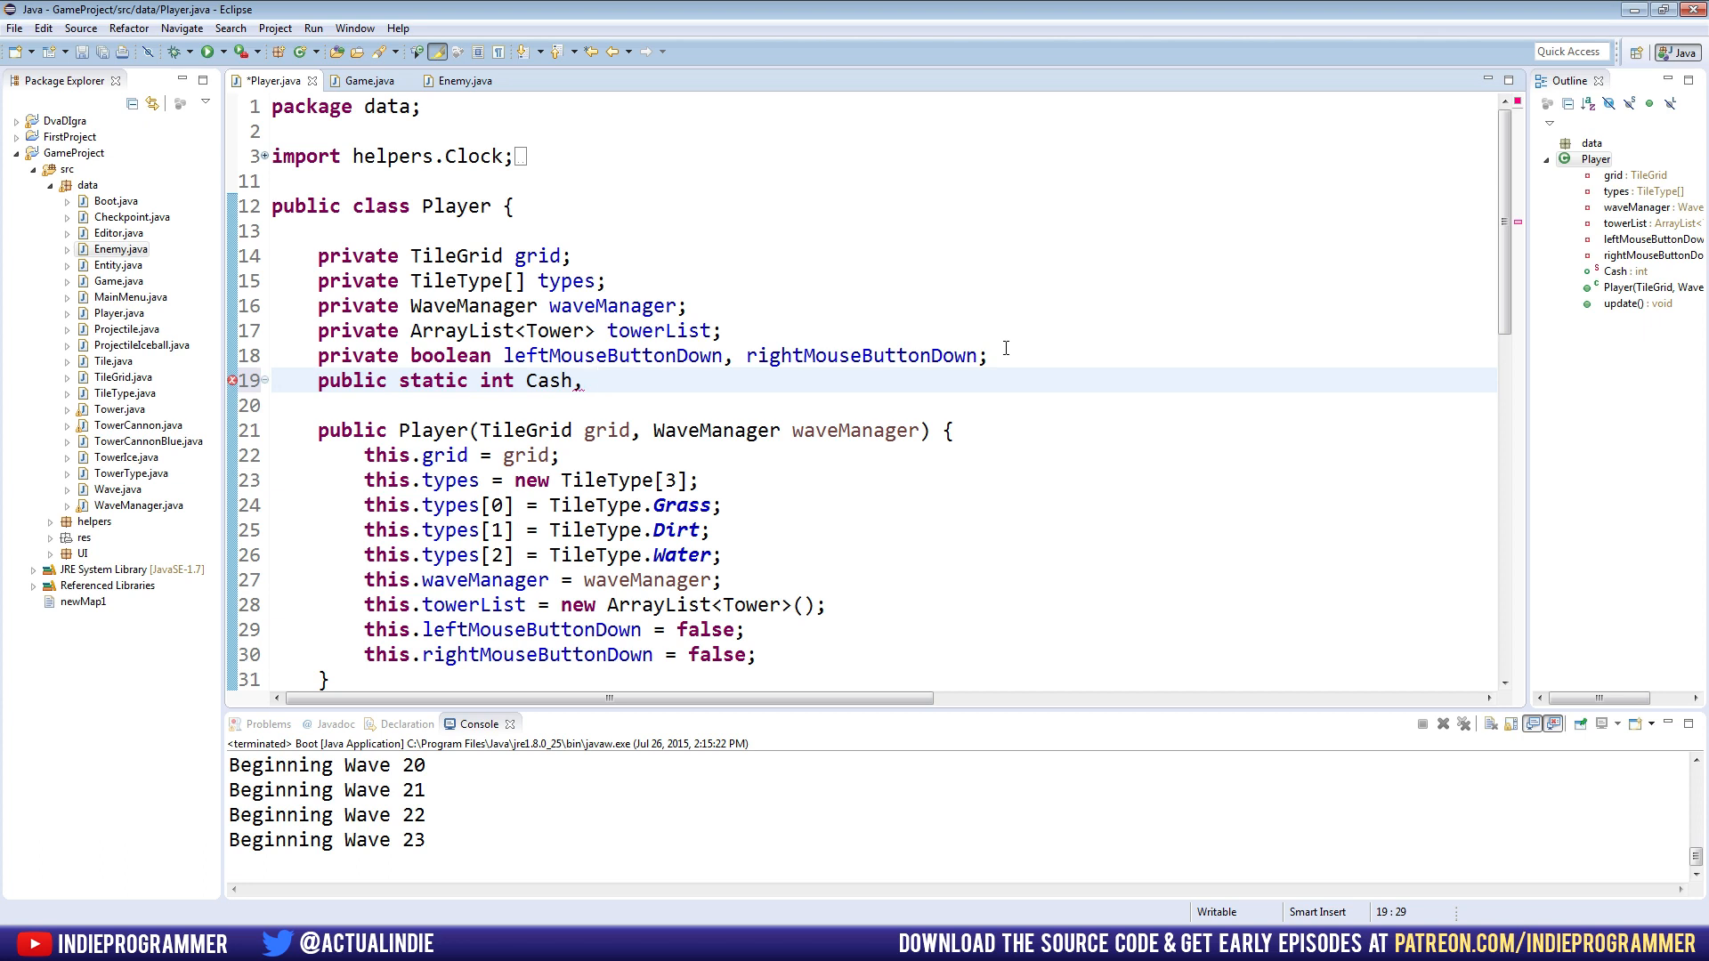
{"action": "type", "text": "Li"}
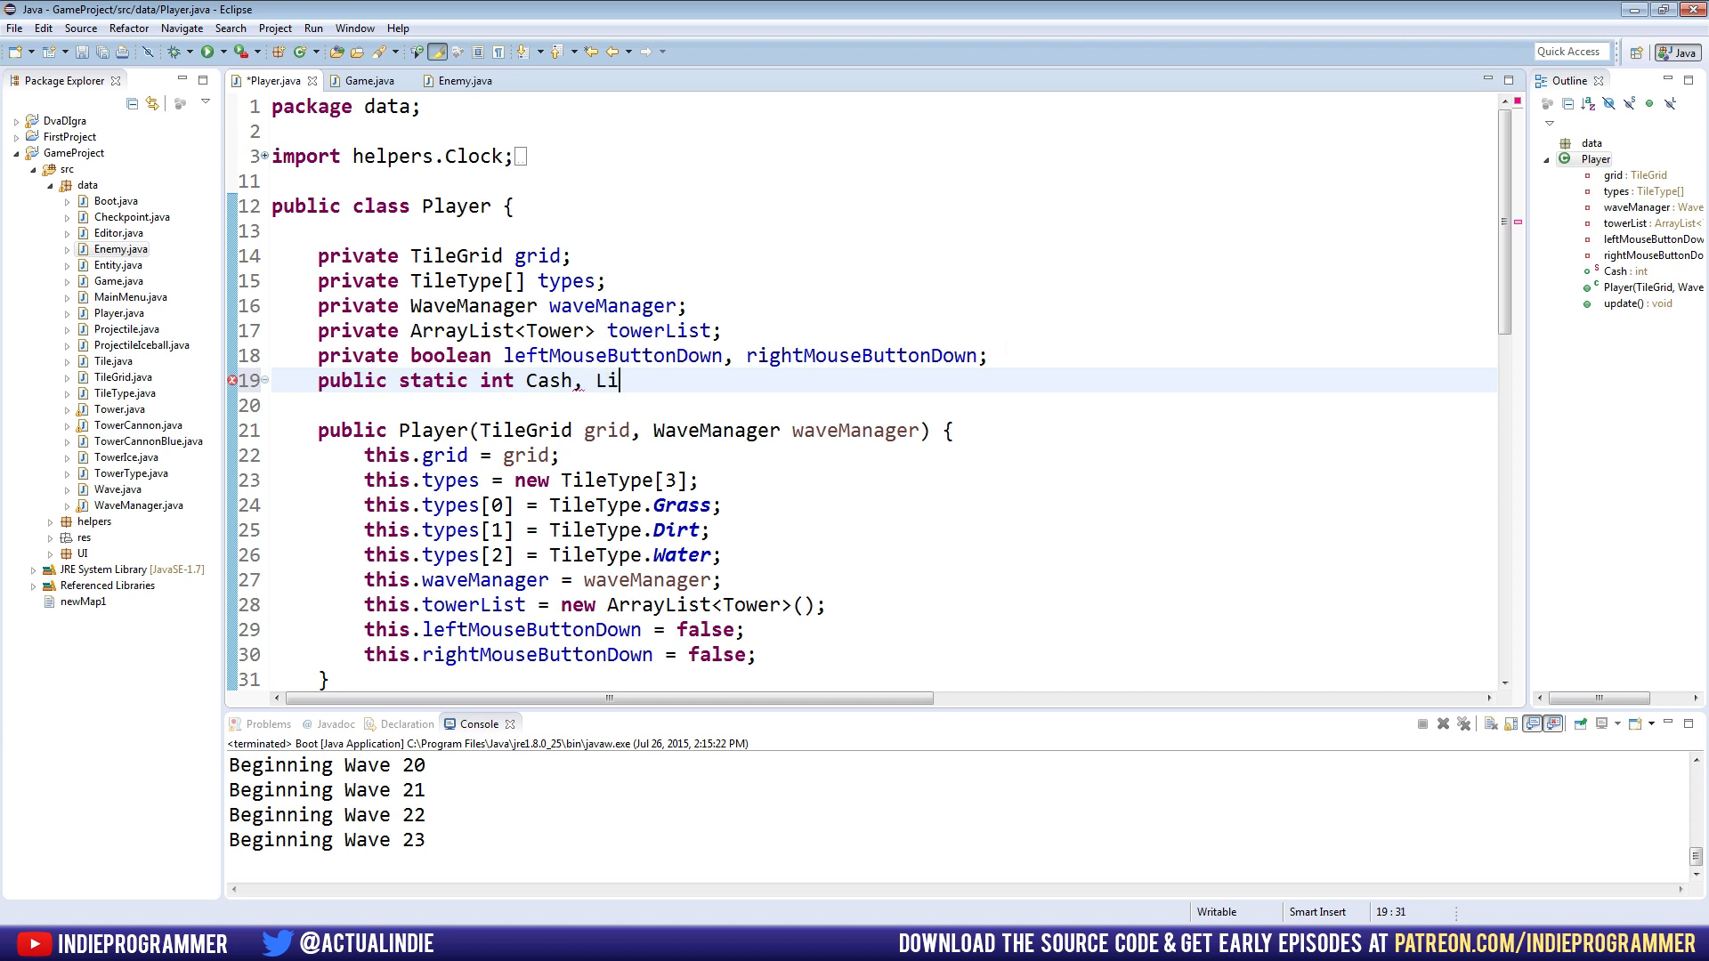
{"action": "type", "text": "ves;"}
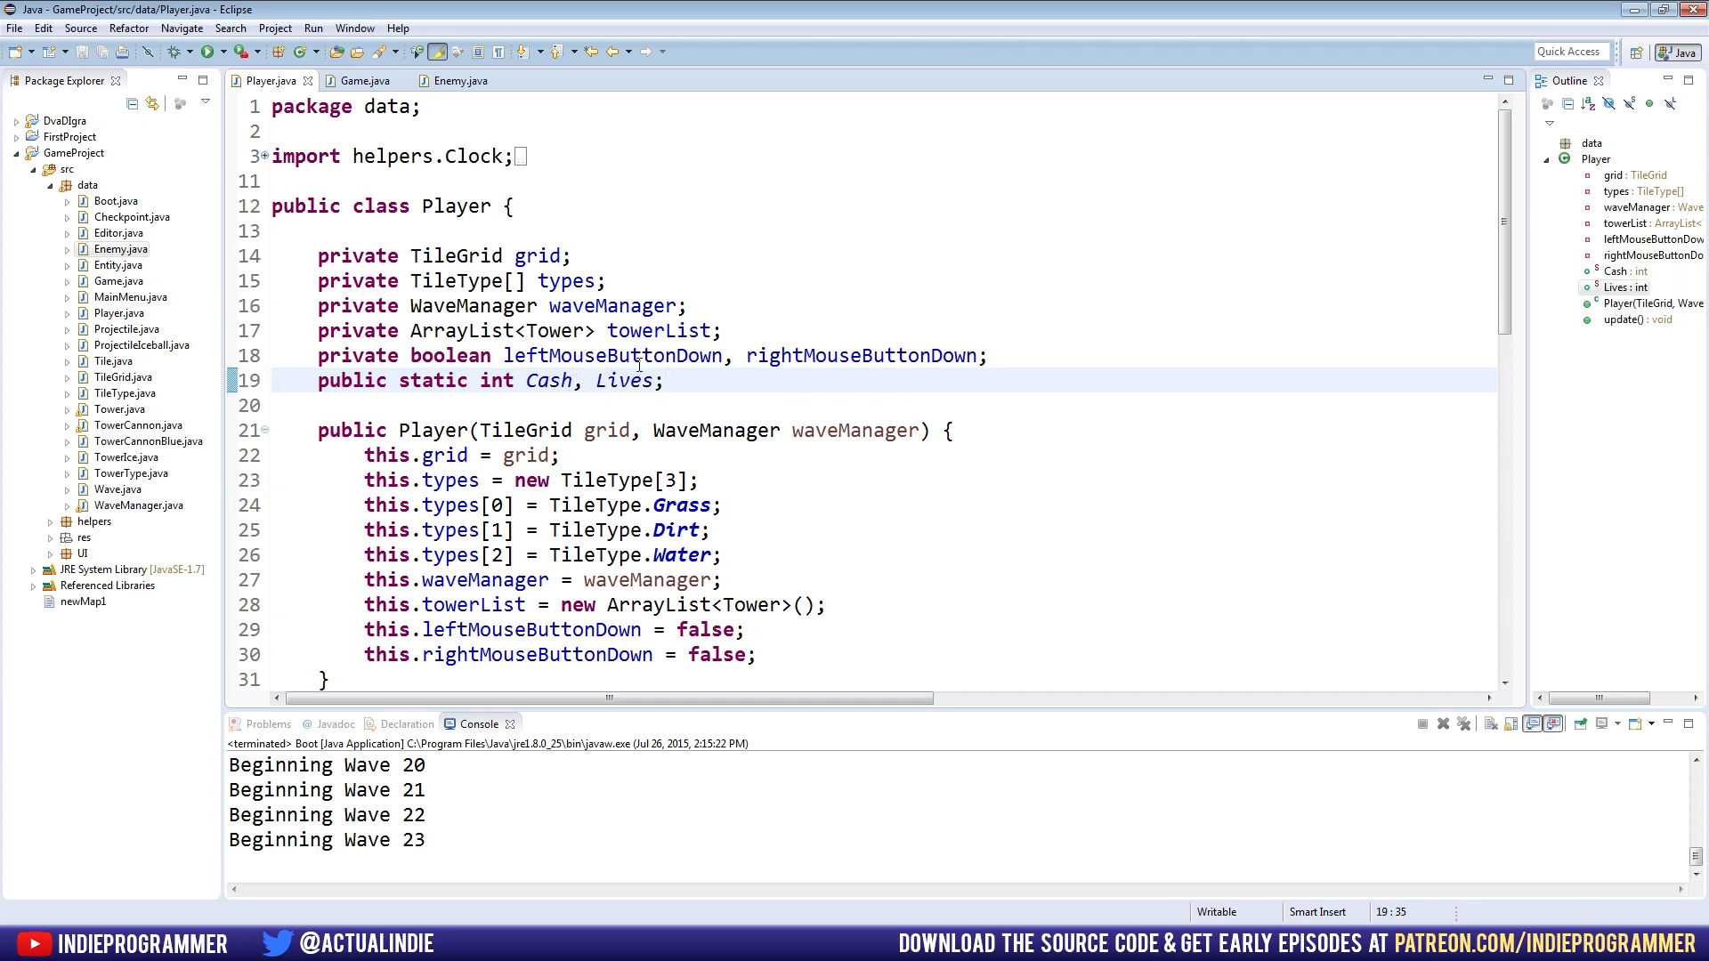
{"action": "double_click", "coordinate": [625, 380]}
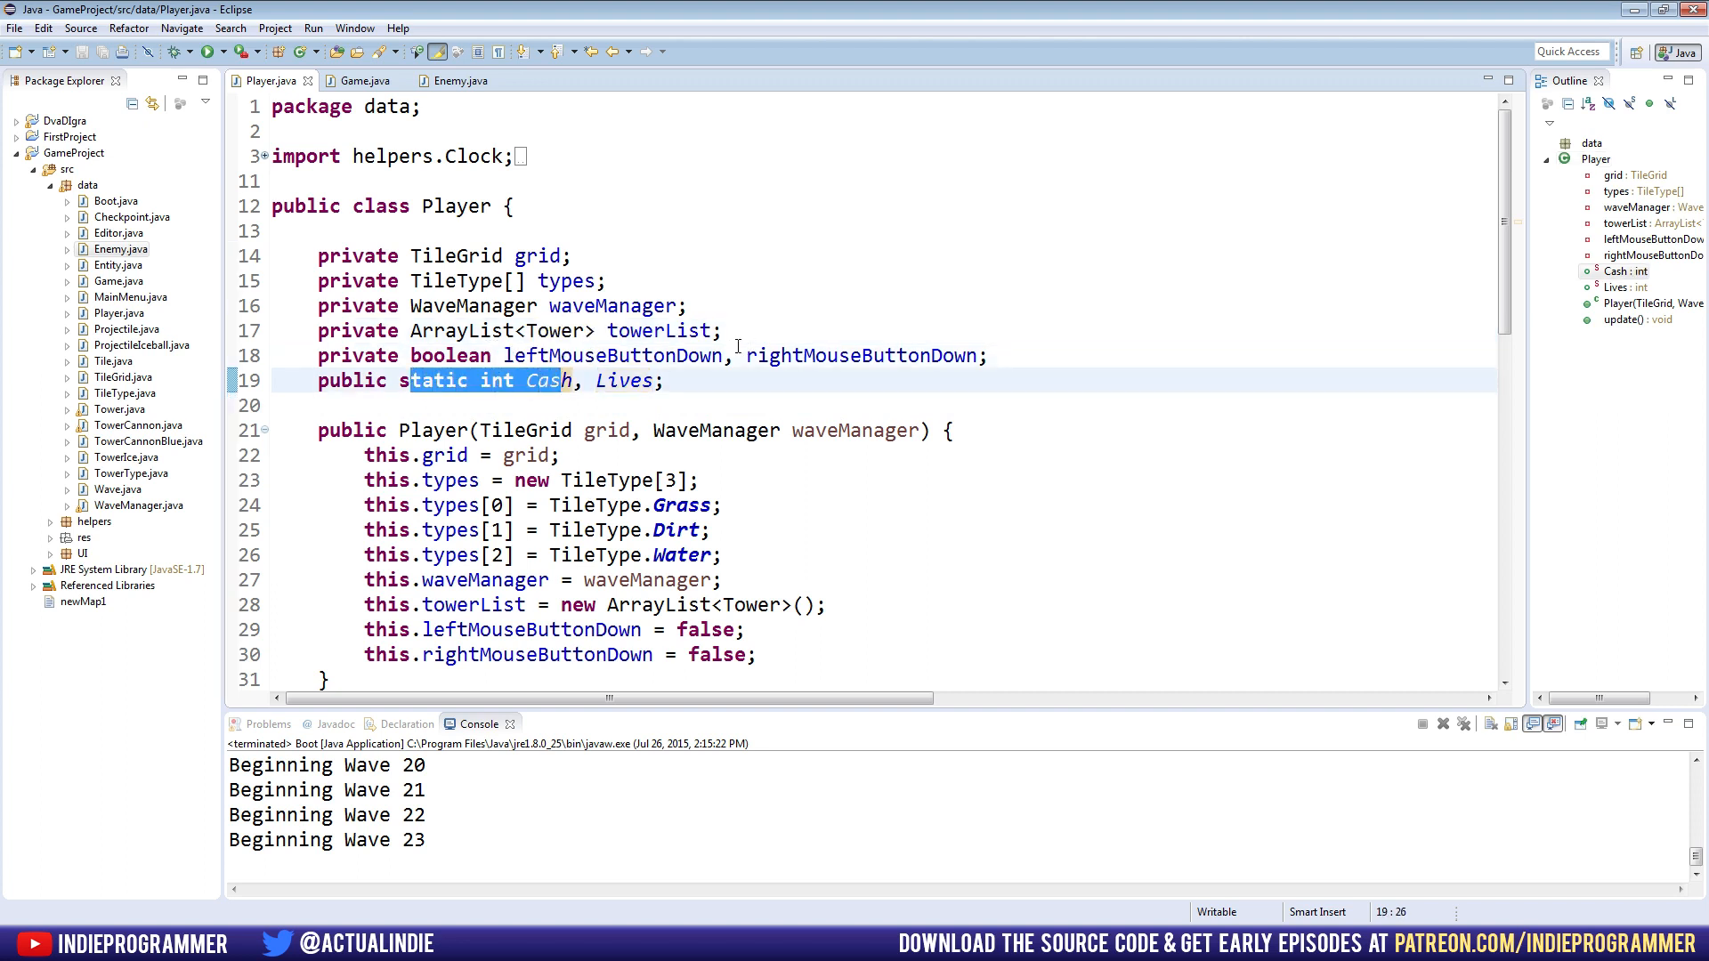
{"action": "mouse_move", "coordinate": [624, 380]}
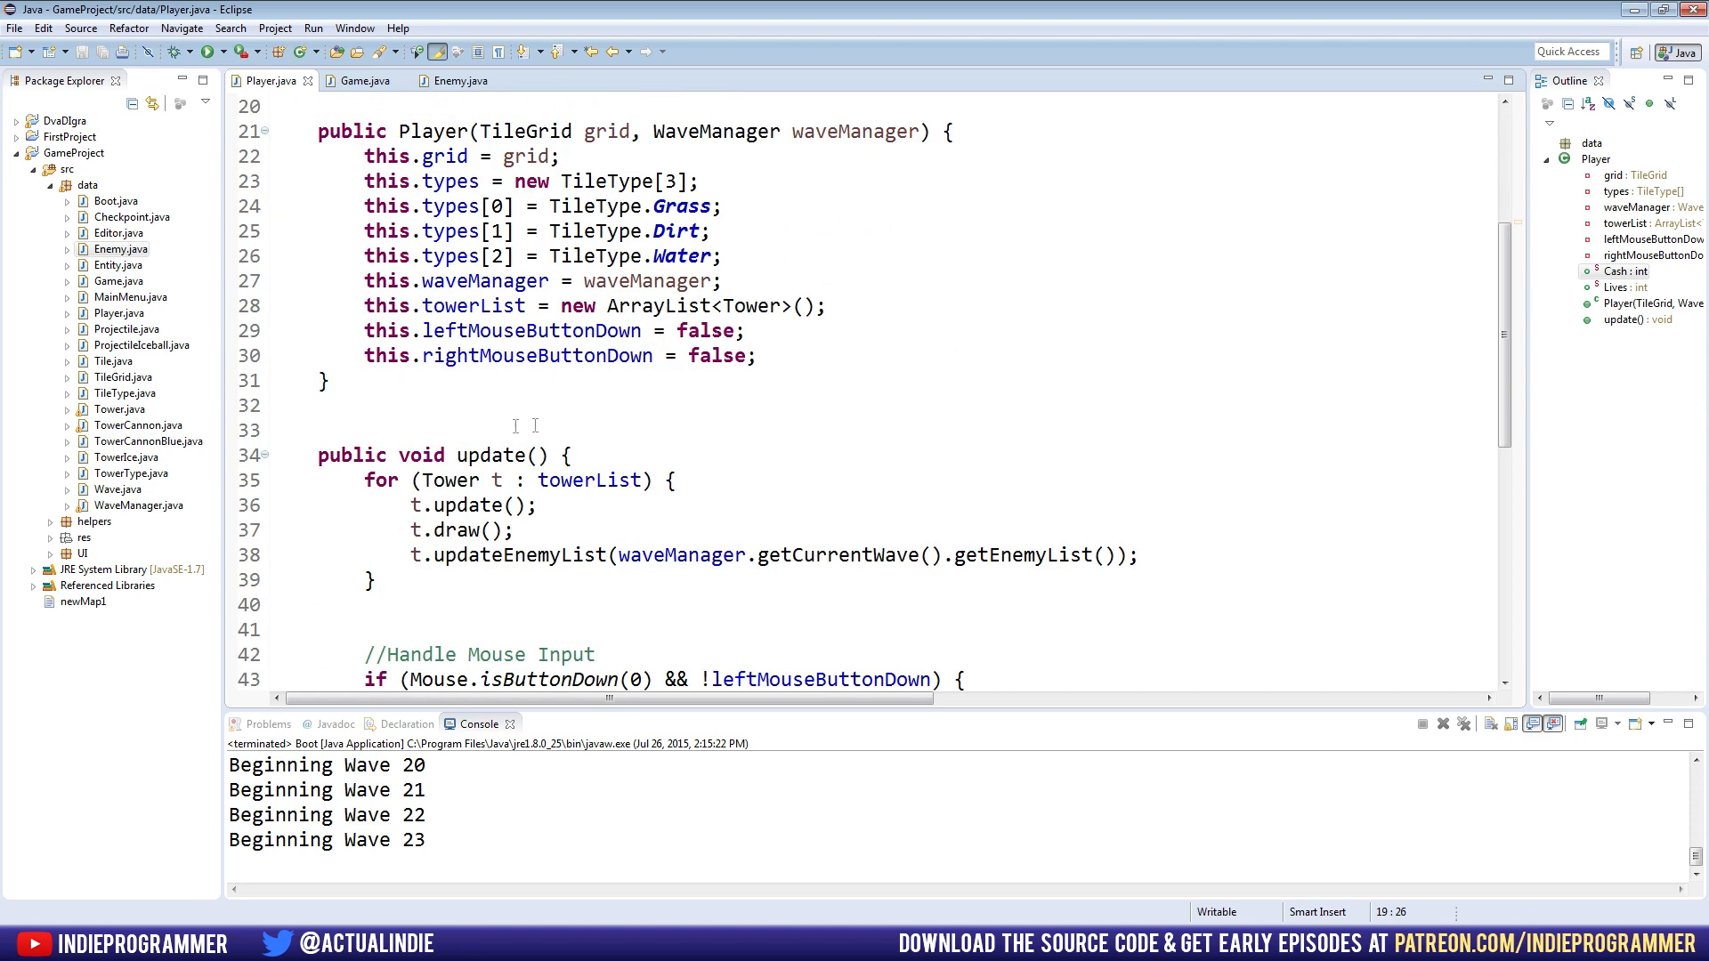
Add a setup() method to Player assigning Cash = 50 and Lives = 10
{"action": "left_click", "coordinate": [338, 380]}
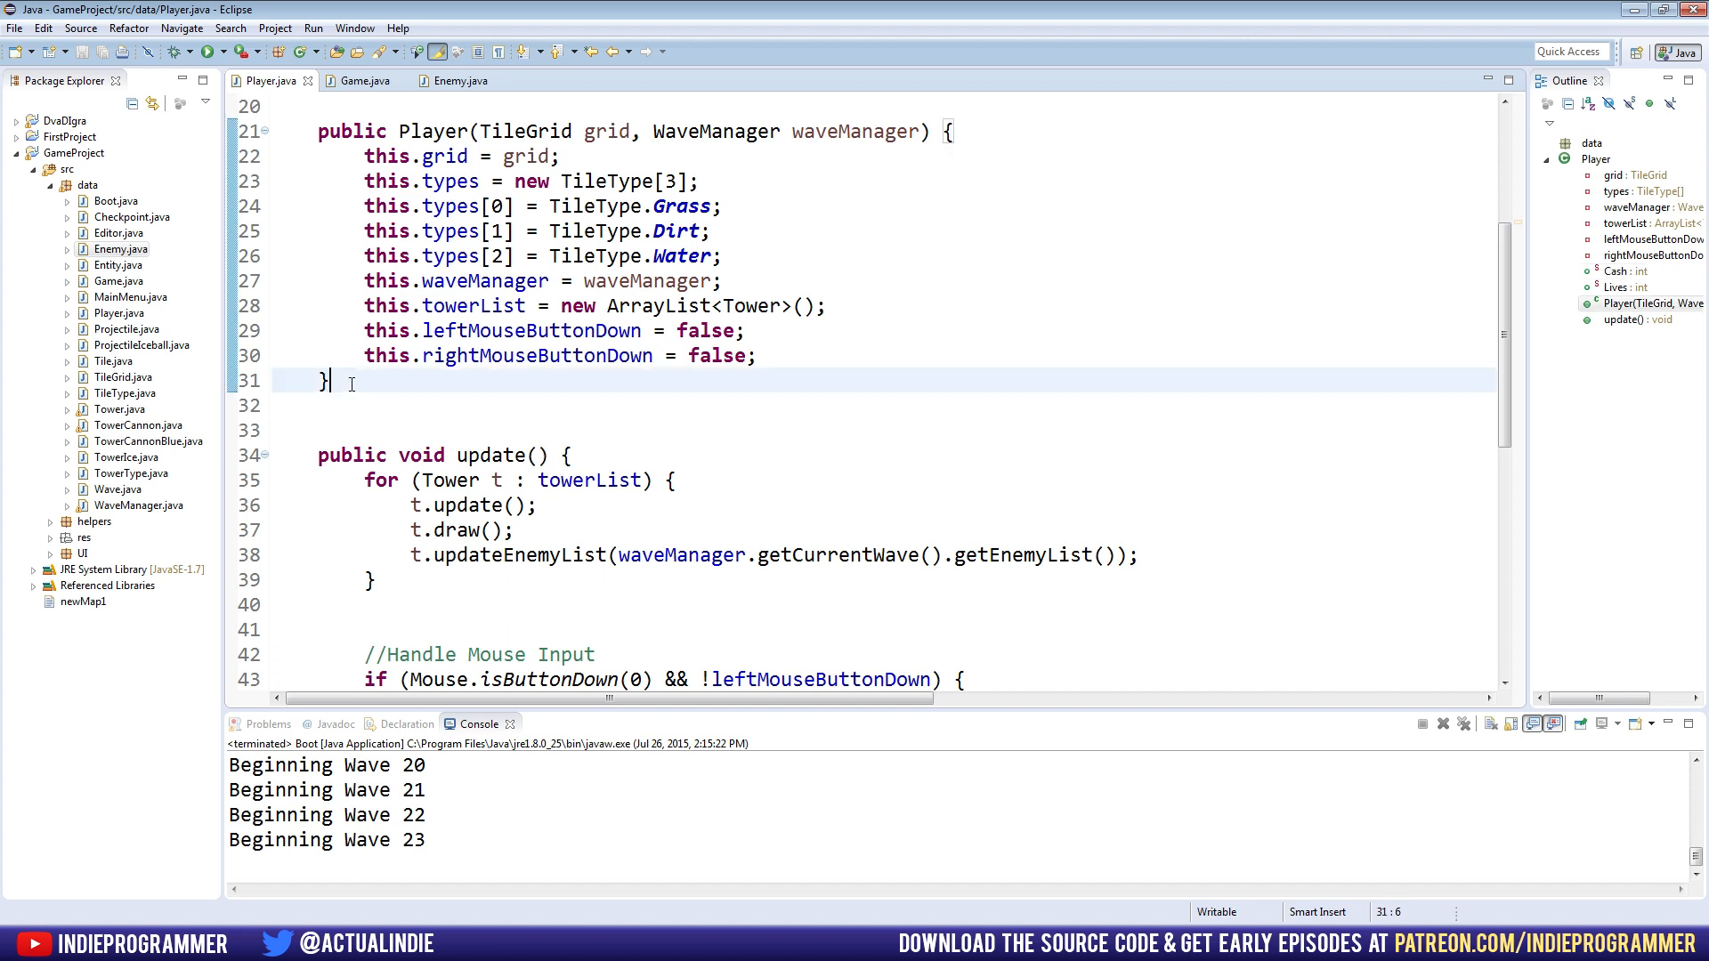
{"action": "type", "text": "publ"}
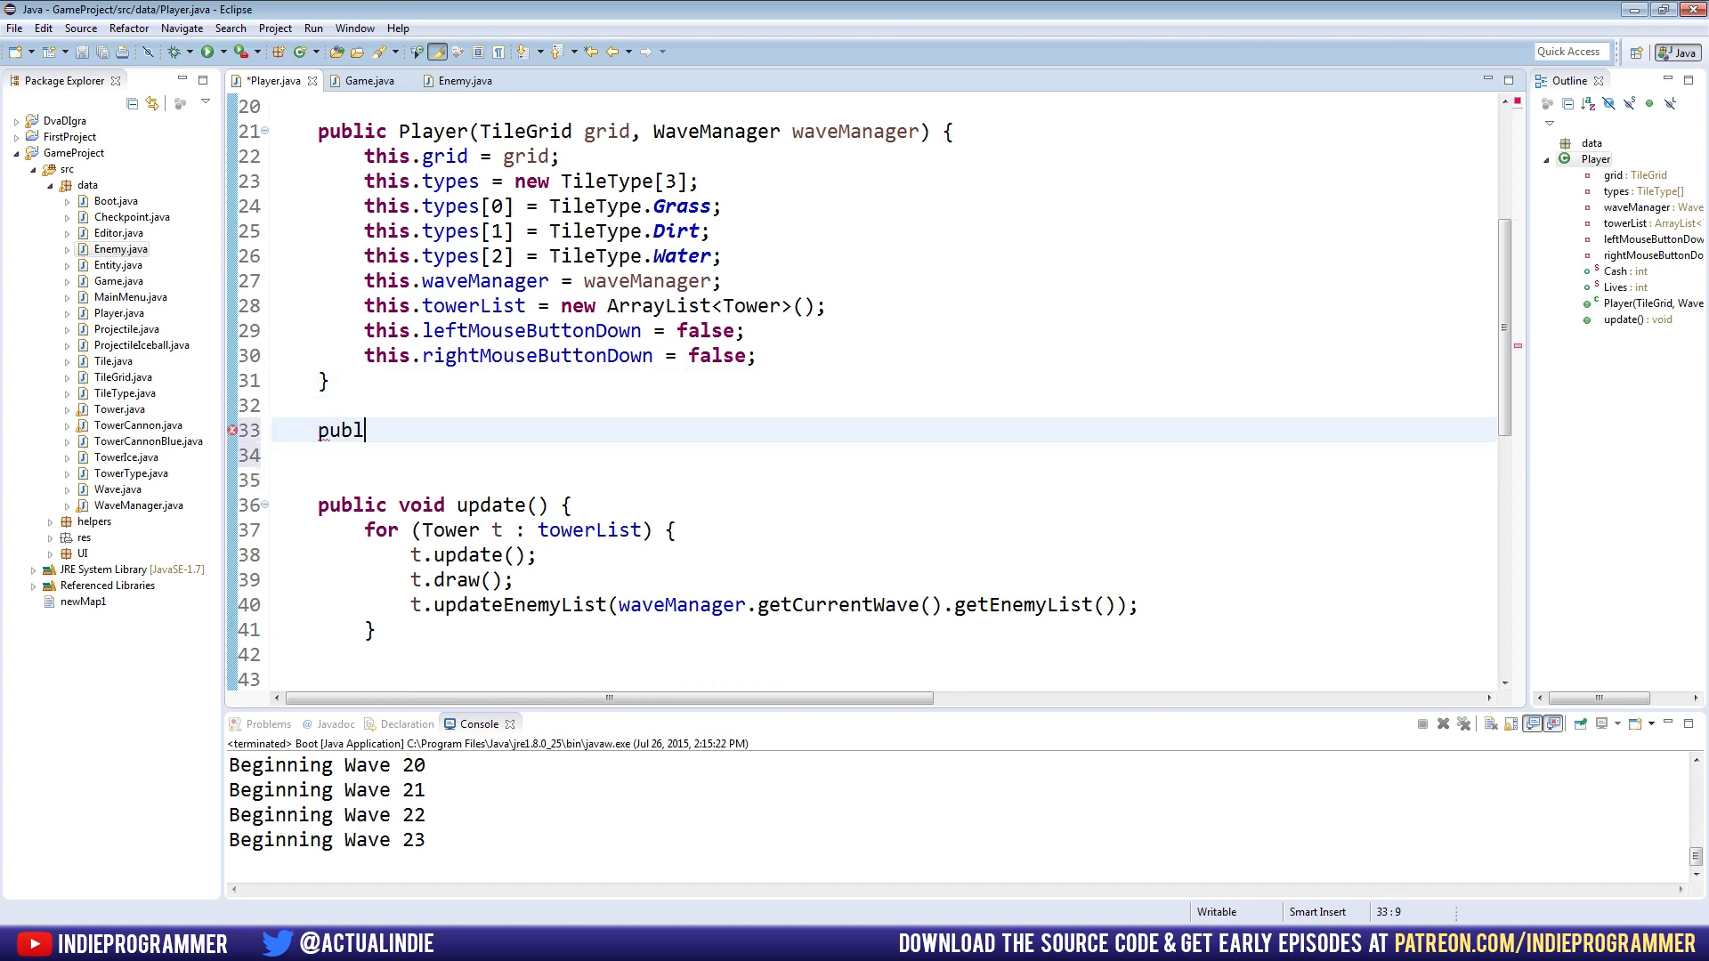
{"action": "type", "text": "ic void setup"}
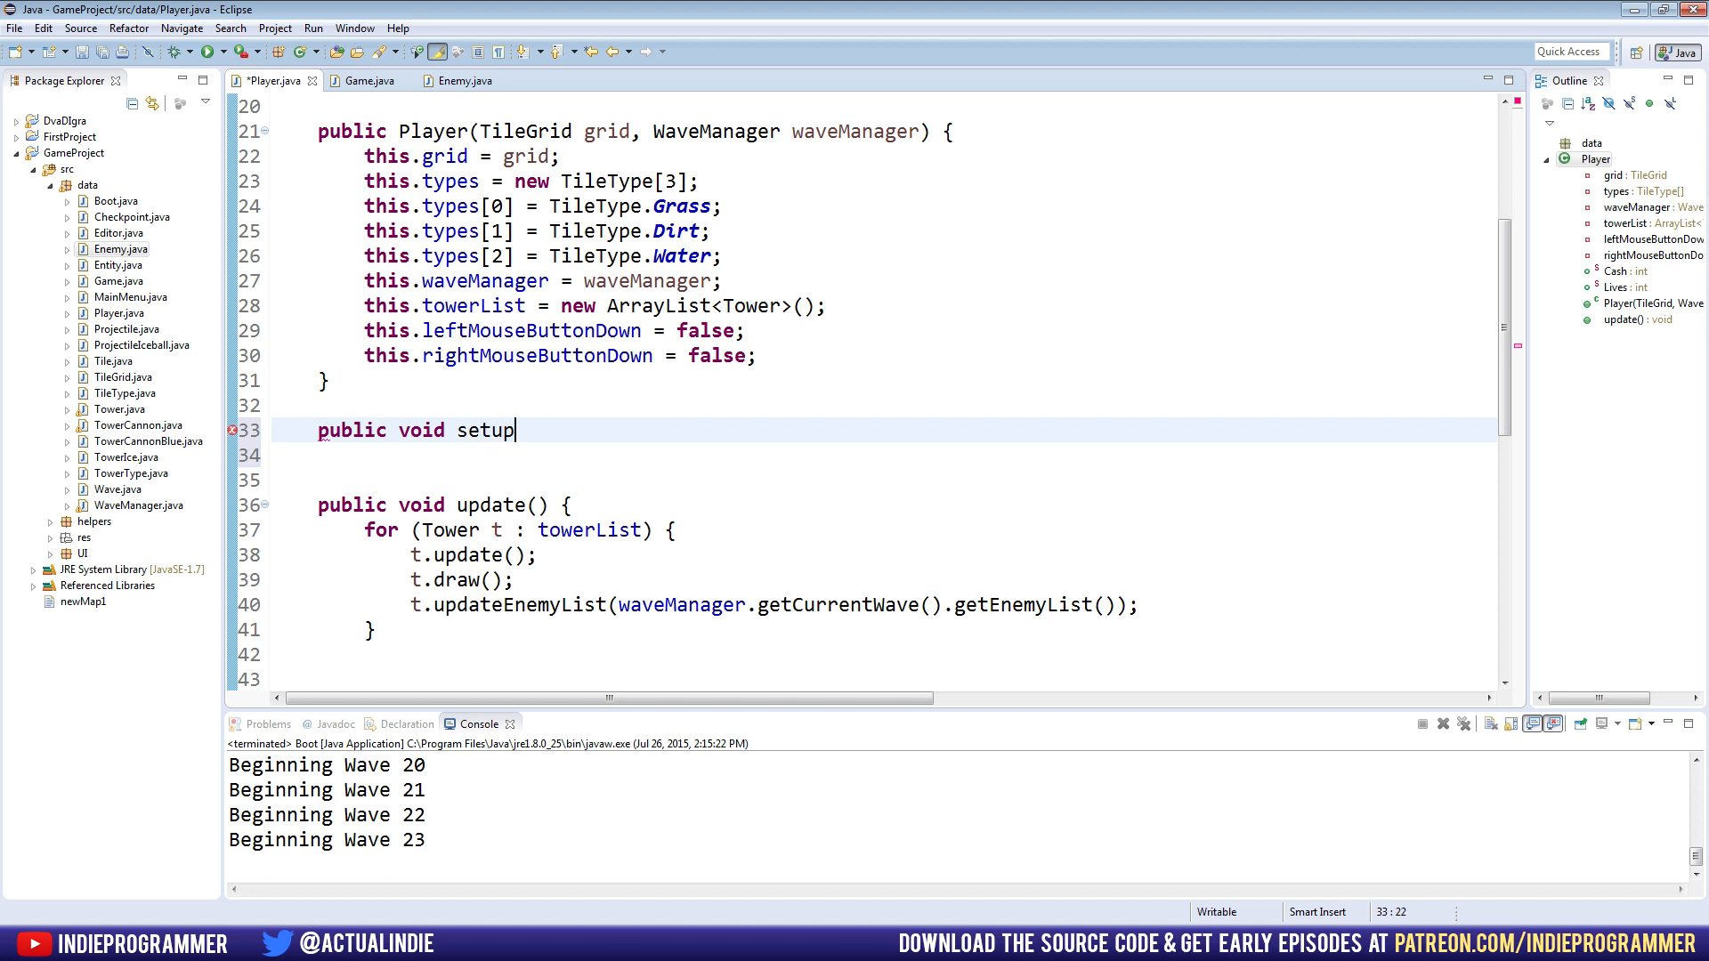
{"action": "type", "text": "() {"}
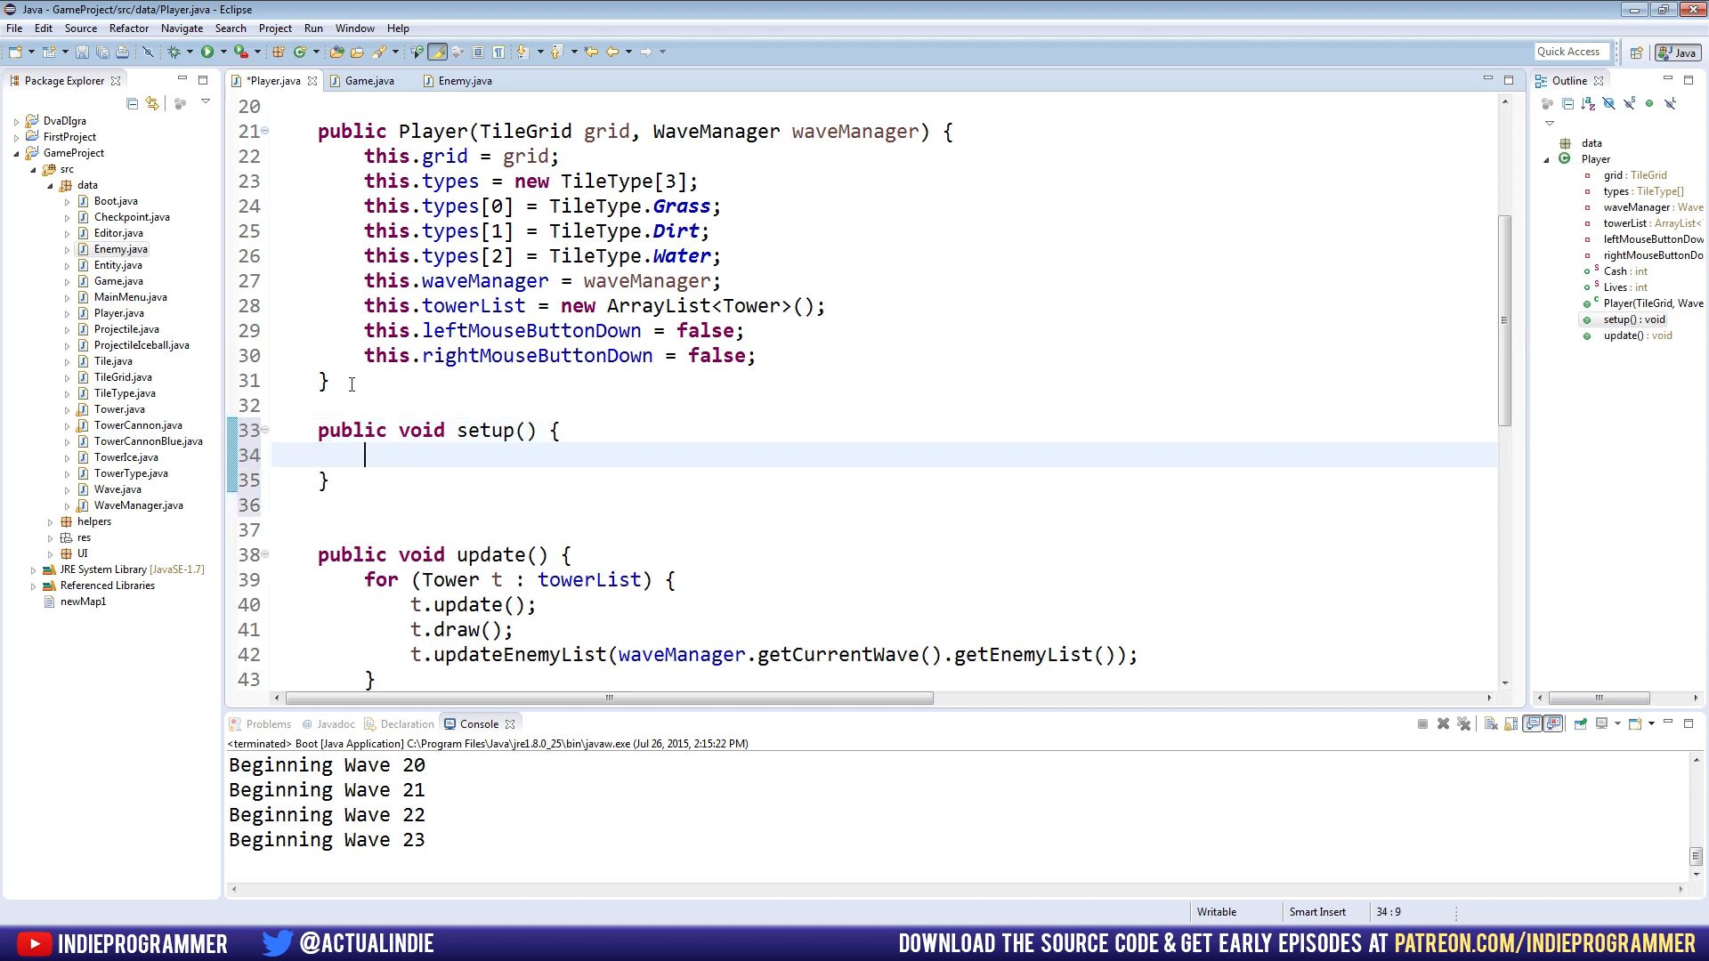
{"action": "type", "text": "Cash"}
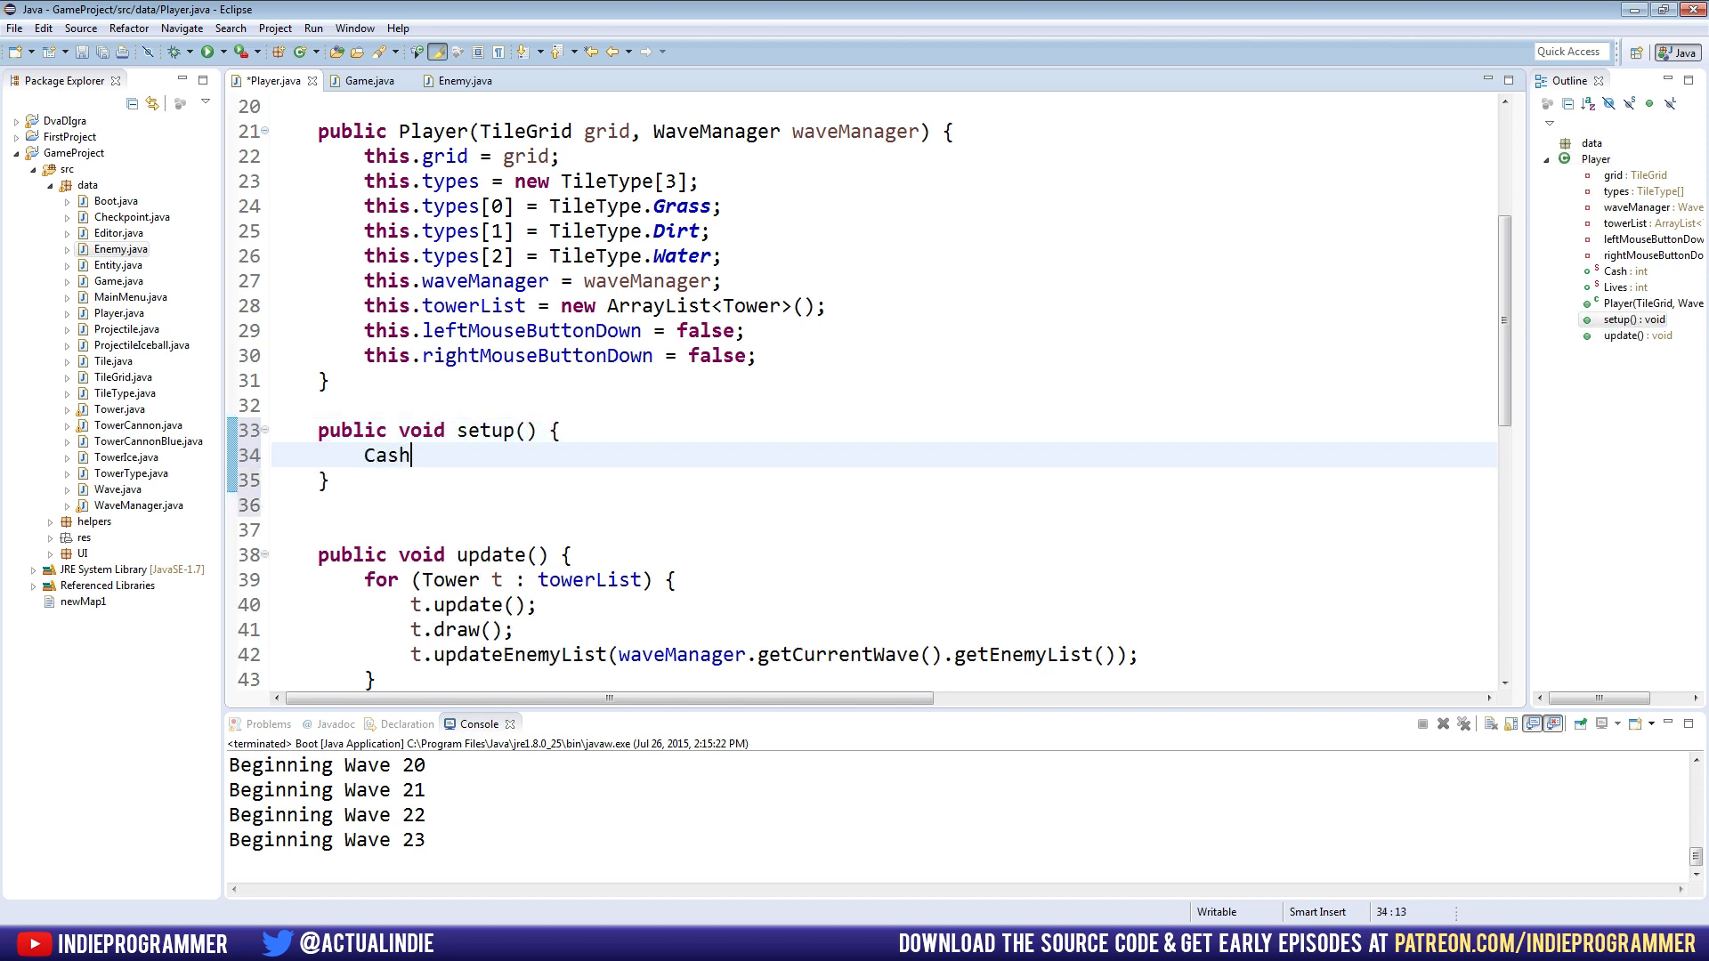
{"action": "type", "text": "= 50;"}
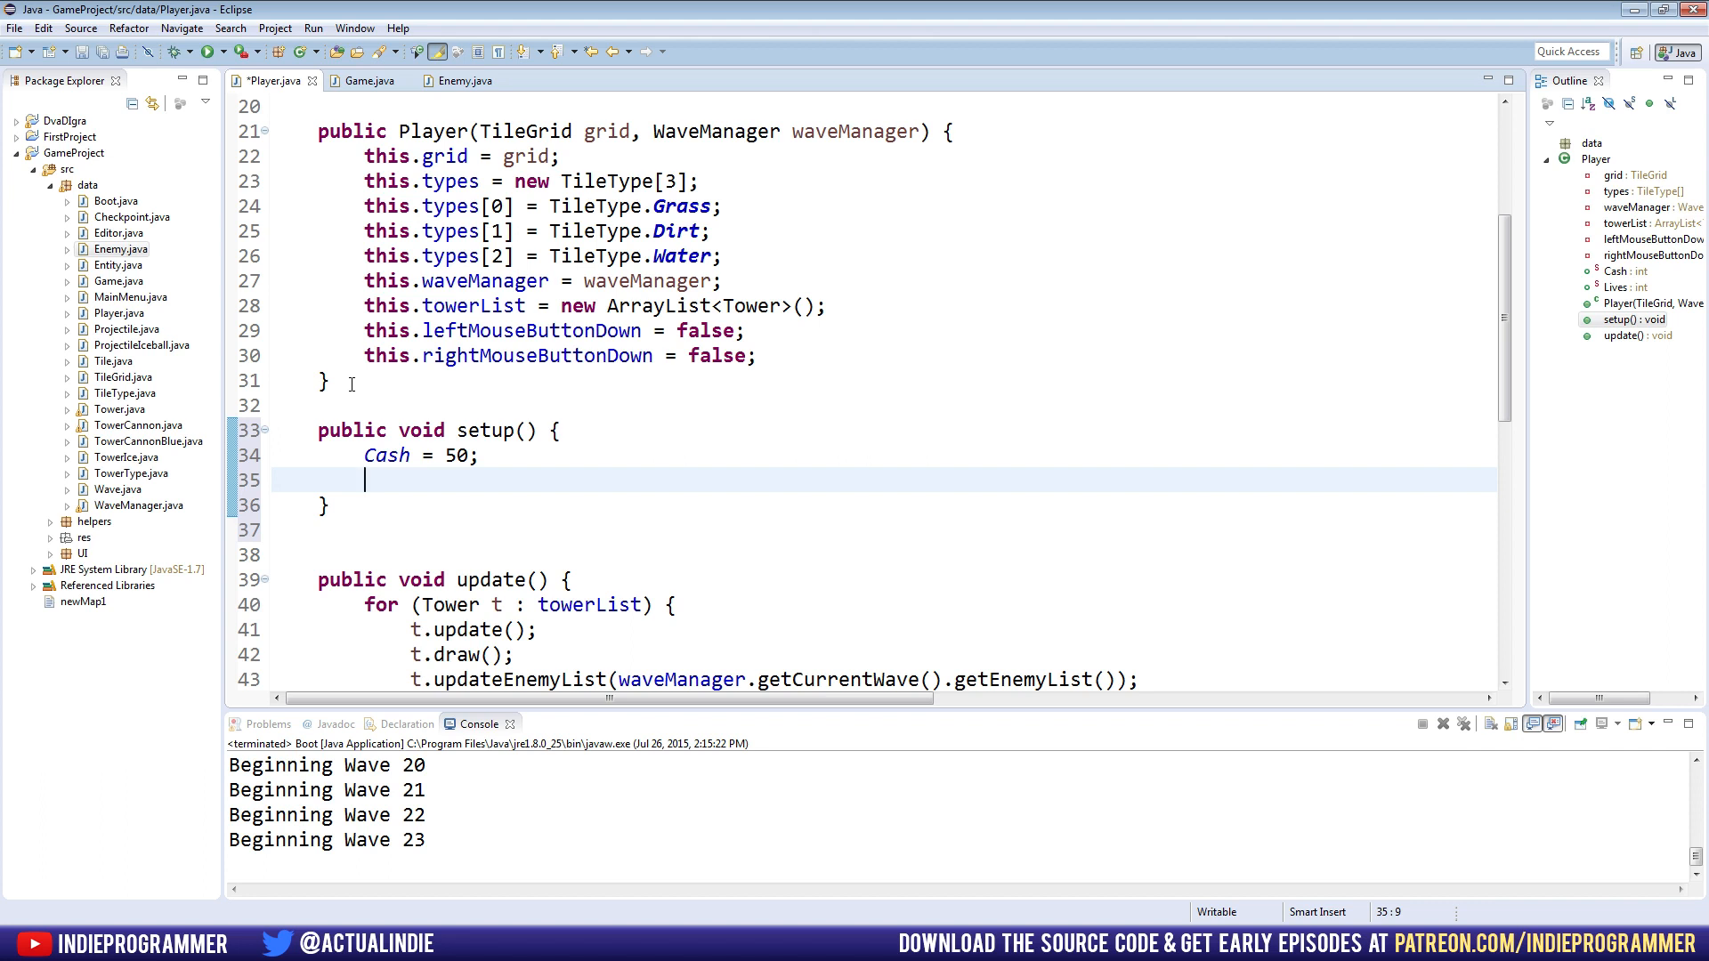
{"action": "type", "text": "Lives = 10;"}
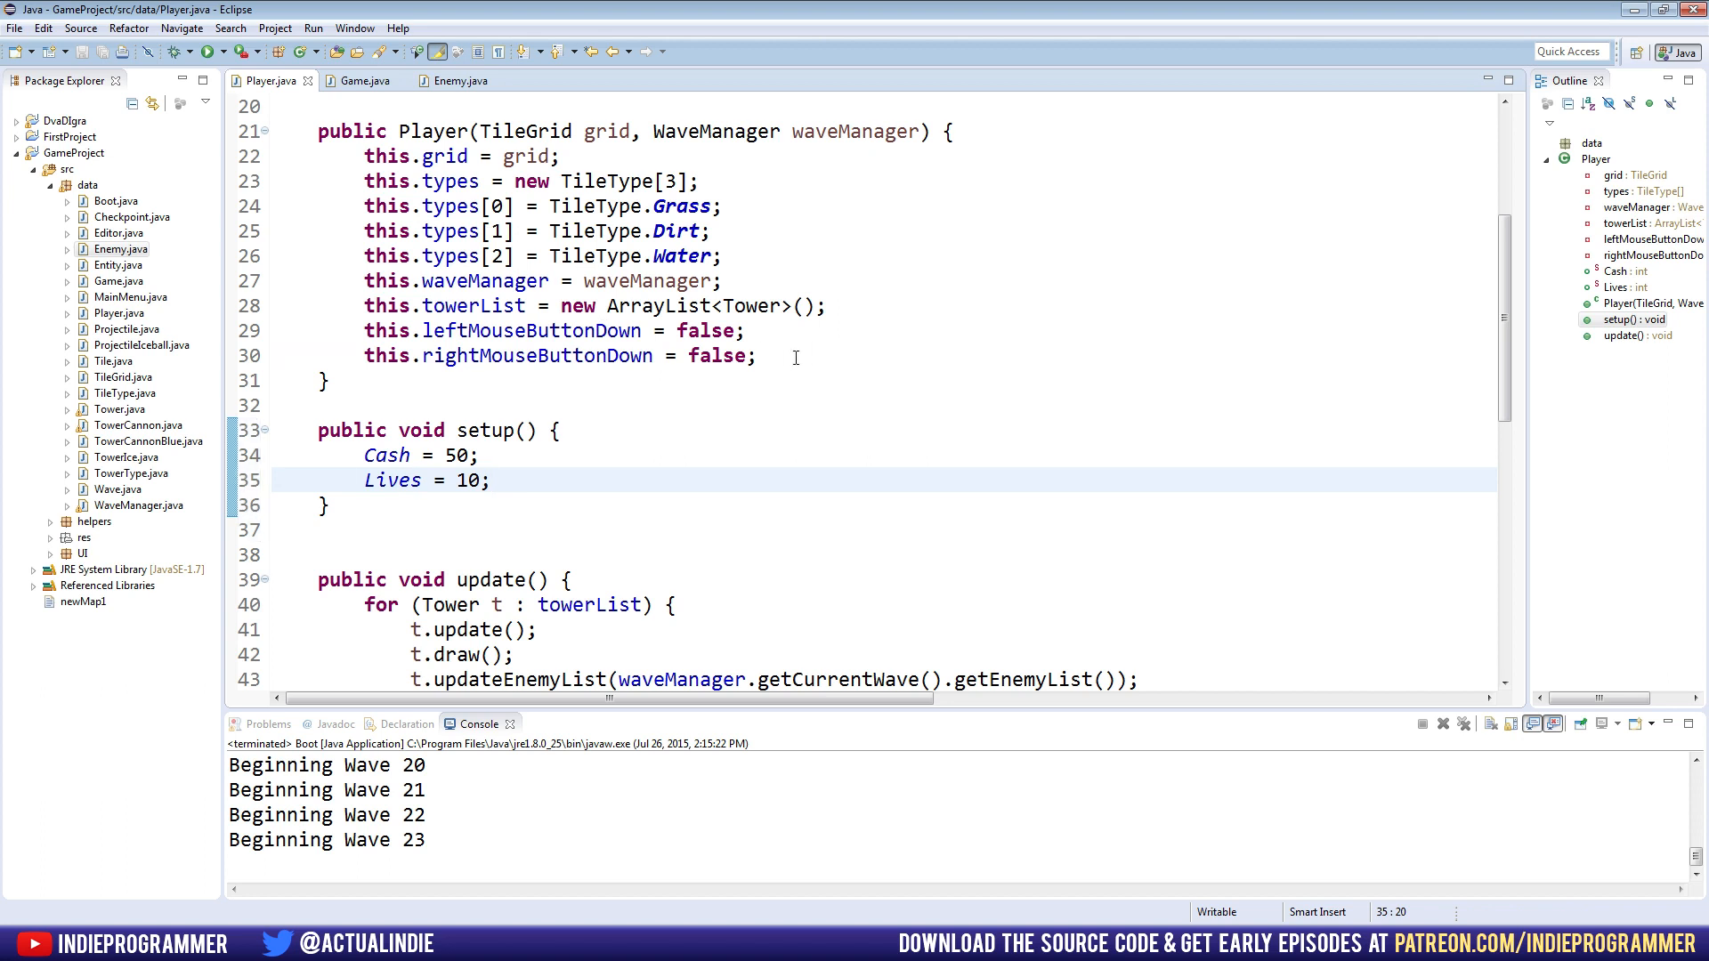
Zero Cash and Lives in the Player constructor and save the file
{"action": "type", "text": "Cash = 0;"}
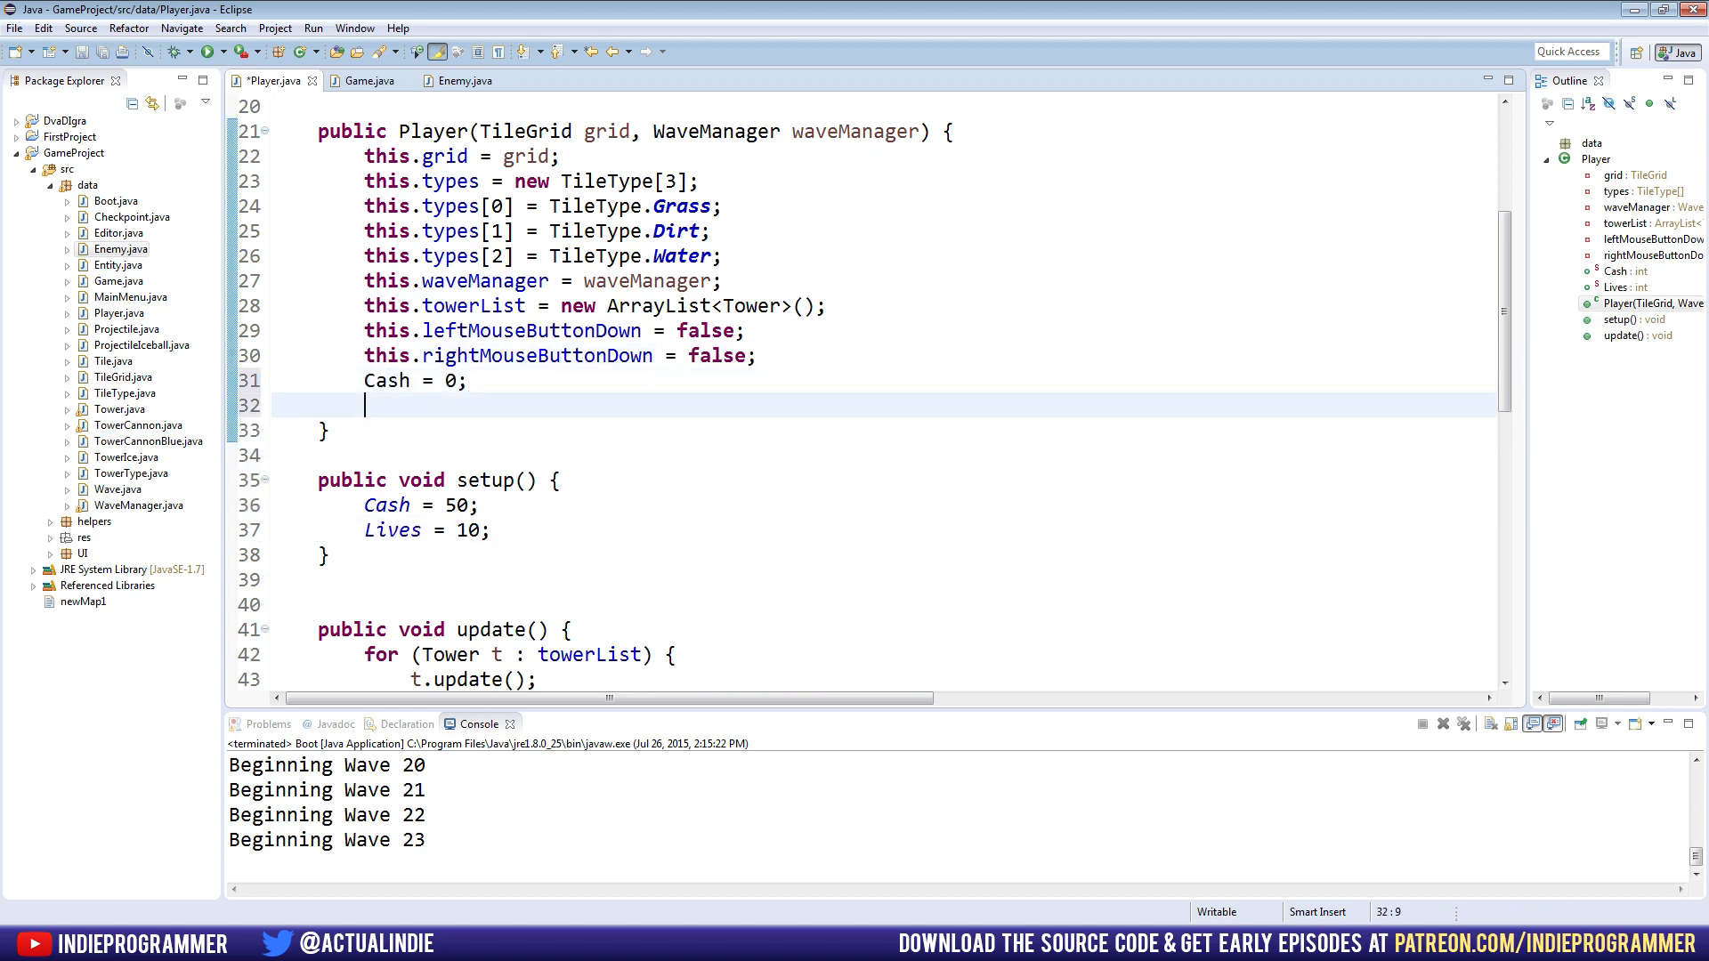
{"action": "type", "text": "Lives = 0;"}
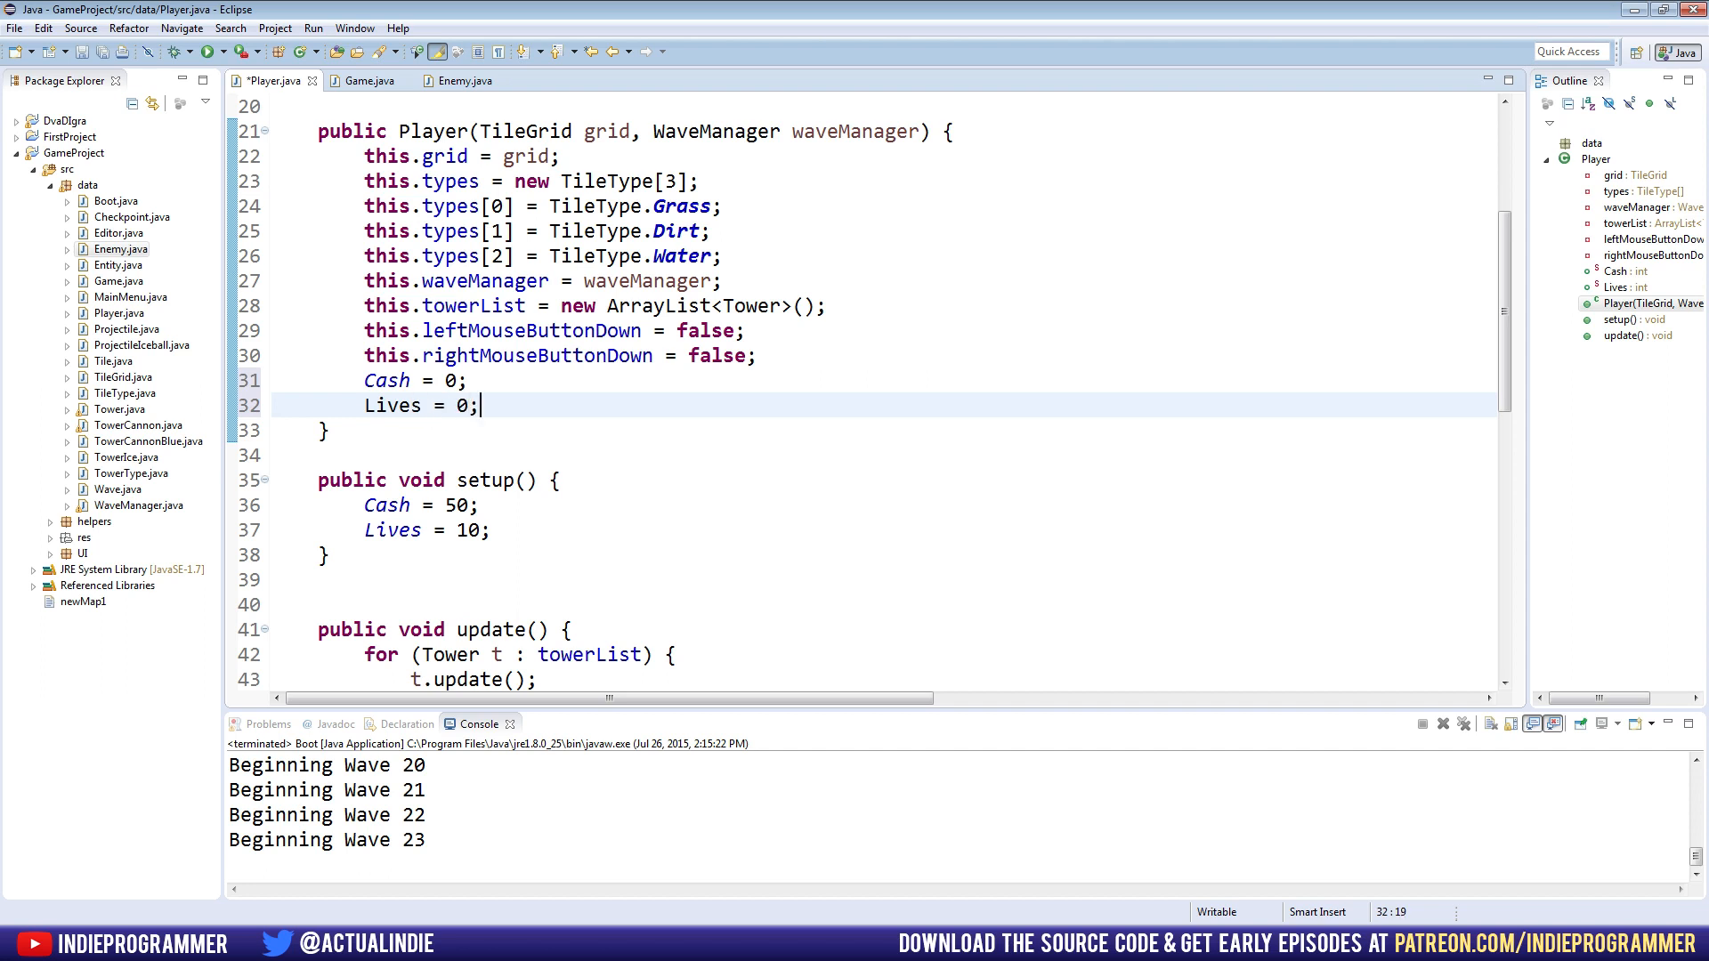
{"action": "key", "text": "ctrl+s"}
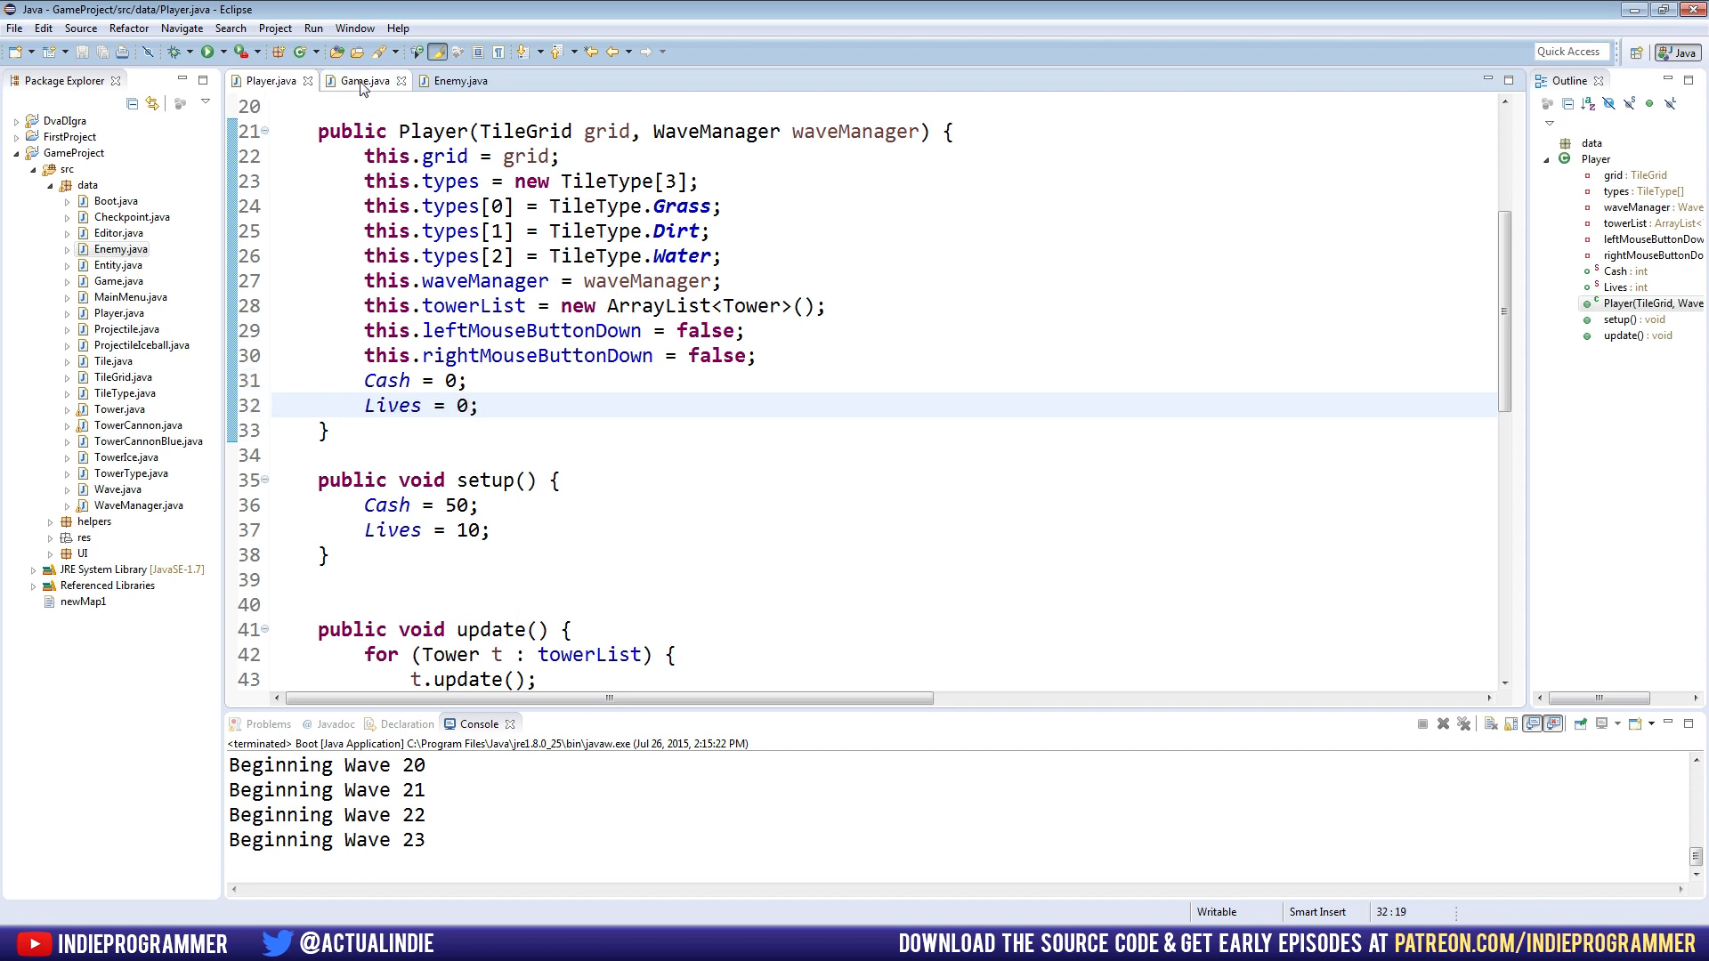
Call player.setup() in Game's constructor right after the player is created
{"action": "left_click", "coordinate": [361, 79]}
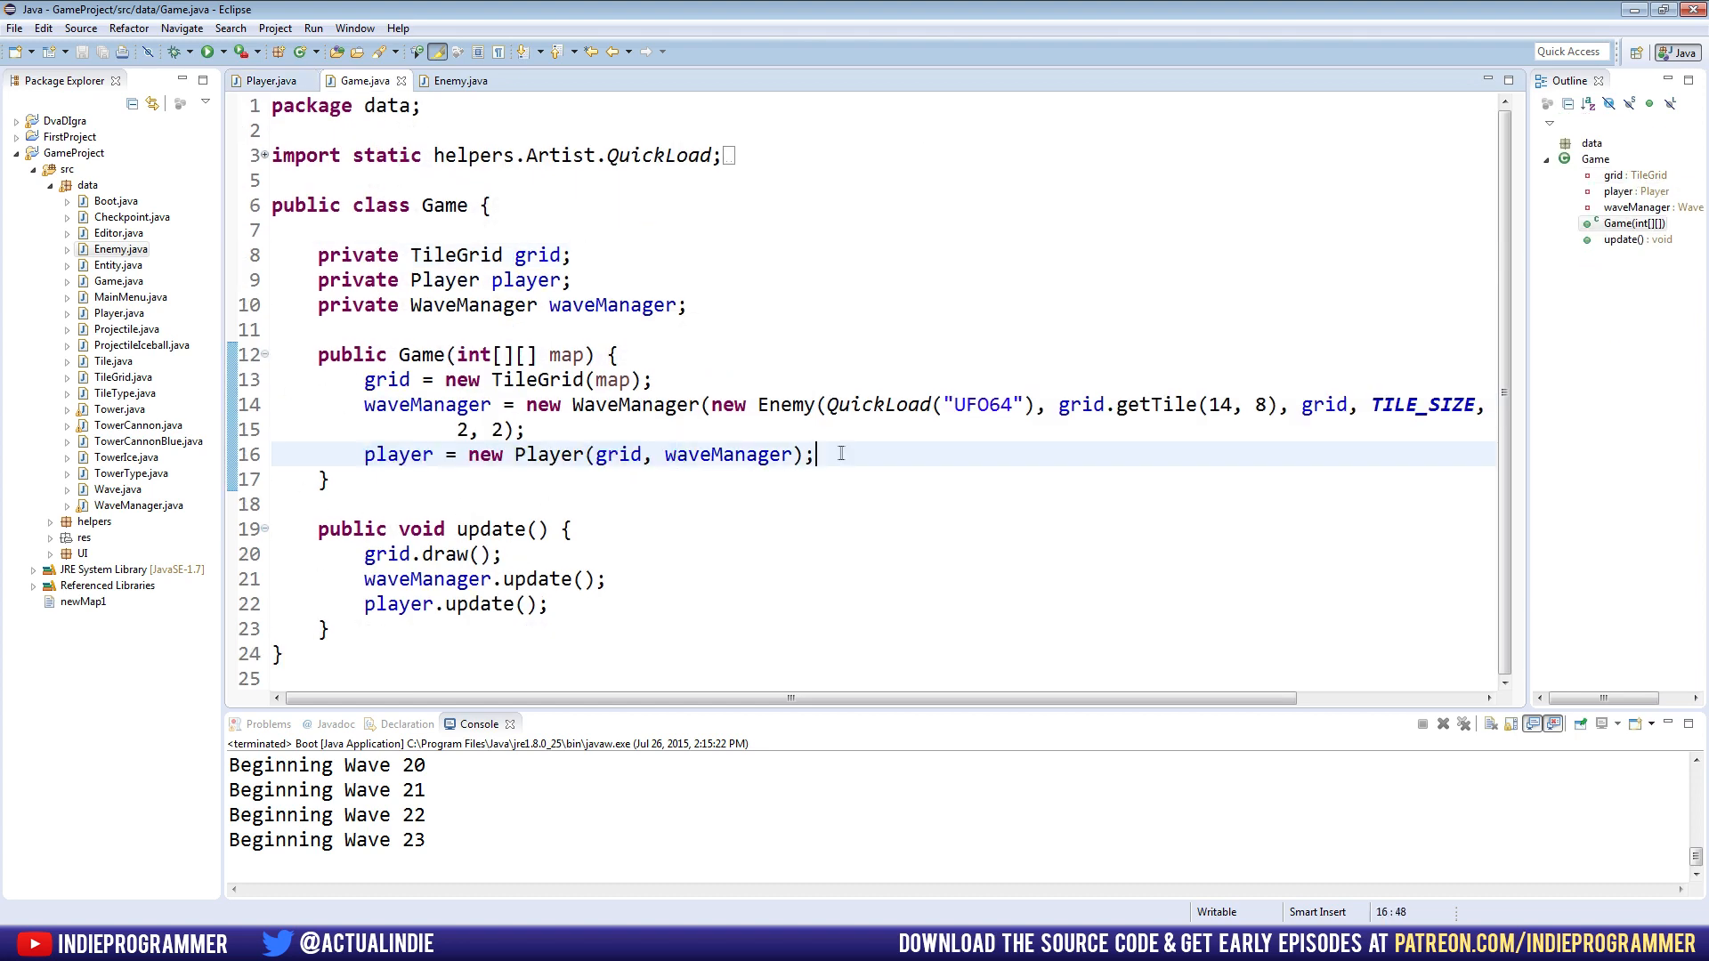
{"action": "type", "text": "player."}
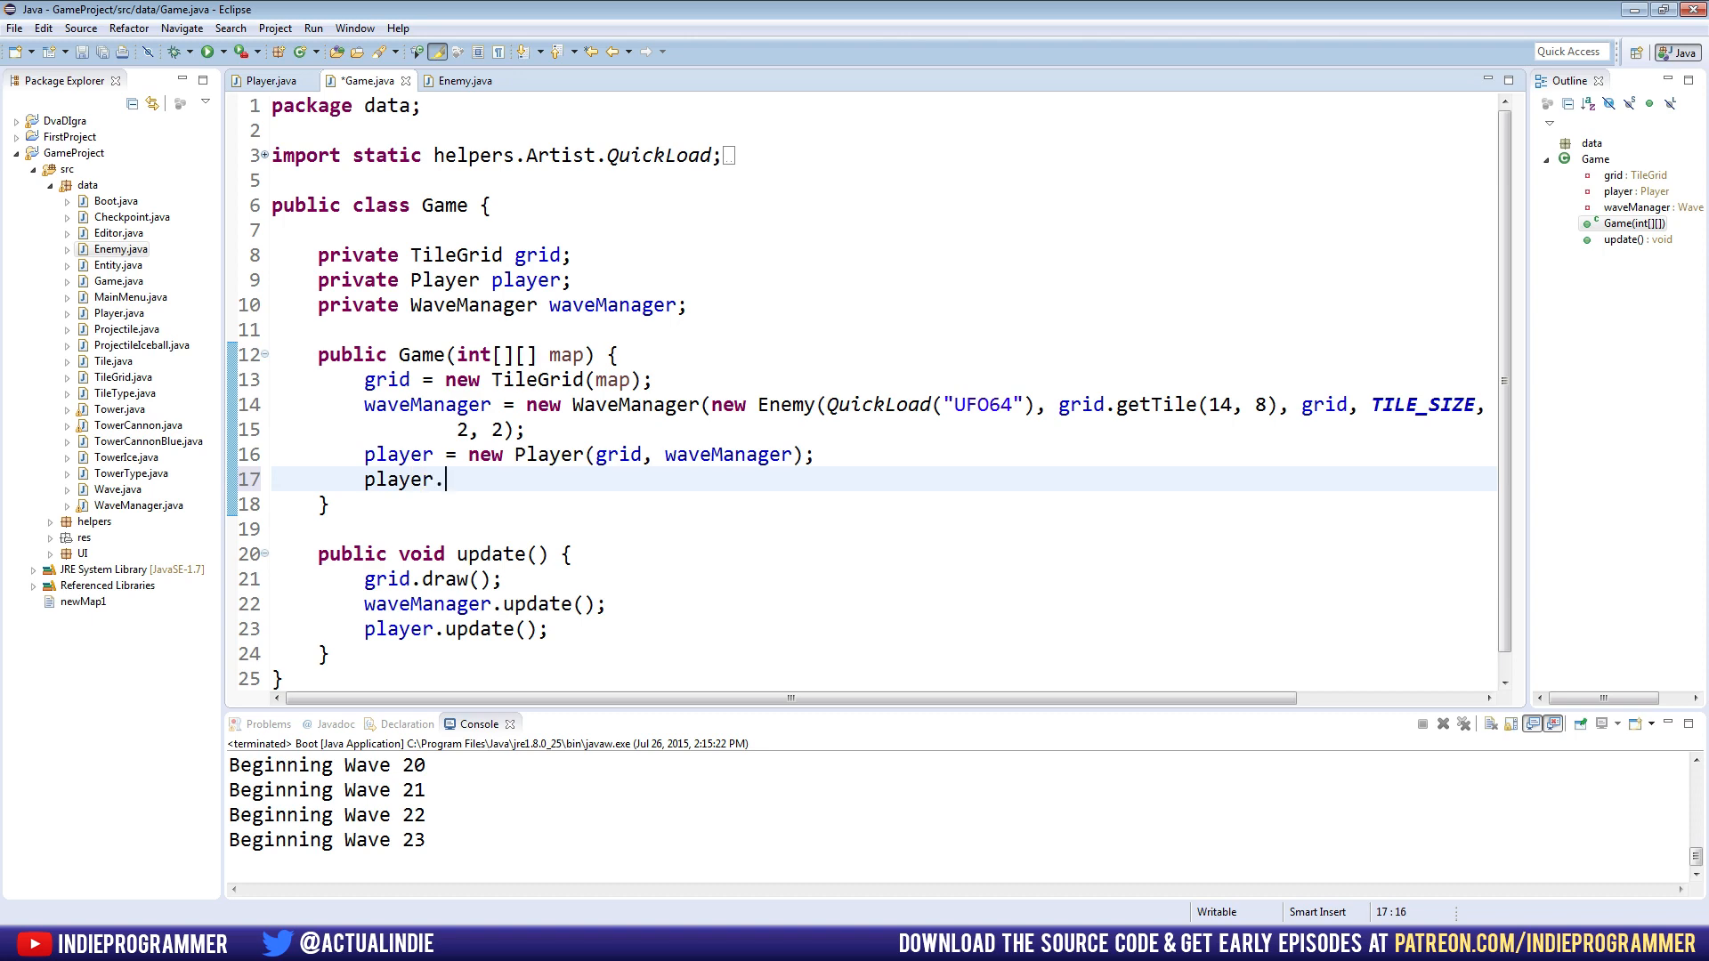
{"action": "type", "text": "setup();"}
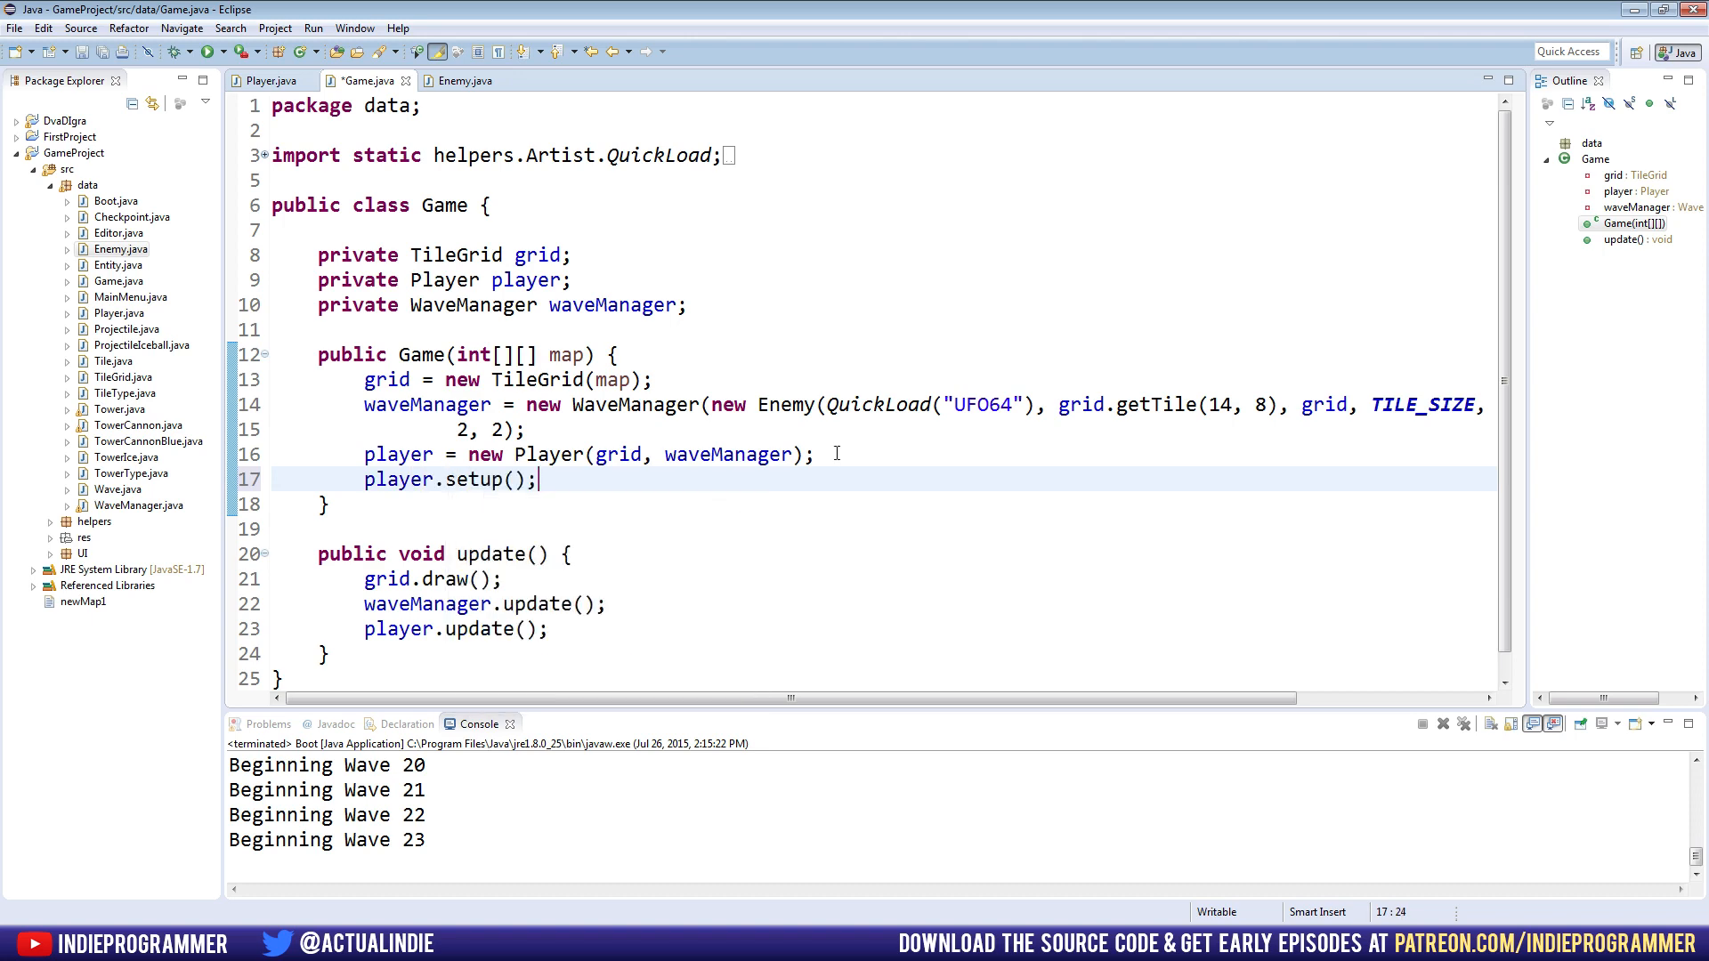
{"action": "left_click", "coordinate": [268, 81]}
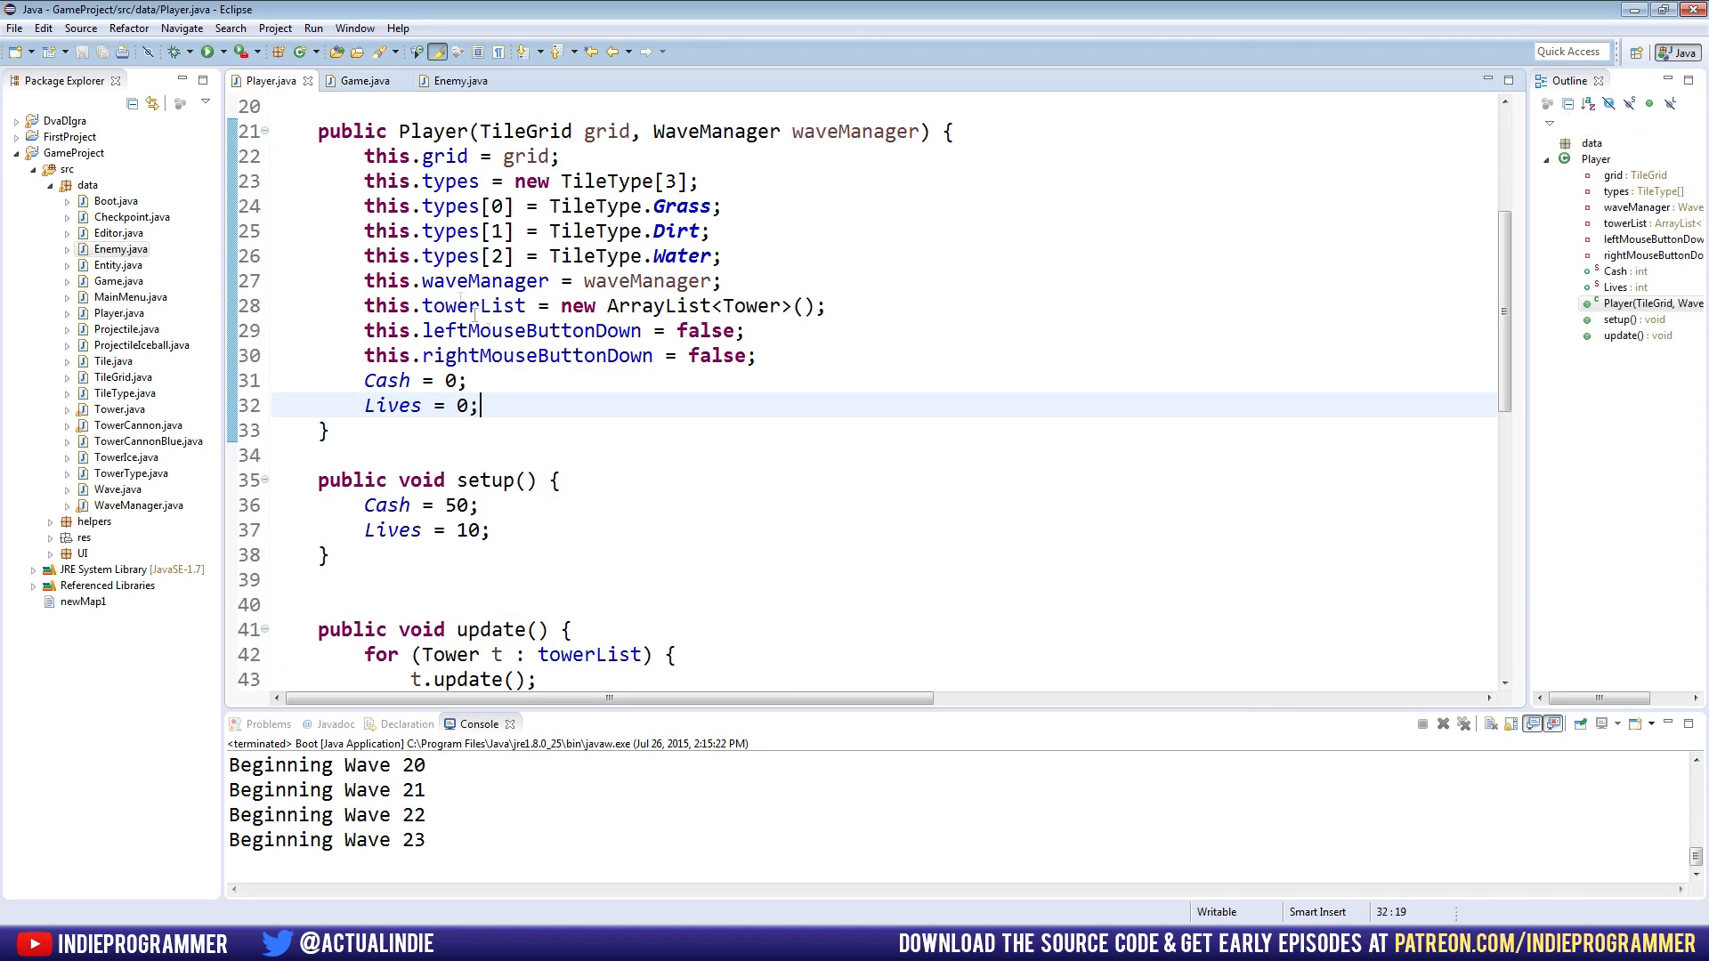
{"action": "double_click", "coordinate": [461, 406]}
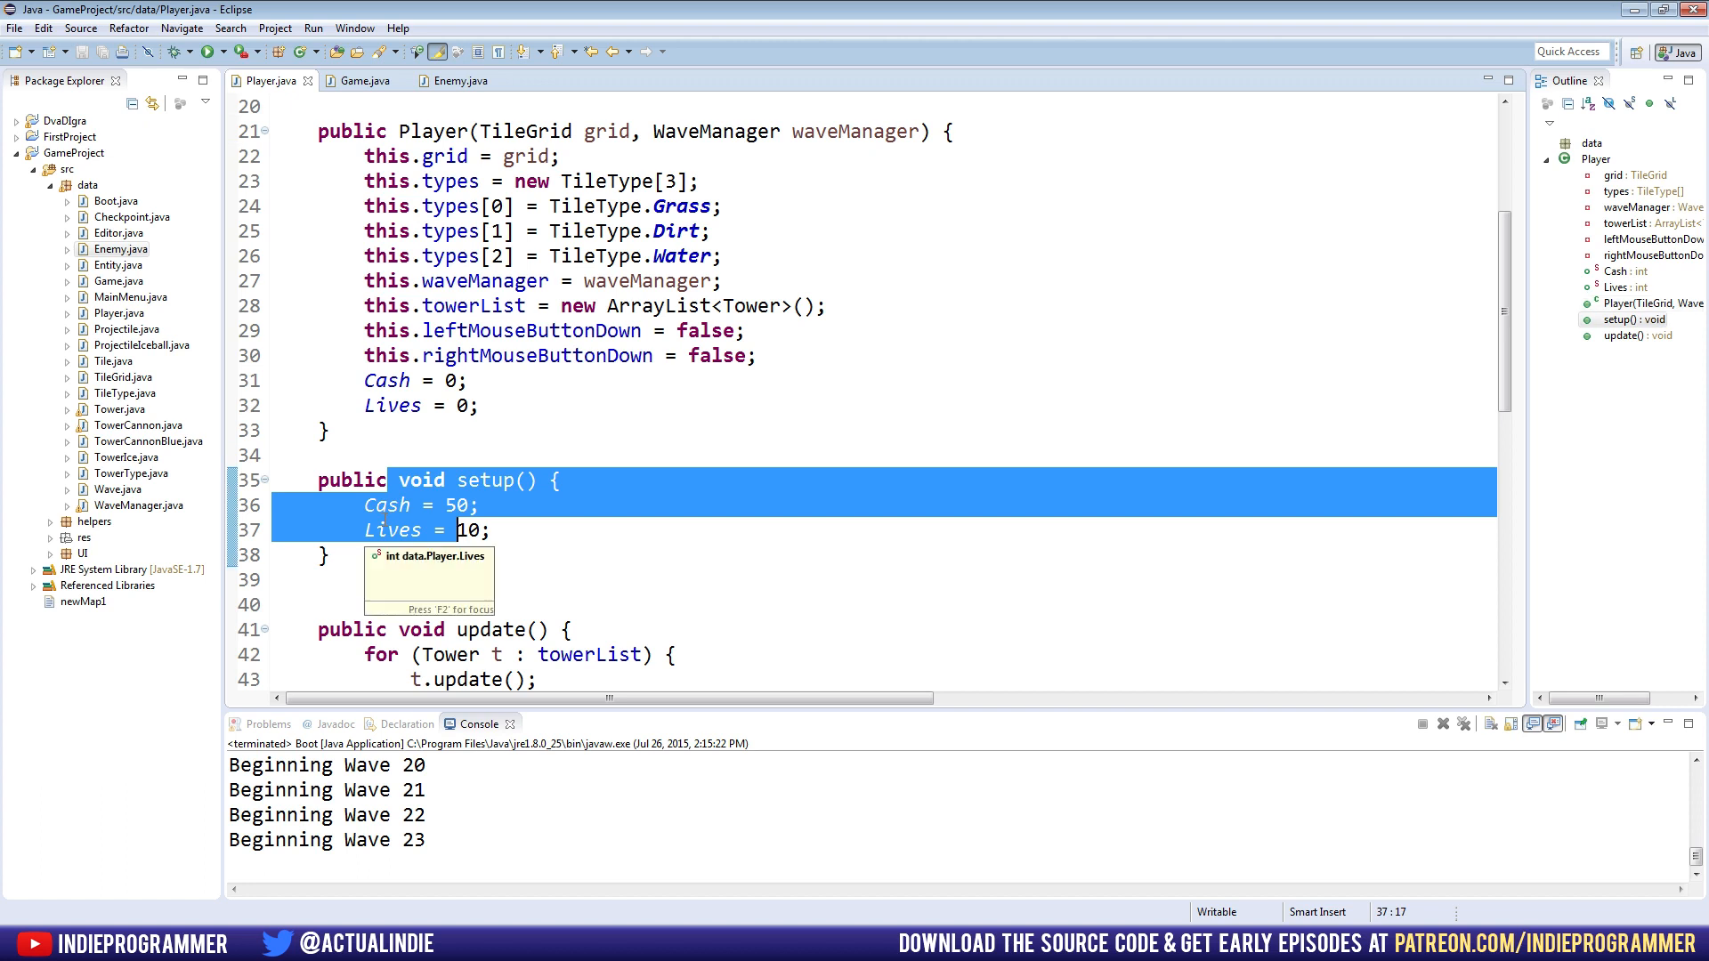
{"action": "left_click", "coordinate": [376, 356]}
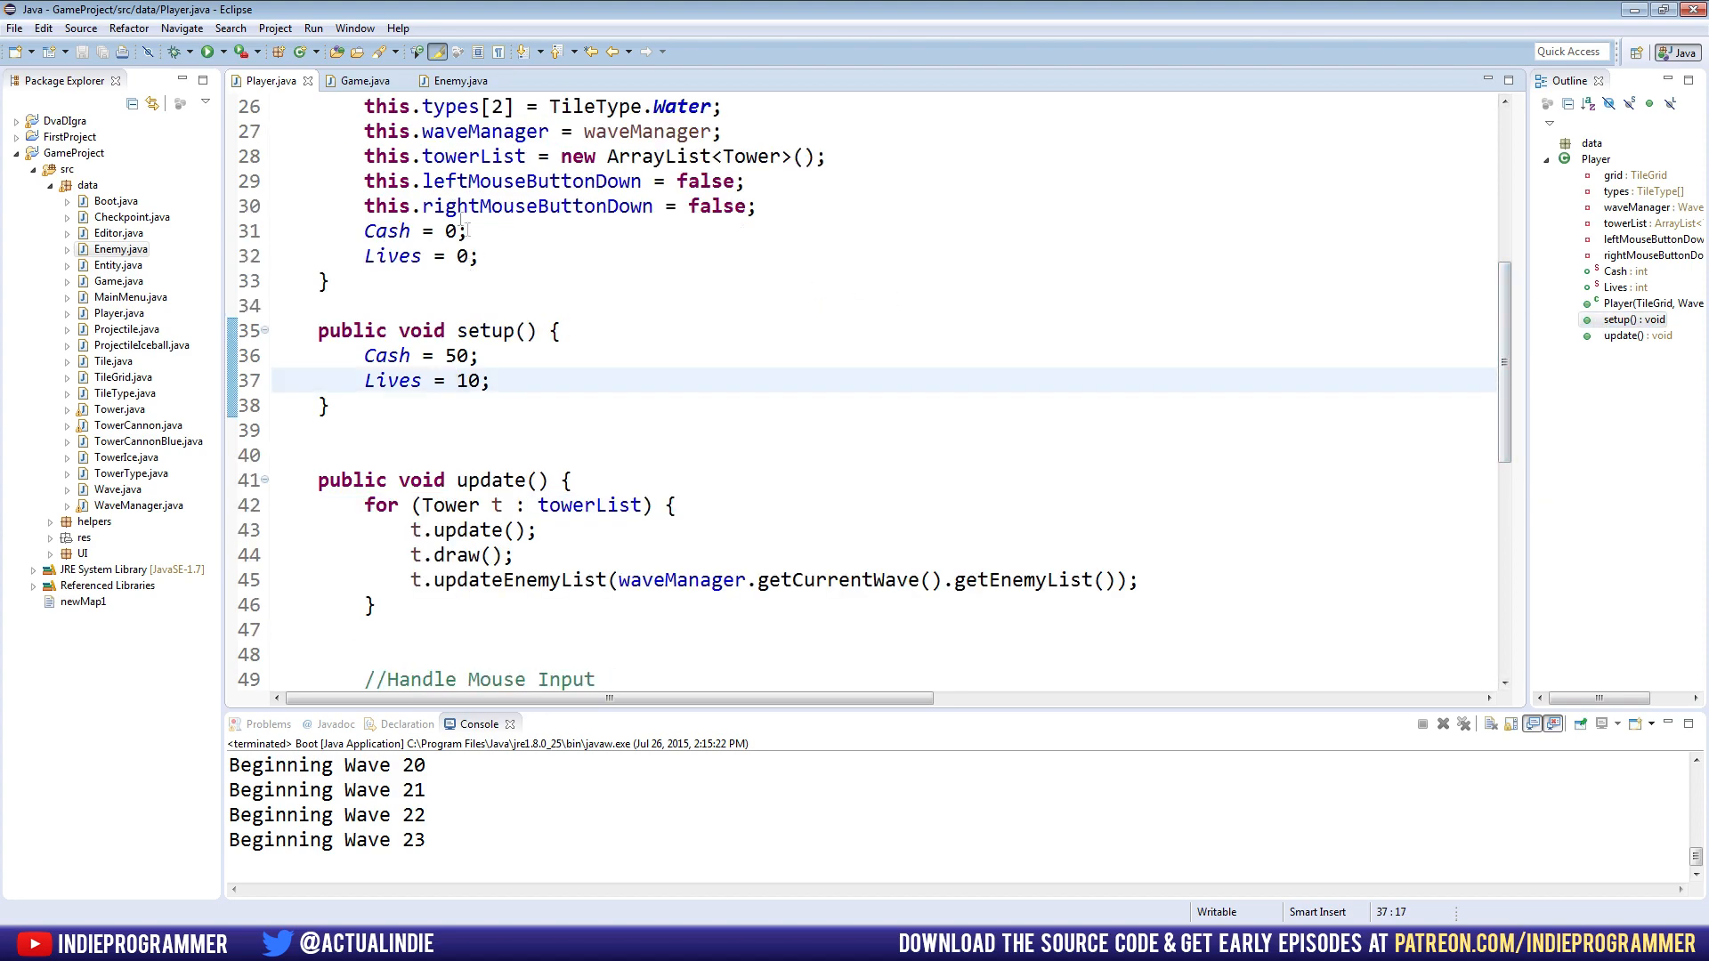
Start a public modifyCash(int amount) method in Player after checking Enemy.java
{"action": "left_click", "coordinate": [457, 81]}
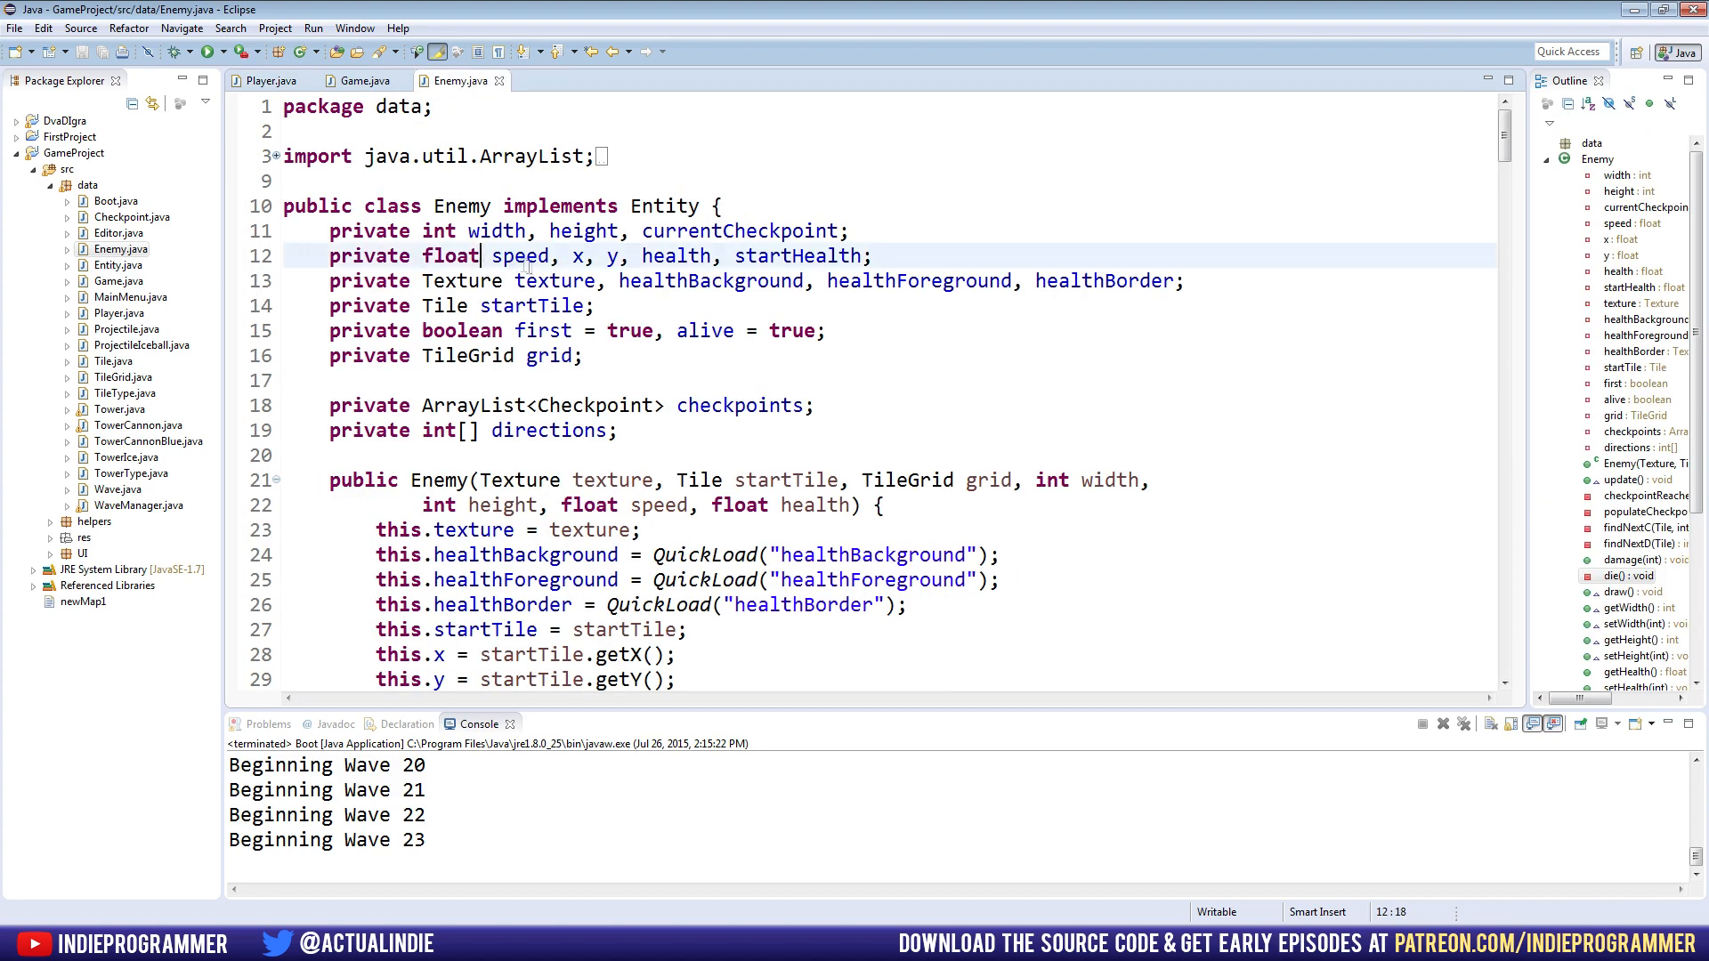
{"action": "scroll", "scroll_direction": "down", "scroll_amount": 3}
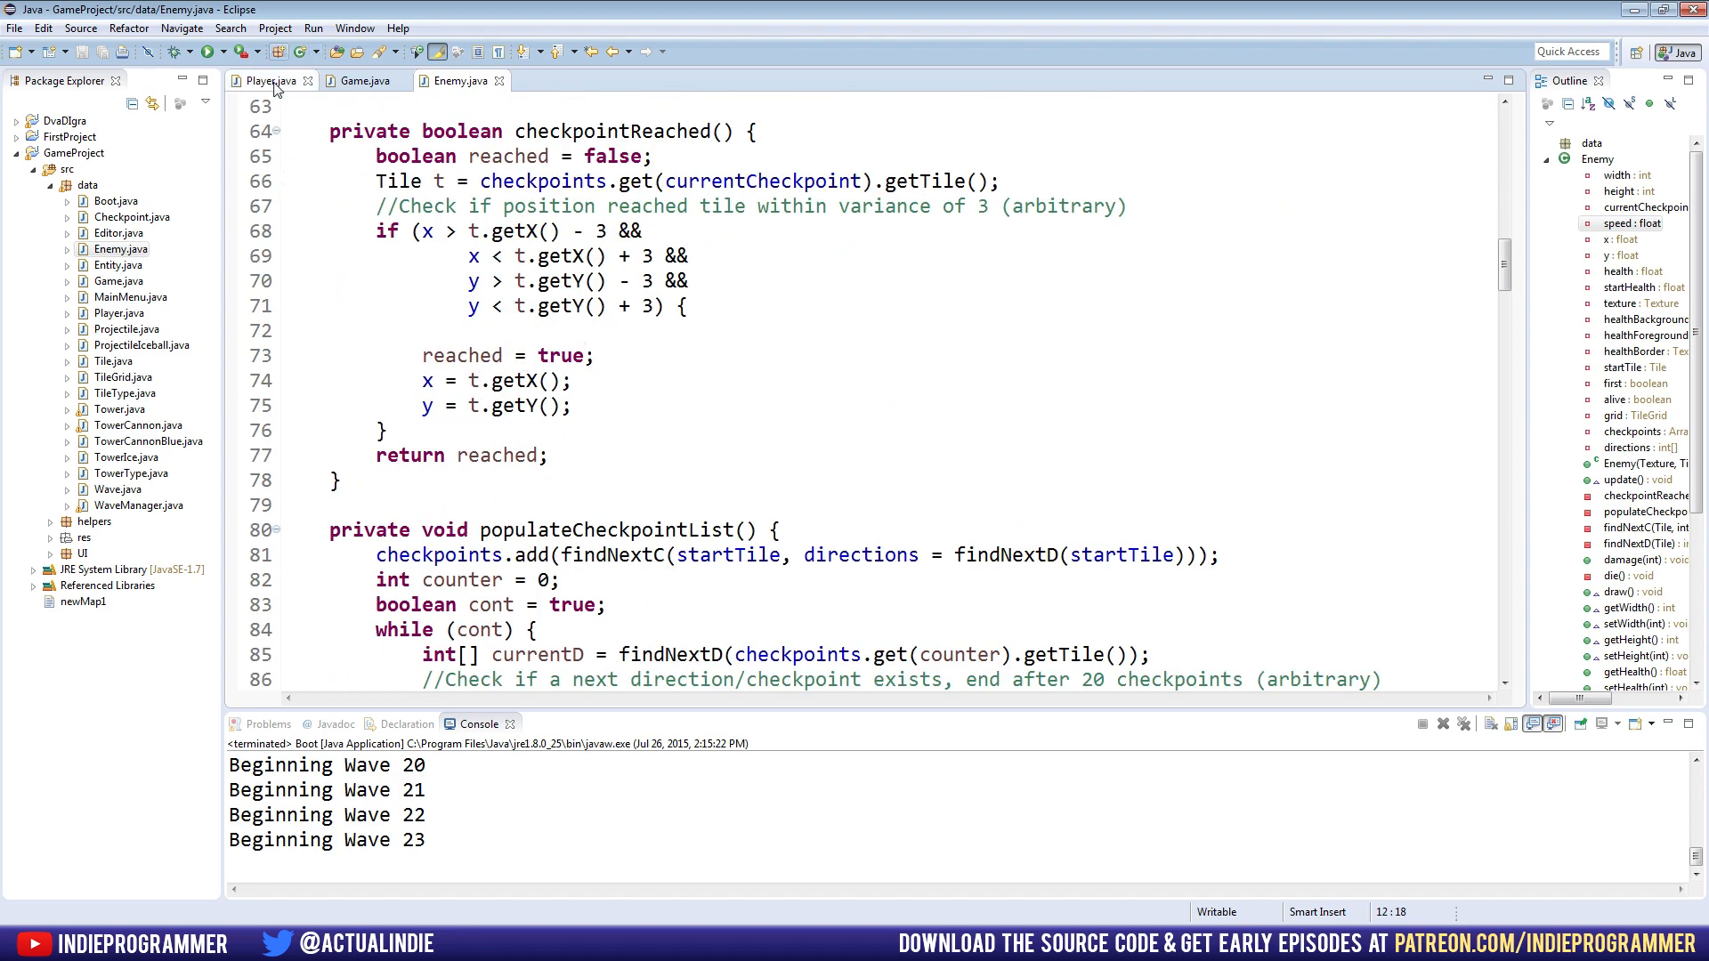
{"action": "left_click", "coordinate": [267, 81]}
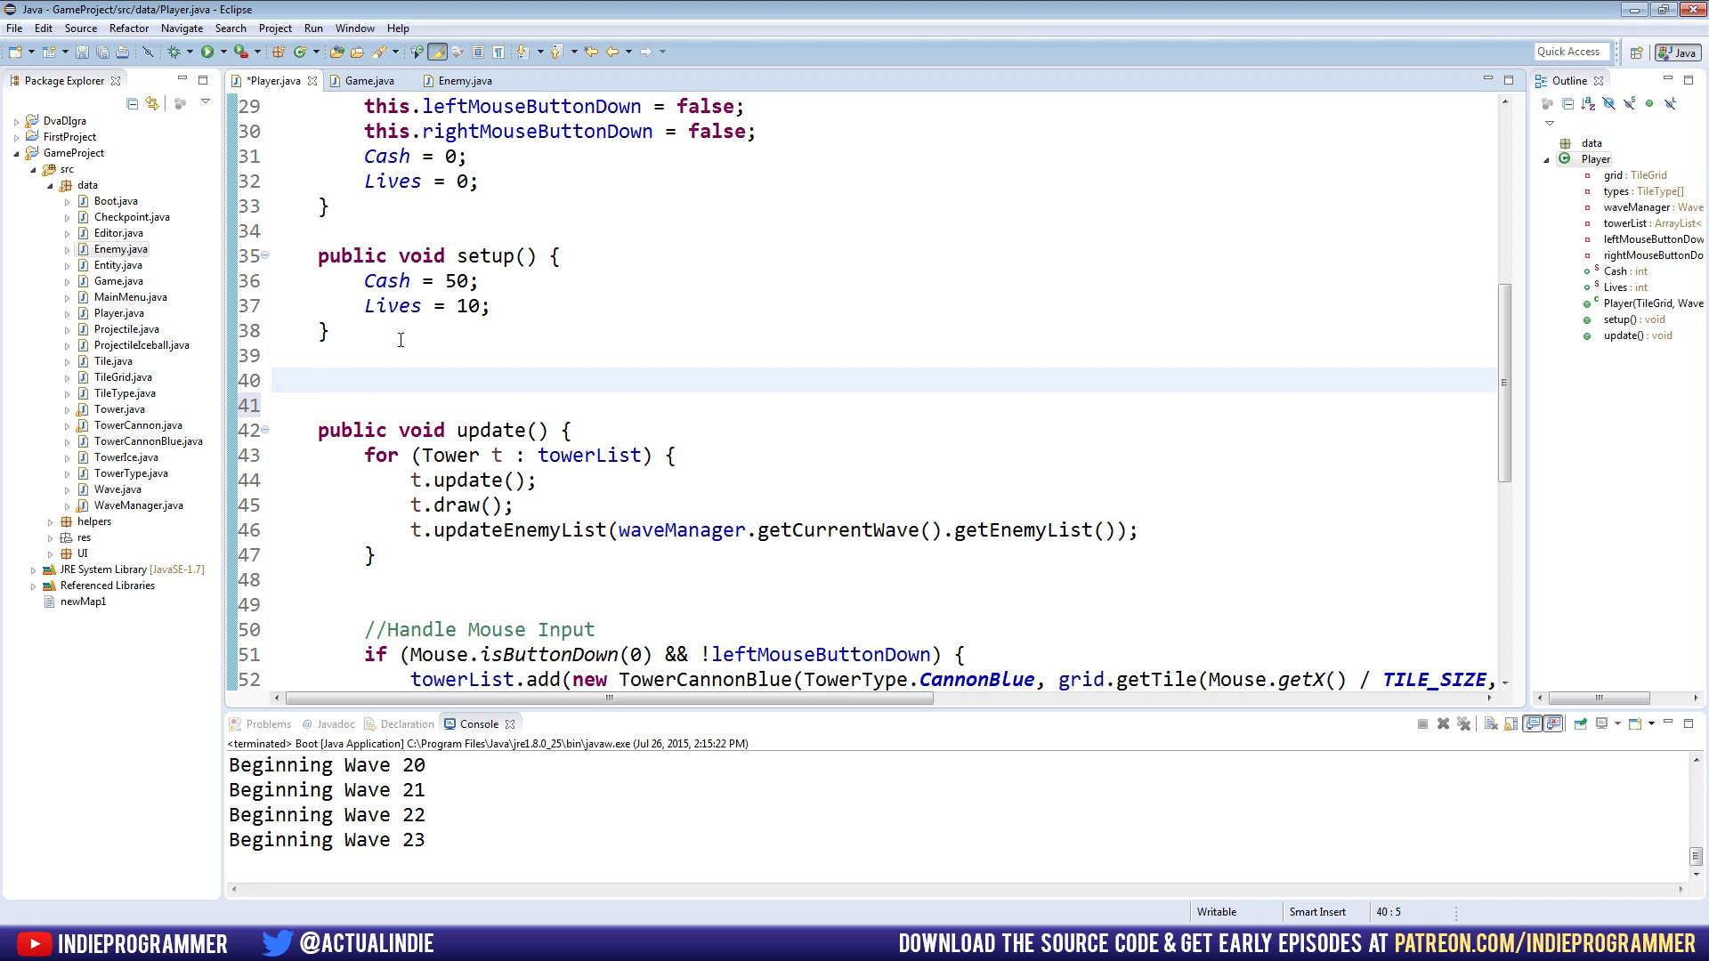
{"action": "type", "text": "public static vo"}
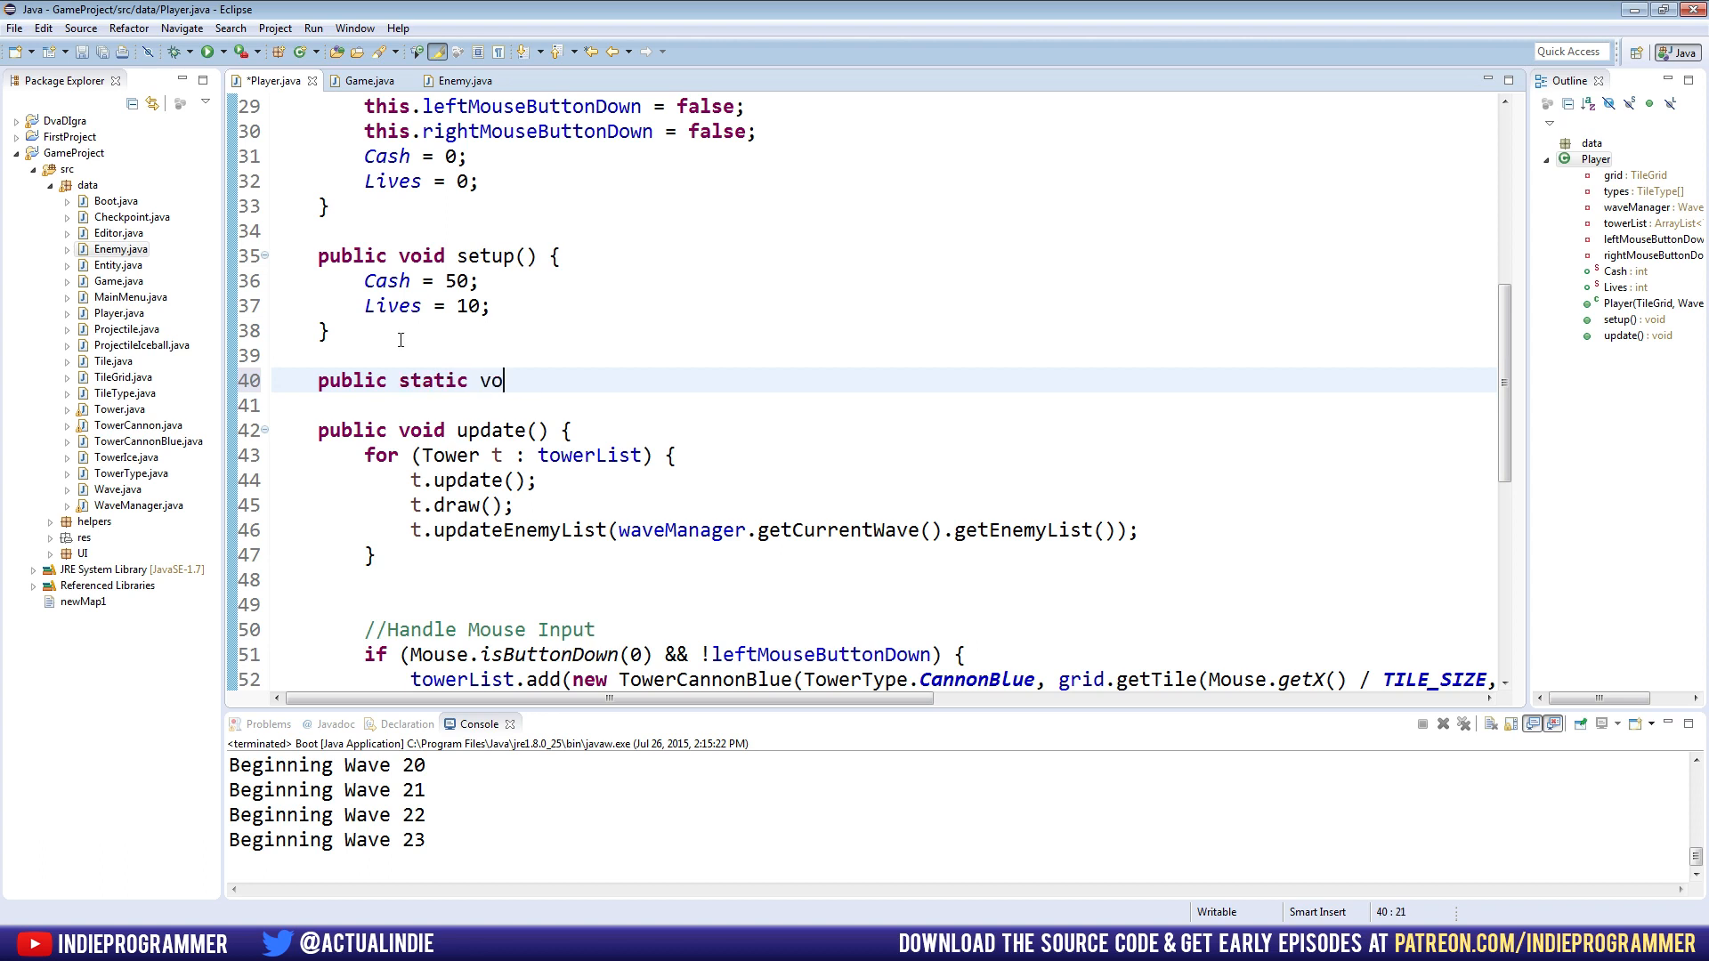
{"action": "type", "text": "id modify"}
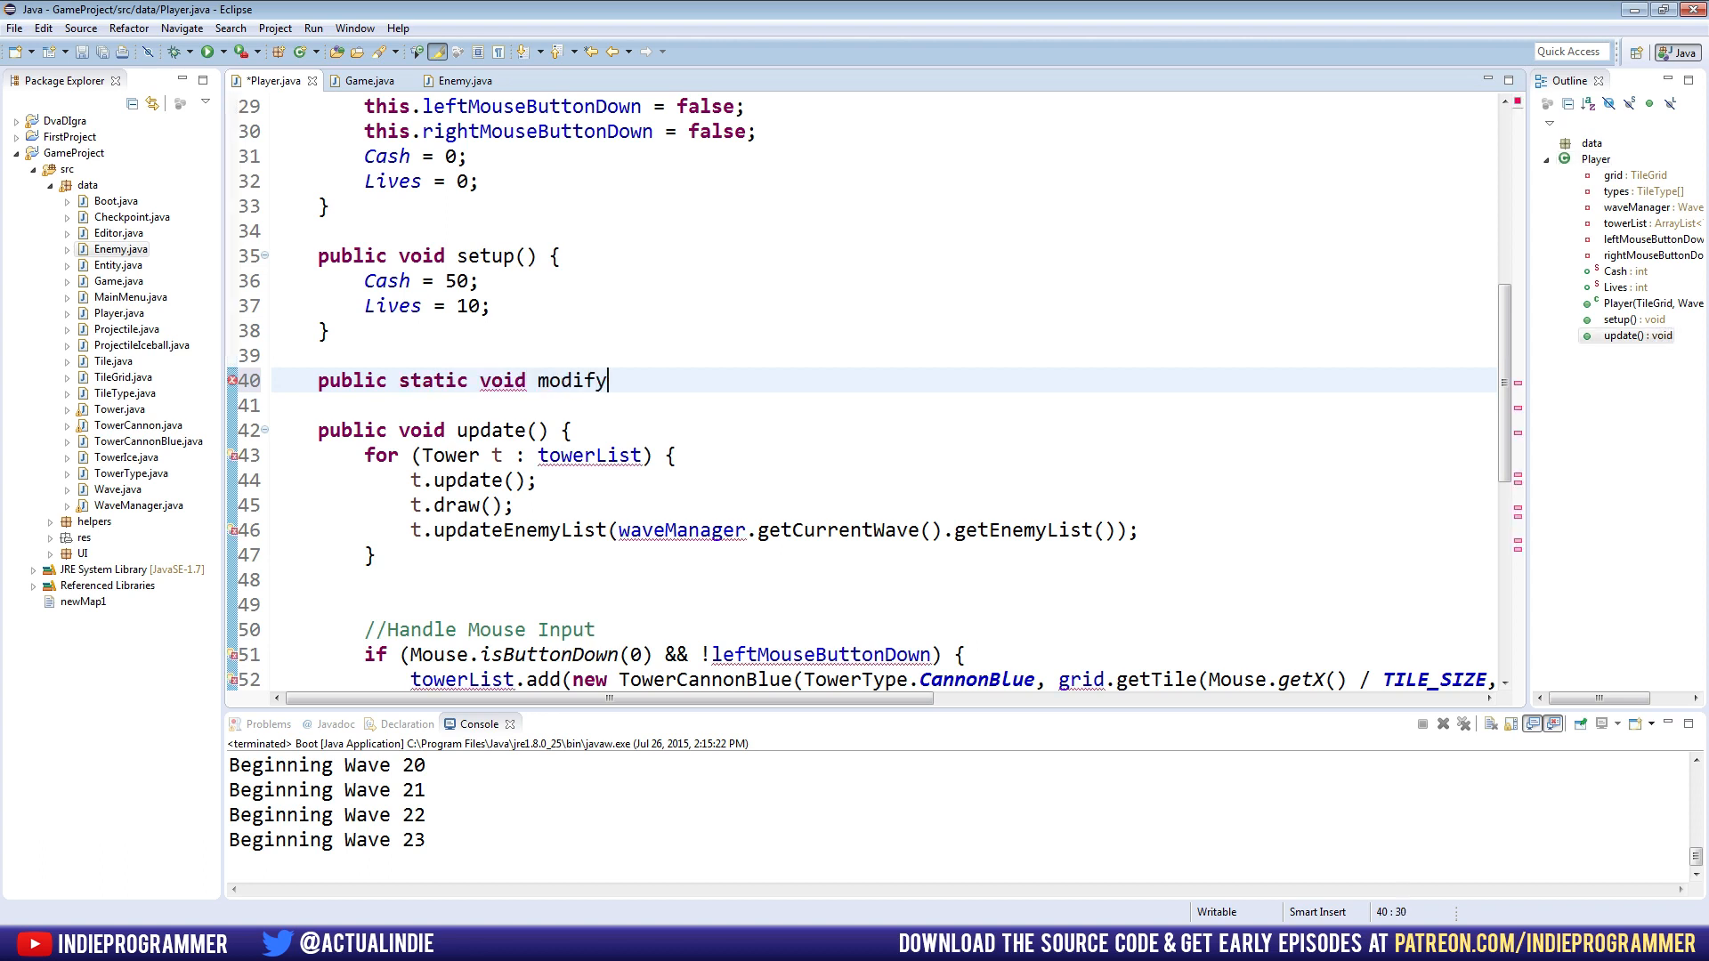
{"action": "type", "text": "Cash(int amount) {"}
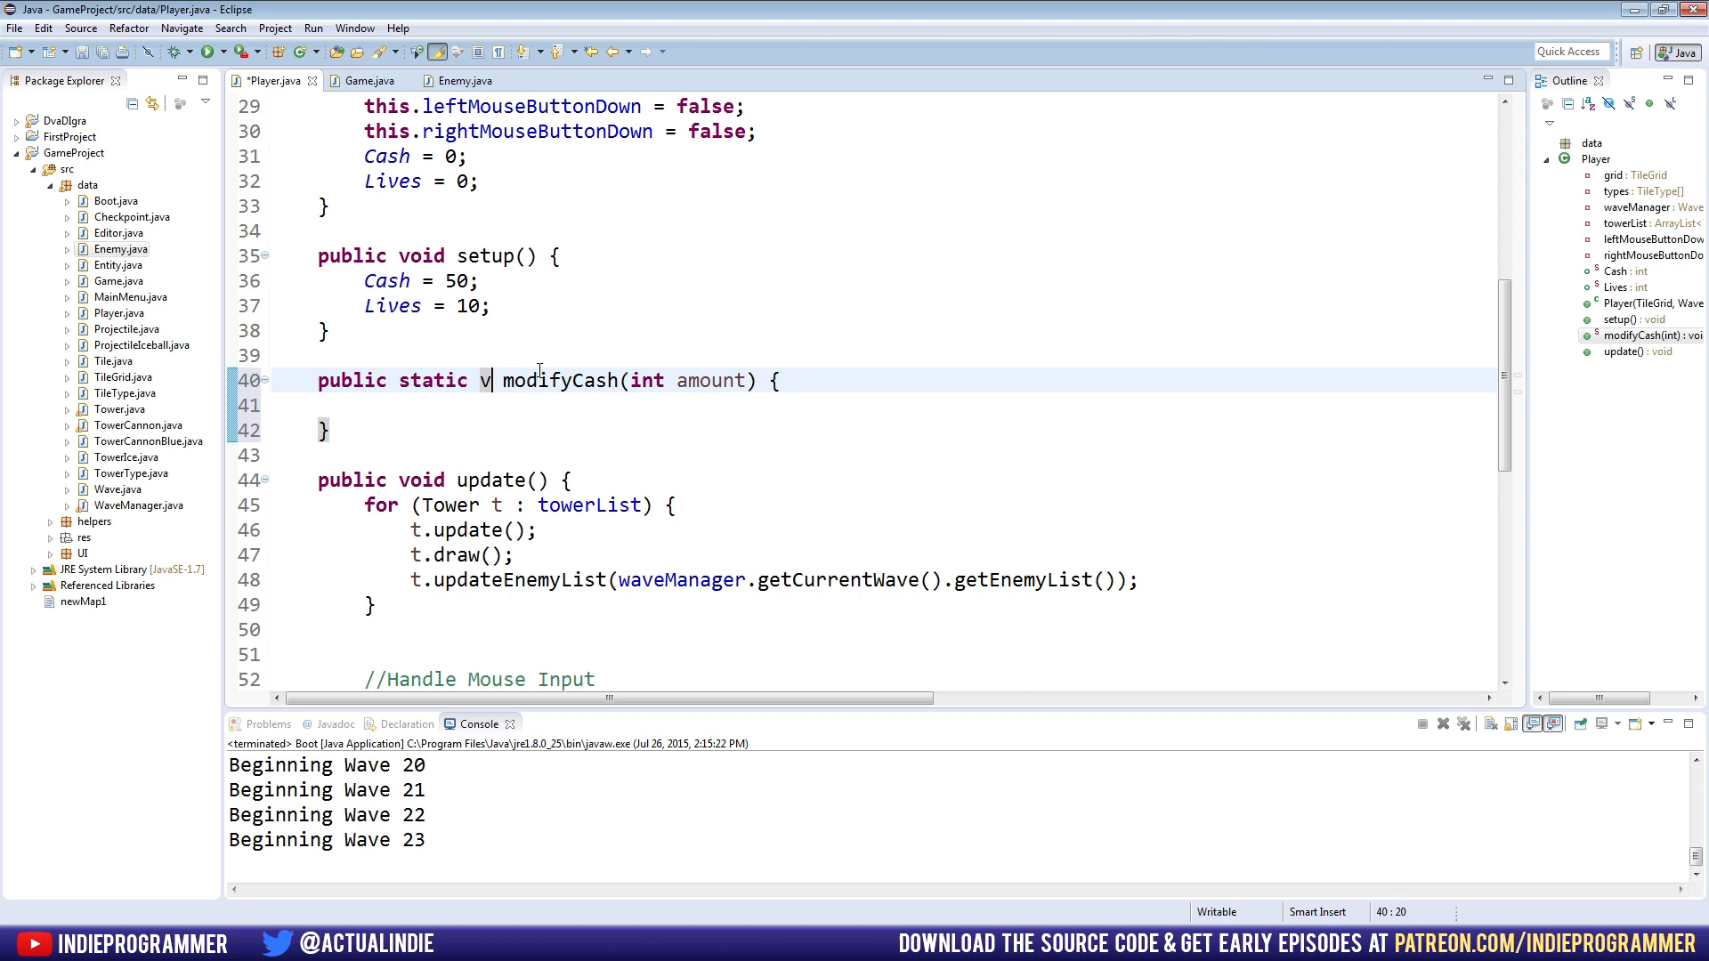
Make modifyCash return boolean, adding amount only when Cash + amount >= 0, else false
{"action": "type", "text": "boolean"}
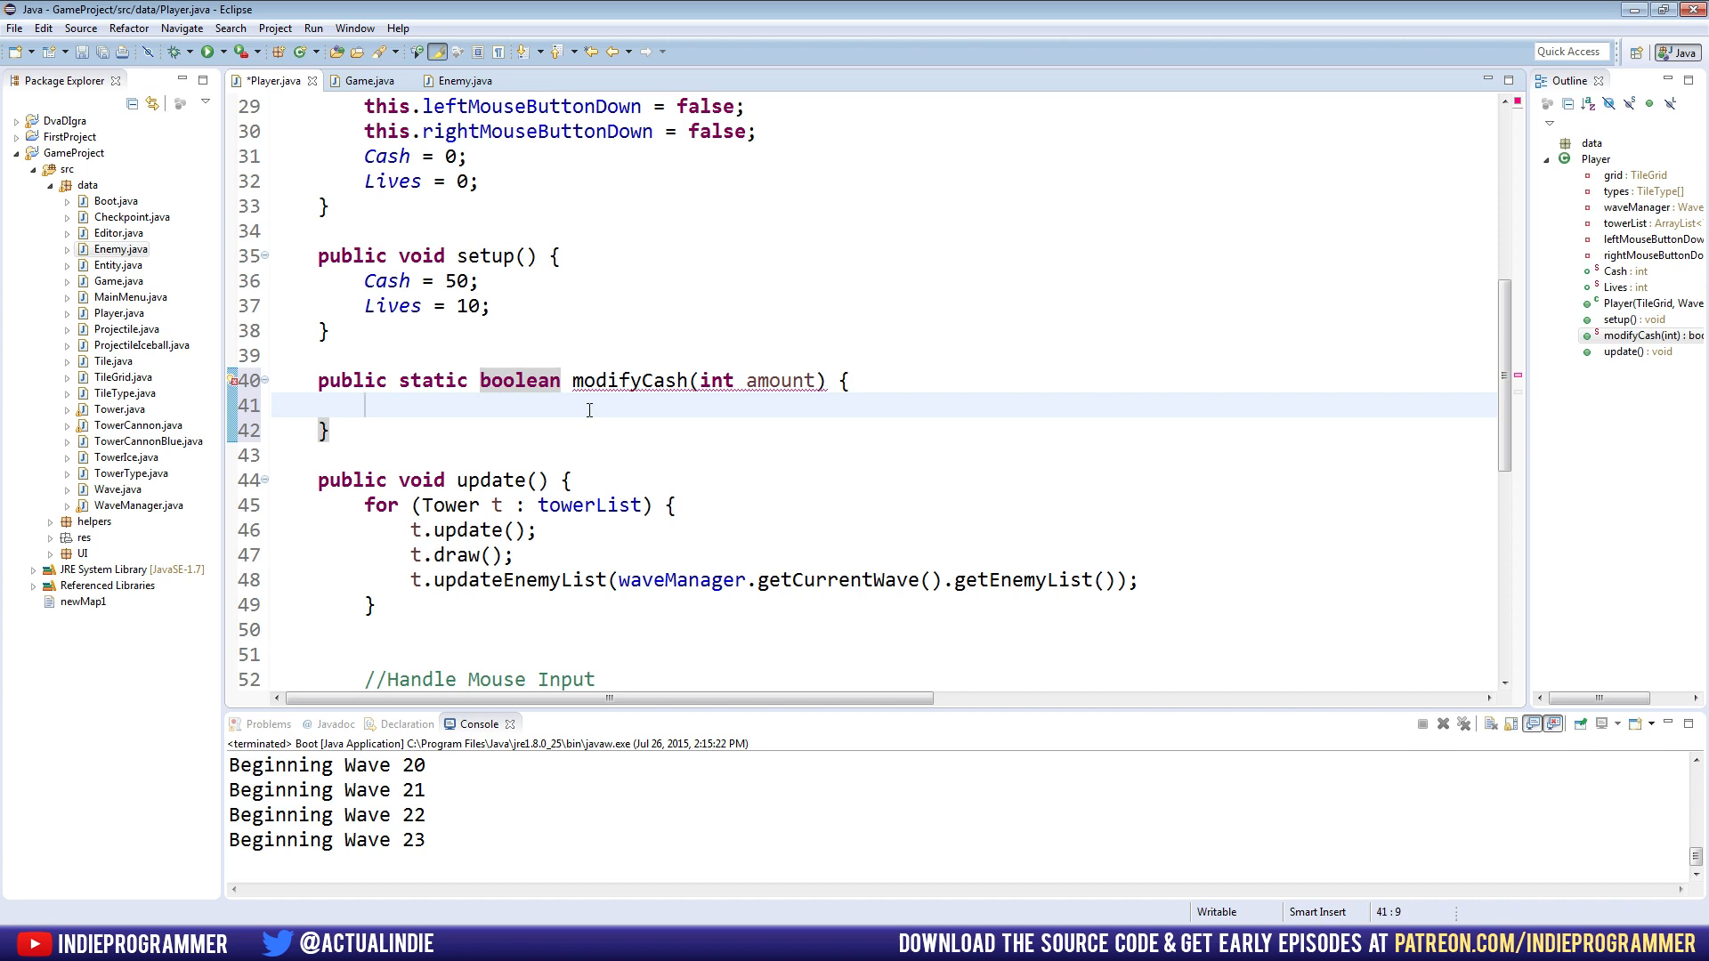
{"action": "type", "text": "if (cash)"}
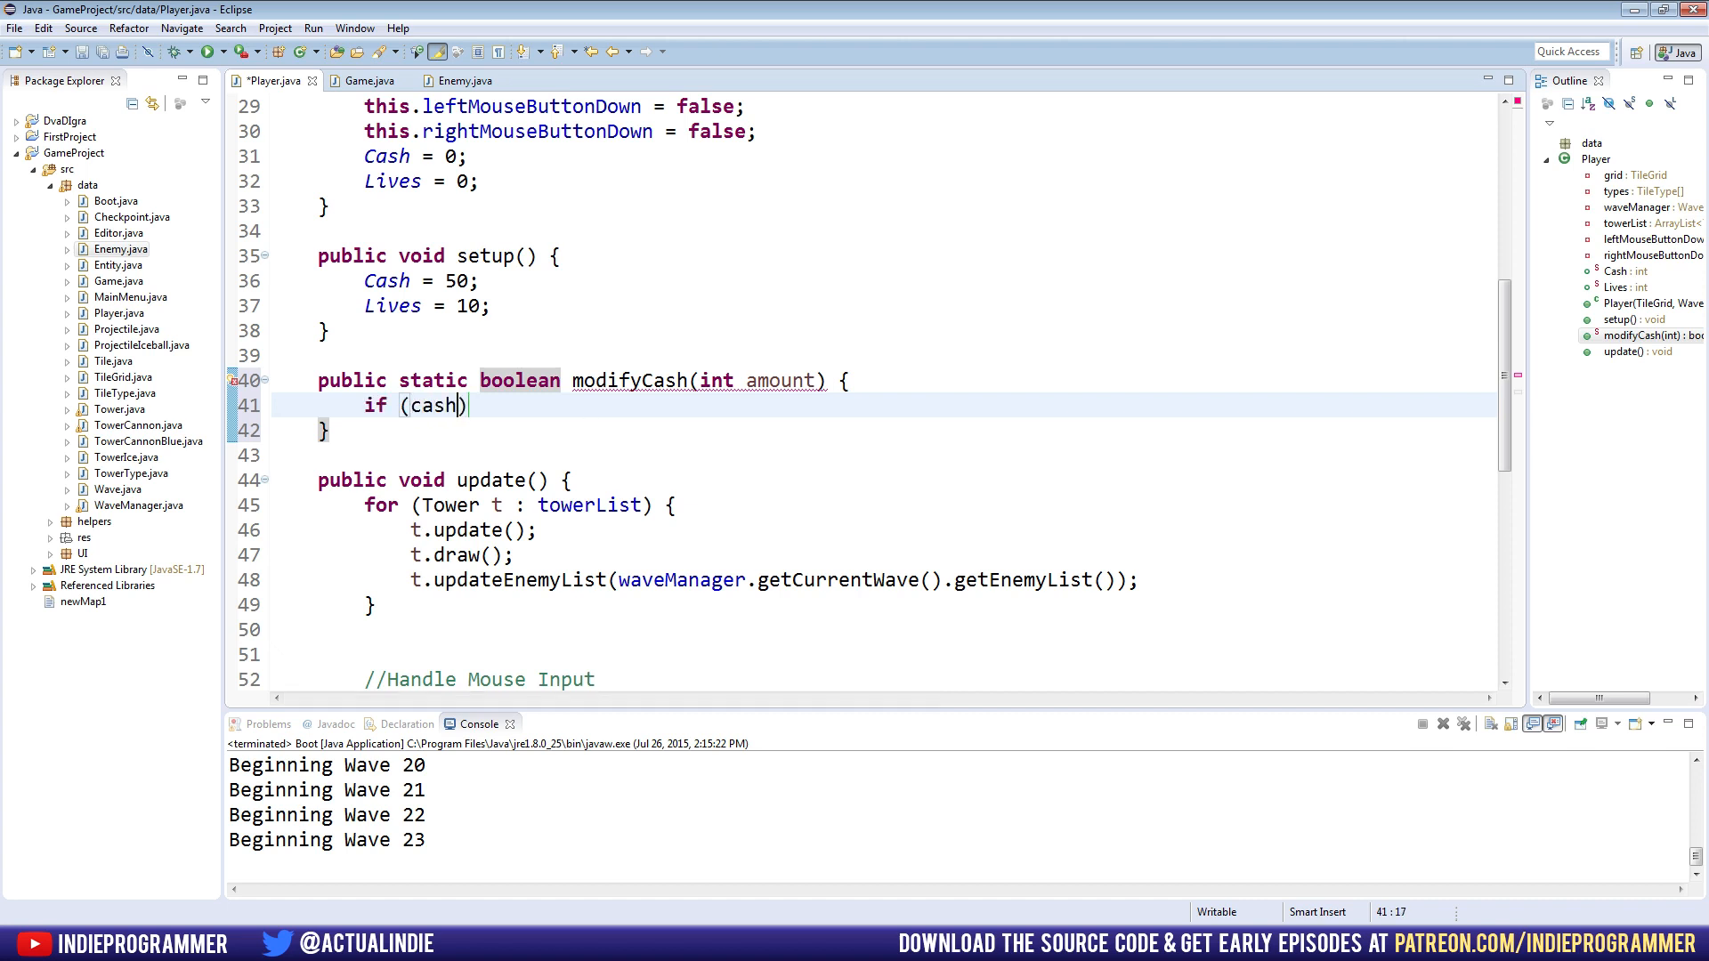
{"action": "type", "text": "Cash"}
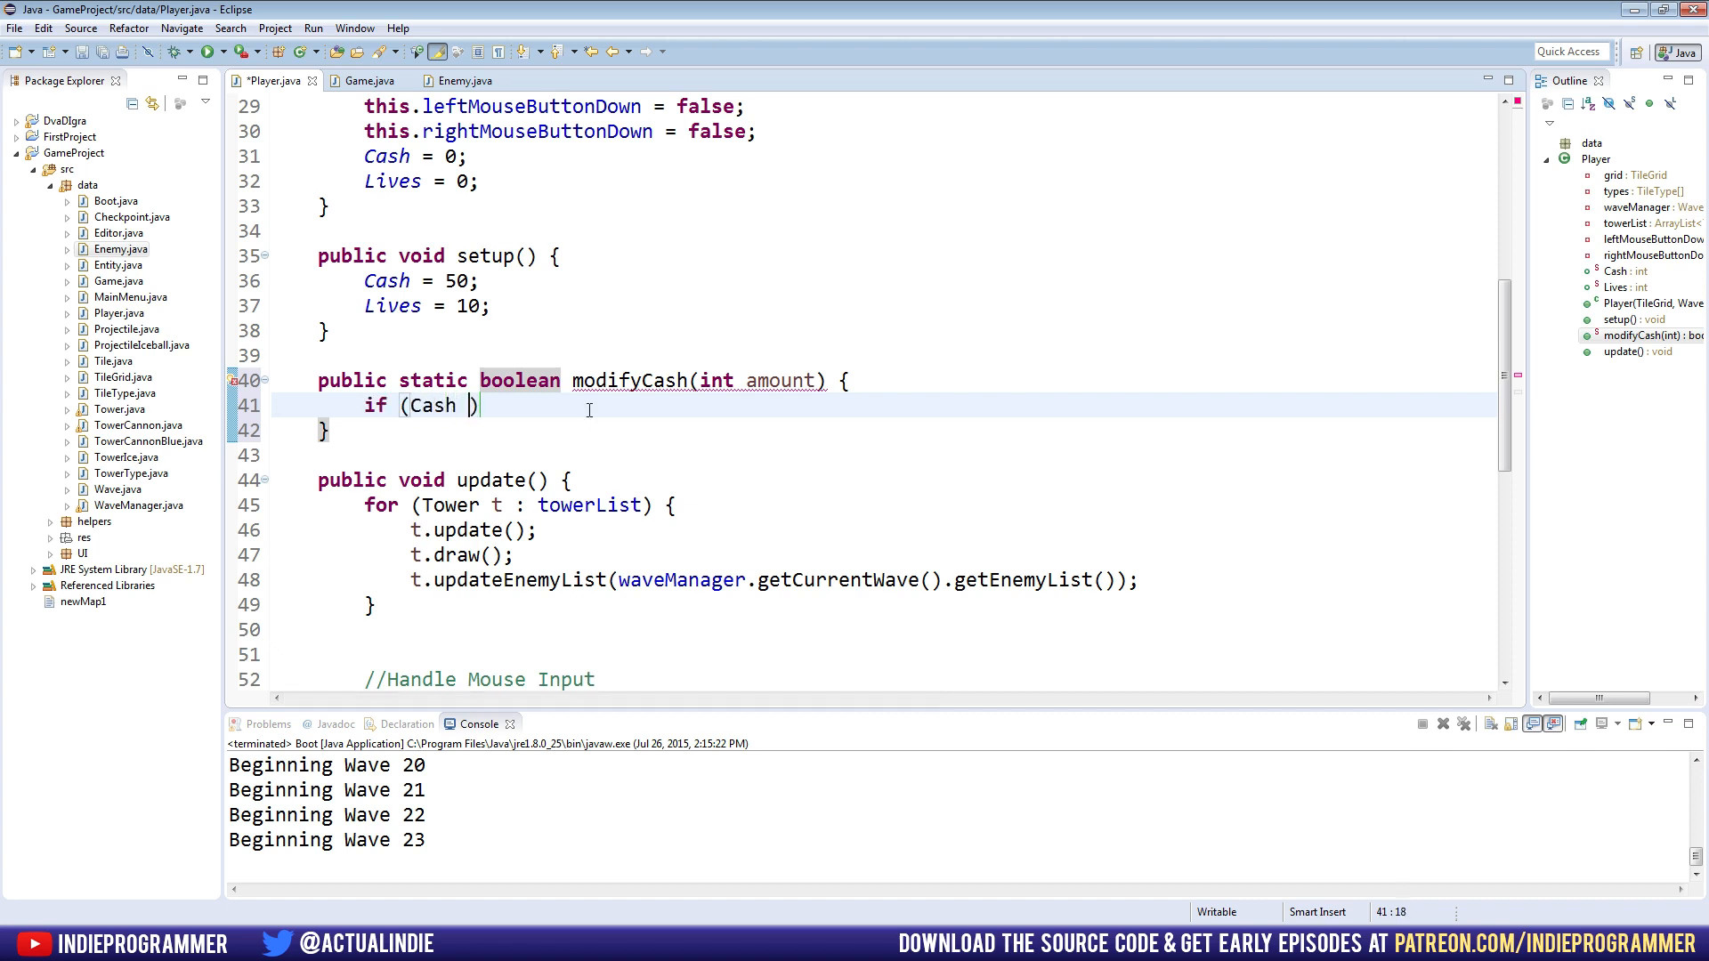
{"action": "type", "text": "+ amount"}
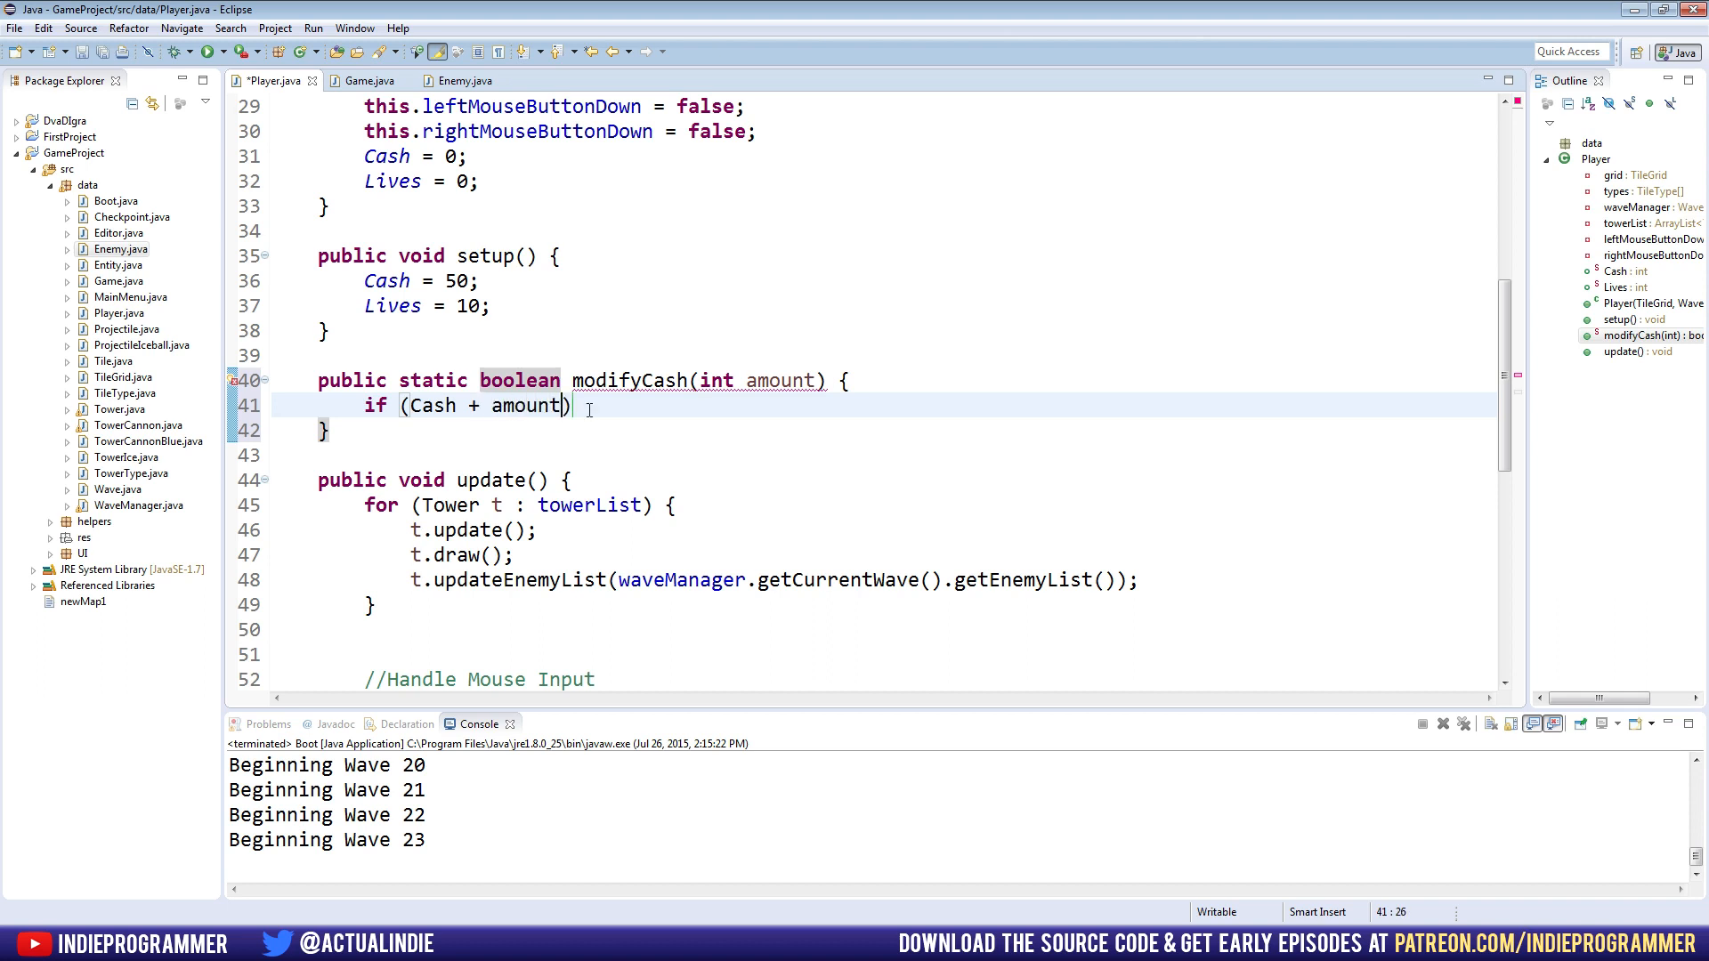
{"action": "type", "text": ">= 0"}
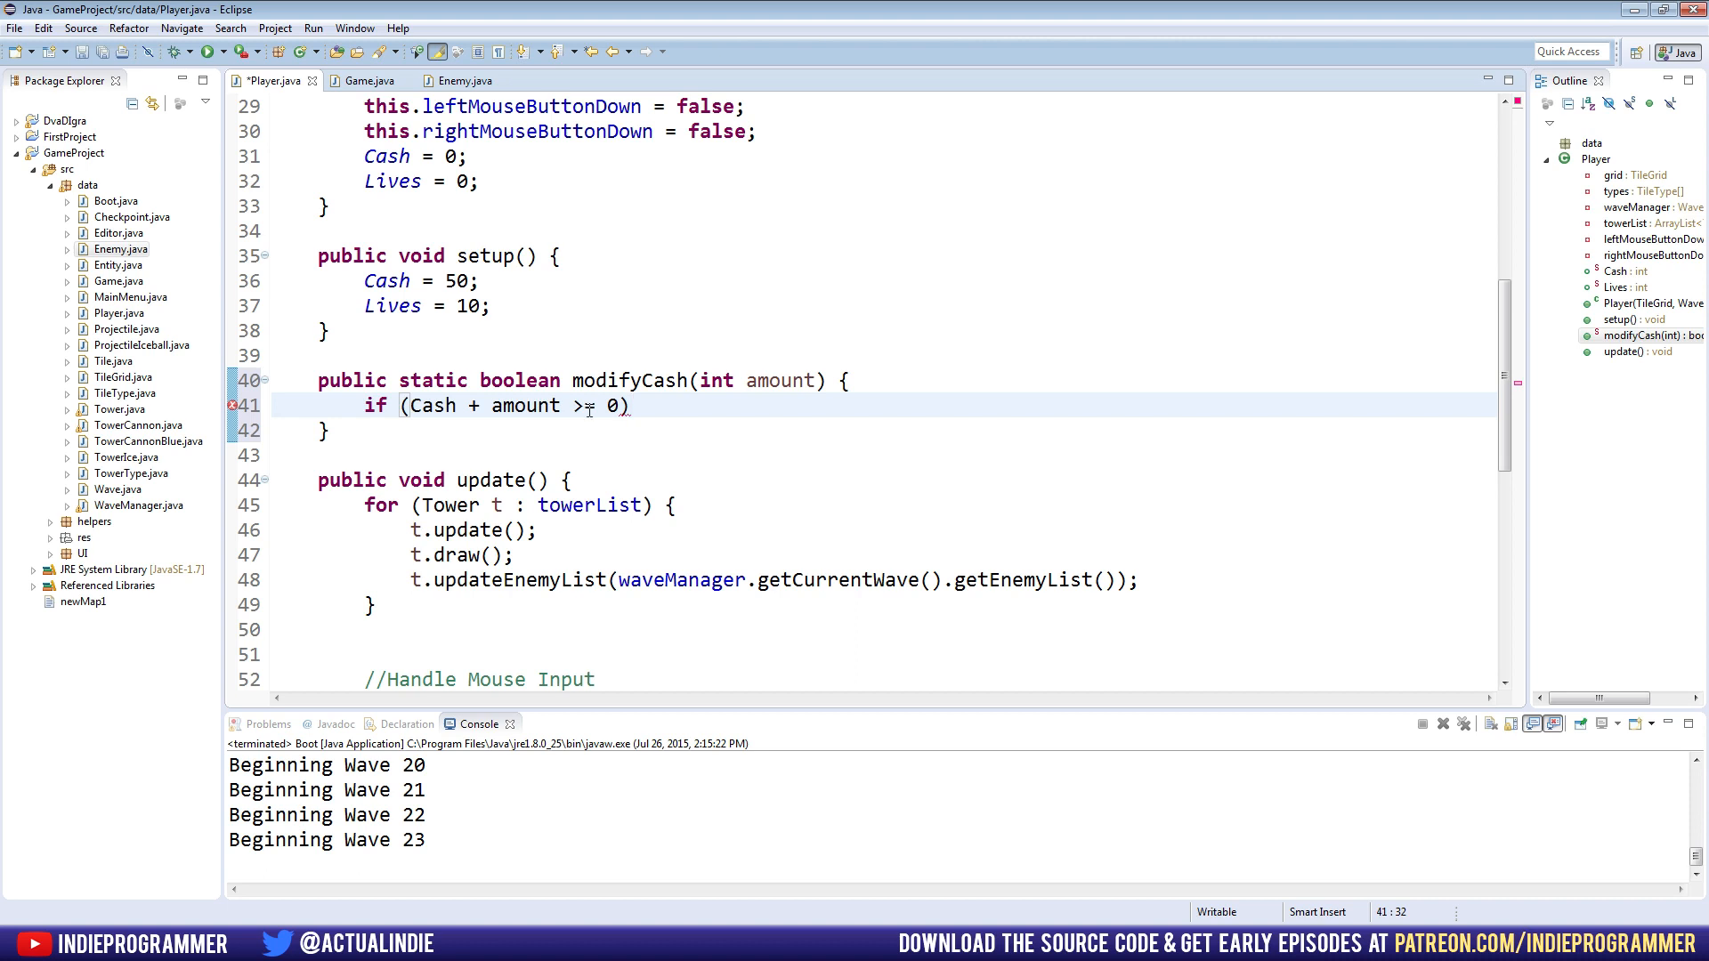
{"action": "type", "text": "{"}
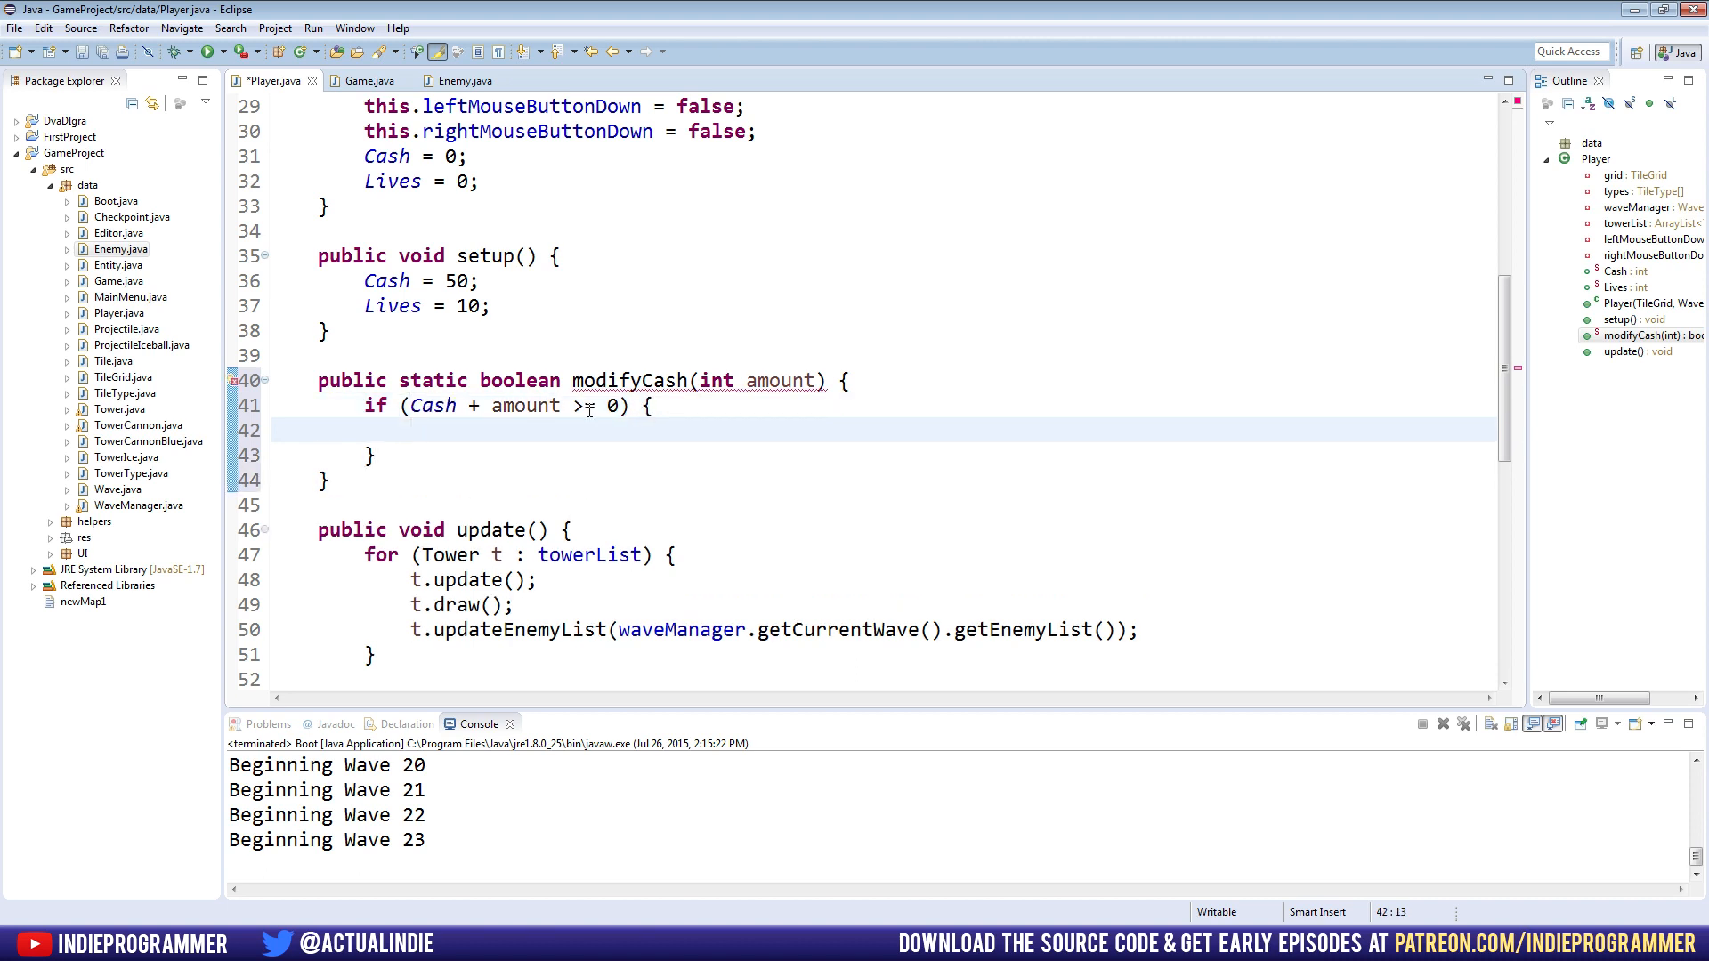
{"action": "type", "text": "Cash"}
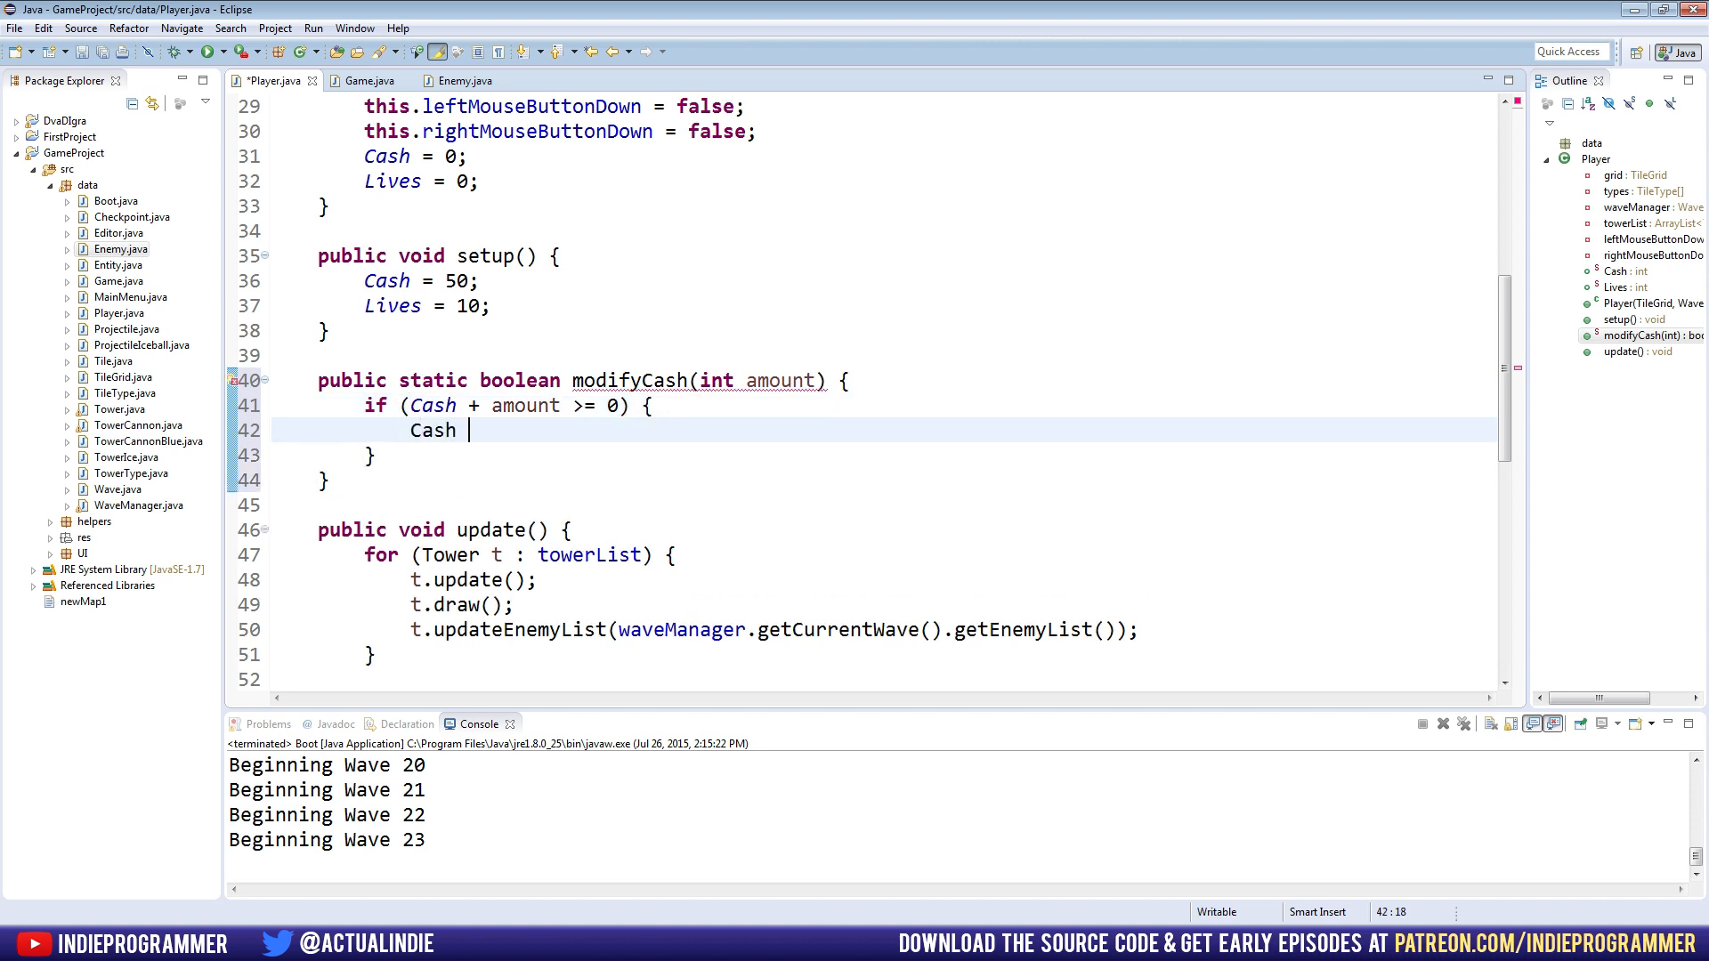
{"action": "type", "text": "+= amou"}
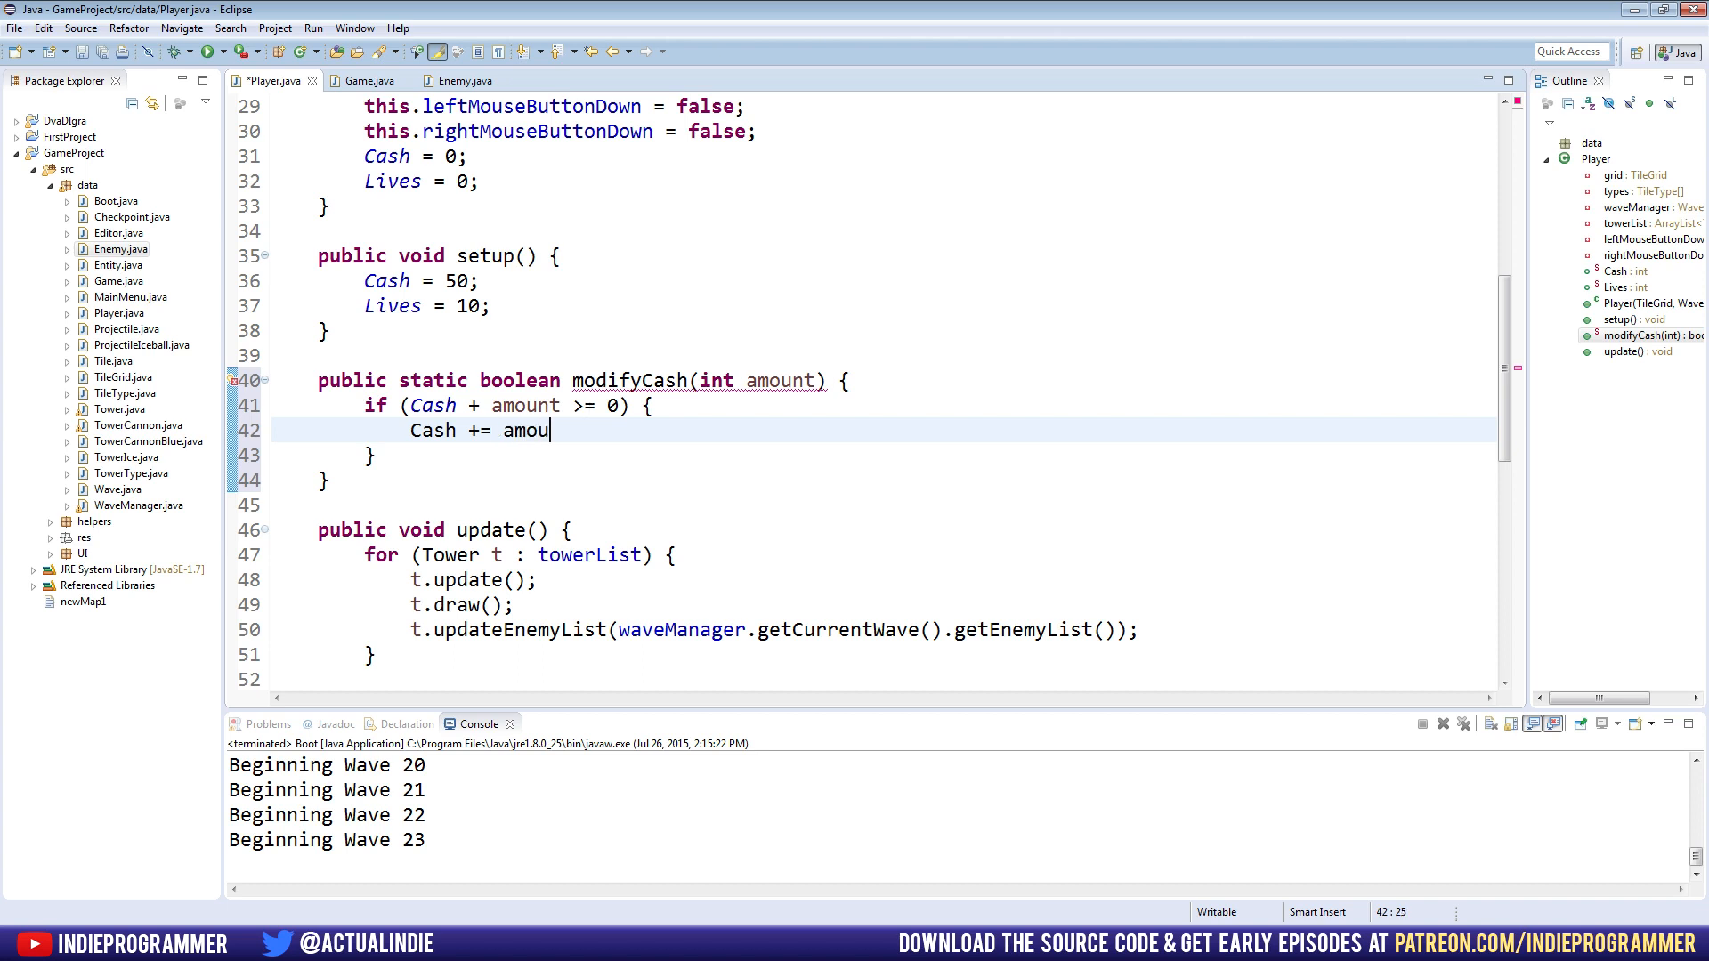
{"action": "type", "text": "nt;"}
{"action": "type", "text": "r"}
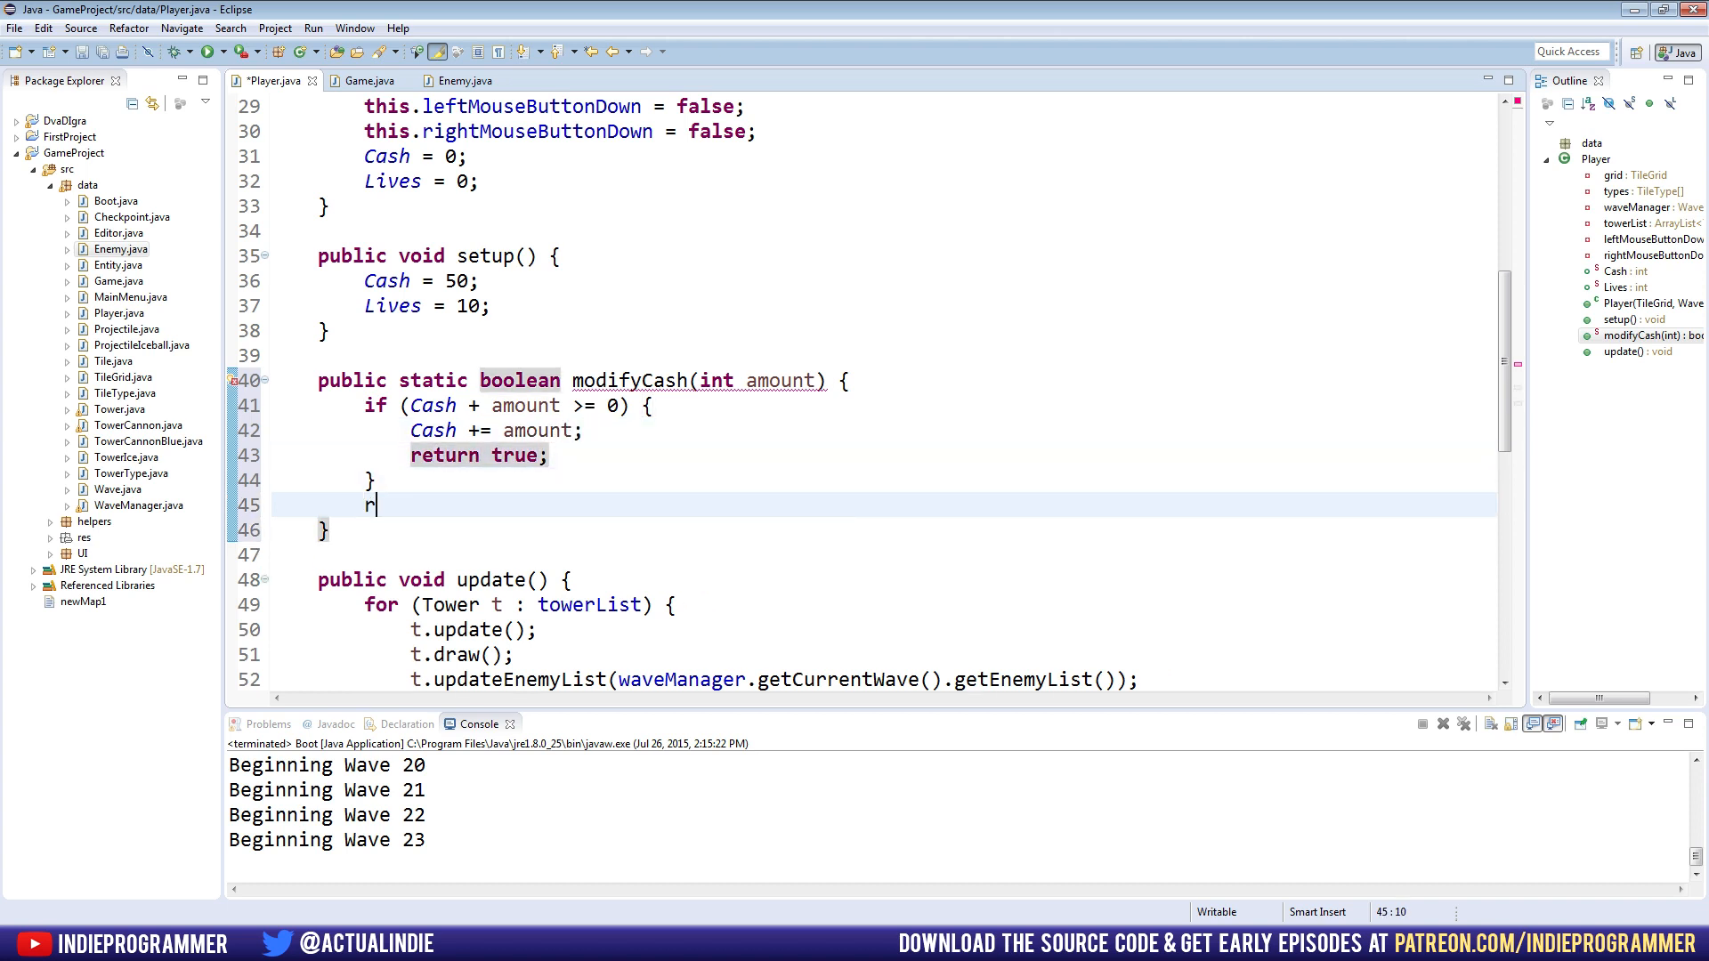
{"action": "type", "text": "eturn false;"}
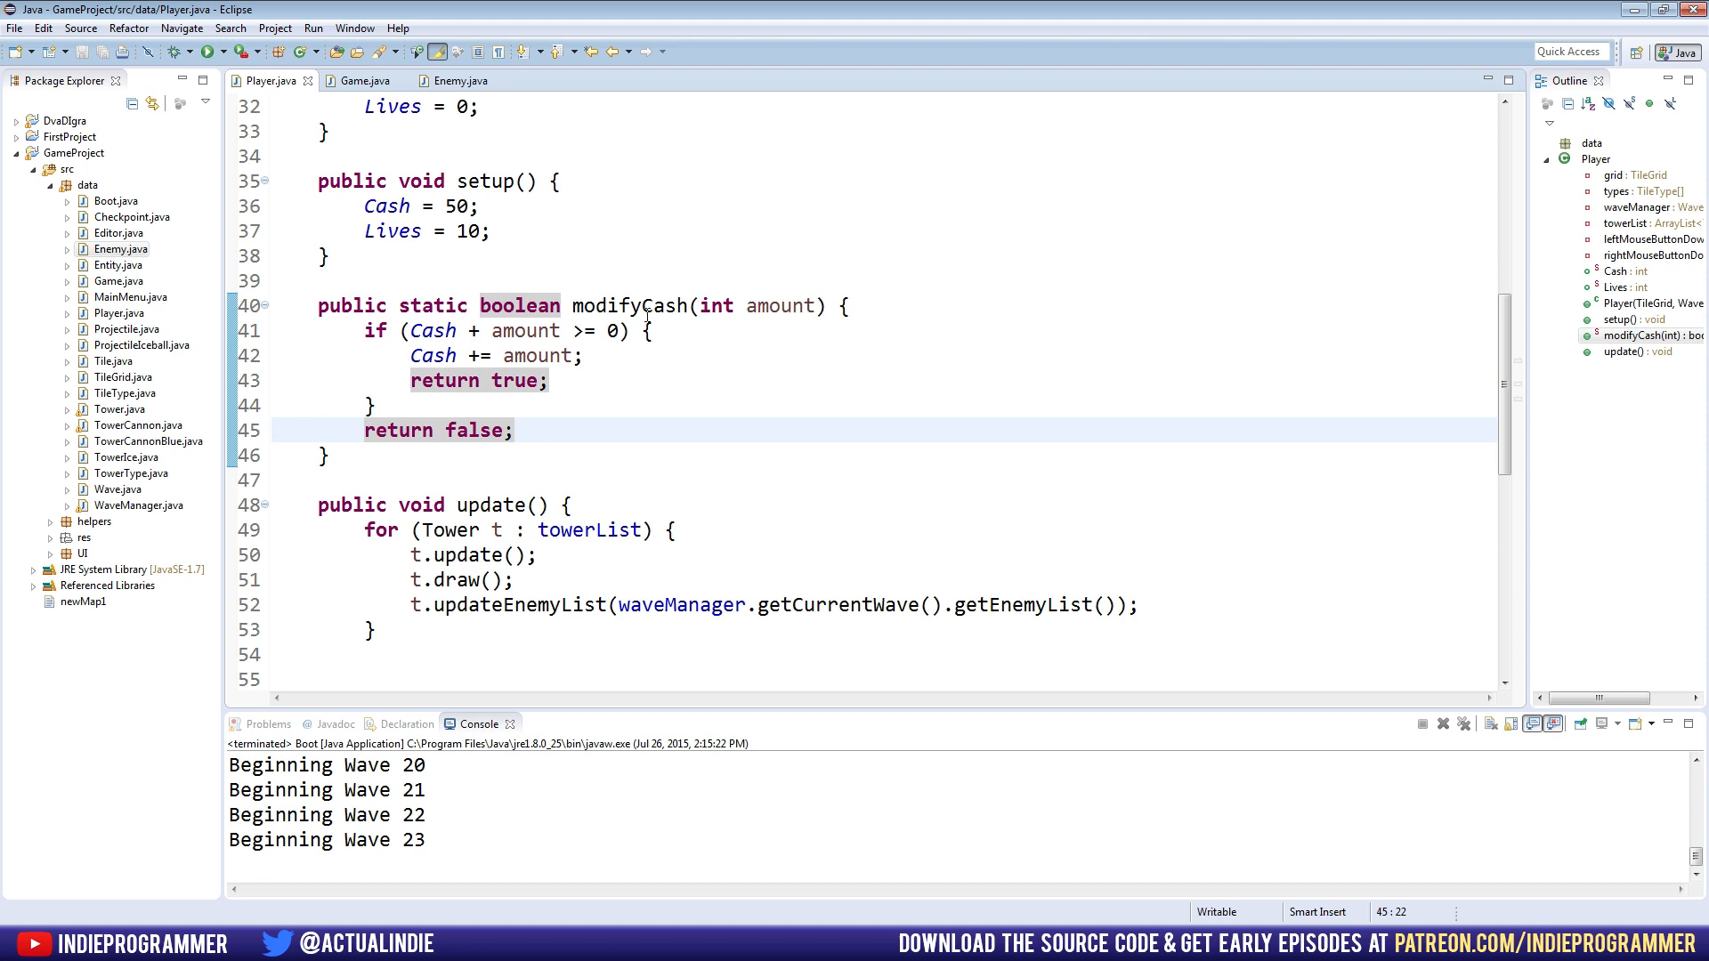
{"action": "mouse_move", "coordinate": [643, 306]}
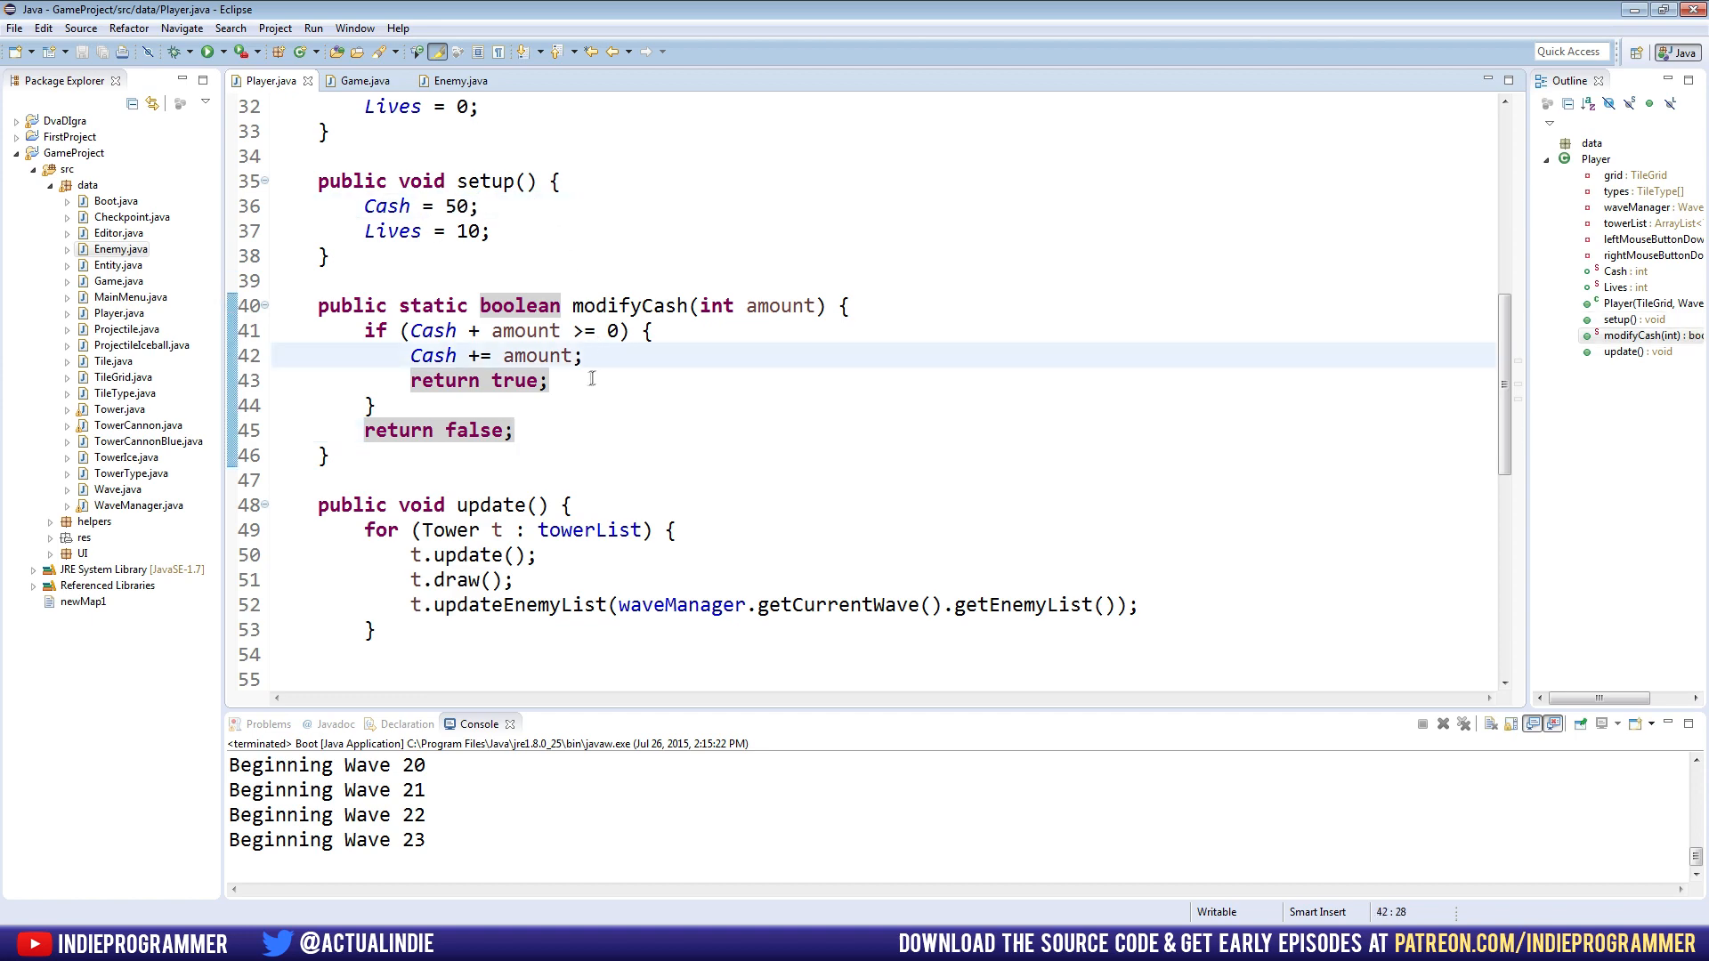
Wrap the right-button TowerIce placement in if (modifyCash(-55))
{"action": "scroll", "scroll_direction": "down", "scroll_amount": 3}
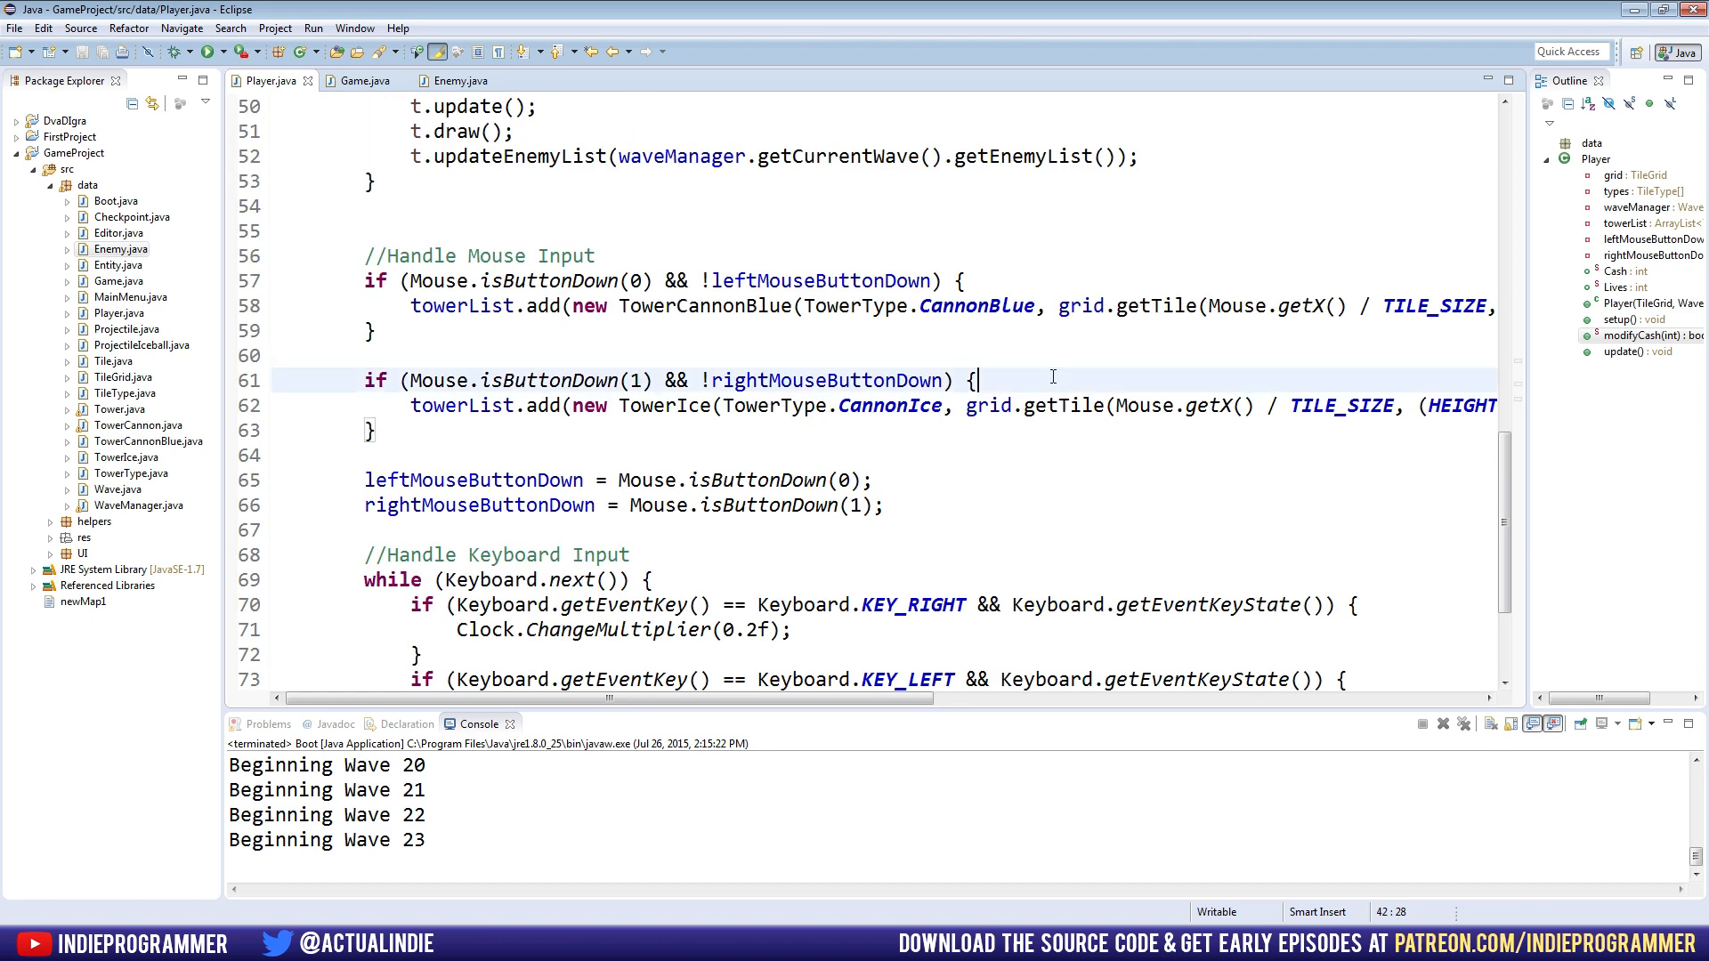
{"action": "type", "text": "i"}
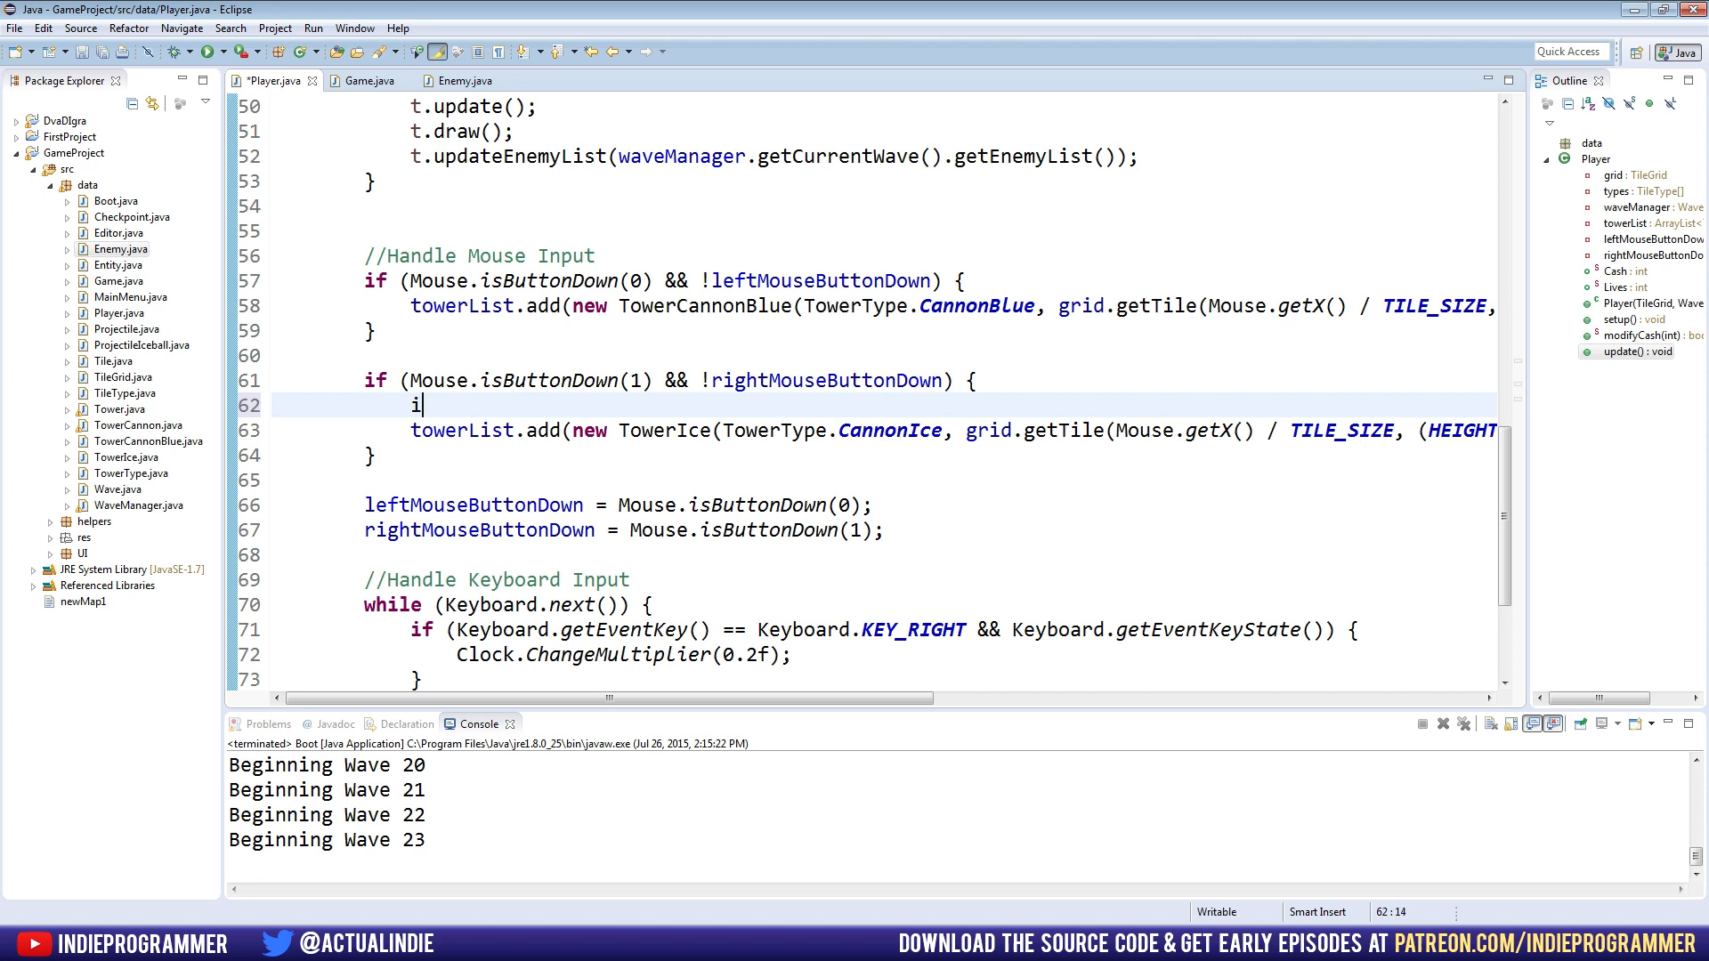
{"action": "type", "text": "f ()"}
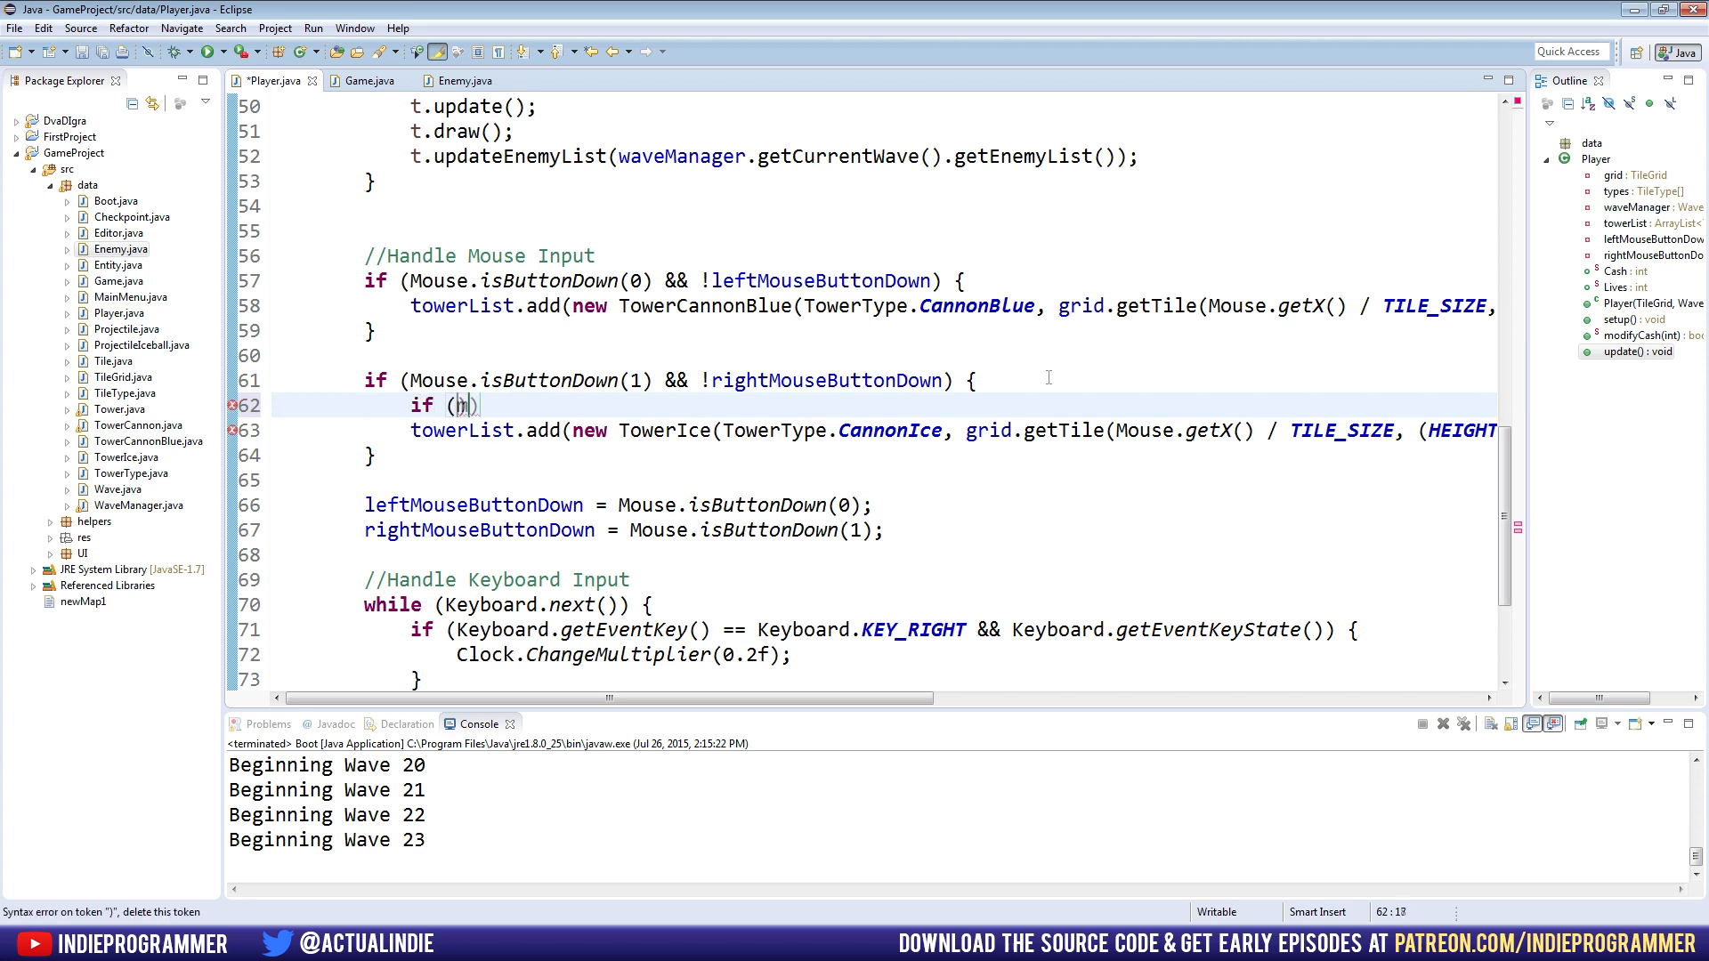
{"action": "type", "text": "modifyCash()"}
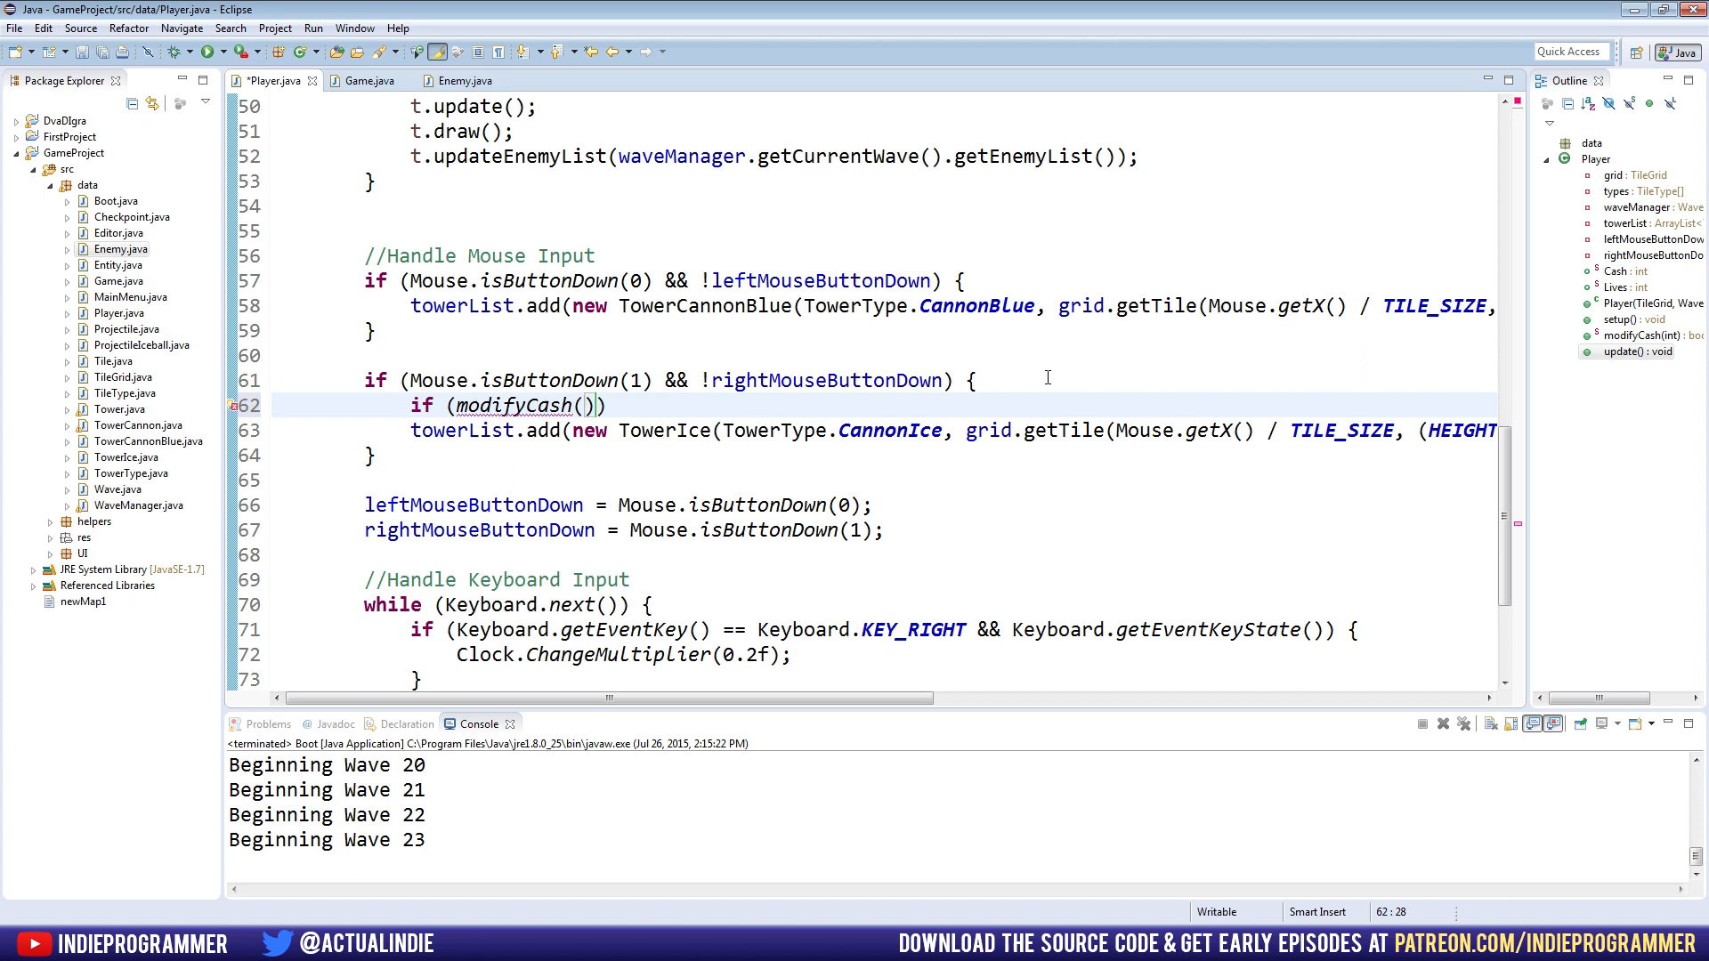
{"action": "type", "text": "-55"}
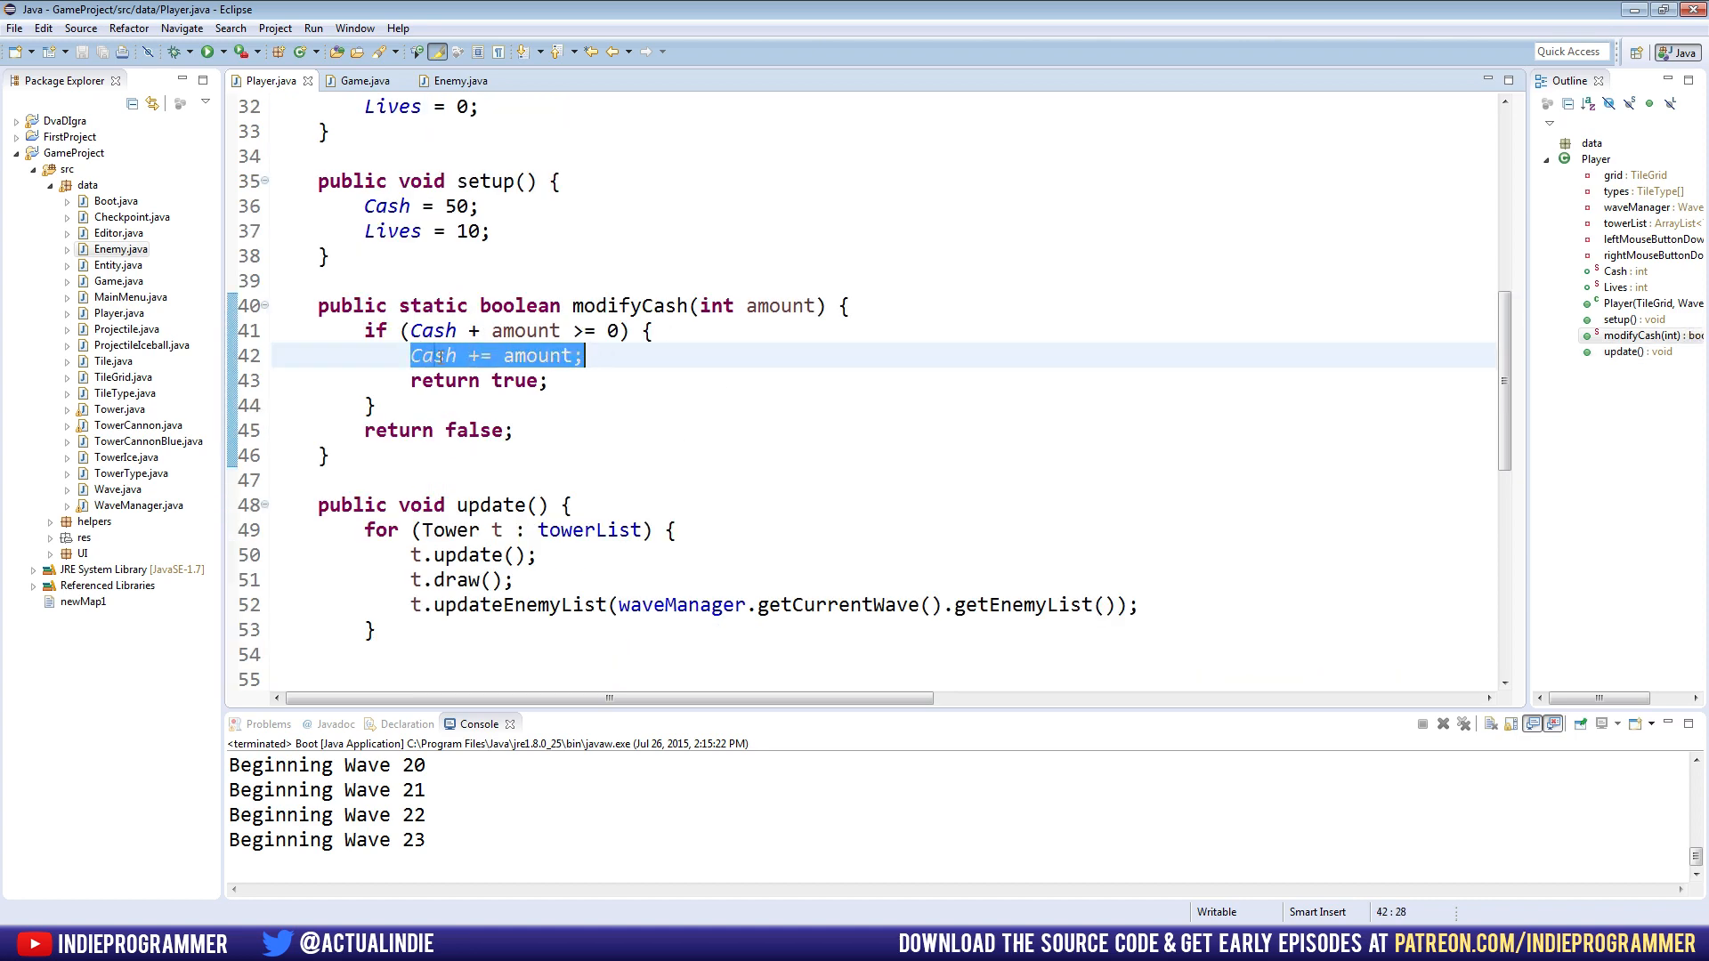
{"action": "left_click", "coordinate": [593, 355]}
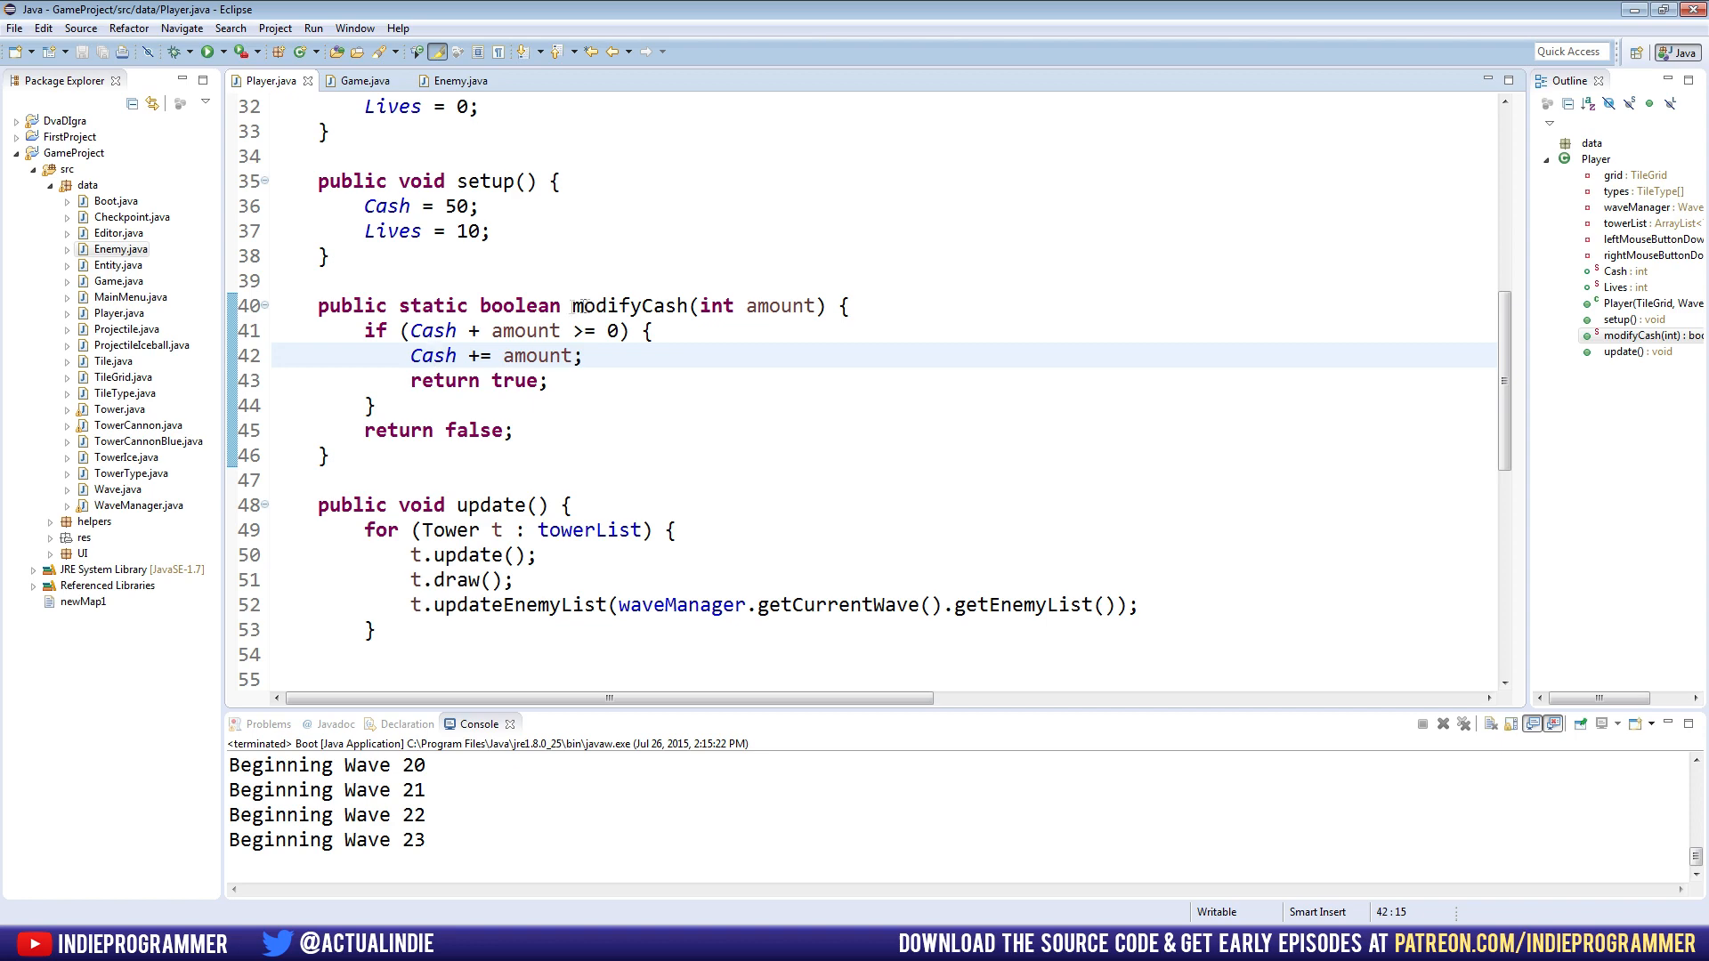
Add a public static modifyLives(int amount) method to Player that applies amount to Lives
{"action": "scroll", "scroll_direction": "down", "scroll_amount": 3}
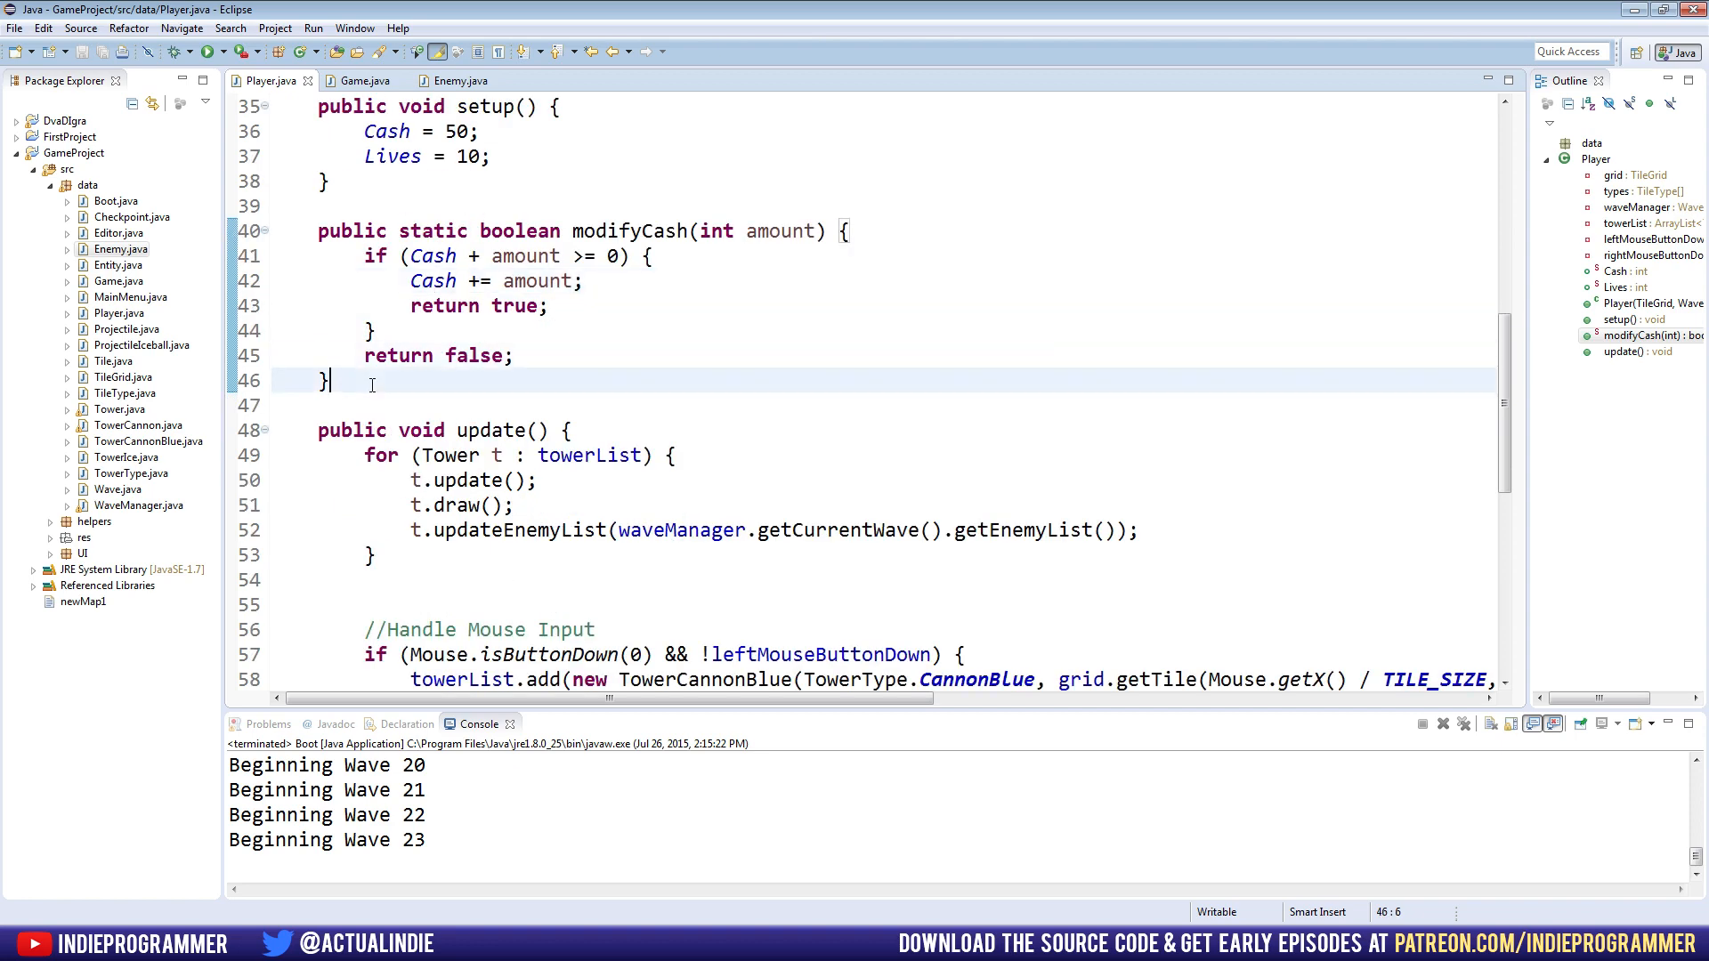
{"action": "type", "text": "pu"}
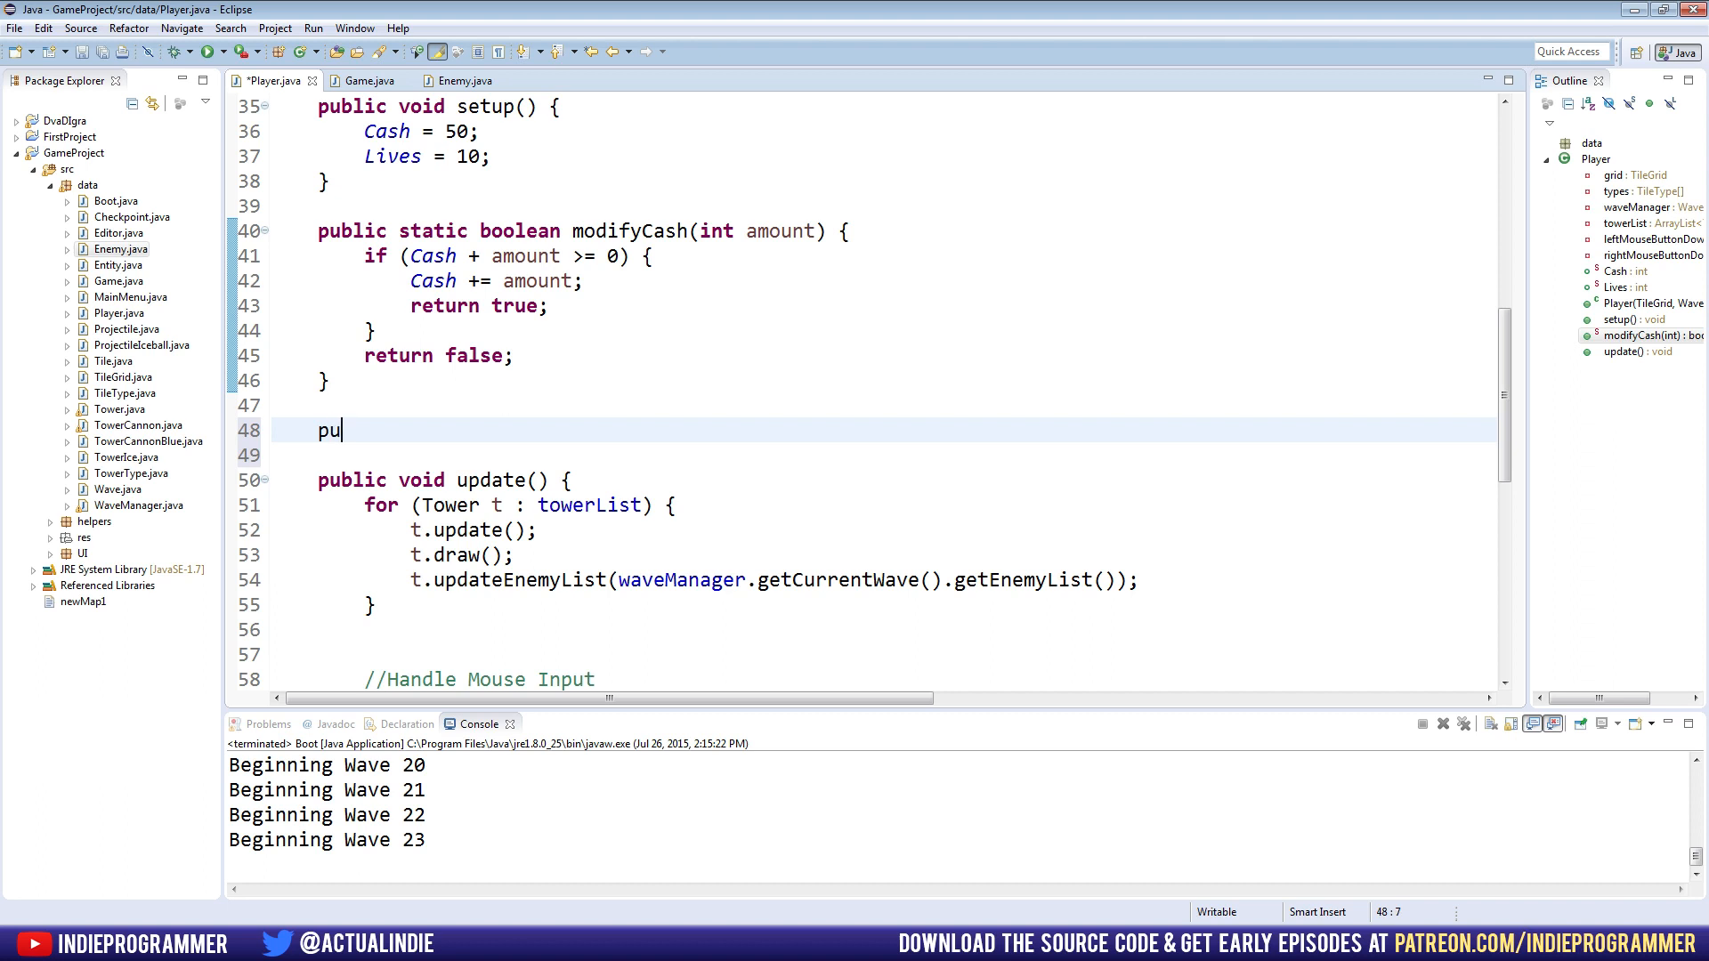
{"action": "type", "text": "blic static void"}
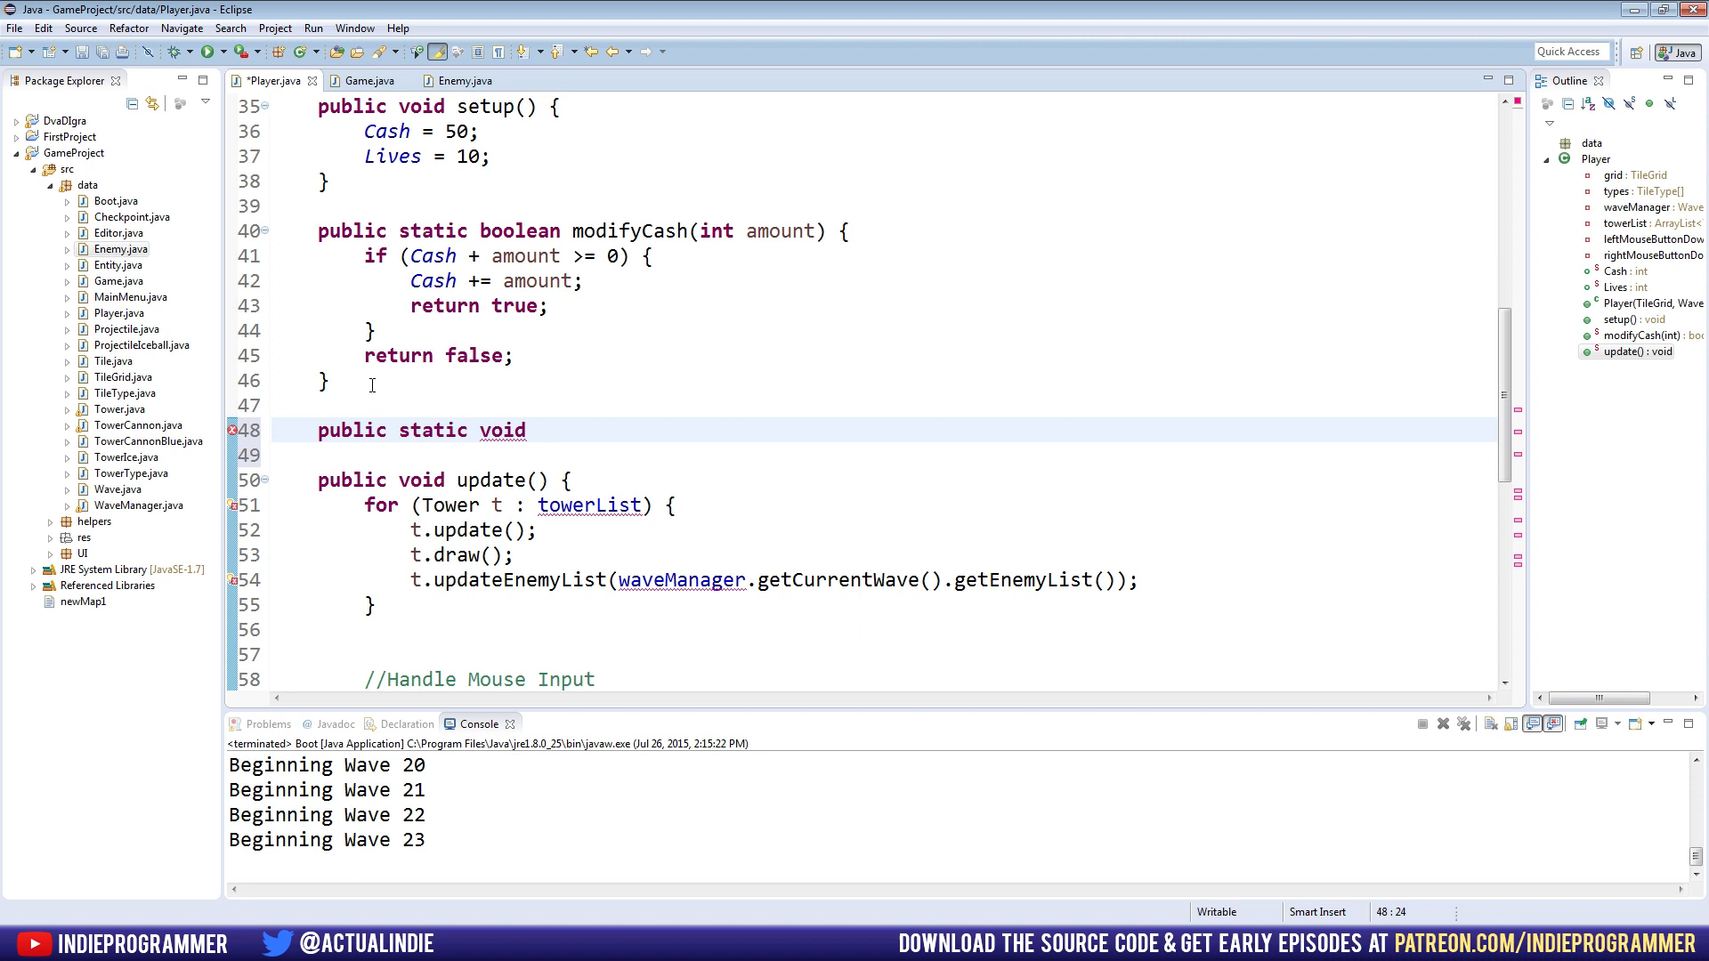
{"action": "type", "text": "modifyLive"}
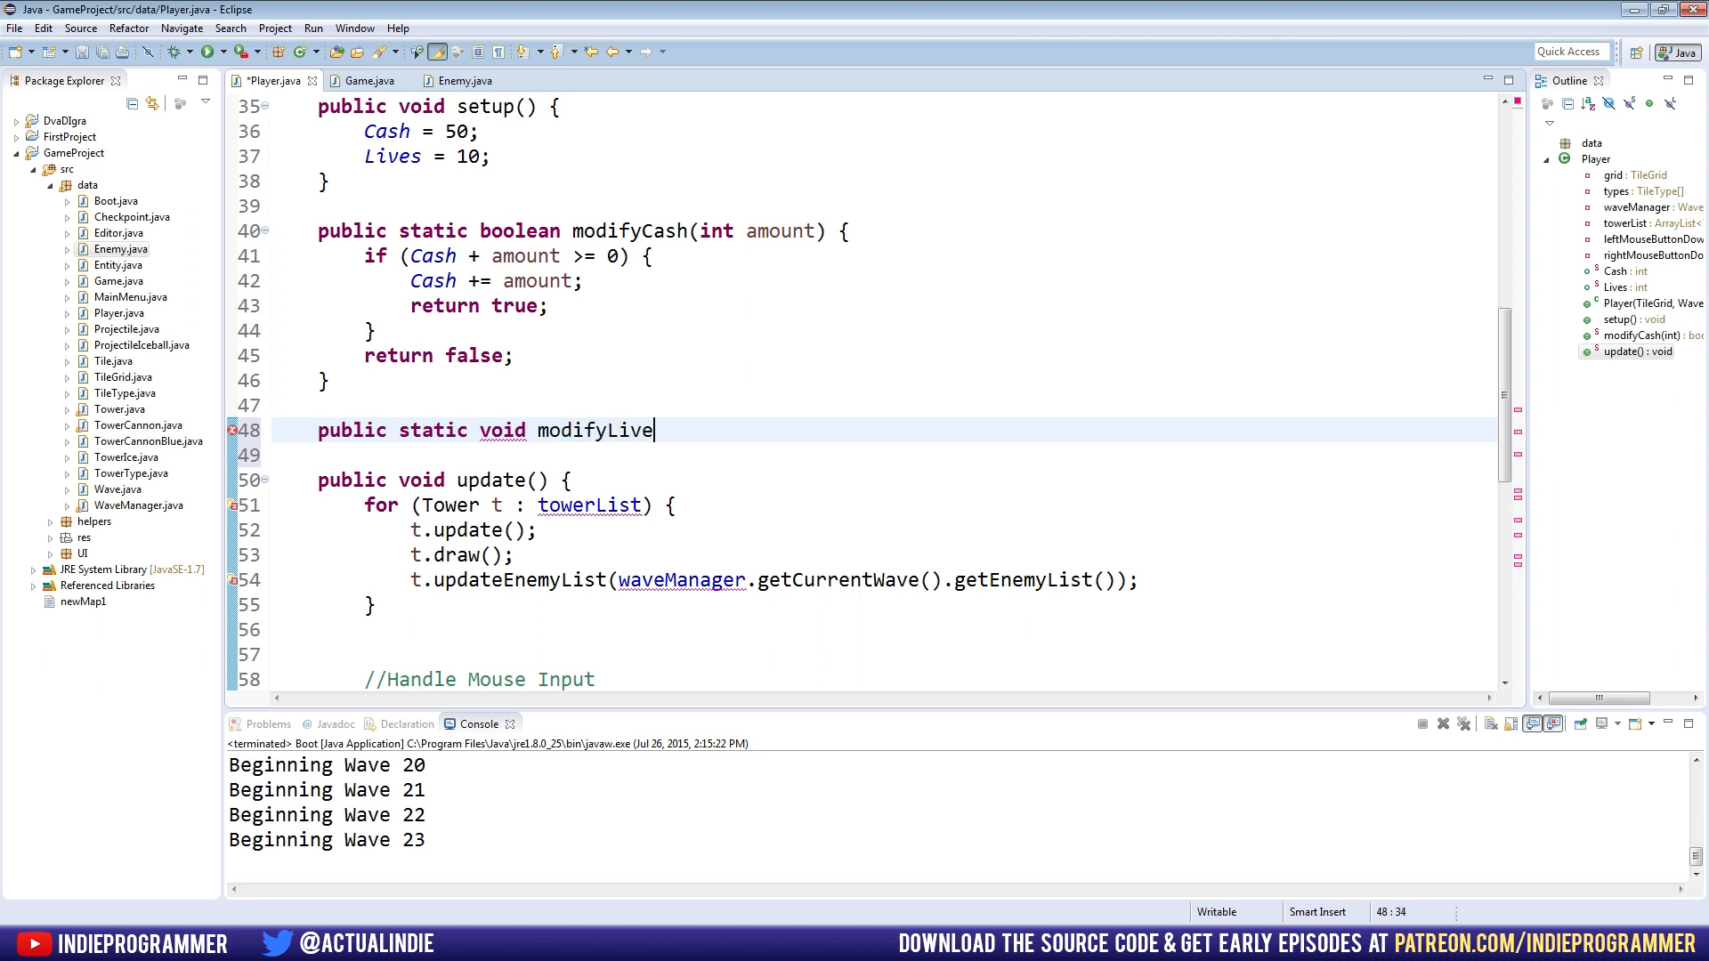
{"action": "type", "text": "s(int amount) {"}
{"action": "type", "text": "L"}
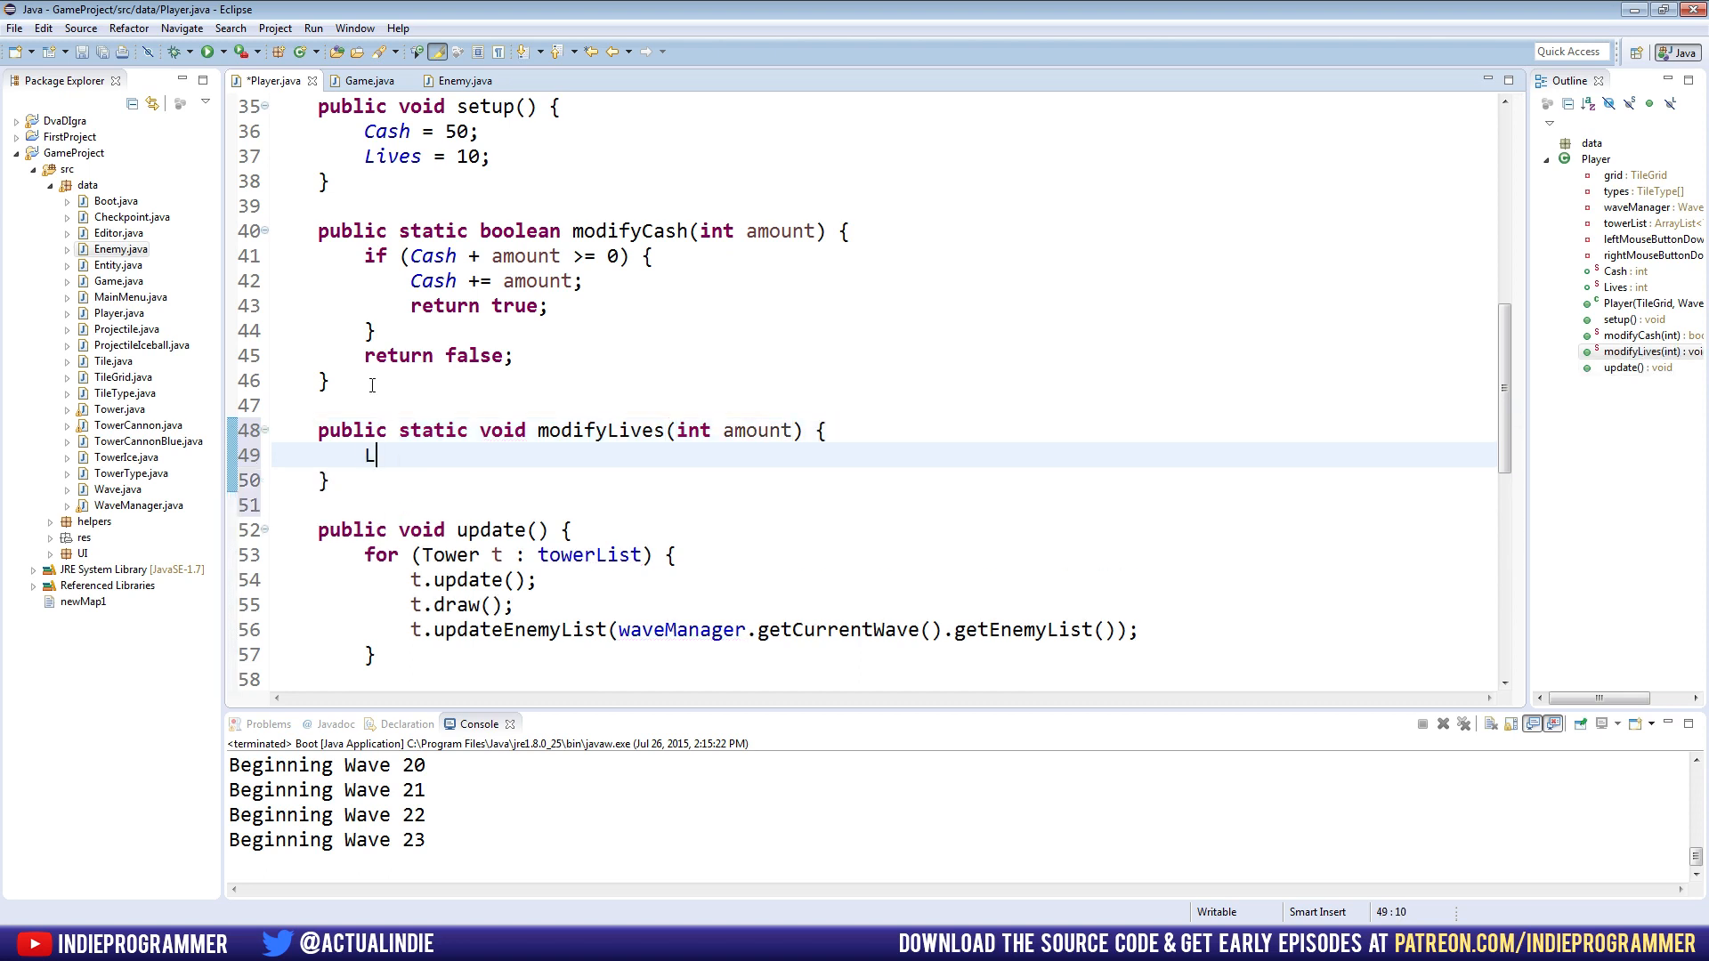
{"action": "type", "text": "ives -="}
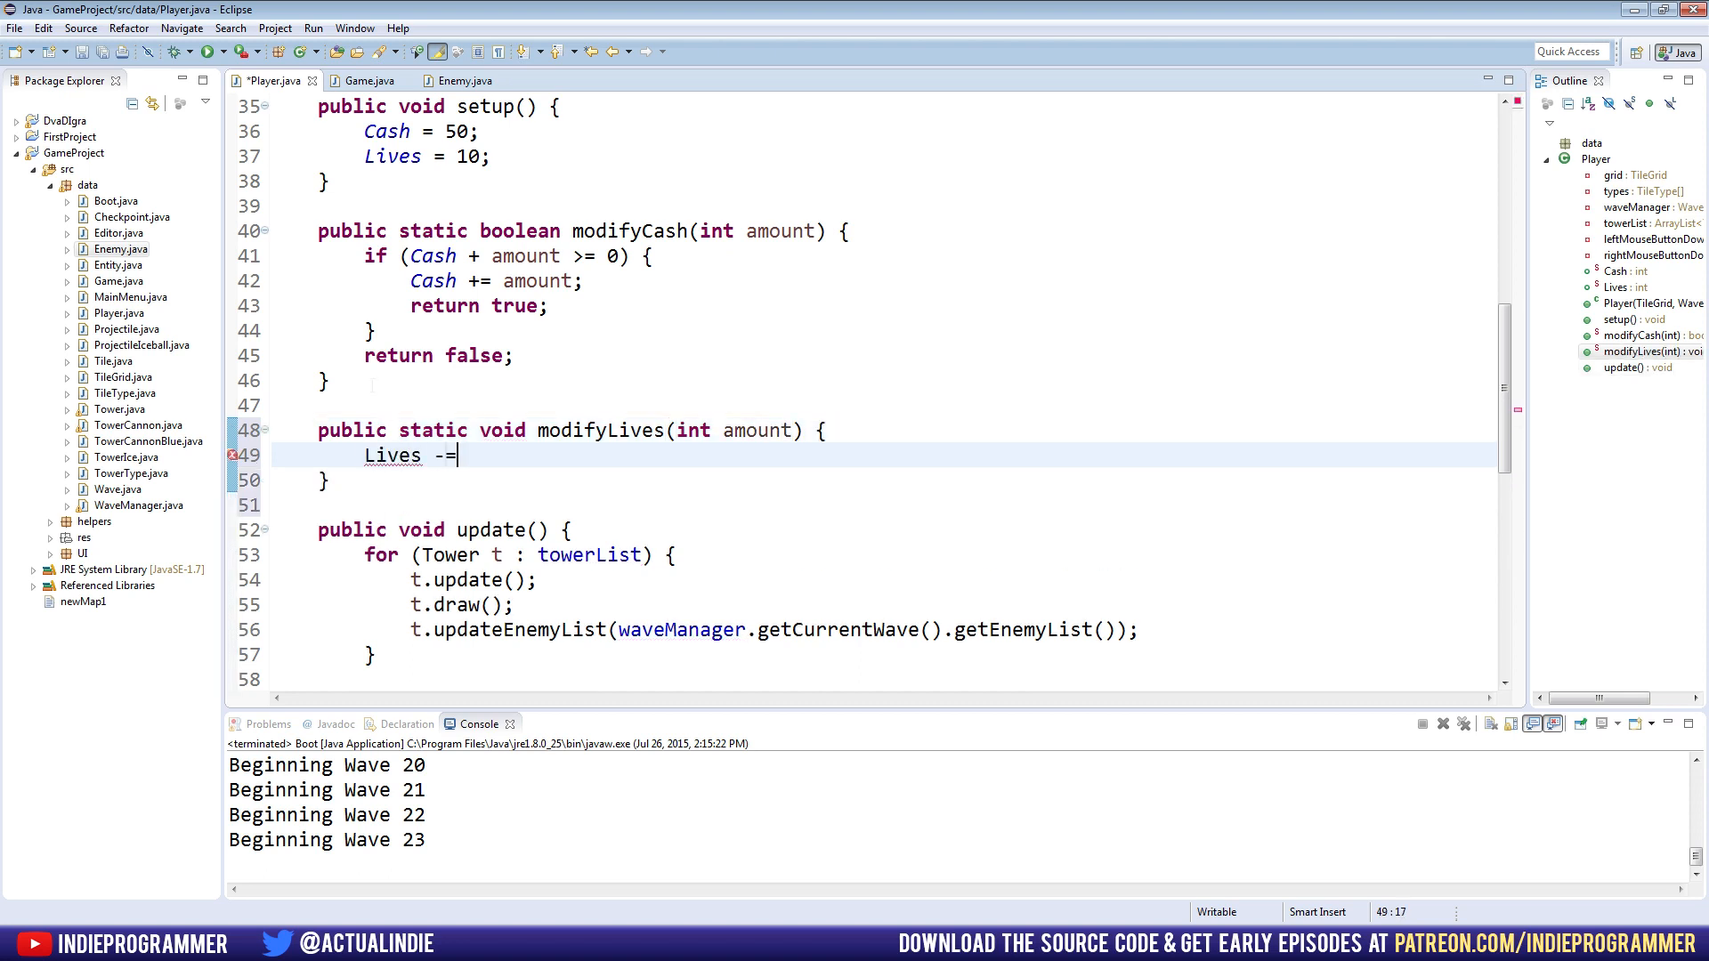
{"action": "key", "text": "Backspace"}
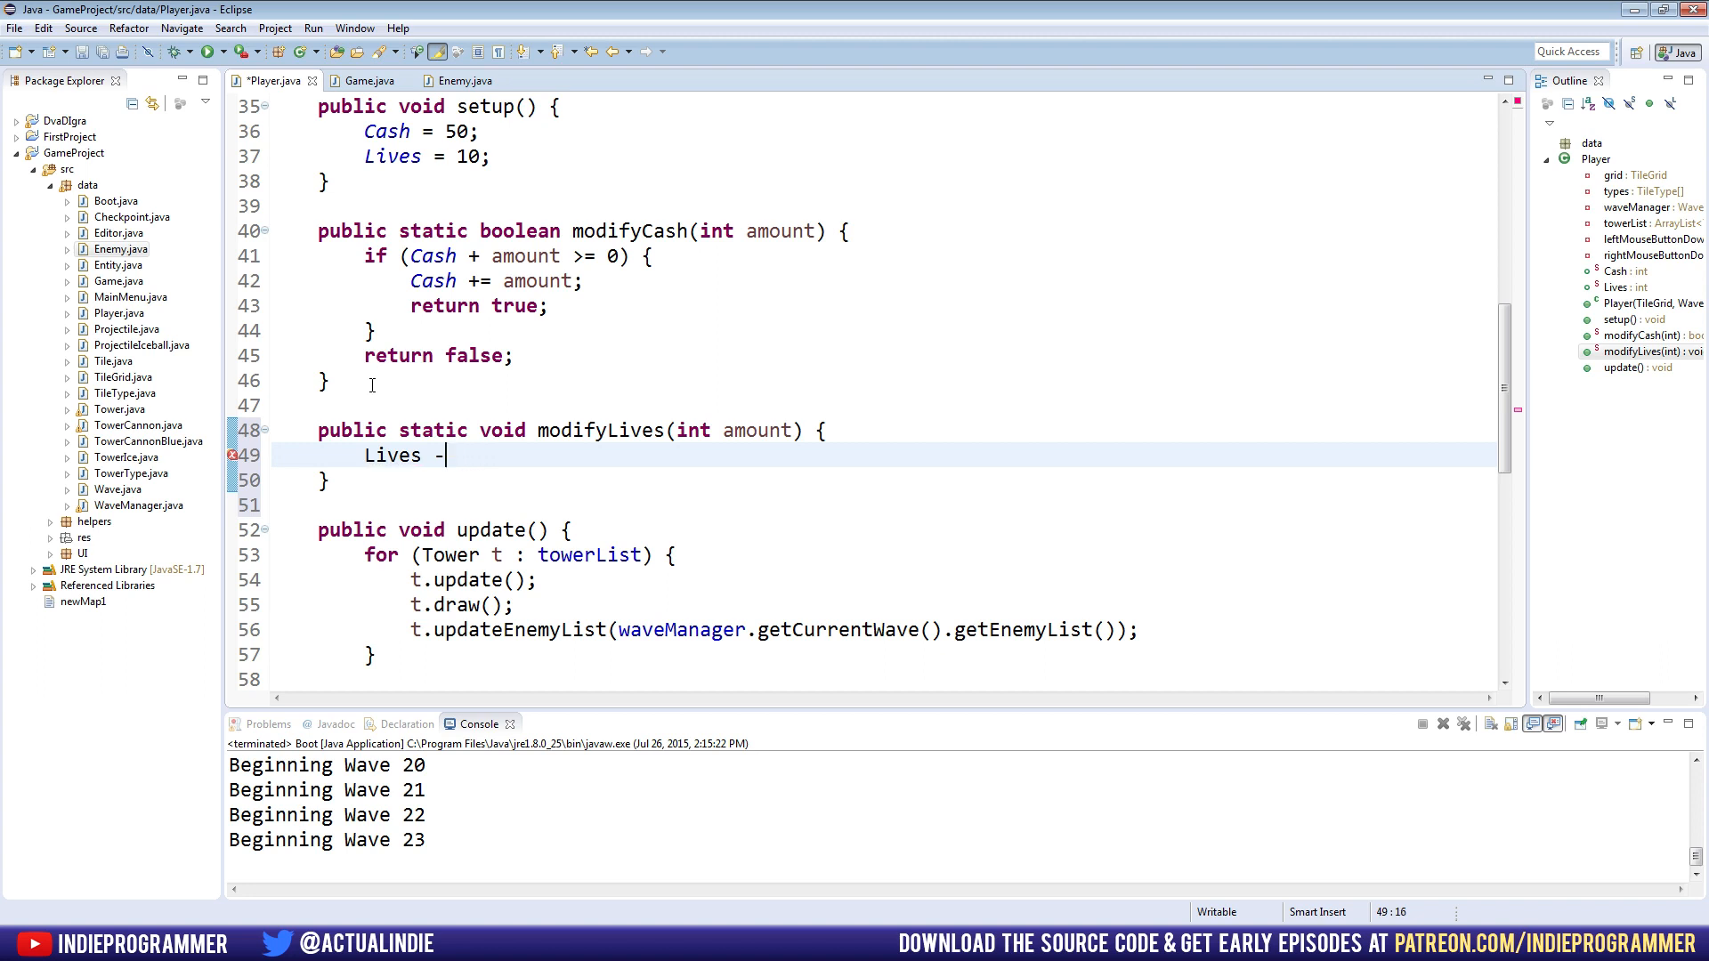
{"action": "type", "text": "= amount;"}
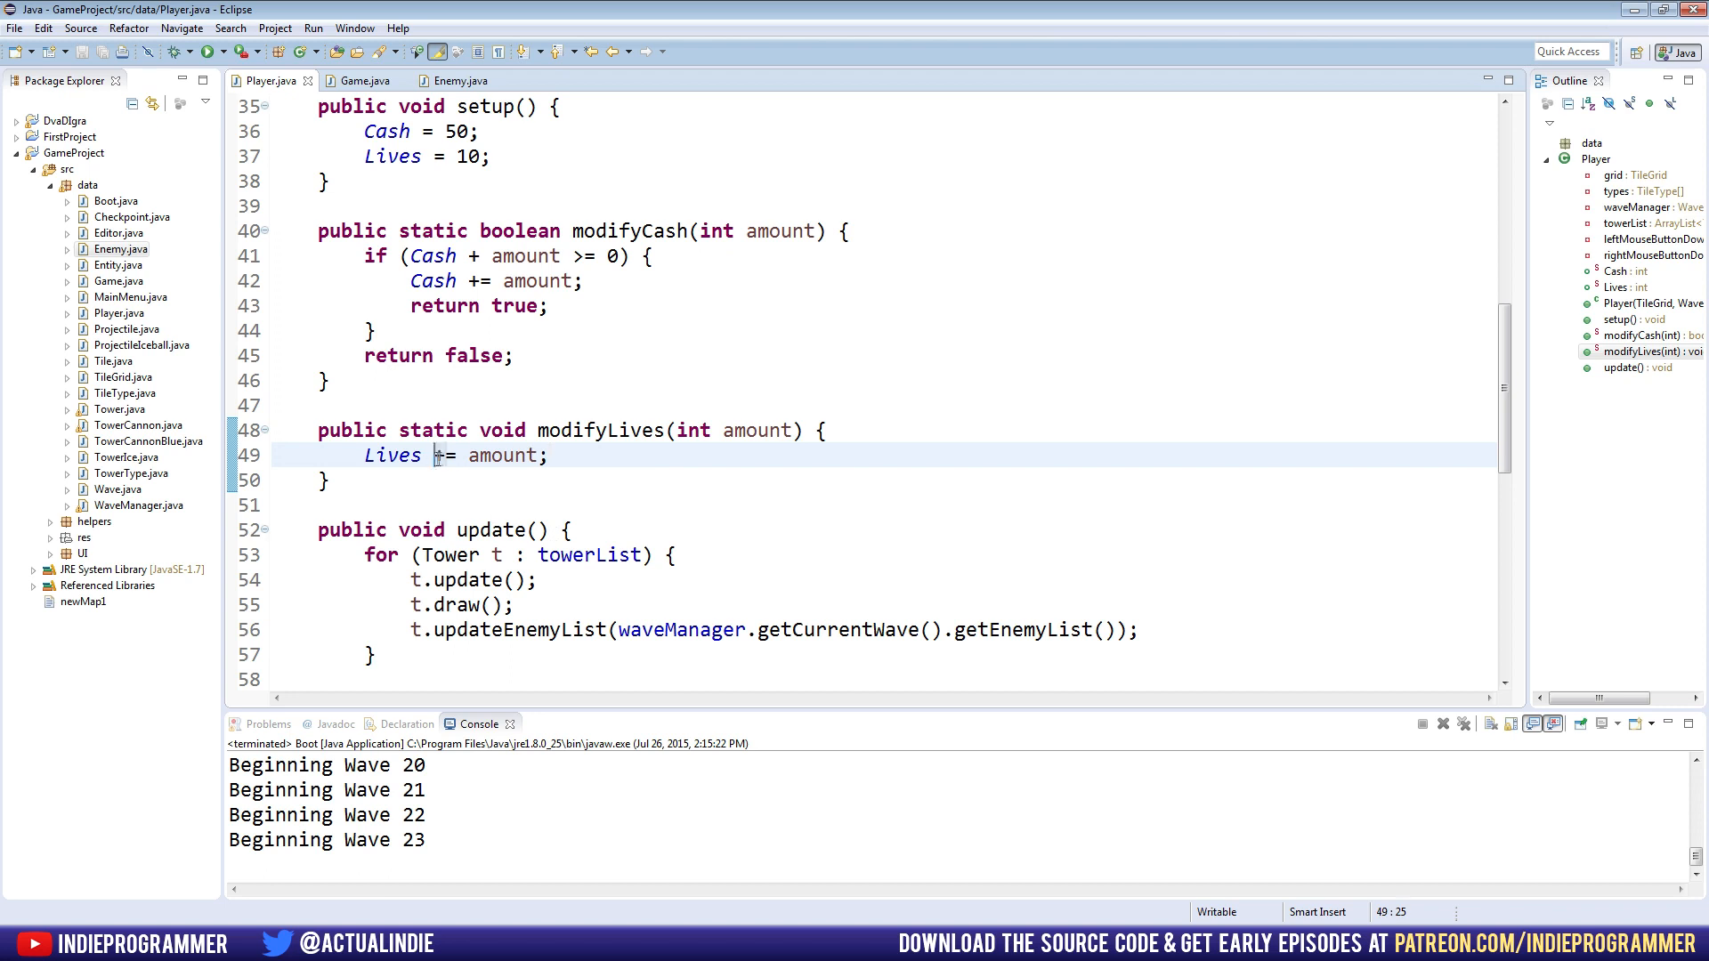
{"action": "left_click", "coordinate": [469, 280]}
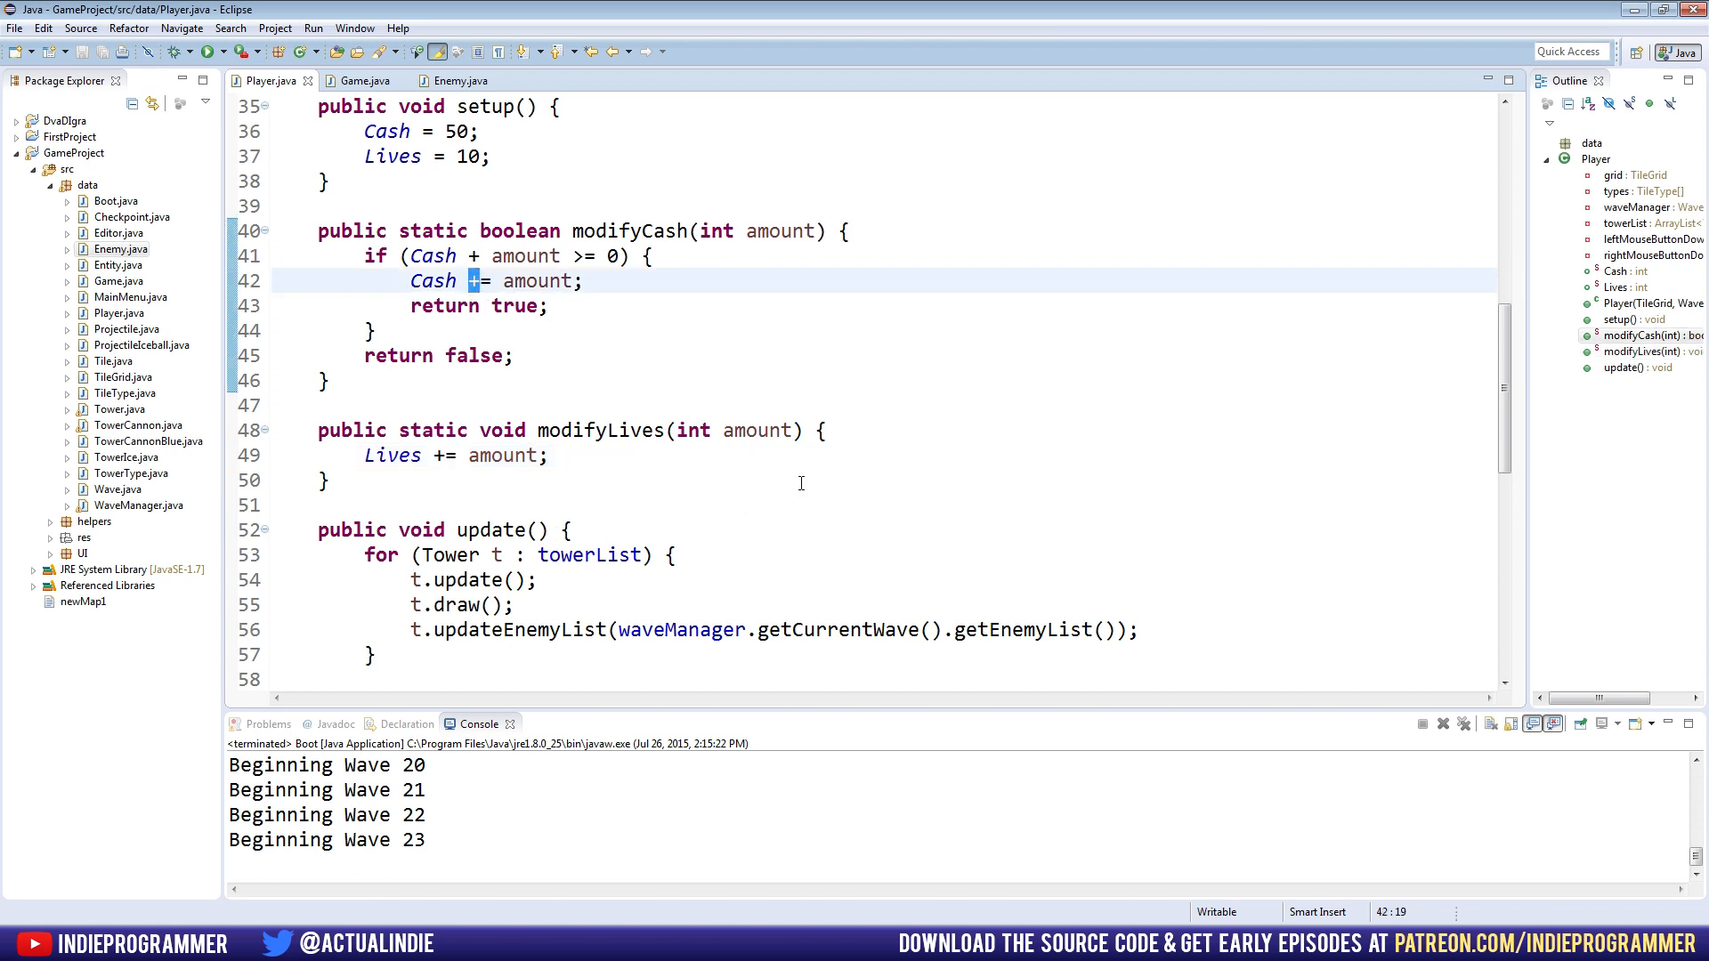
{"action": "mouse_move", "coordinate": [754, 453]}
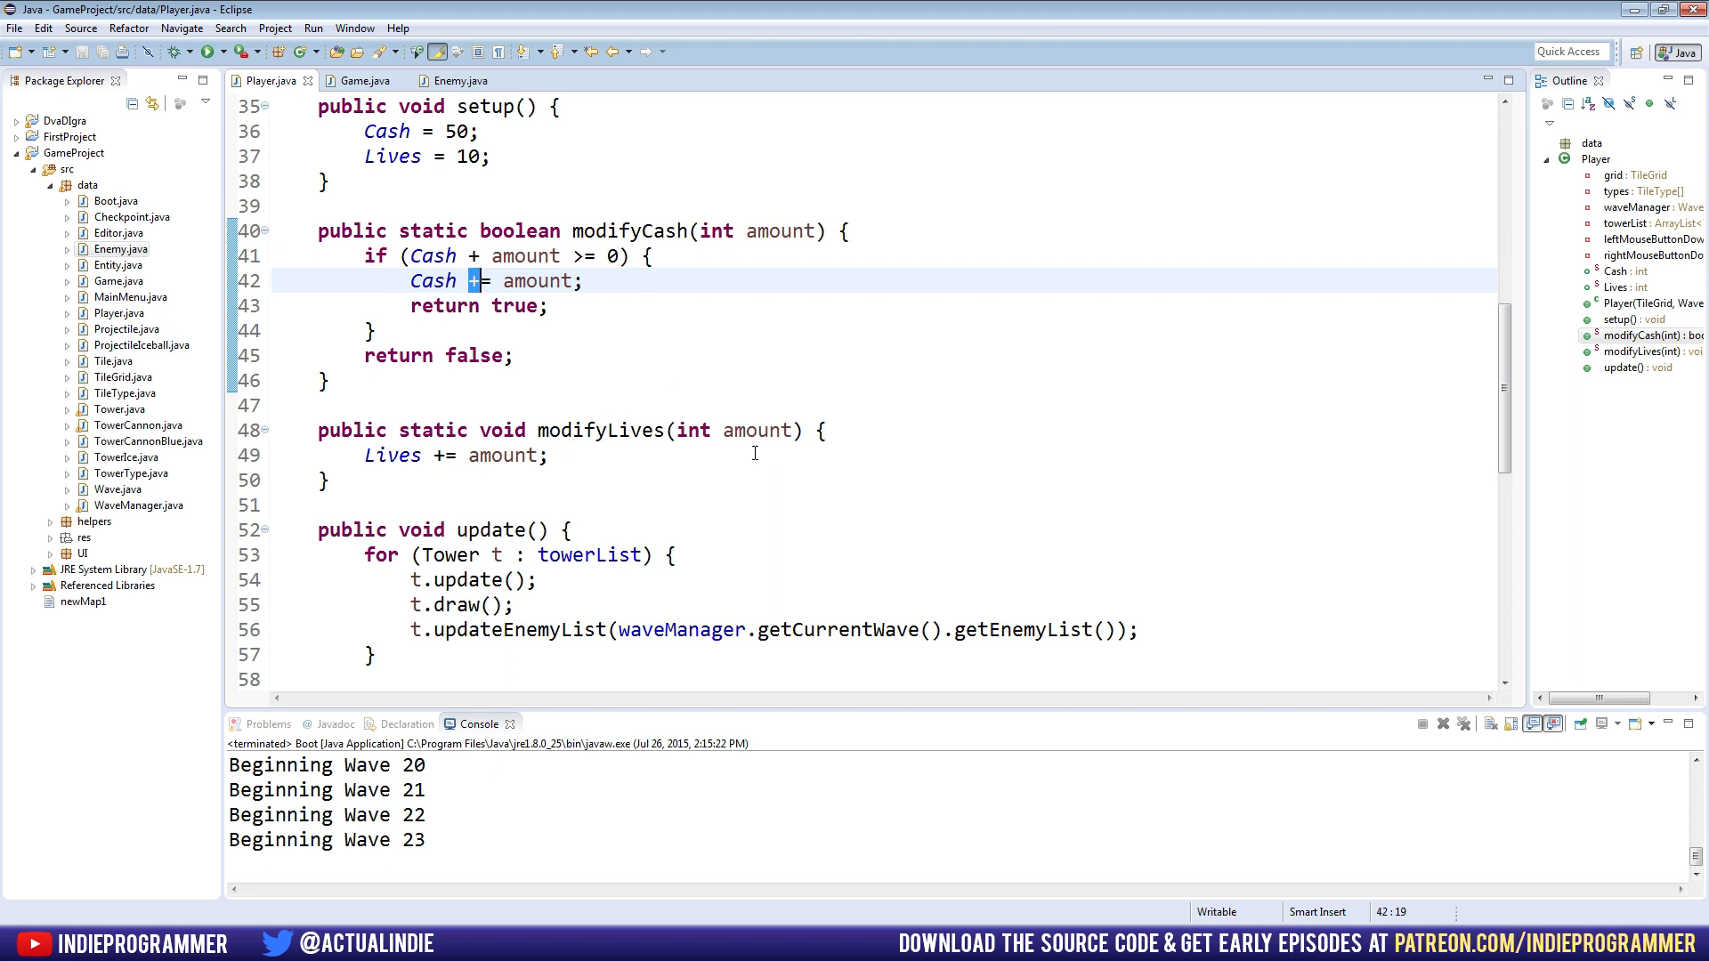
{"action": "left_click", "coordinate": [728, 429]}
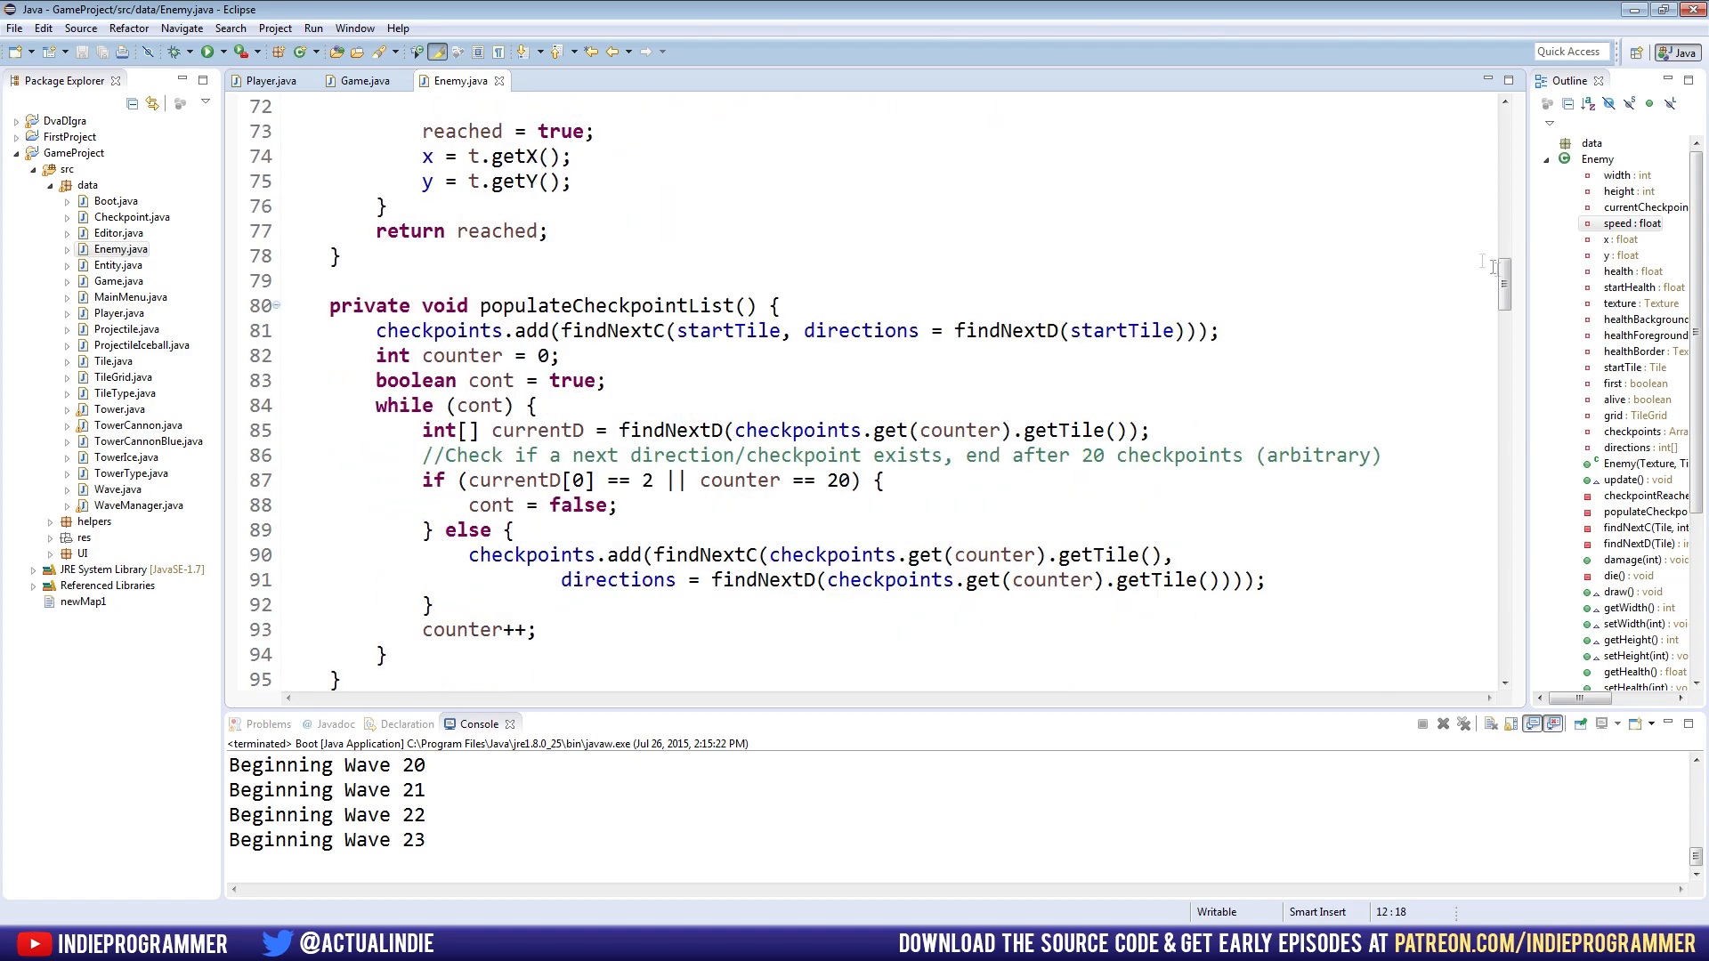
Brace the zero-health check in damage() and call Player.modifyCash with 5 after die()
{"action": "scroll", "scroll_direction": "down", "scroll_amount": 3}
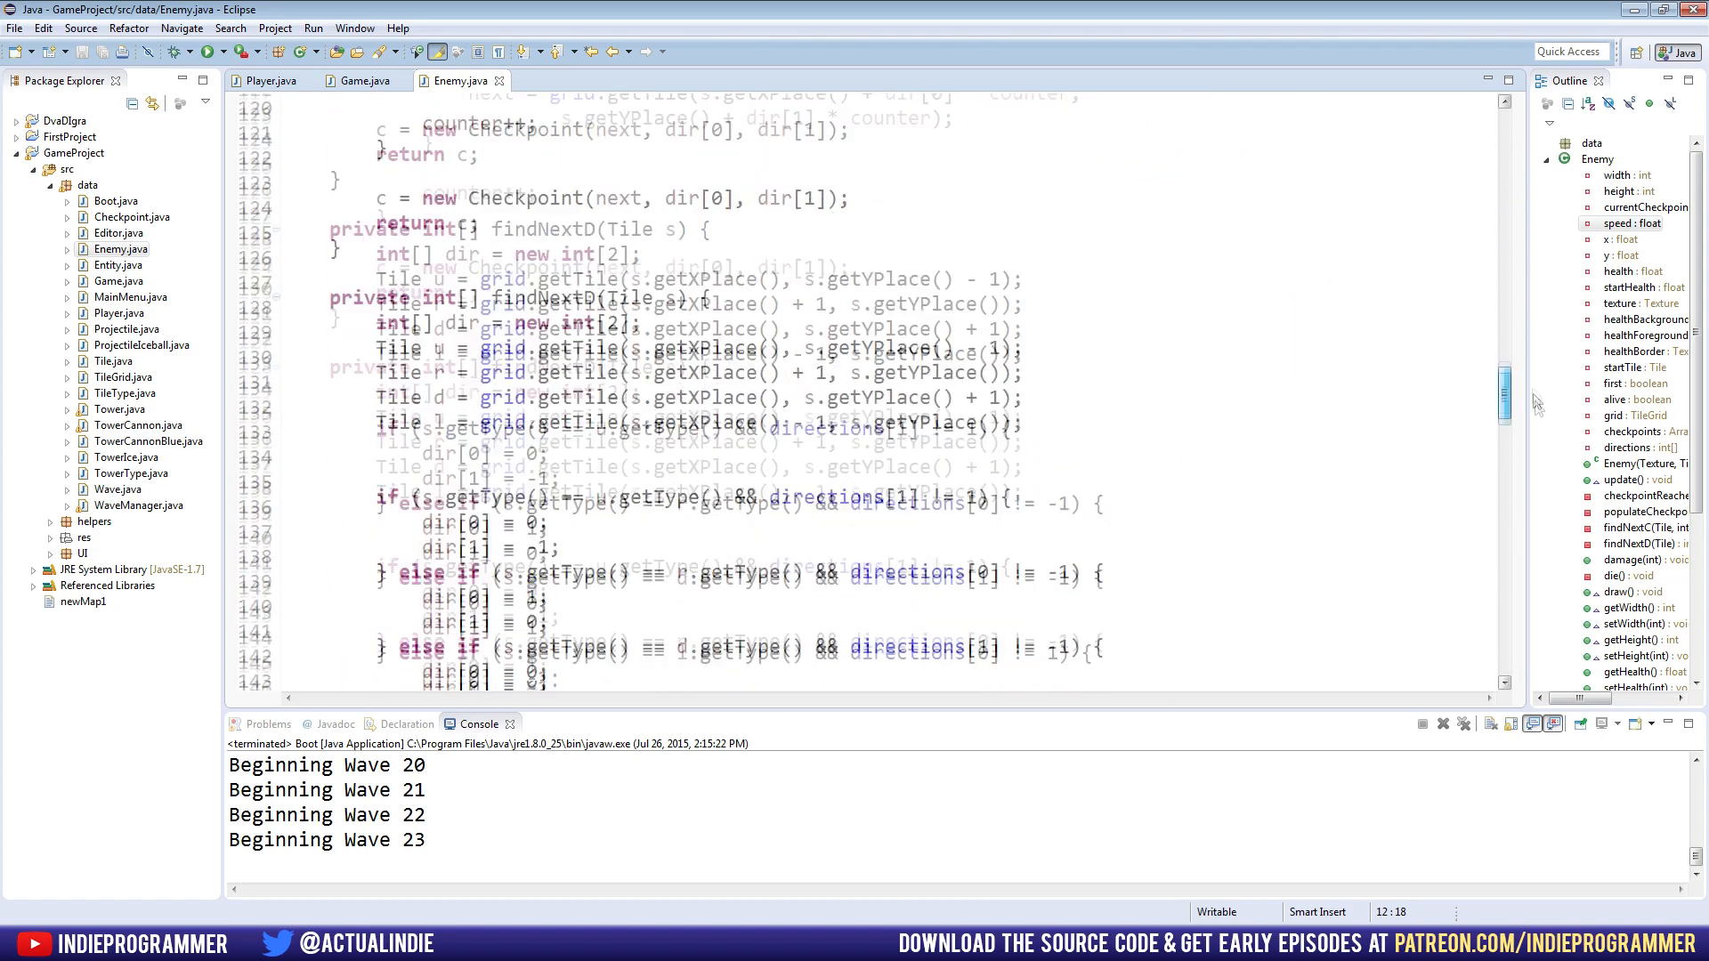
{"action": "scroll", "scroll_direction": "down", "scroll_amount": 3}
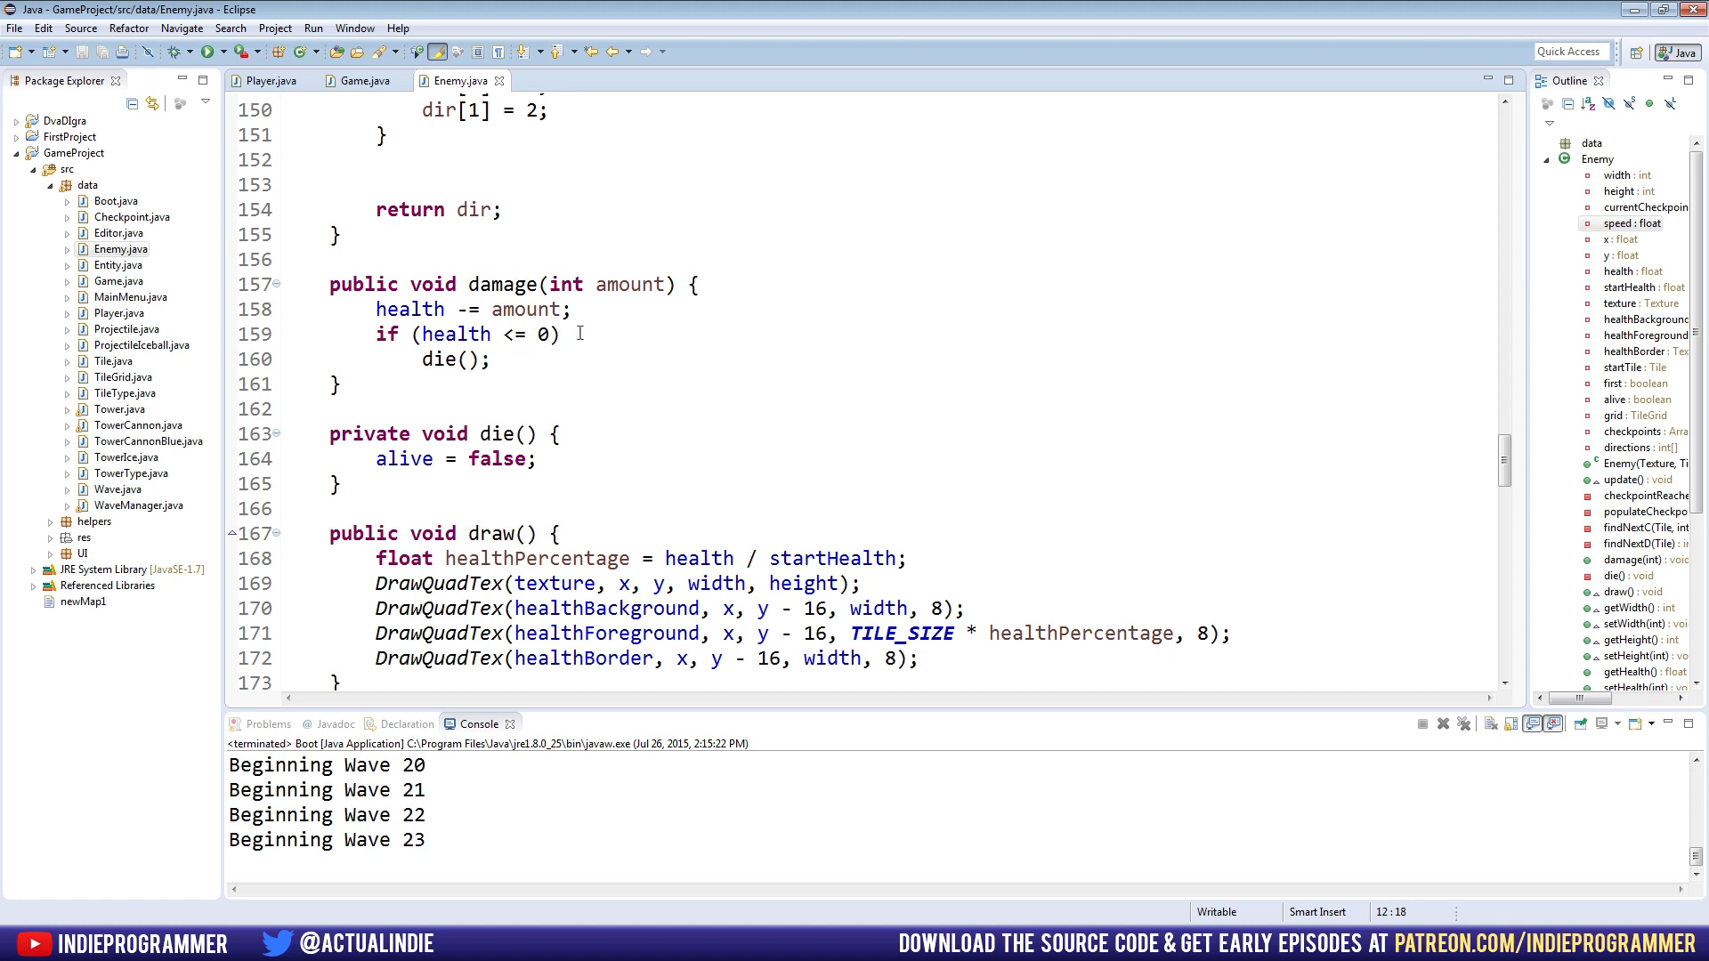
{"action": "type", "text": "{"}
{"action": "type", "text": "}"}
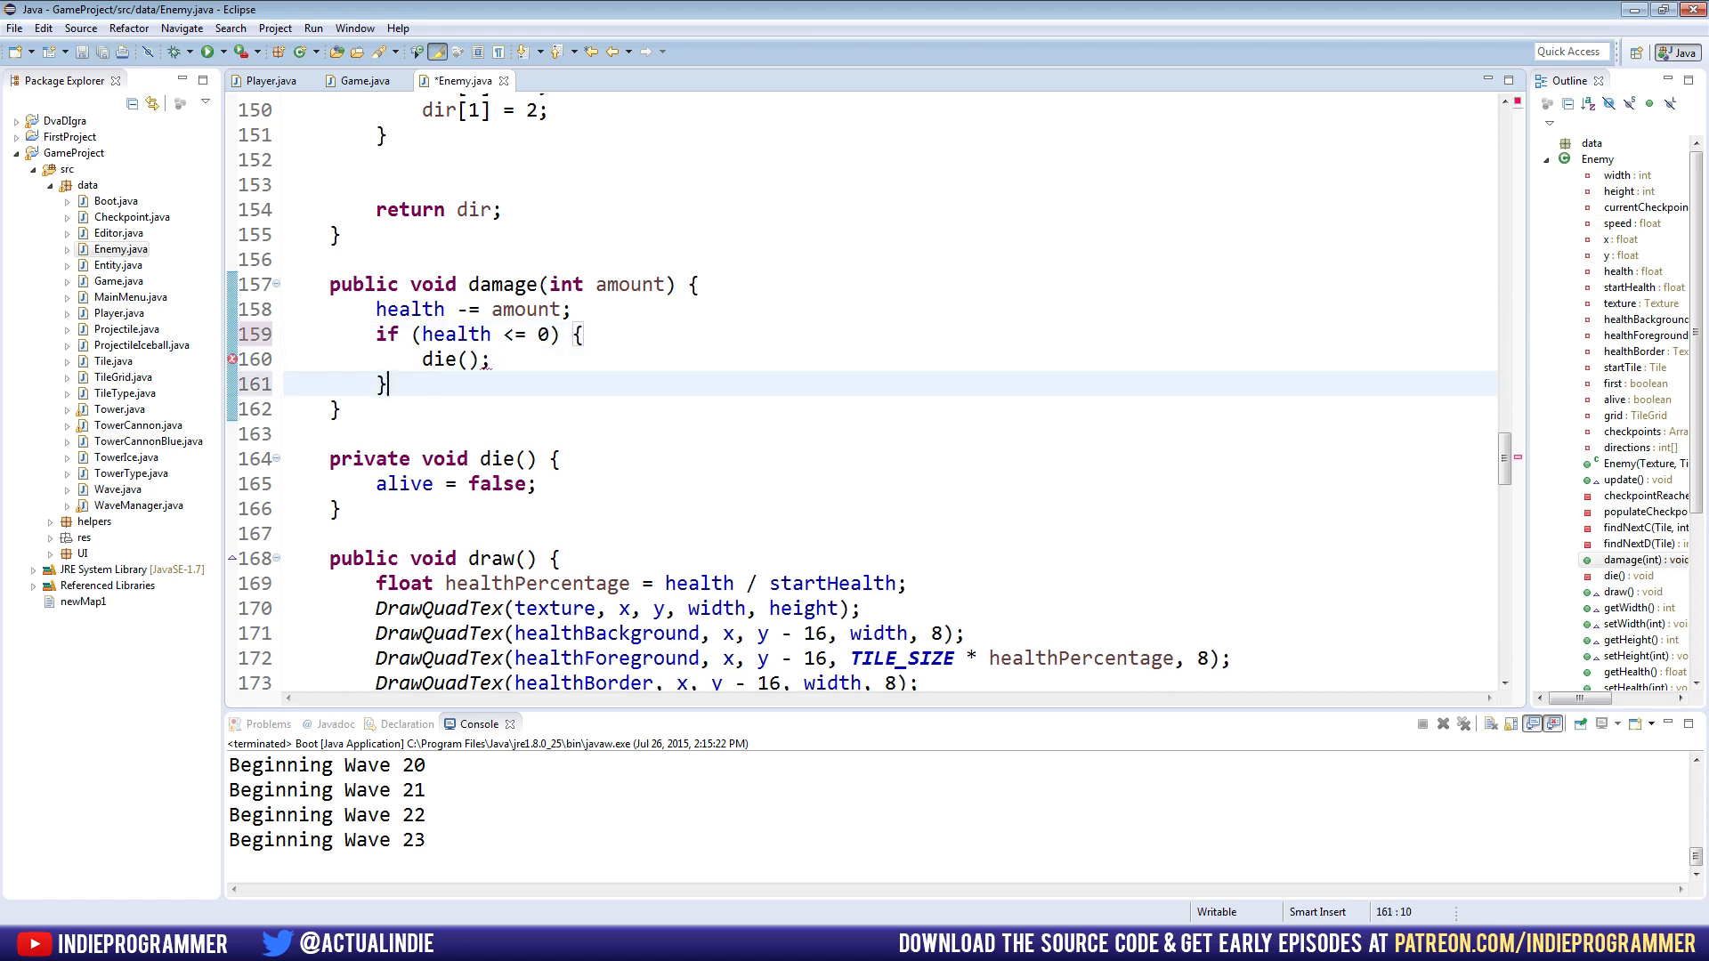
{"action": "left_click", "coordinate": [618, 359]}
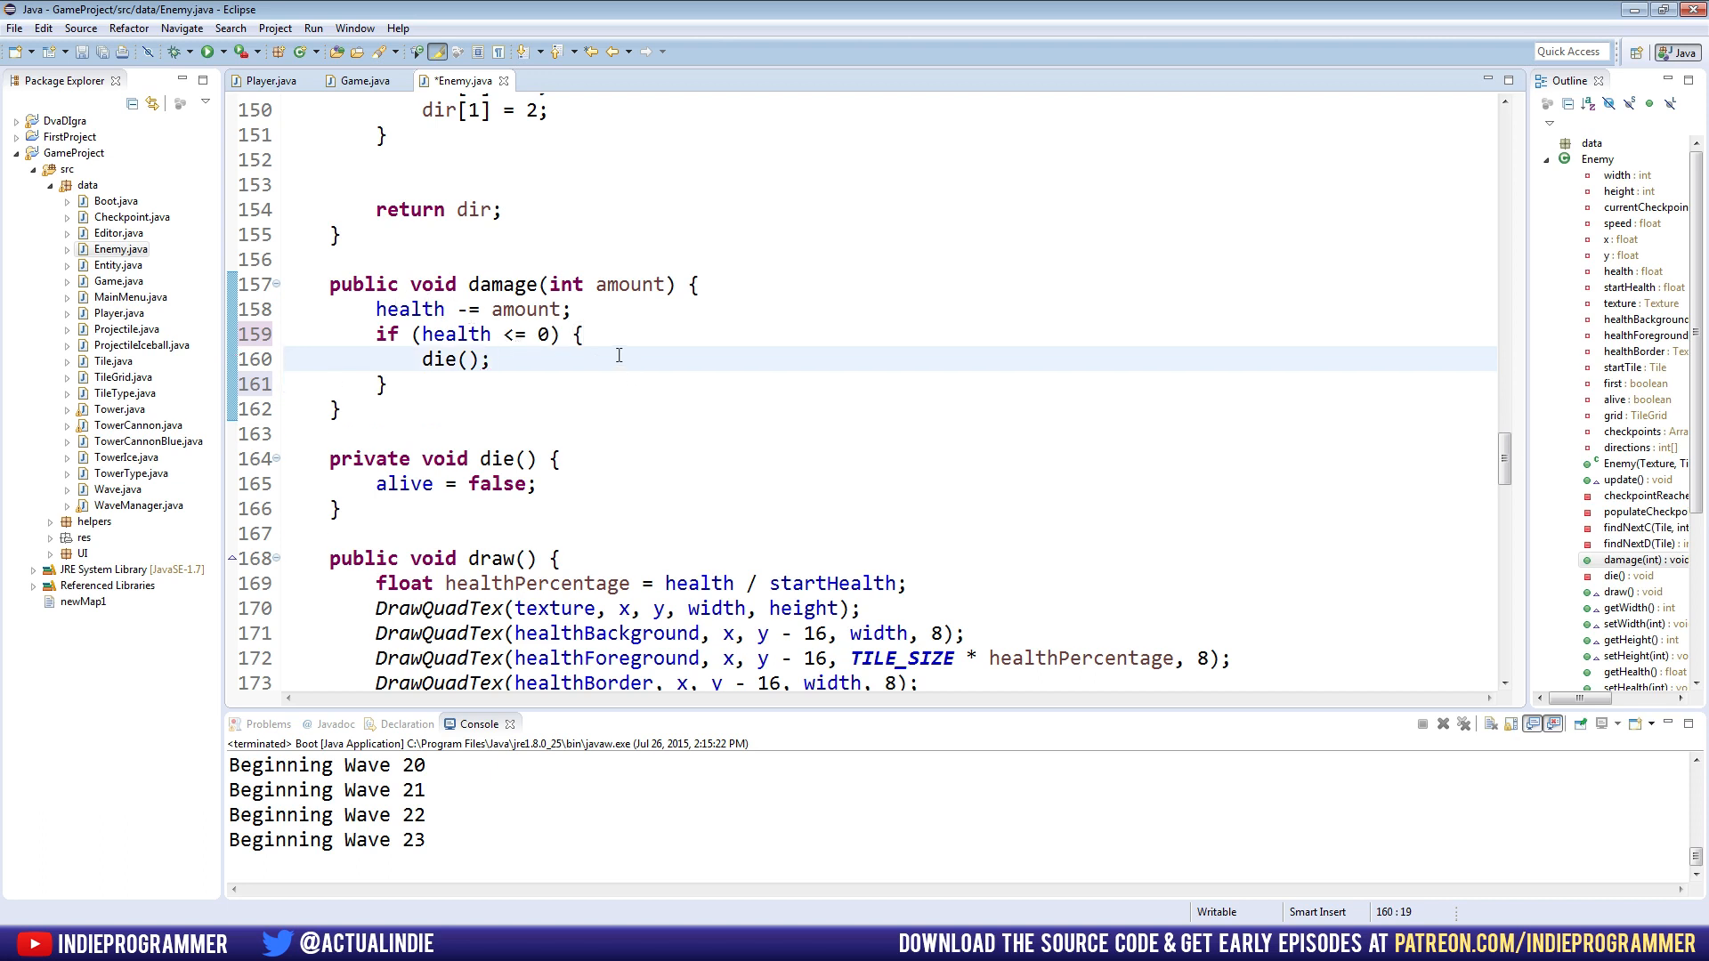
{"action": "type", "text": "Pl"}
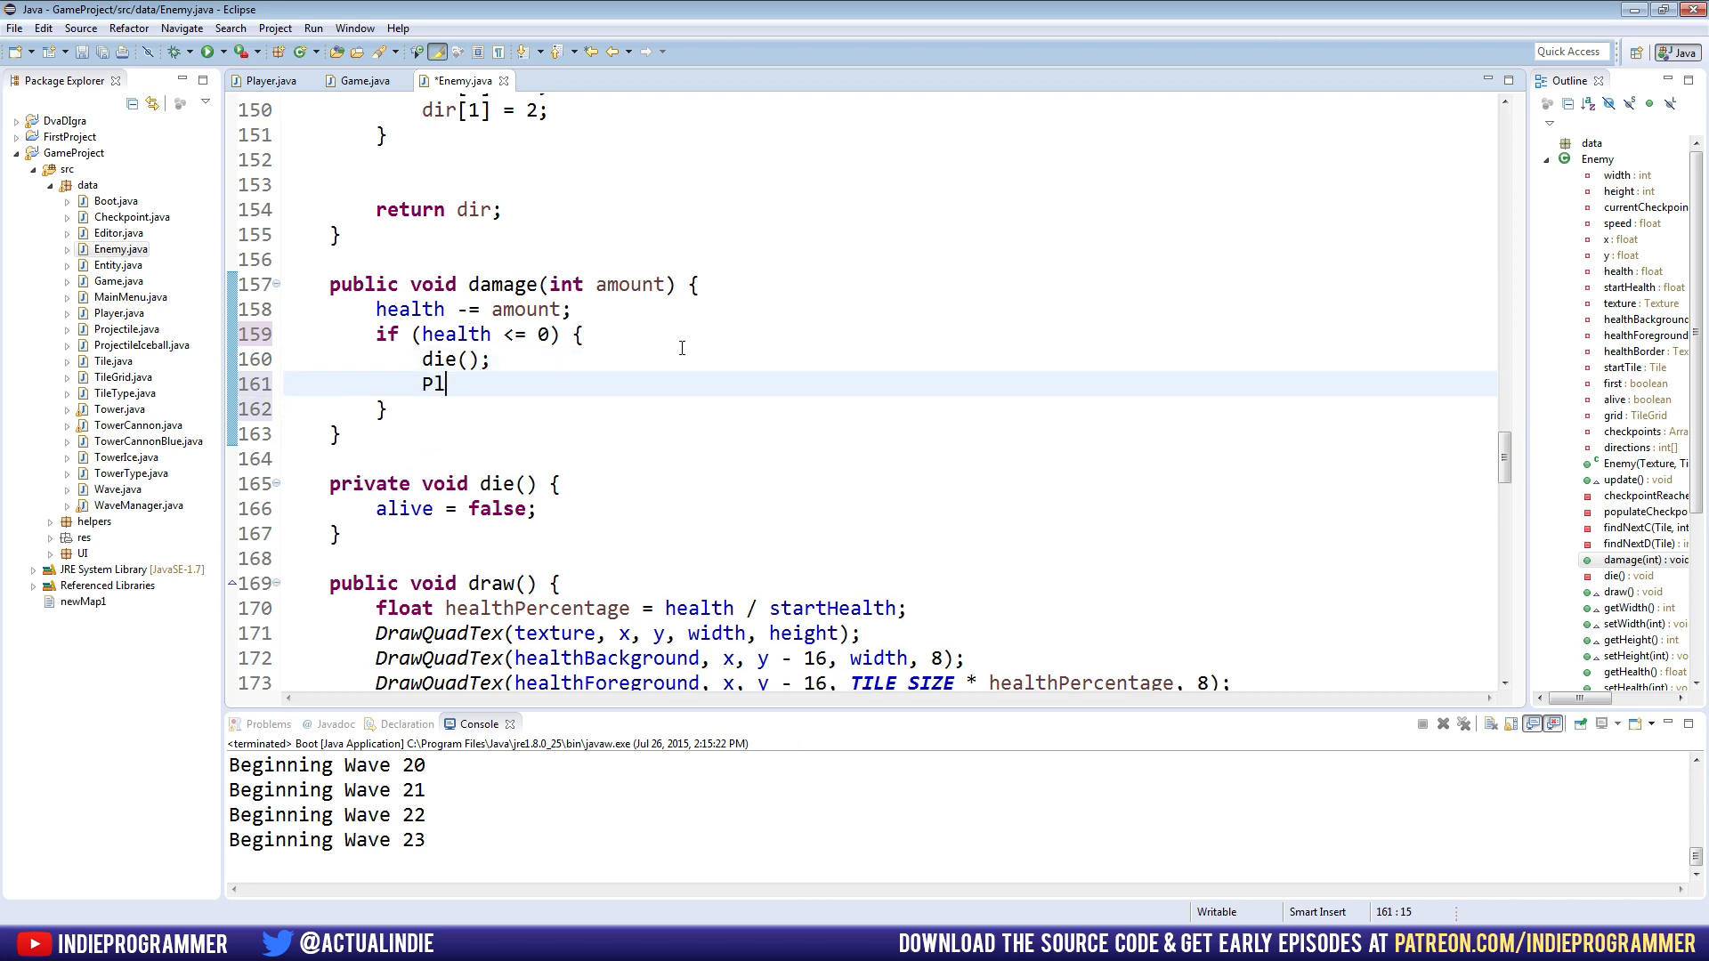
{"action": "type", "text": "ayer.mo"}
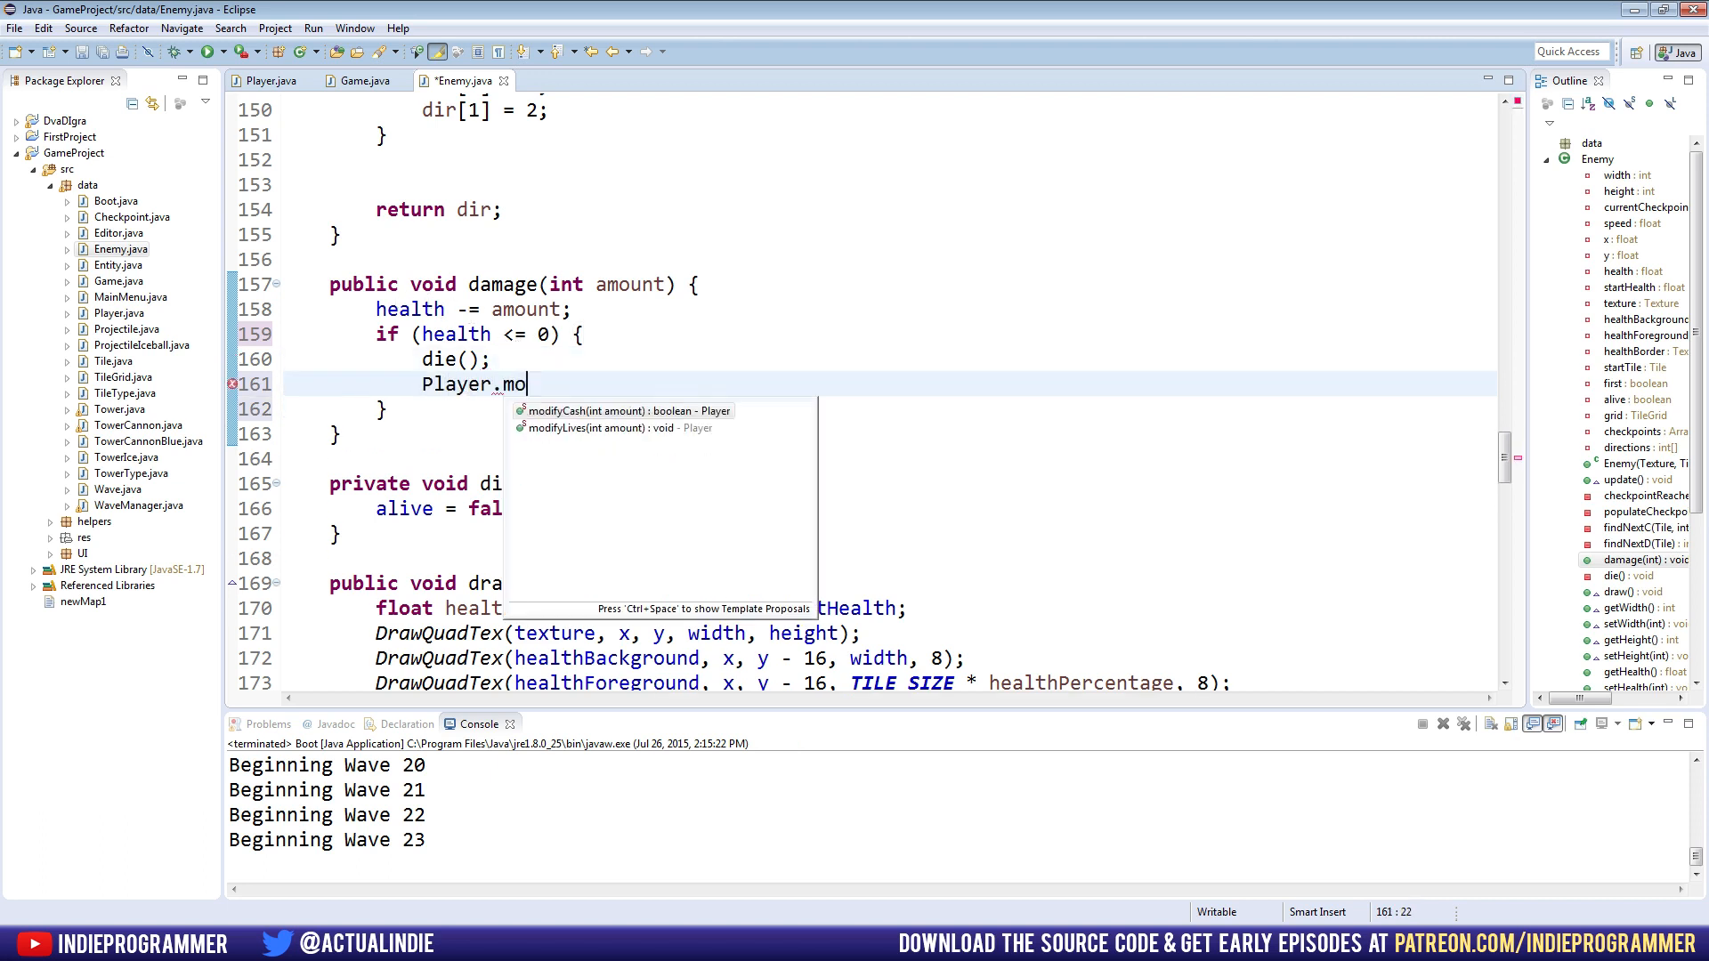
{"action": "left_click", "coordinate": [623, 412]}
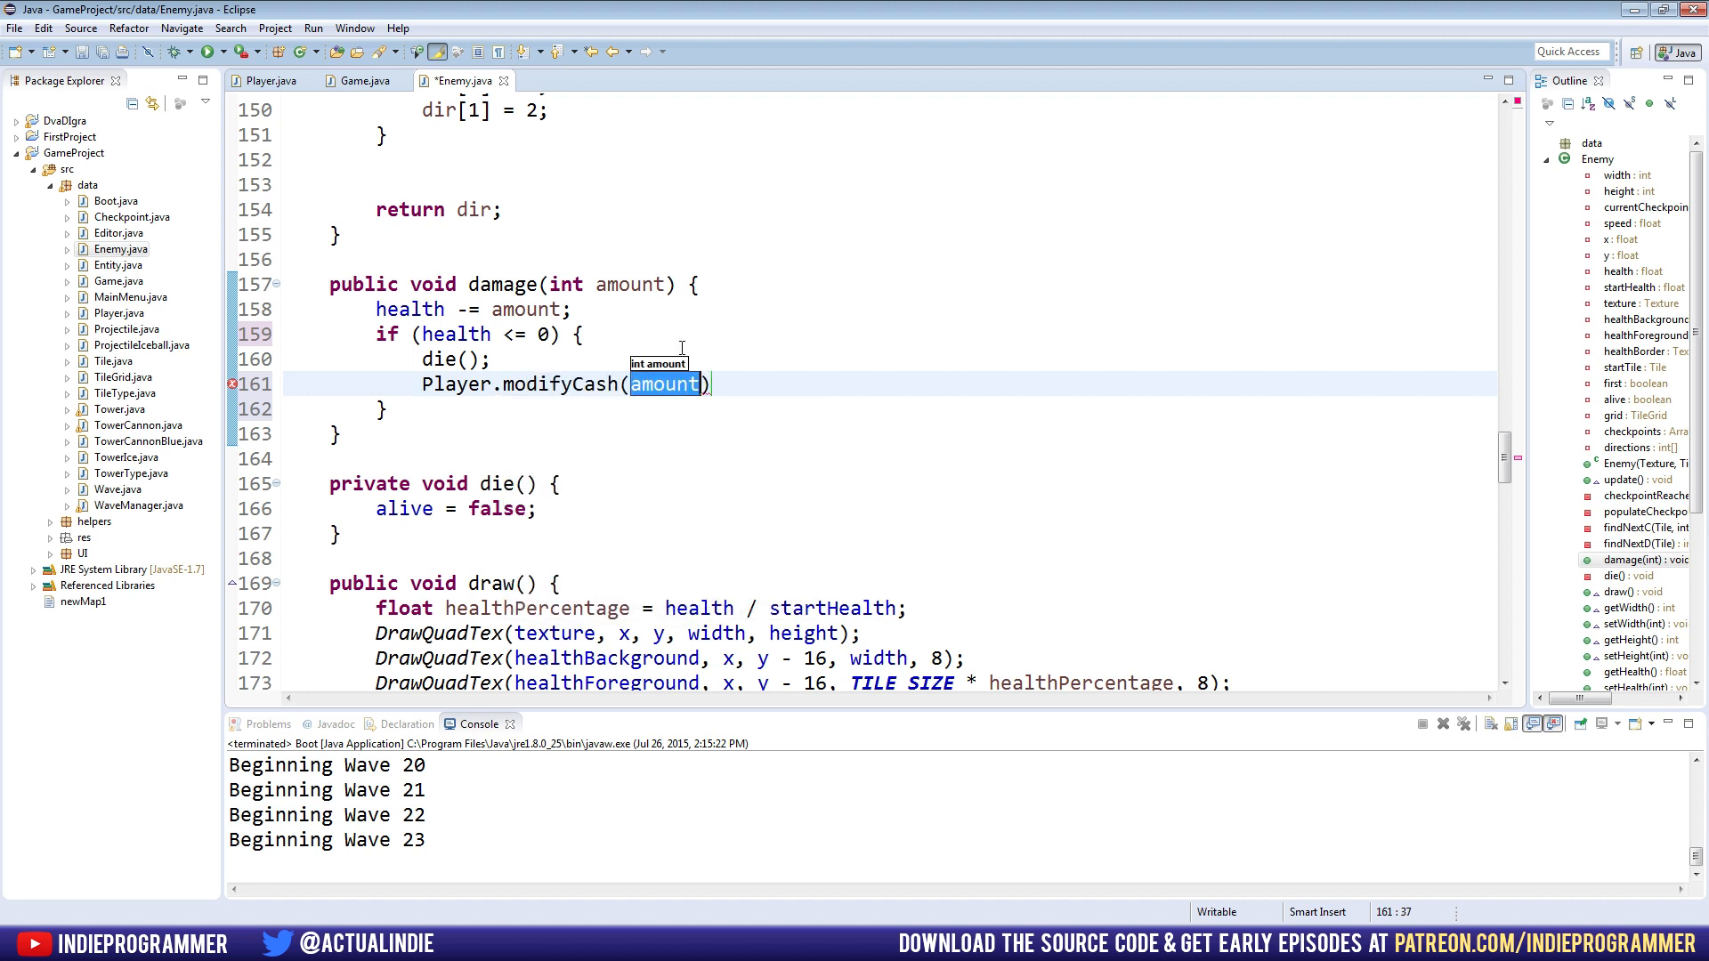
{"action": "type", "text": "5"}
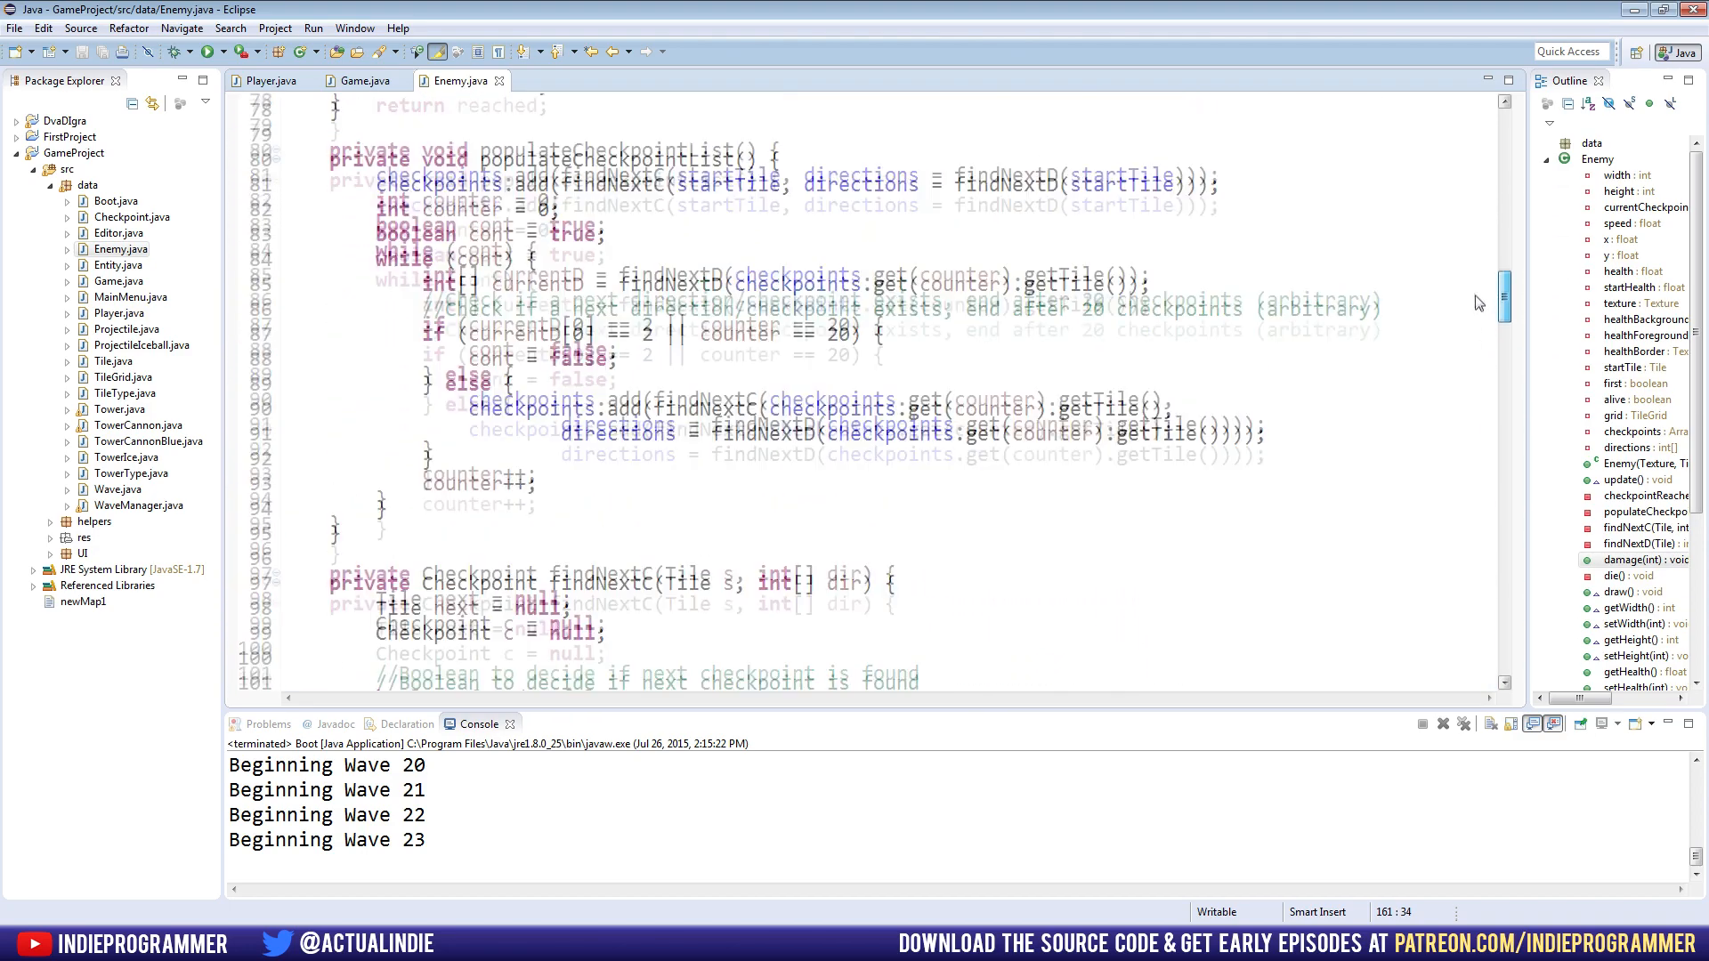
Find the die() call at the final checkpoint in update() and place the cursor after the method
{"action": "scroll", "scroll_direction": "up", "scroll_amount": 3}
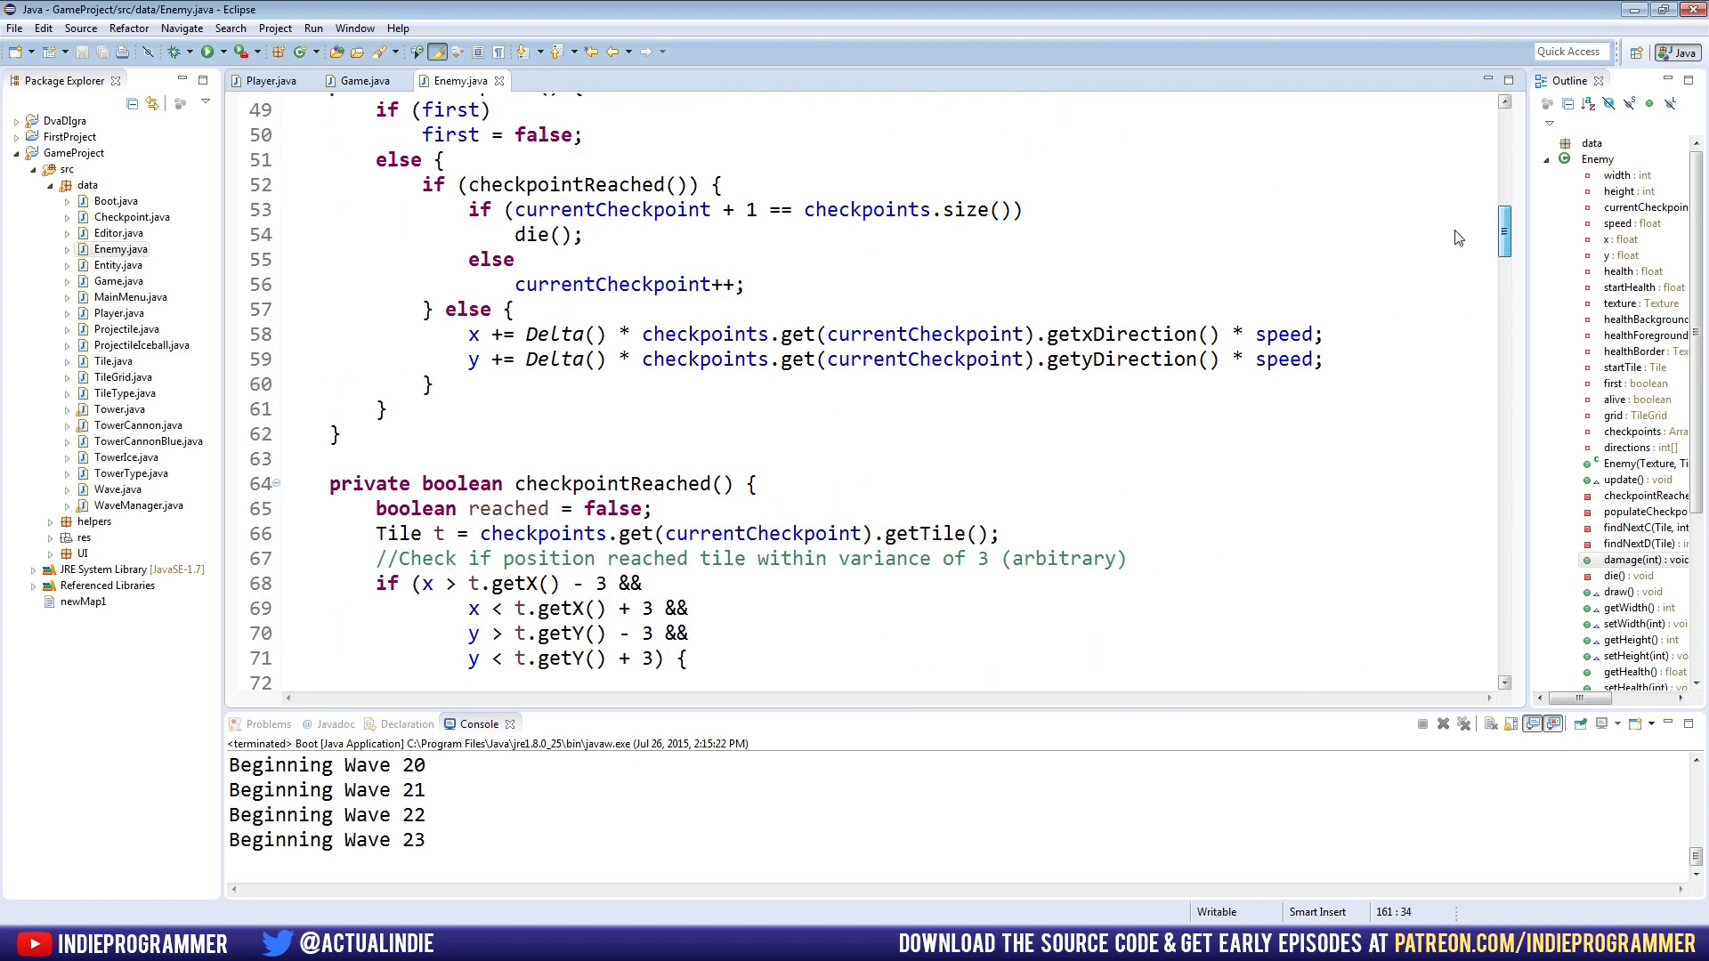
{"action": "scroll", "scroll_direction": "down", "scroll_amount": 3}
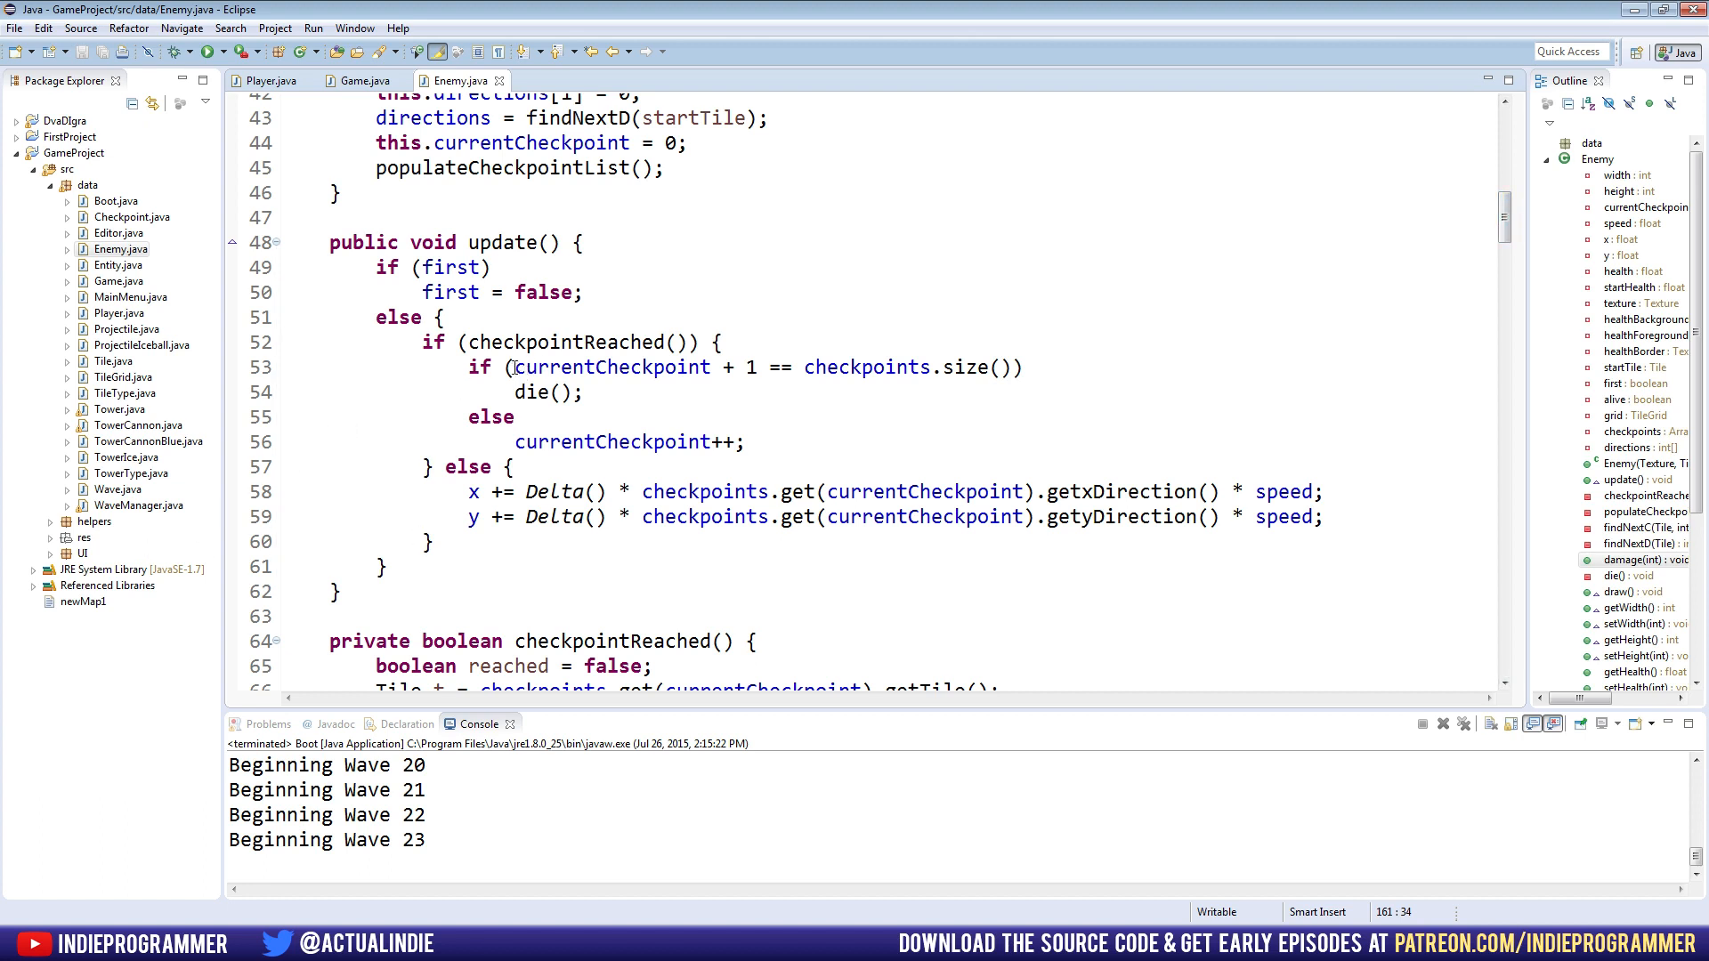
{"action": "left_click_drag", "start_coordinate": [513, 366], "coordinate": [586, 392]}
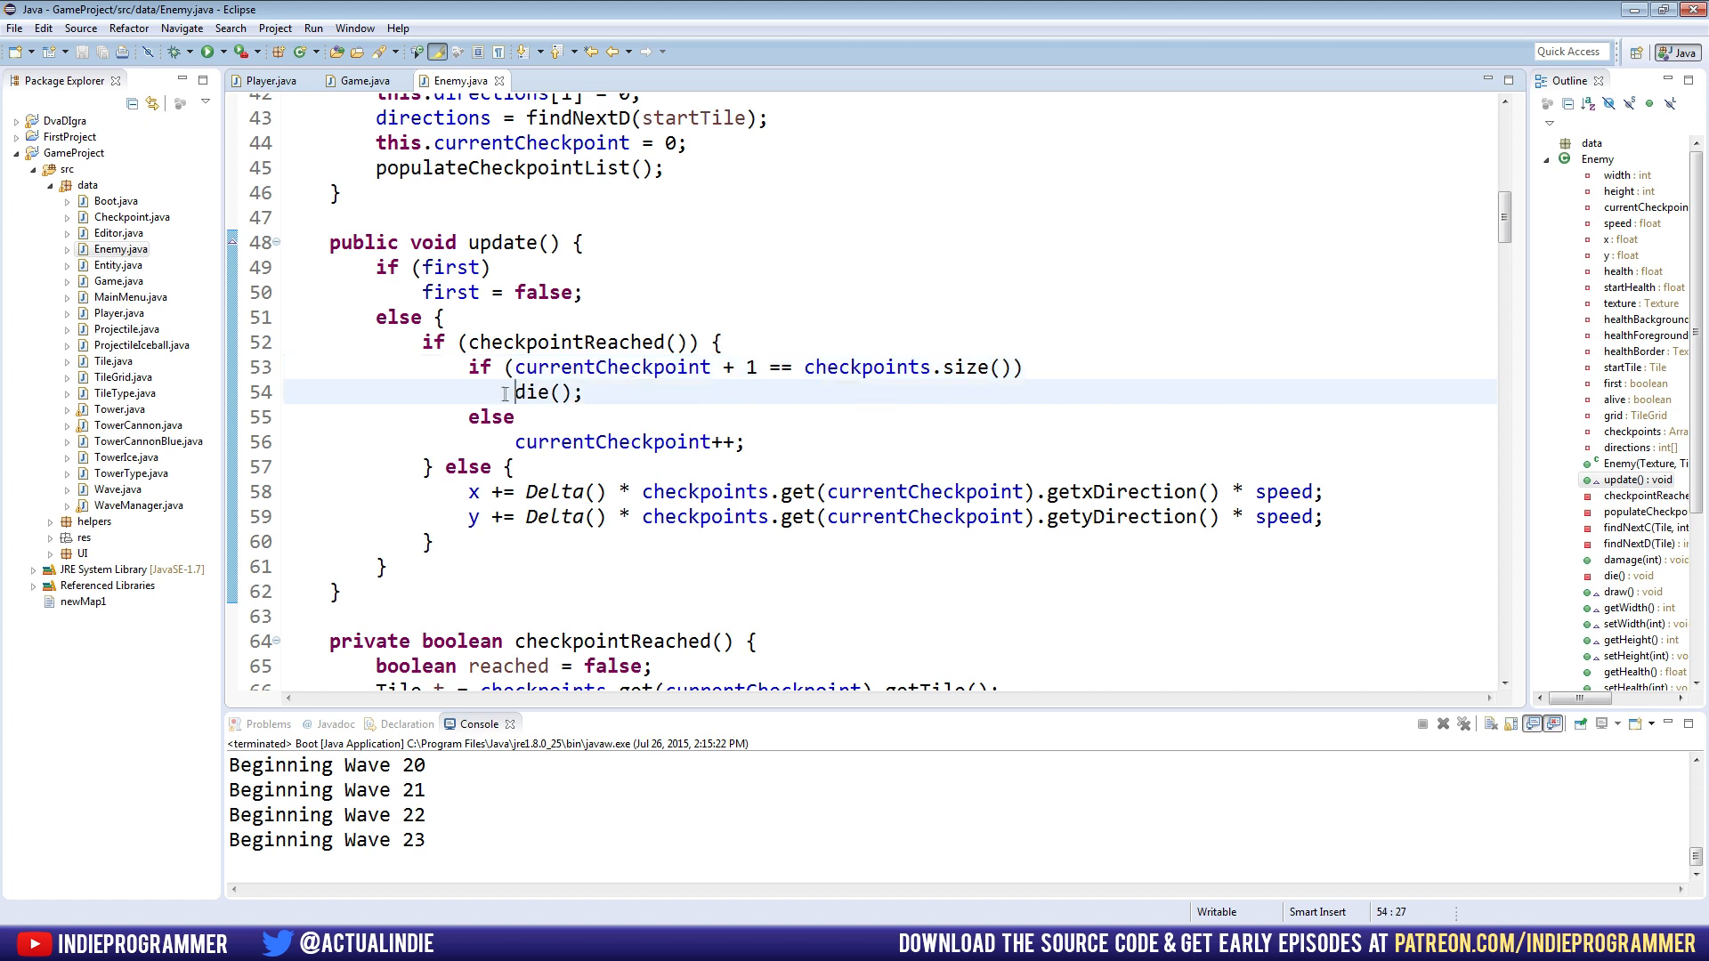
{"action": "double_click", "coordinate": [548, 393]}
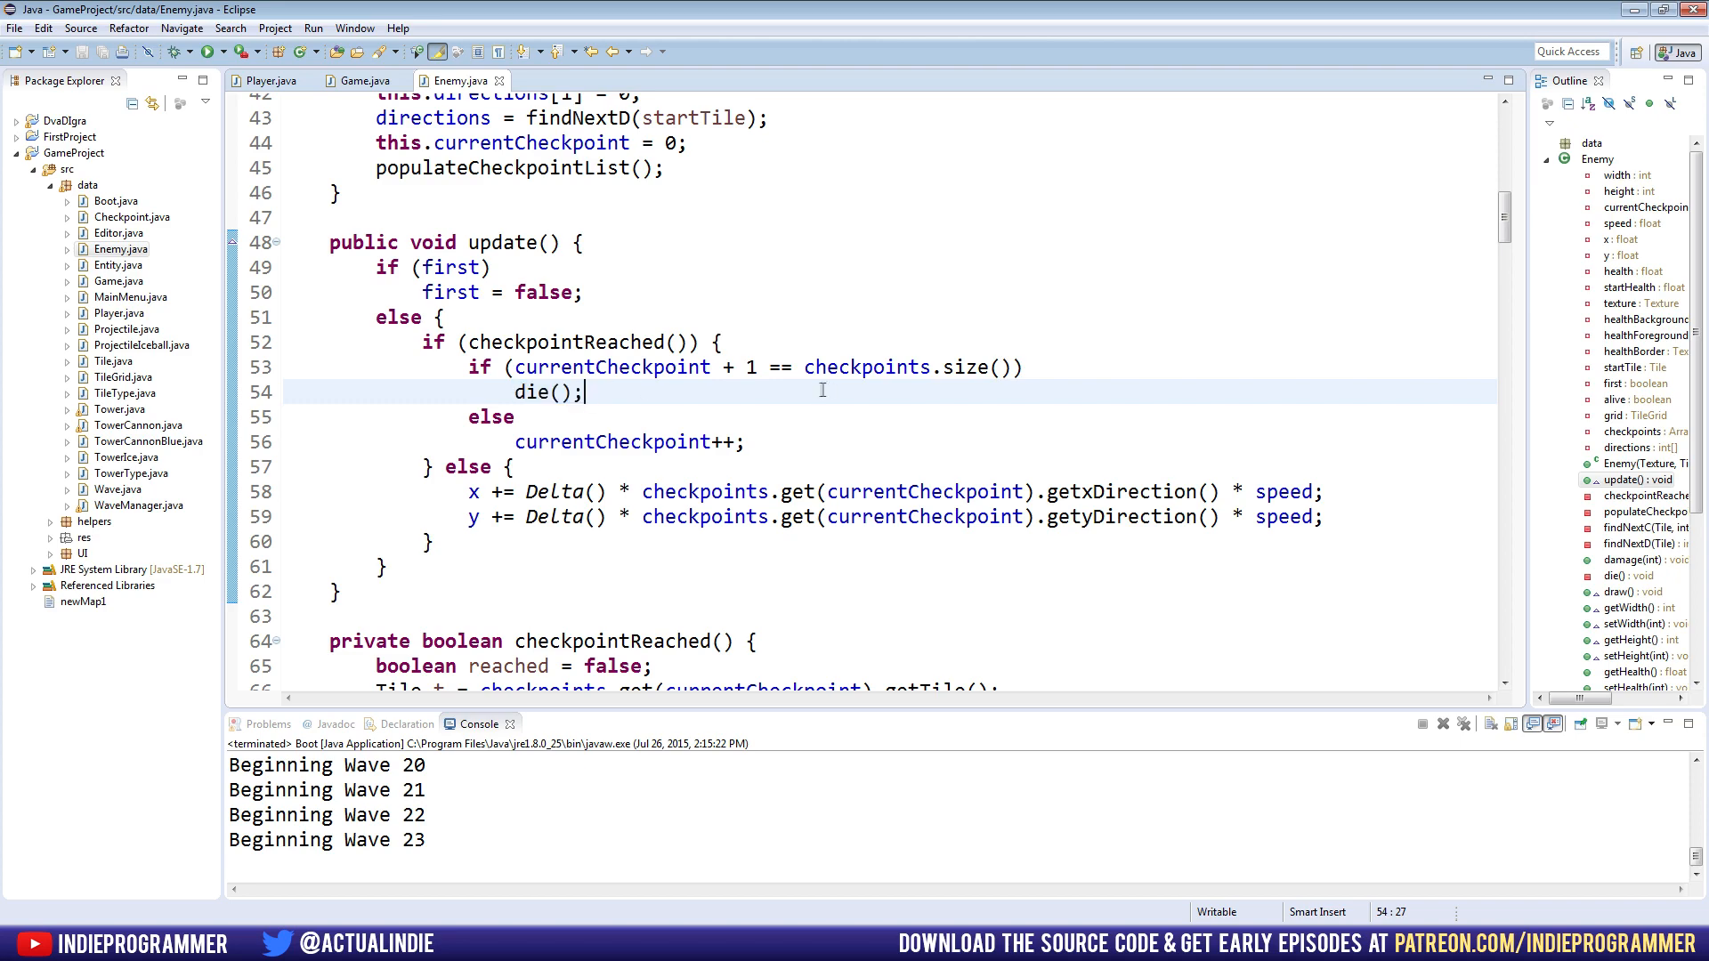
{"action": "scroll", "scroll_direction": "down", "scroll_amount": 3}
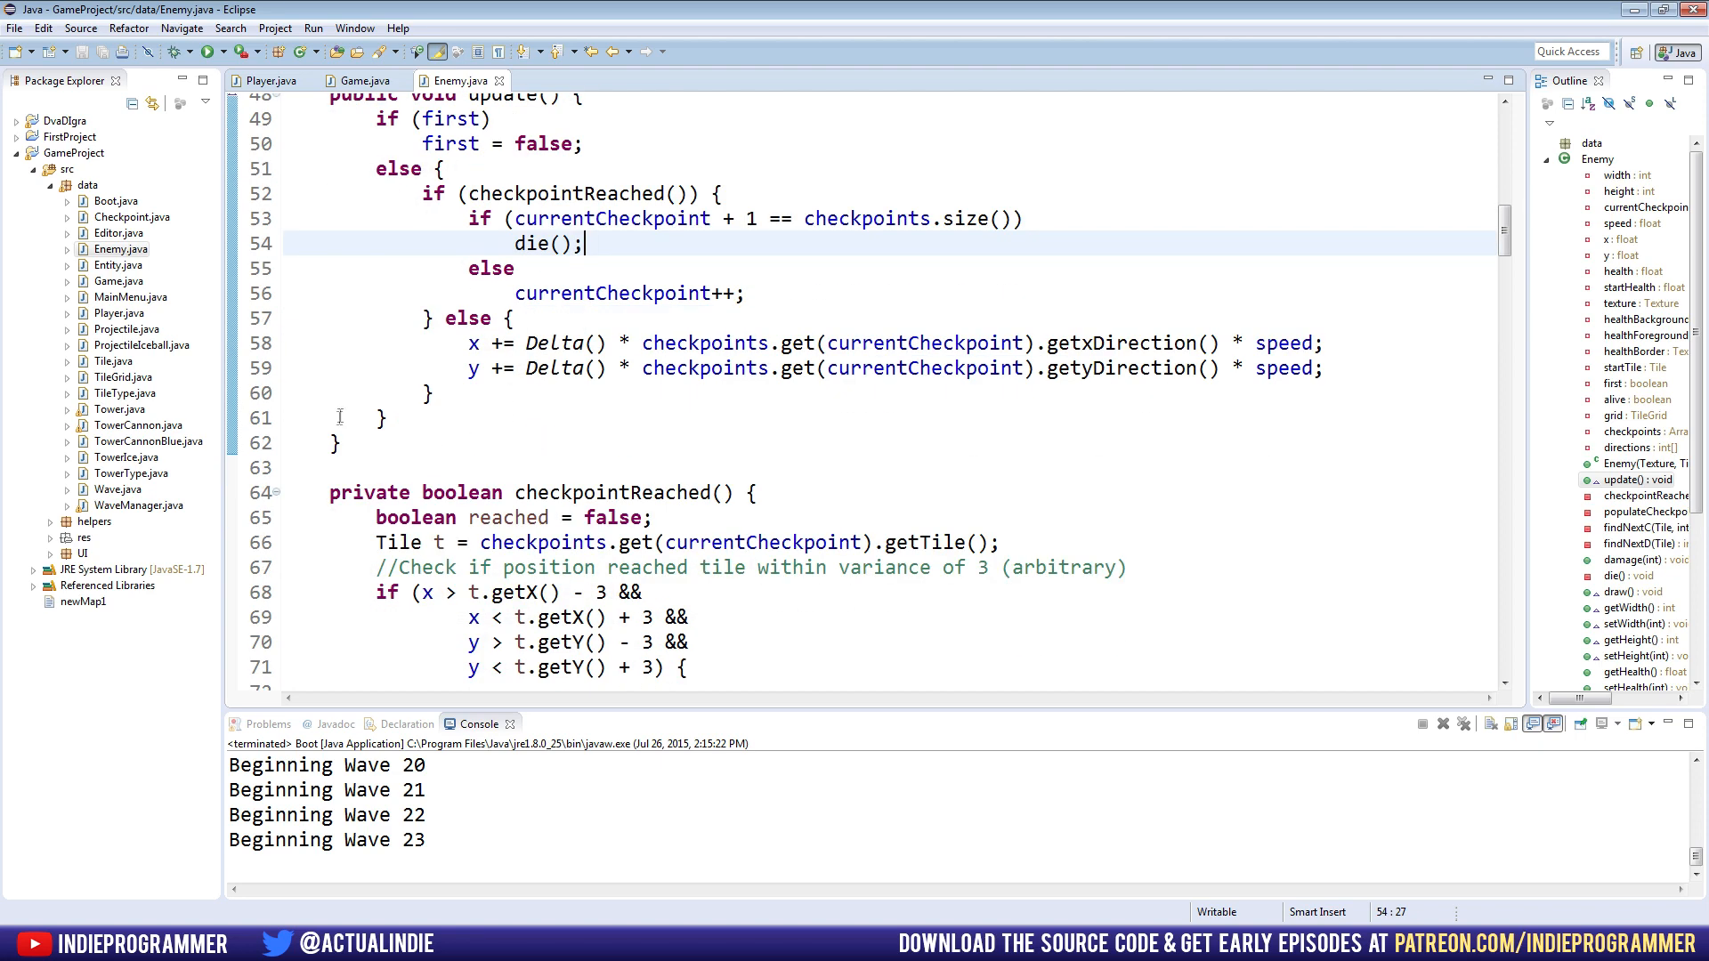
{"action": "left_click", "coordinate": [368, 443]}
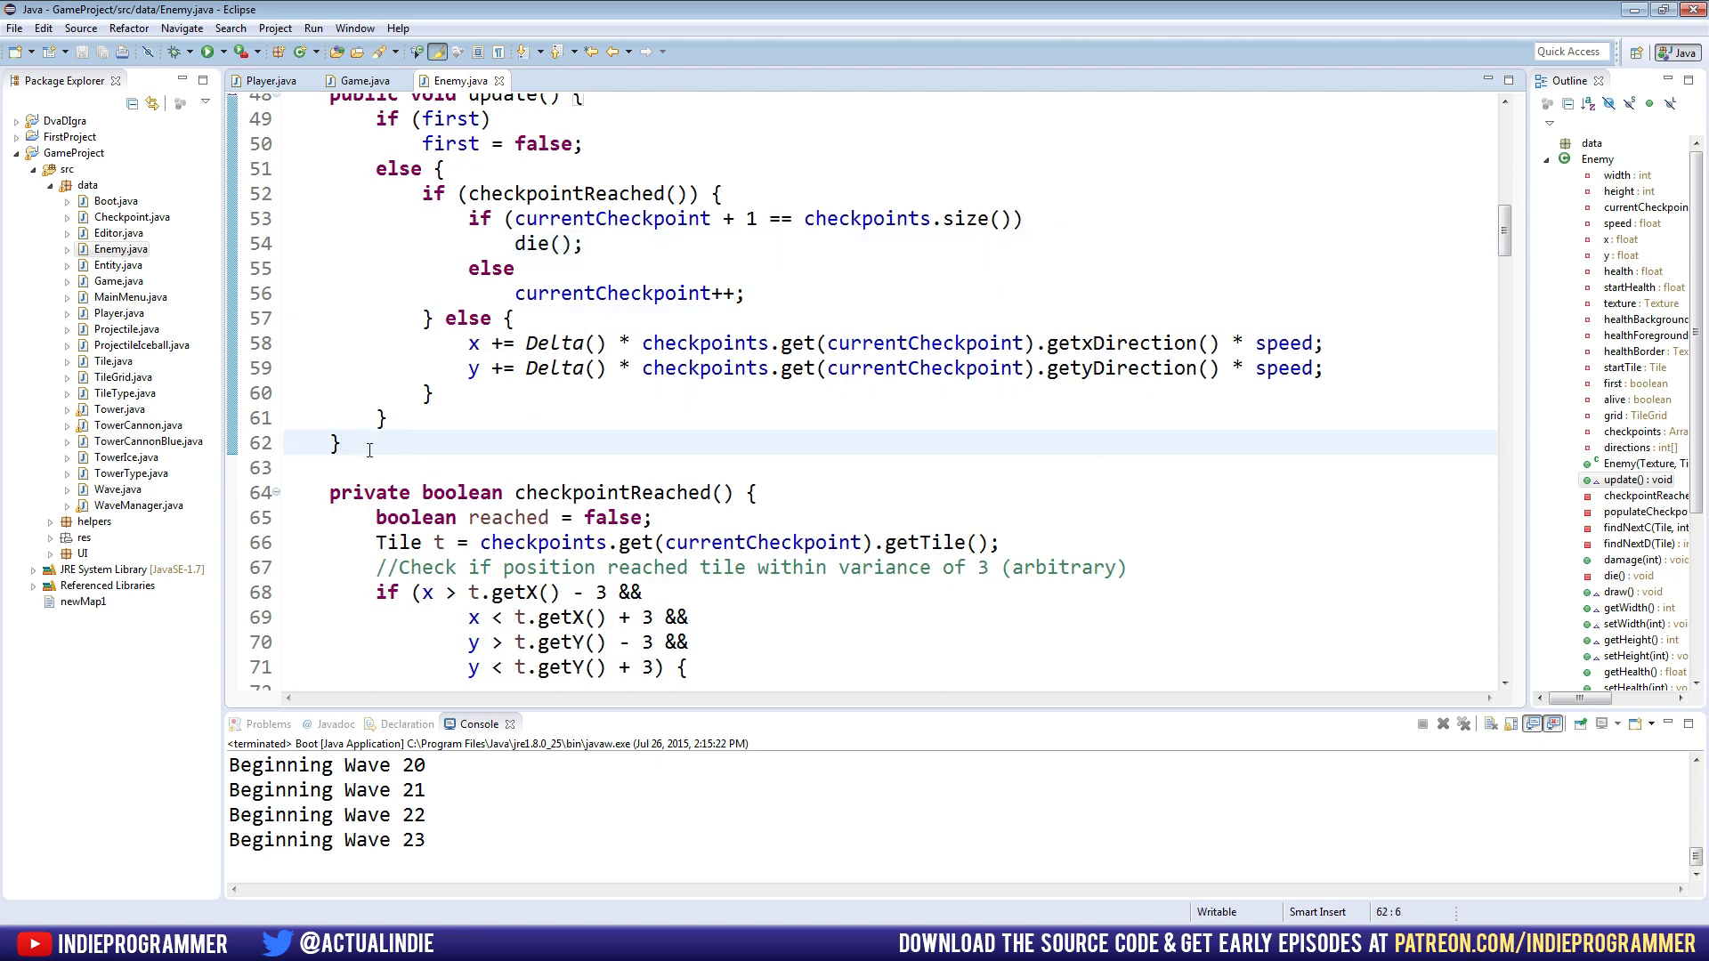
Write a private endOfMazeReached() method calling Player.modifyLives(-1) and die(), invoked from update()
{"action": "type", "text": "privat"}
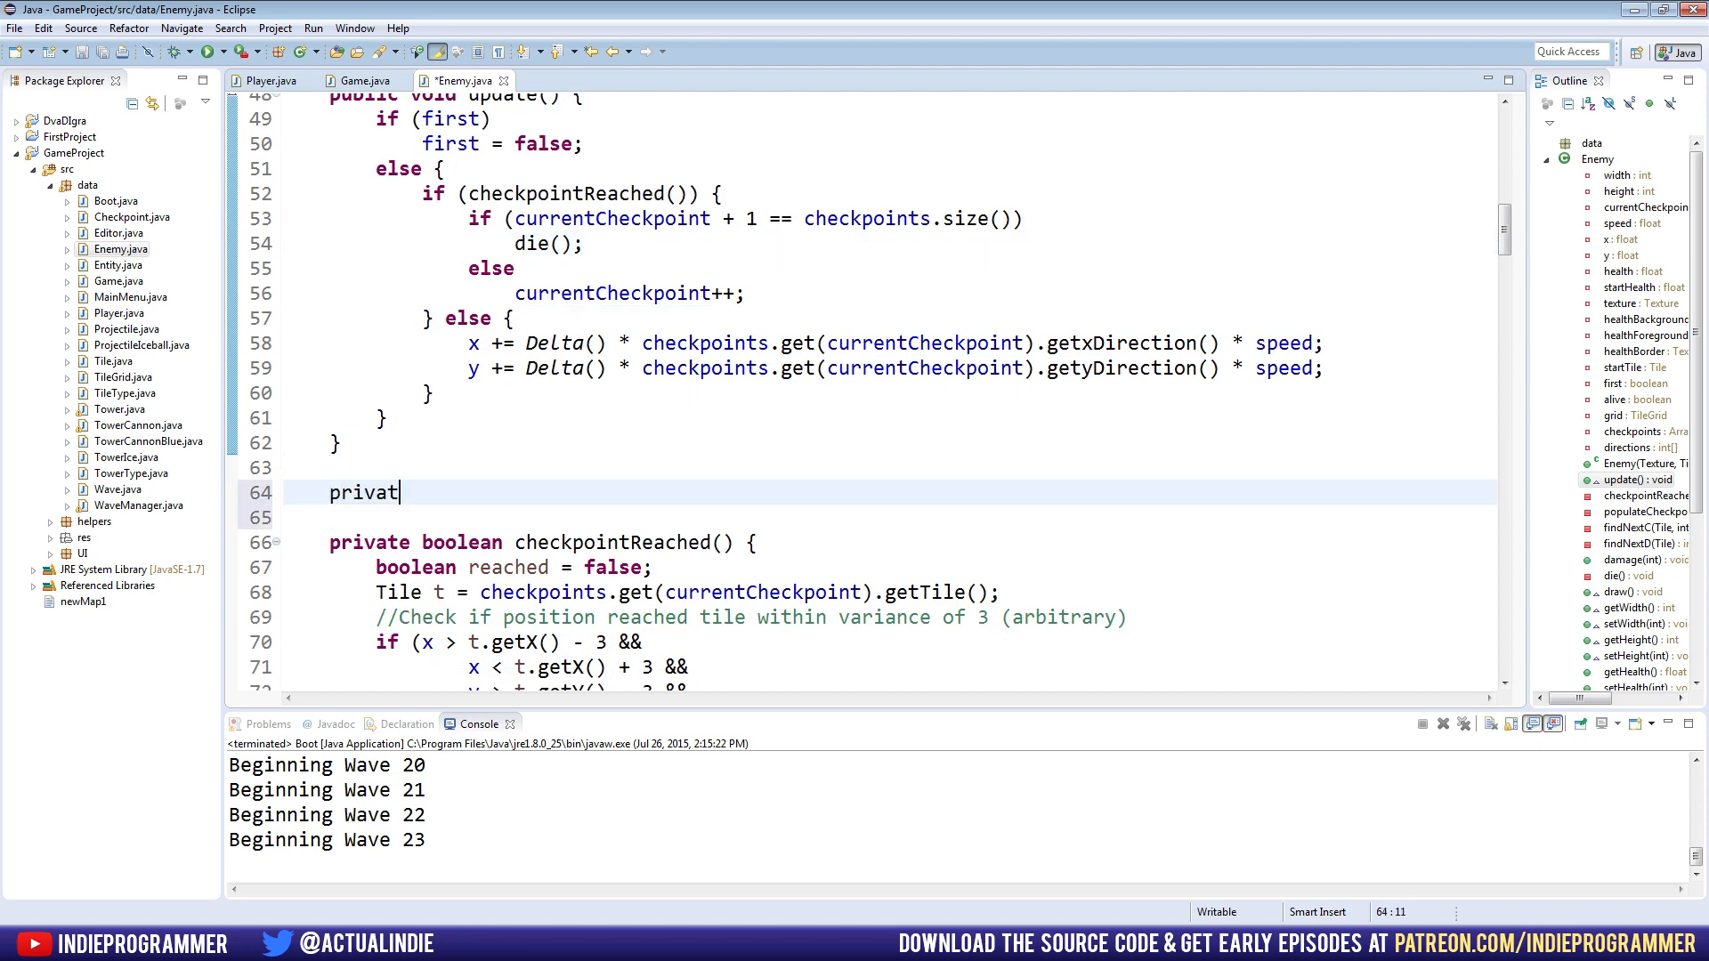
{"action": "type", "text": "e void e"}
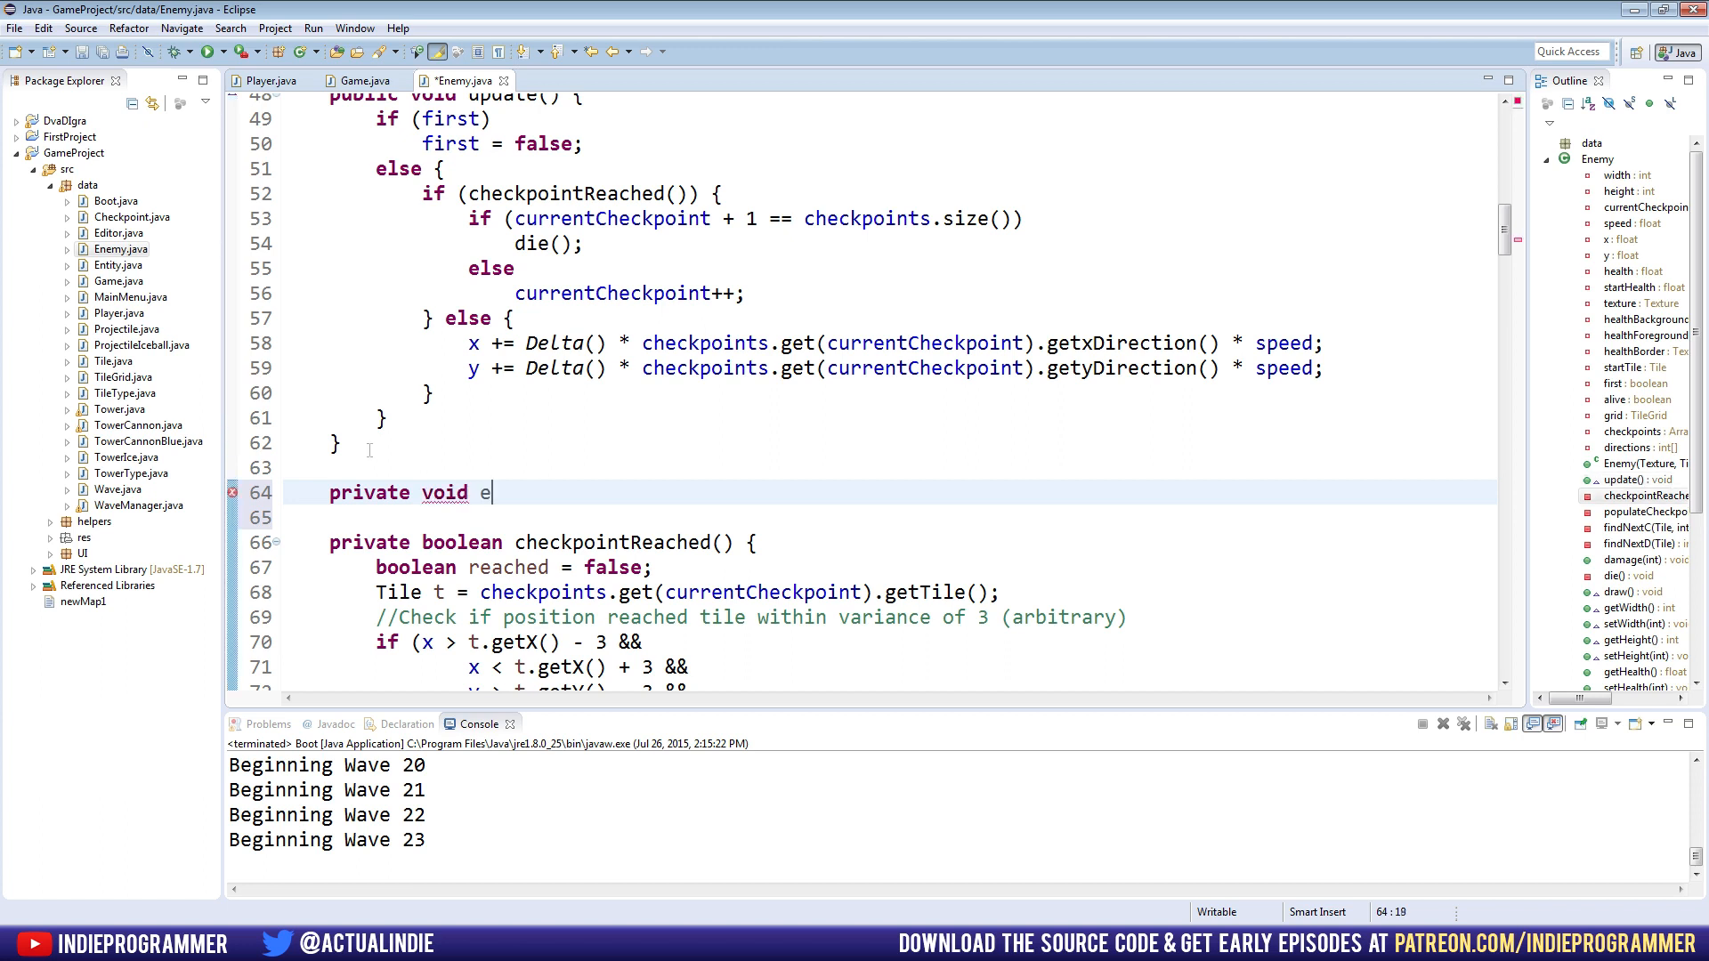
{"action": "type", "text": "ndReached() {"}
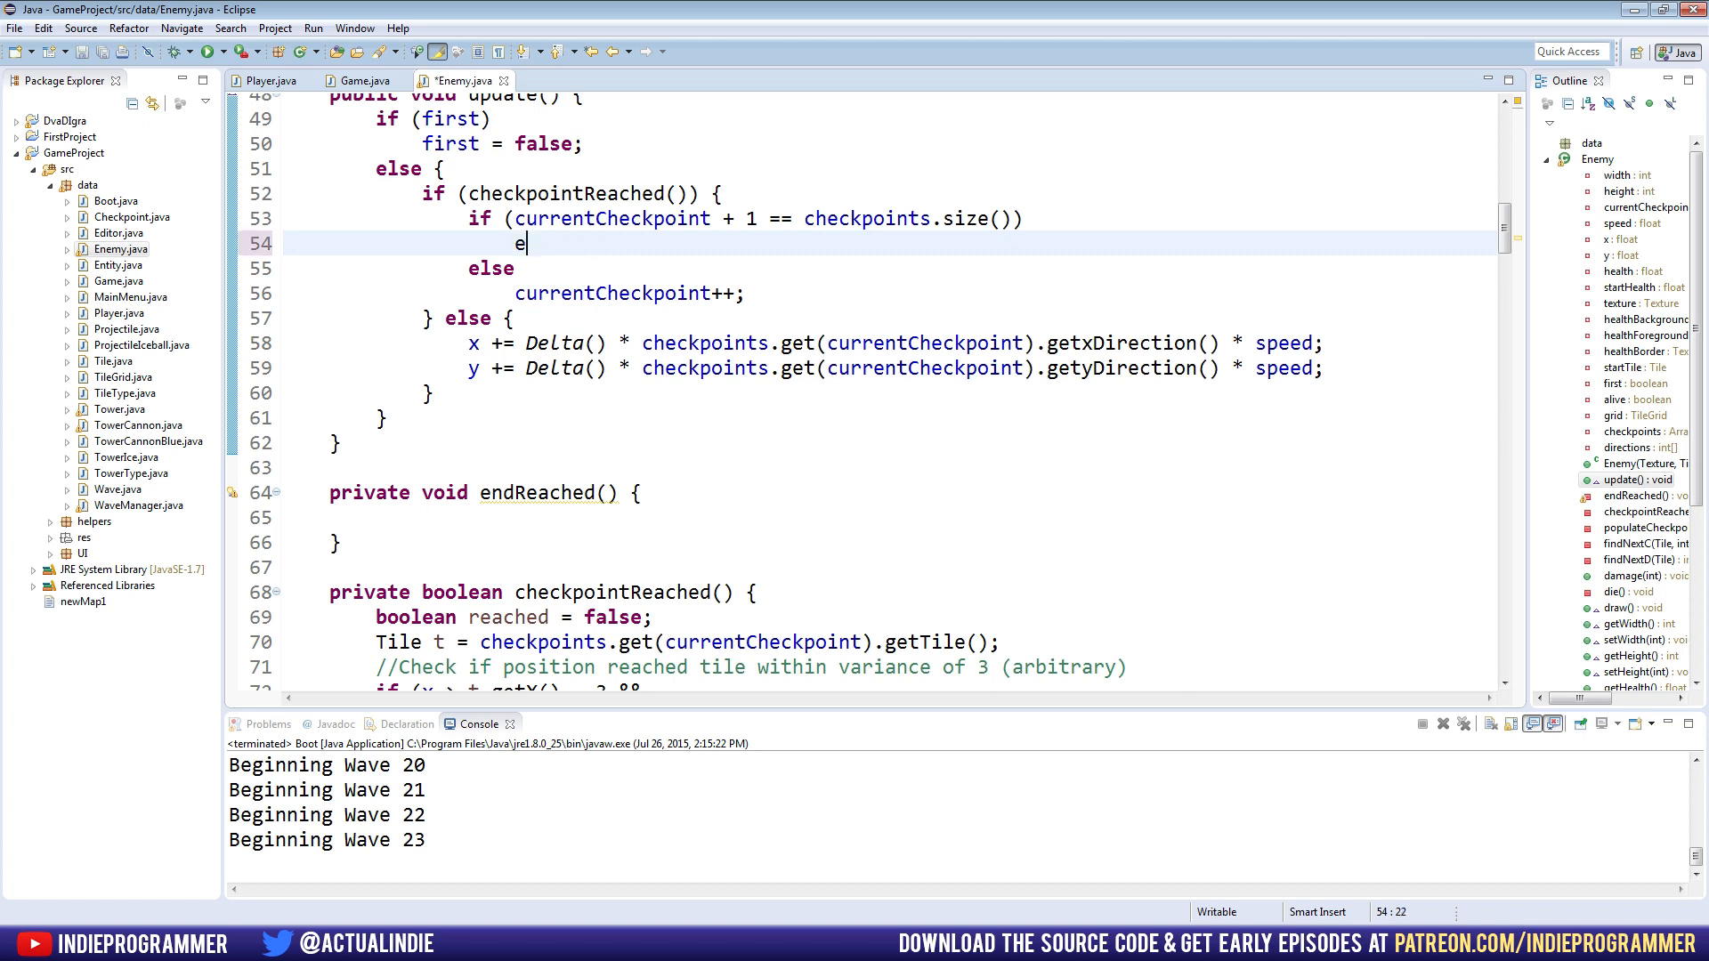
{"action": "type", "text": "ndReached()"}
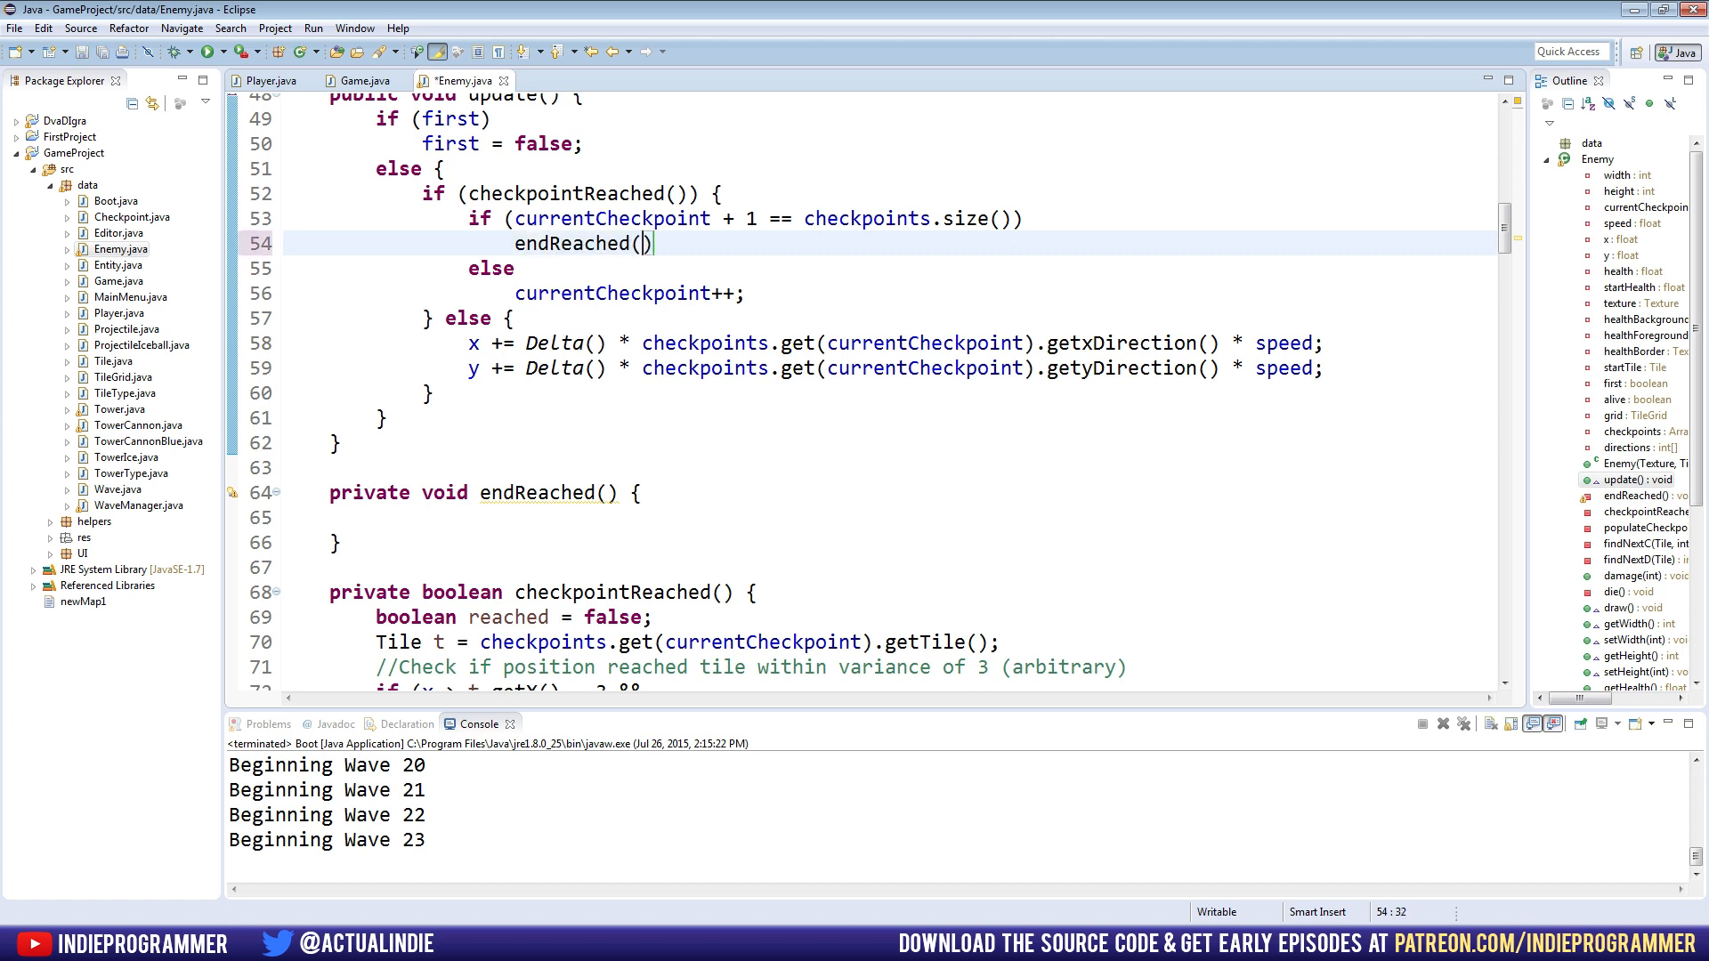
{"action": "type", "text": ";"}
{"action": "left_click", "coordinate": [488, 492]}
{"action": "type", "text": "OfMaze"}
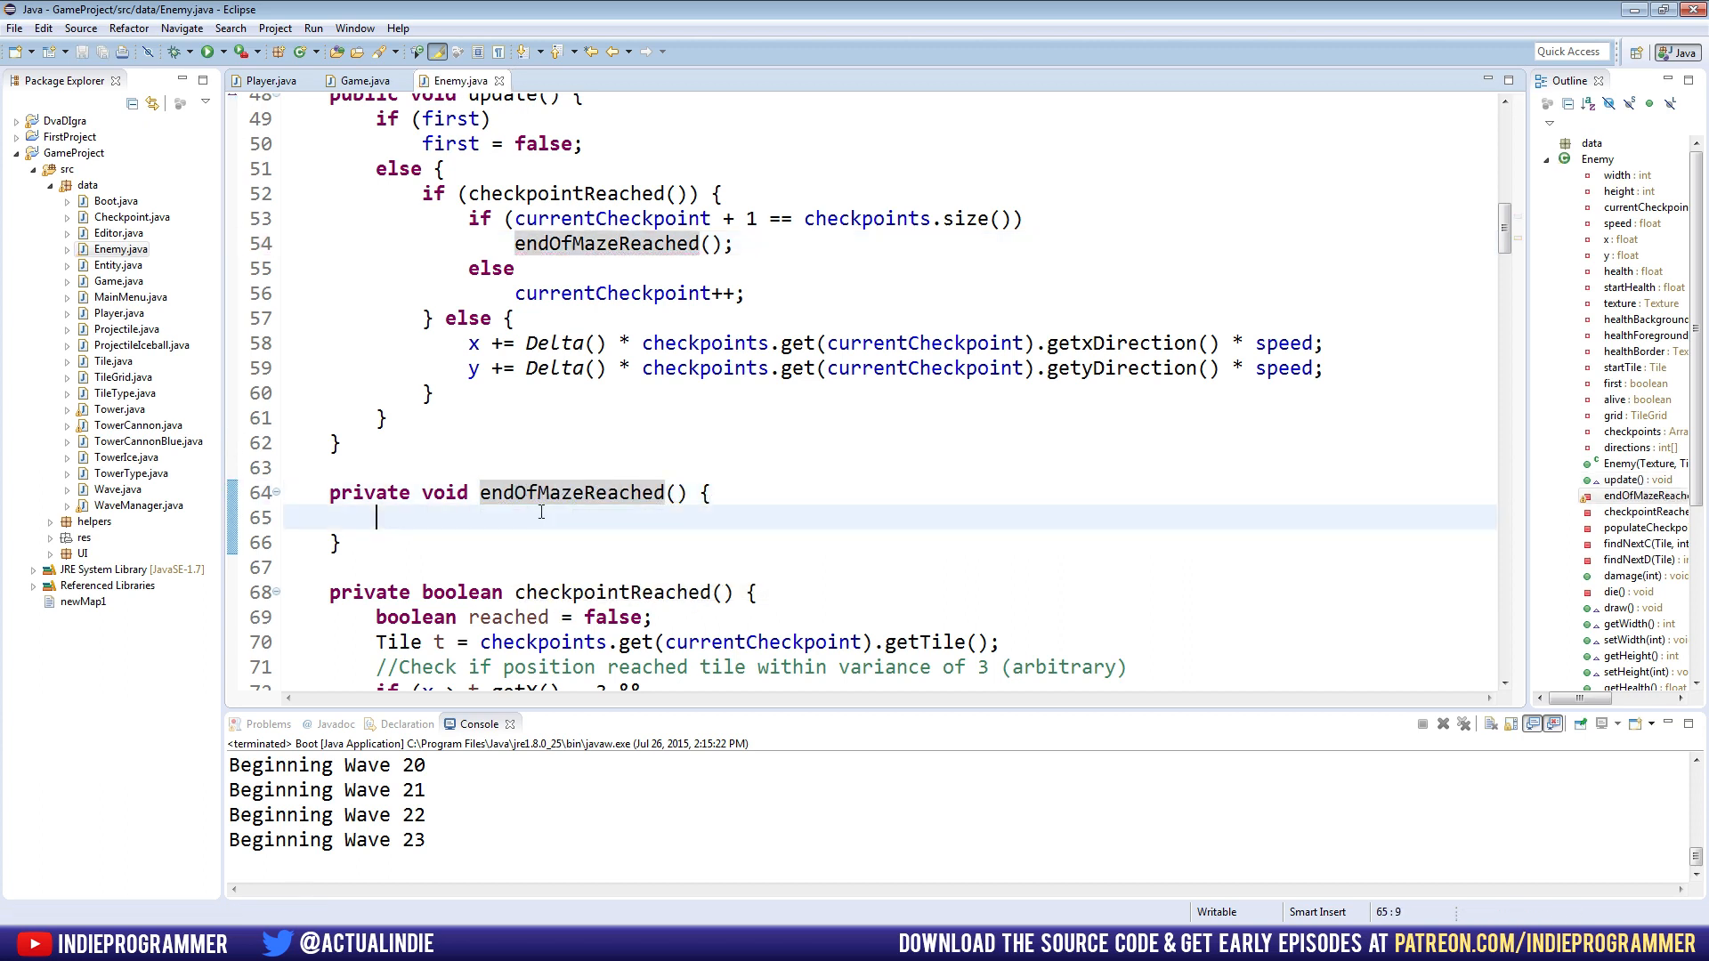
{"action": "type", "text": "Player."}
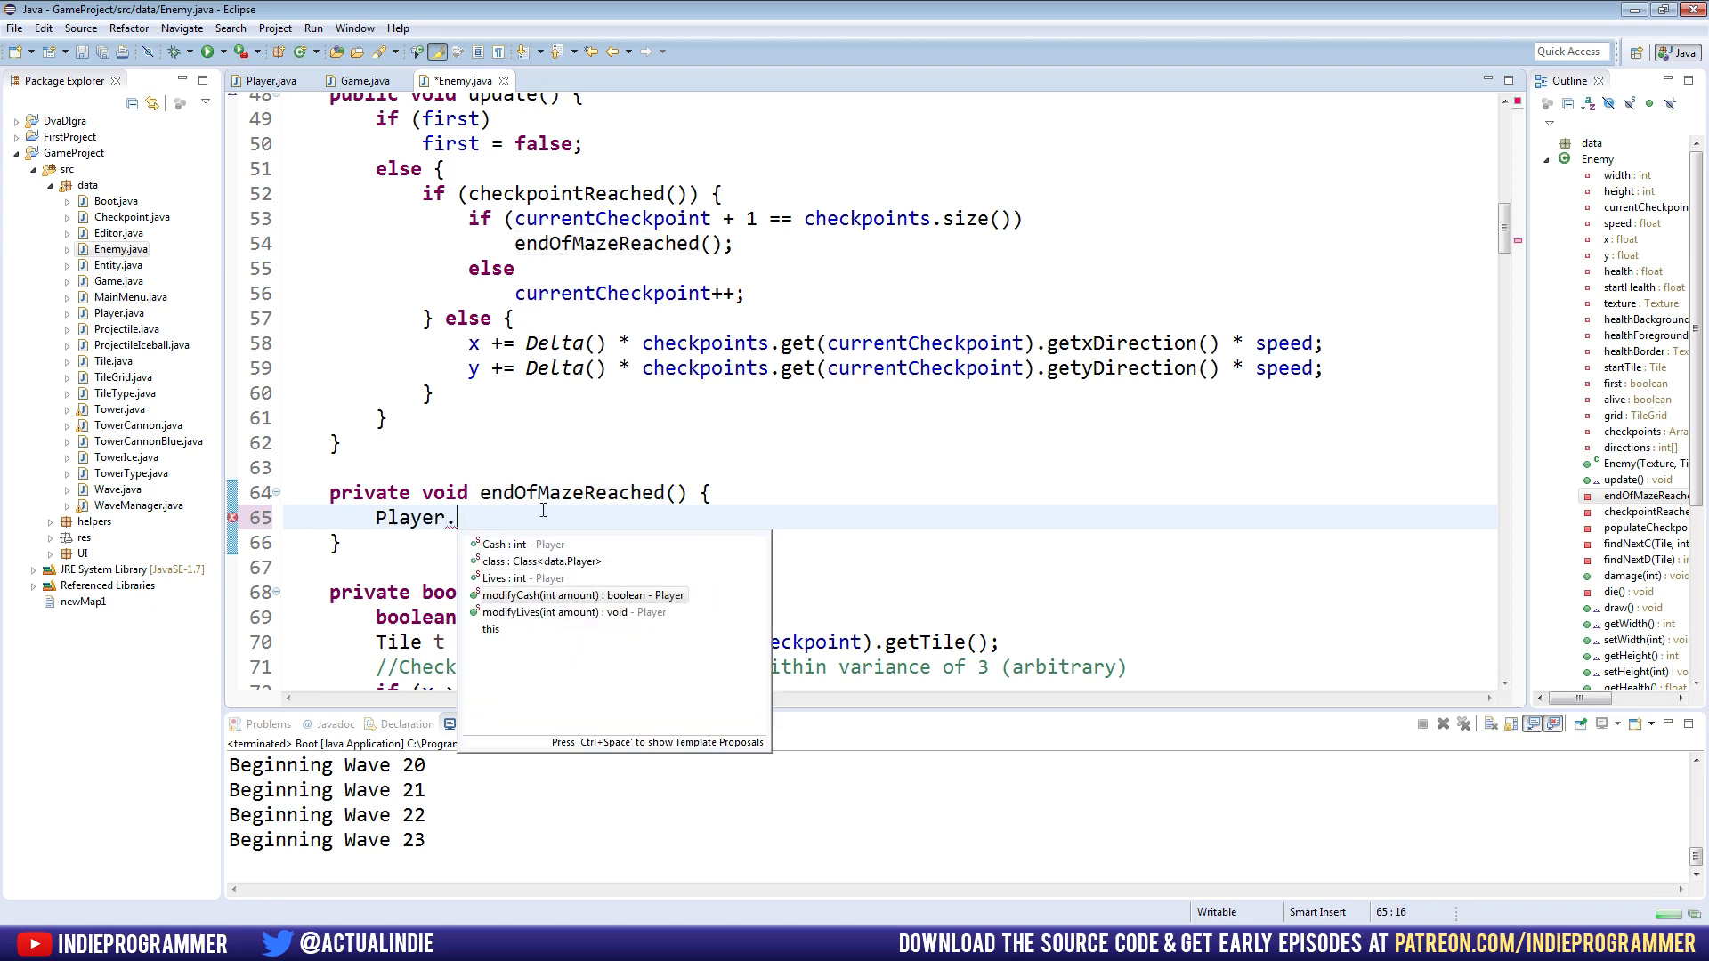
{"action": "type", "text": "modifyLives(-1);"}
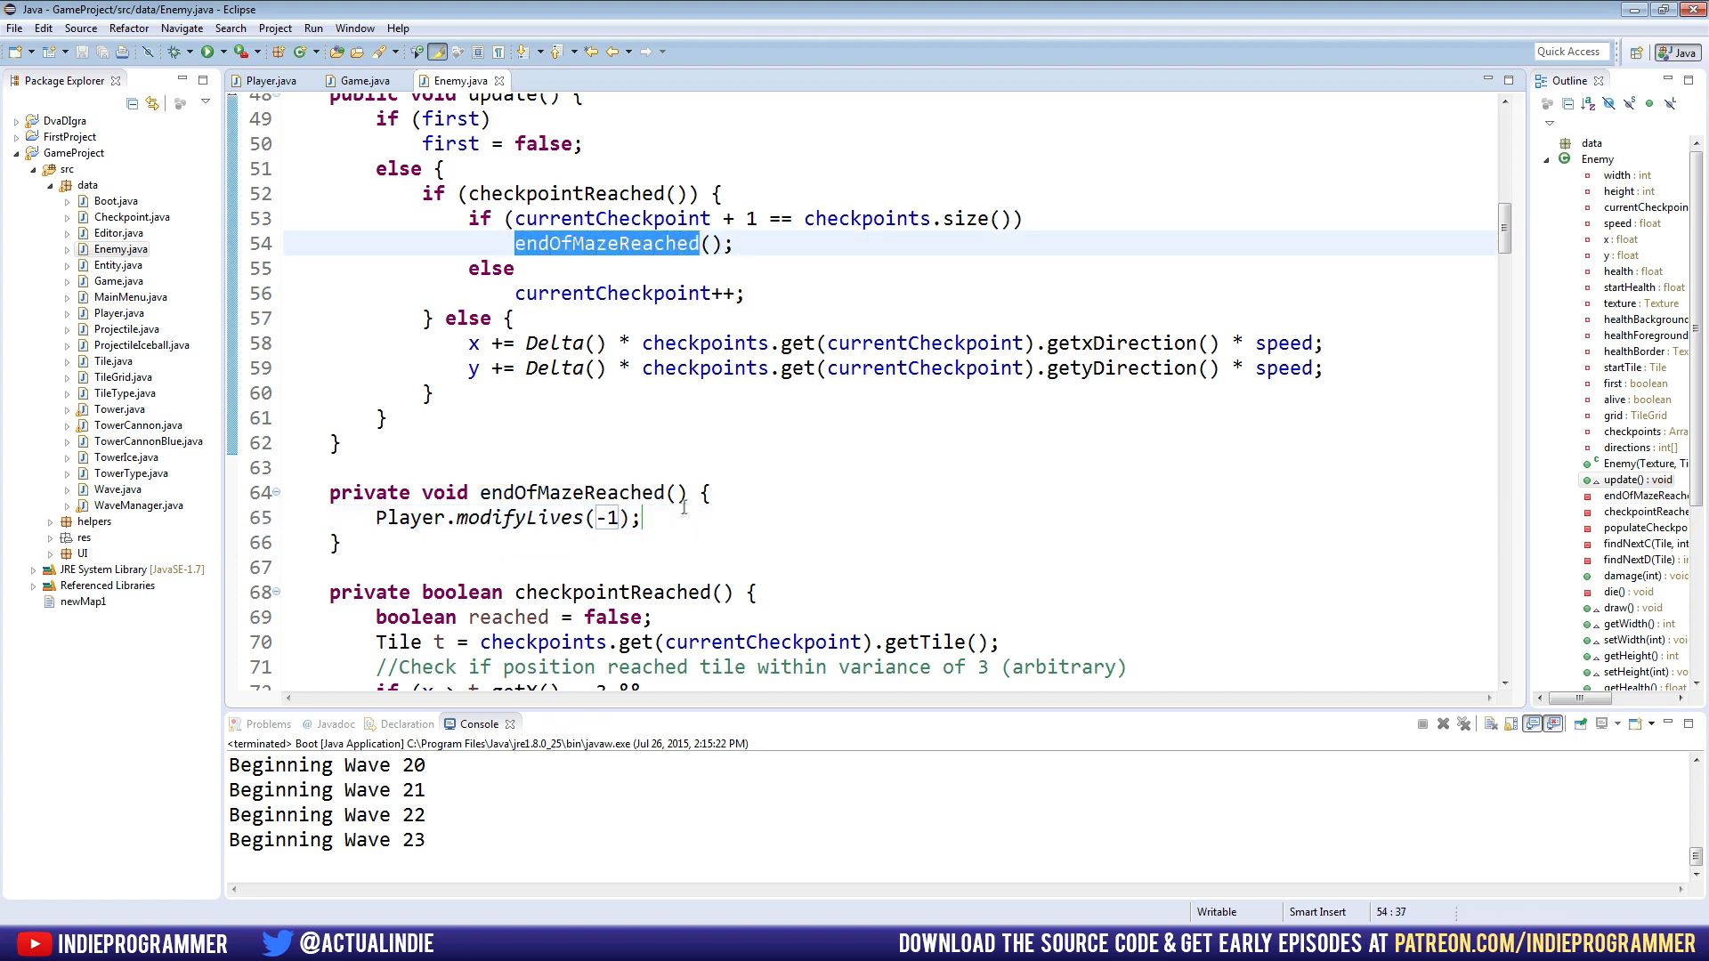
{"action": "type", "text": "die();"}
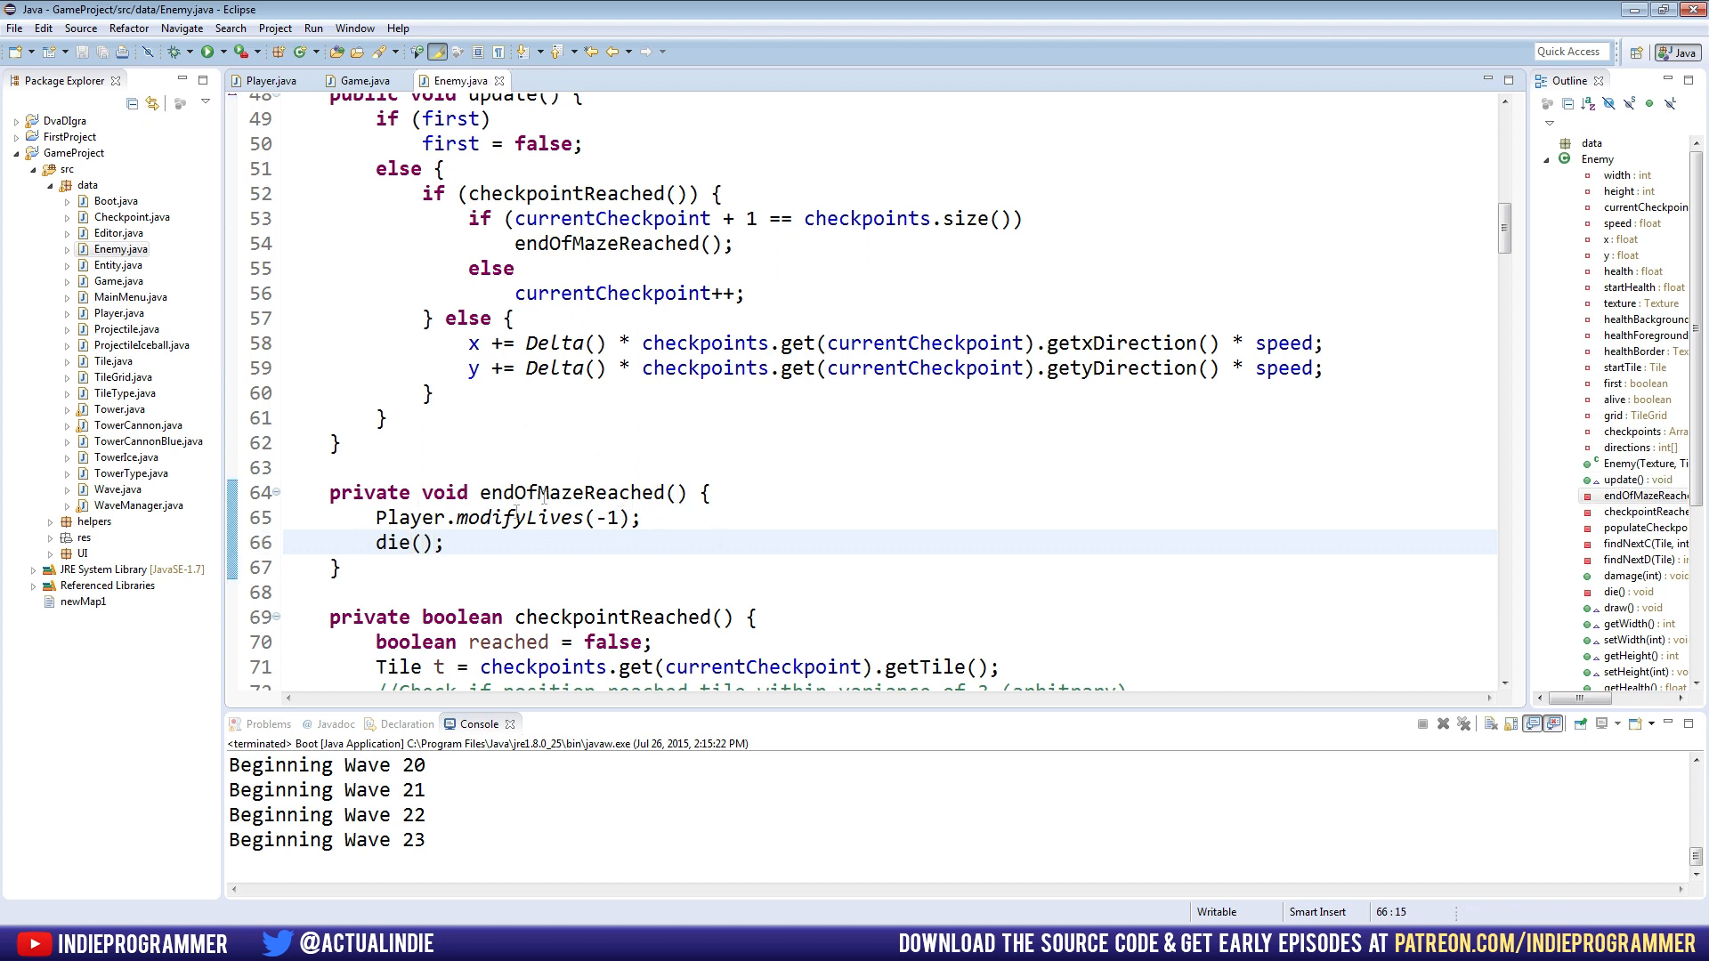
{"action": "scroll", "scroll_direction": "down", "scroll_amount": 3}
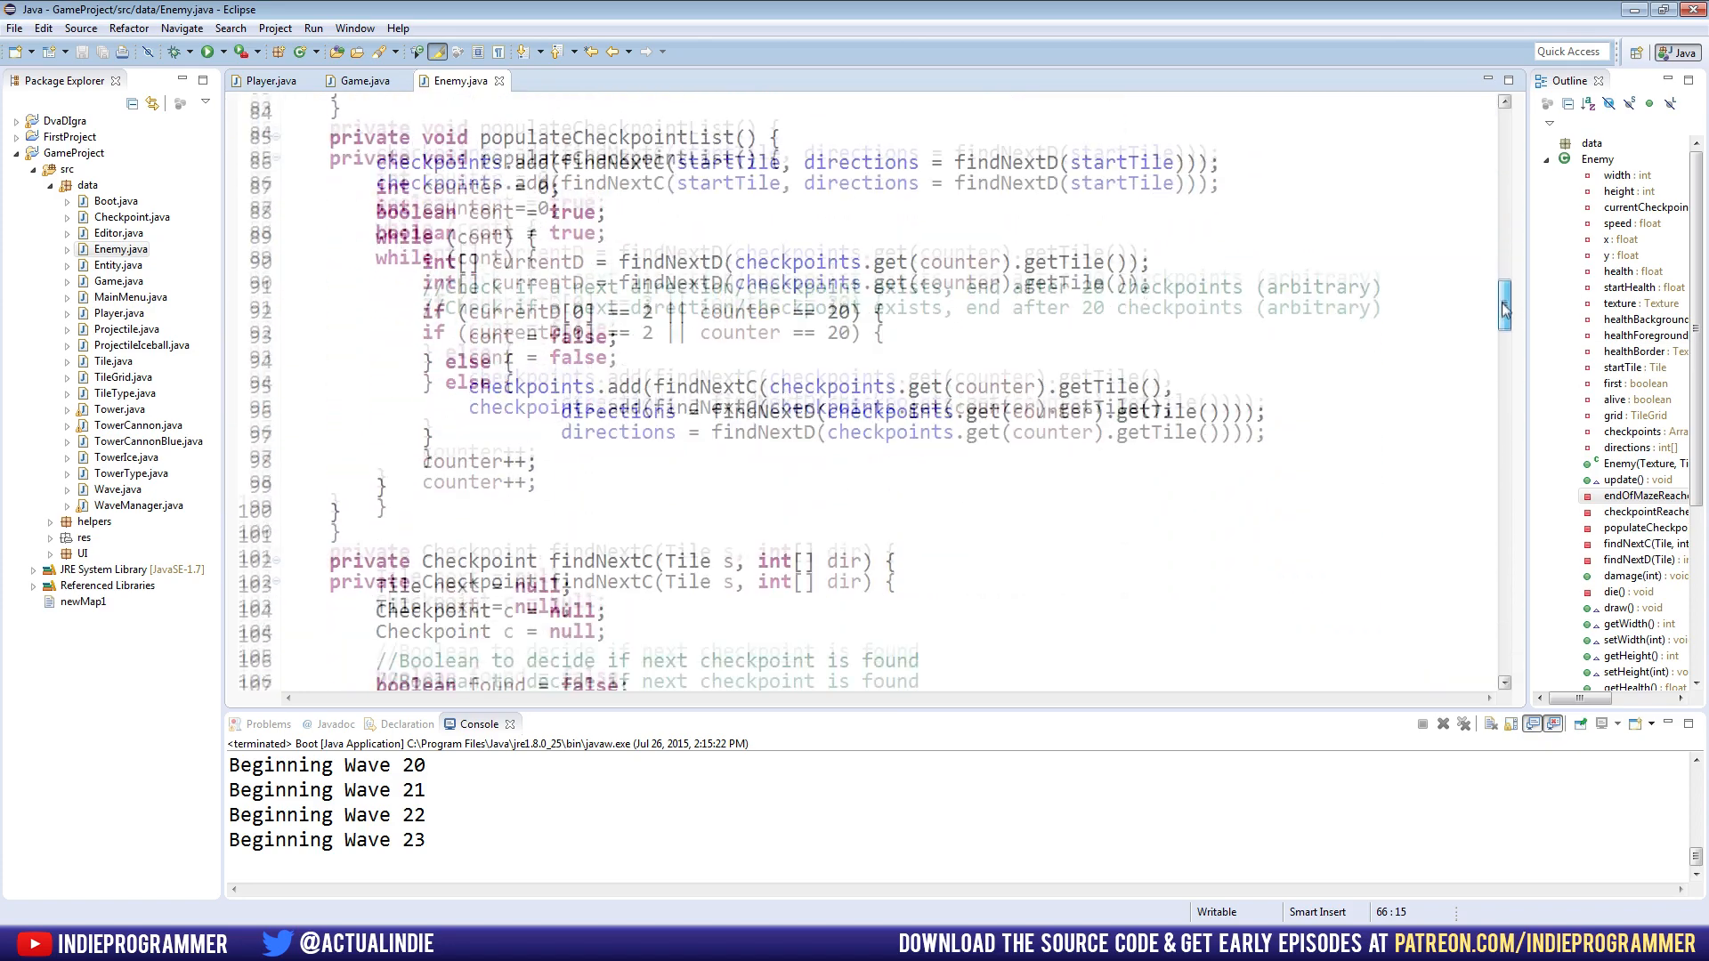
Switch to Player.java and put the cursor after the left-click tower placement condition
{"action": "left_click", "coordinate": [269, 79]}
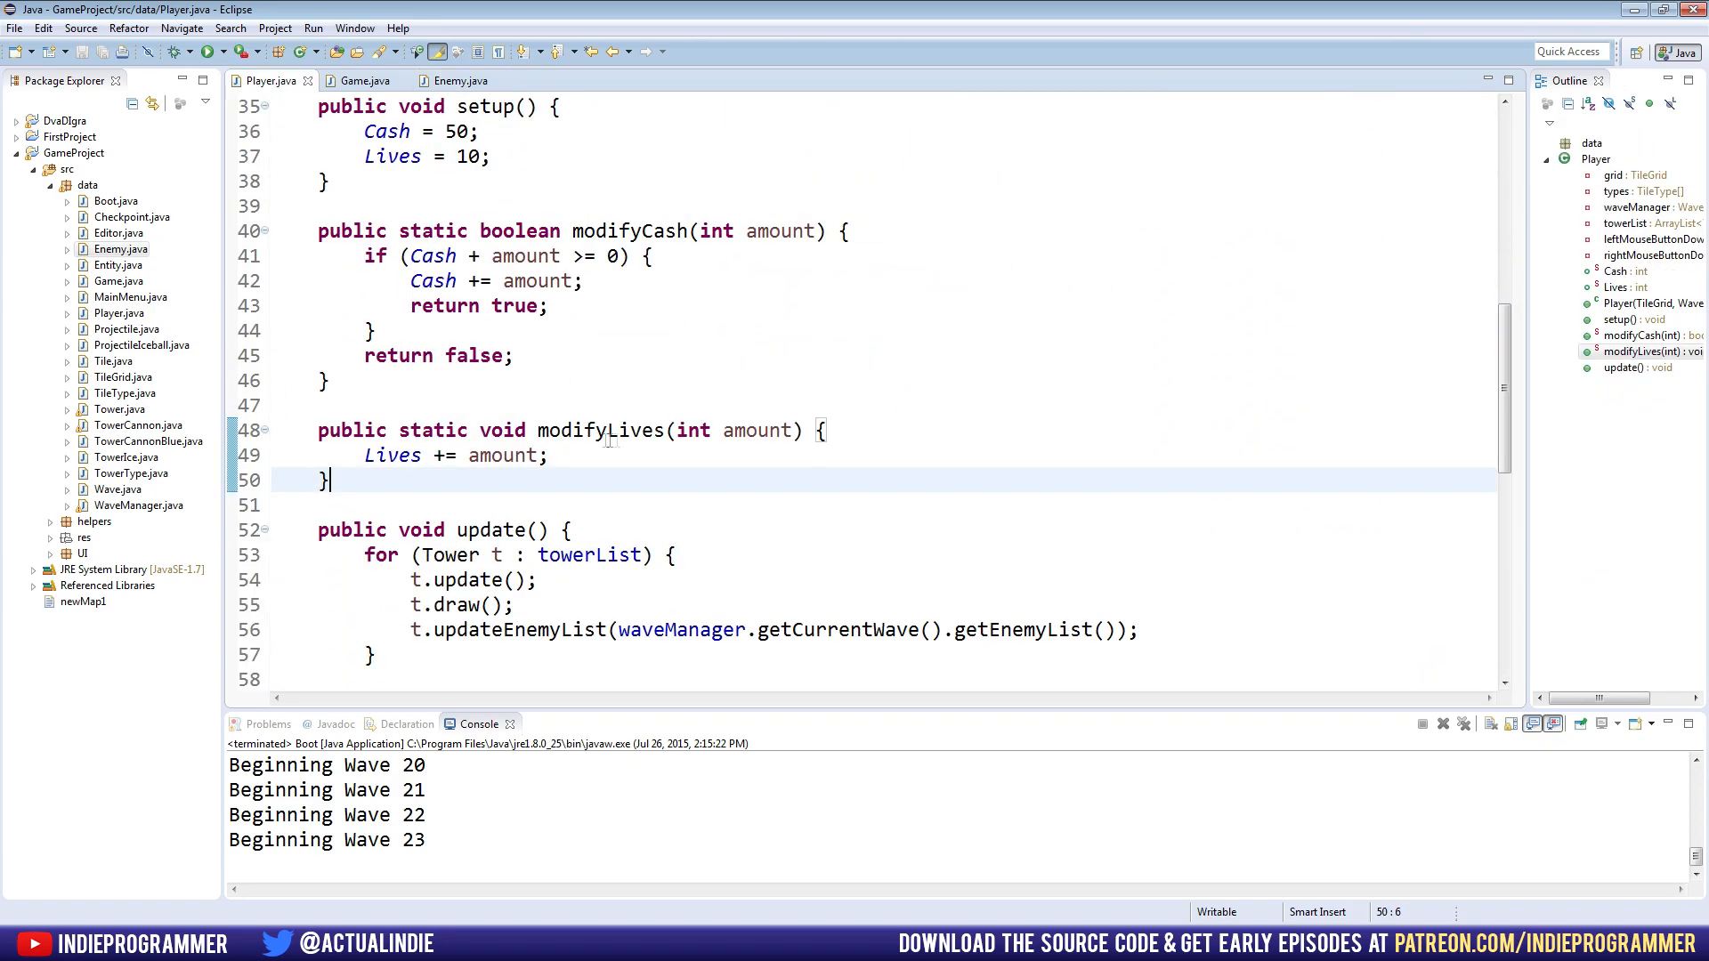
{"action": "scroll", "scroll_direction": "down", "scroll_amount": 3}
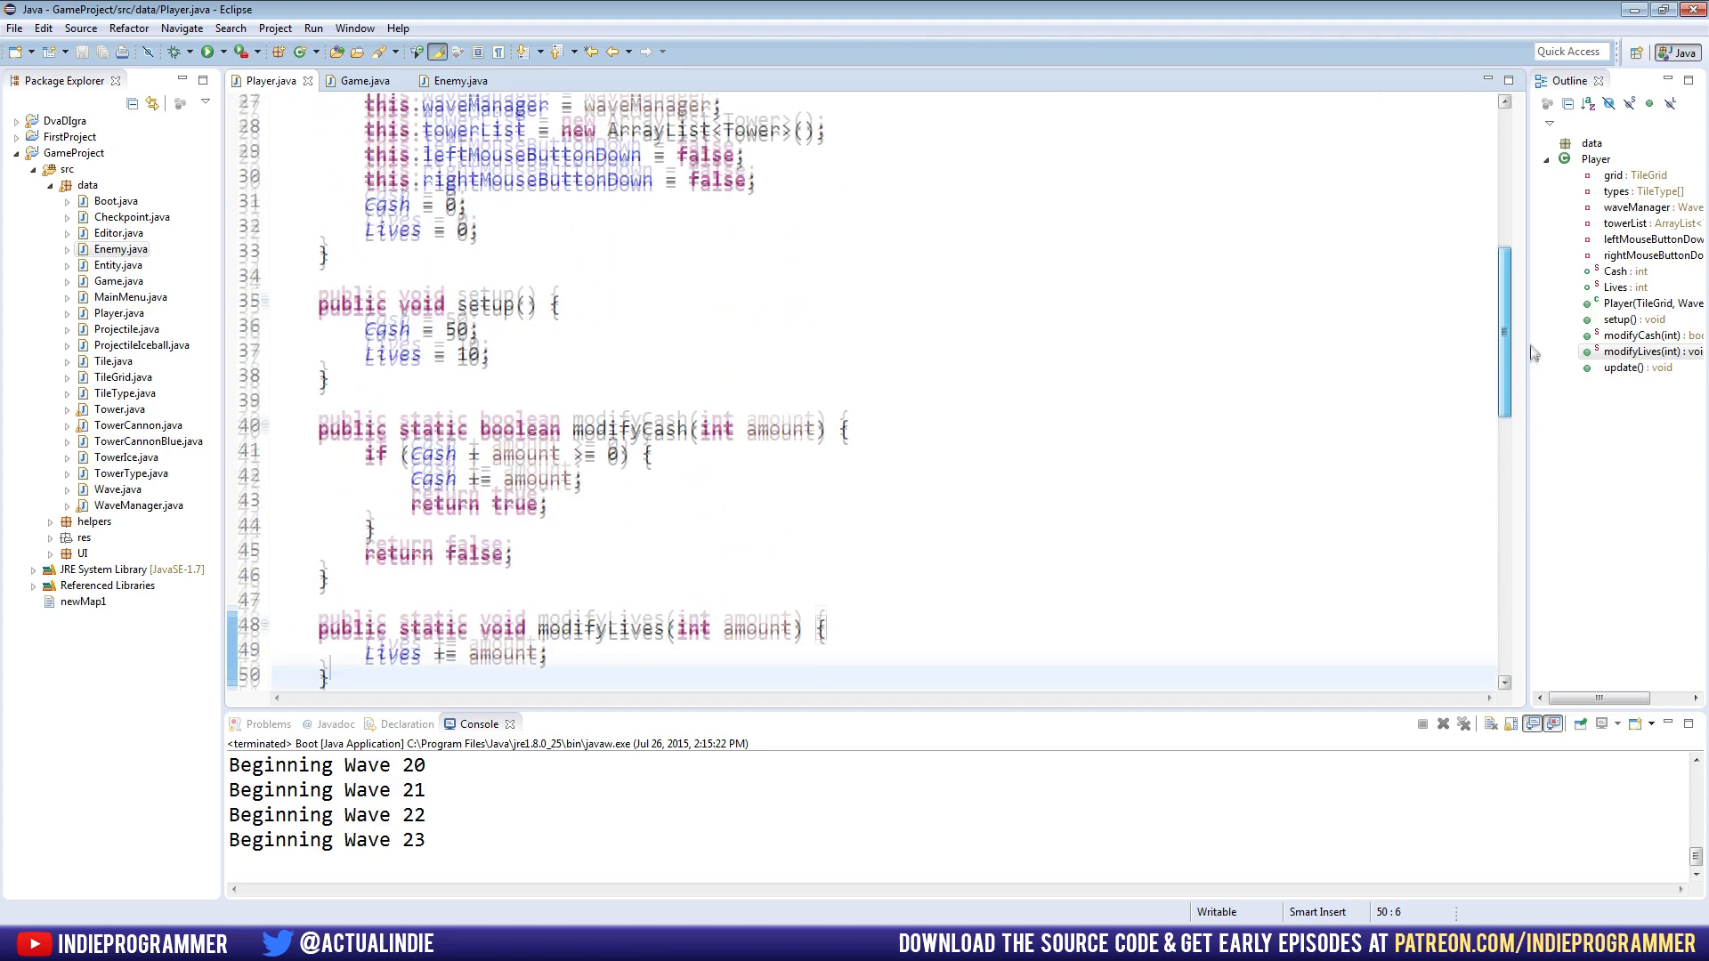
{"action": "scroll", "scroll_direction": "down", "scroll_amount": 3}
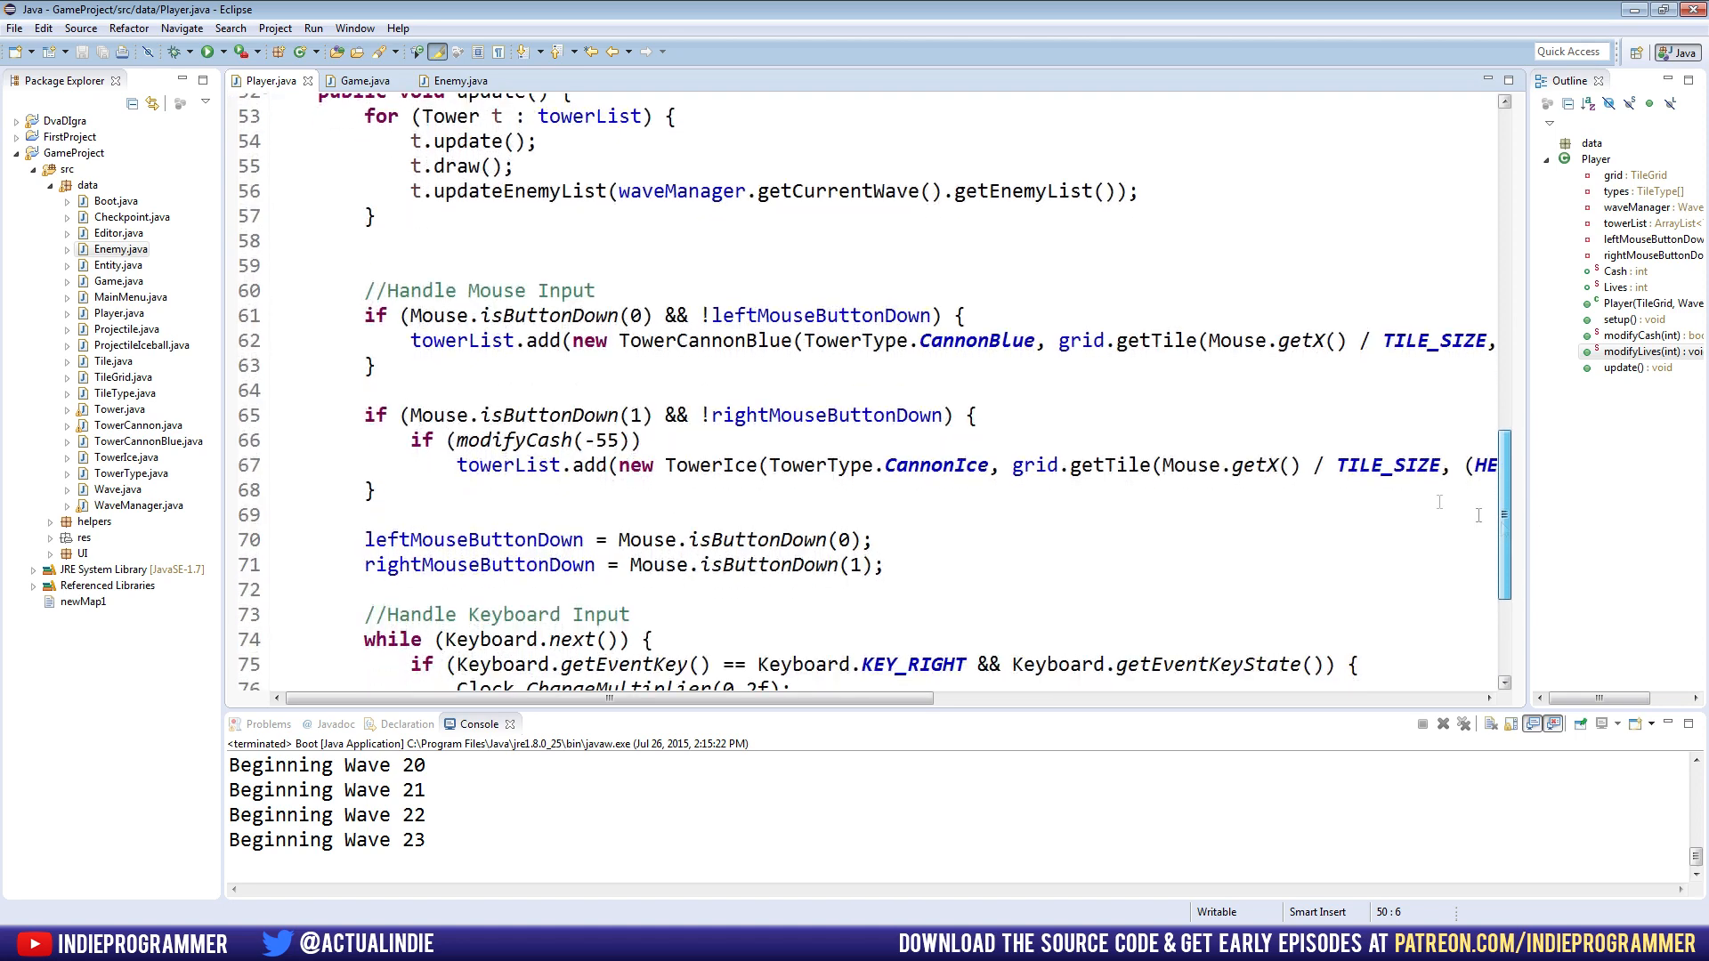
{"action": "double_click", "coordinate": [749, 340]}
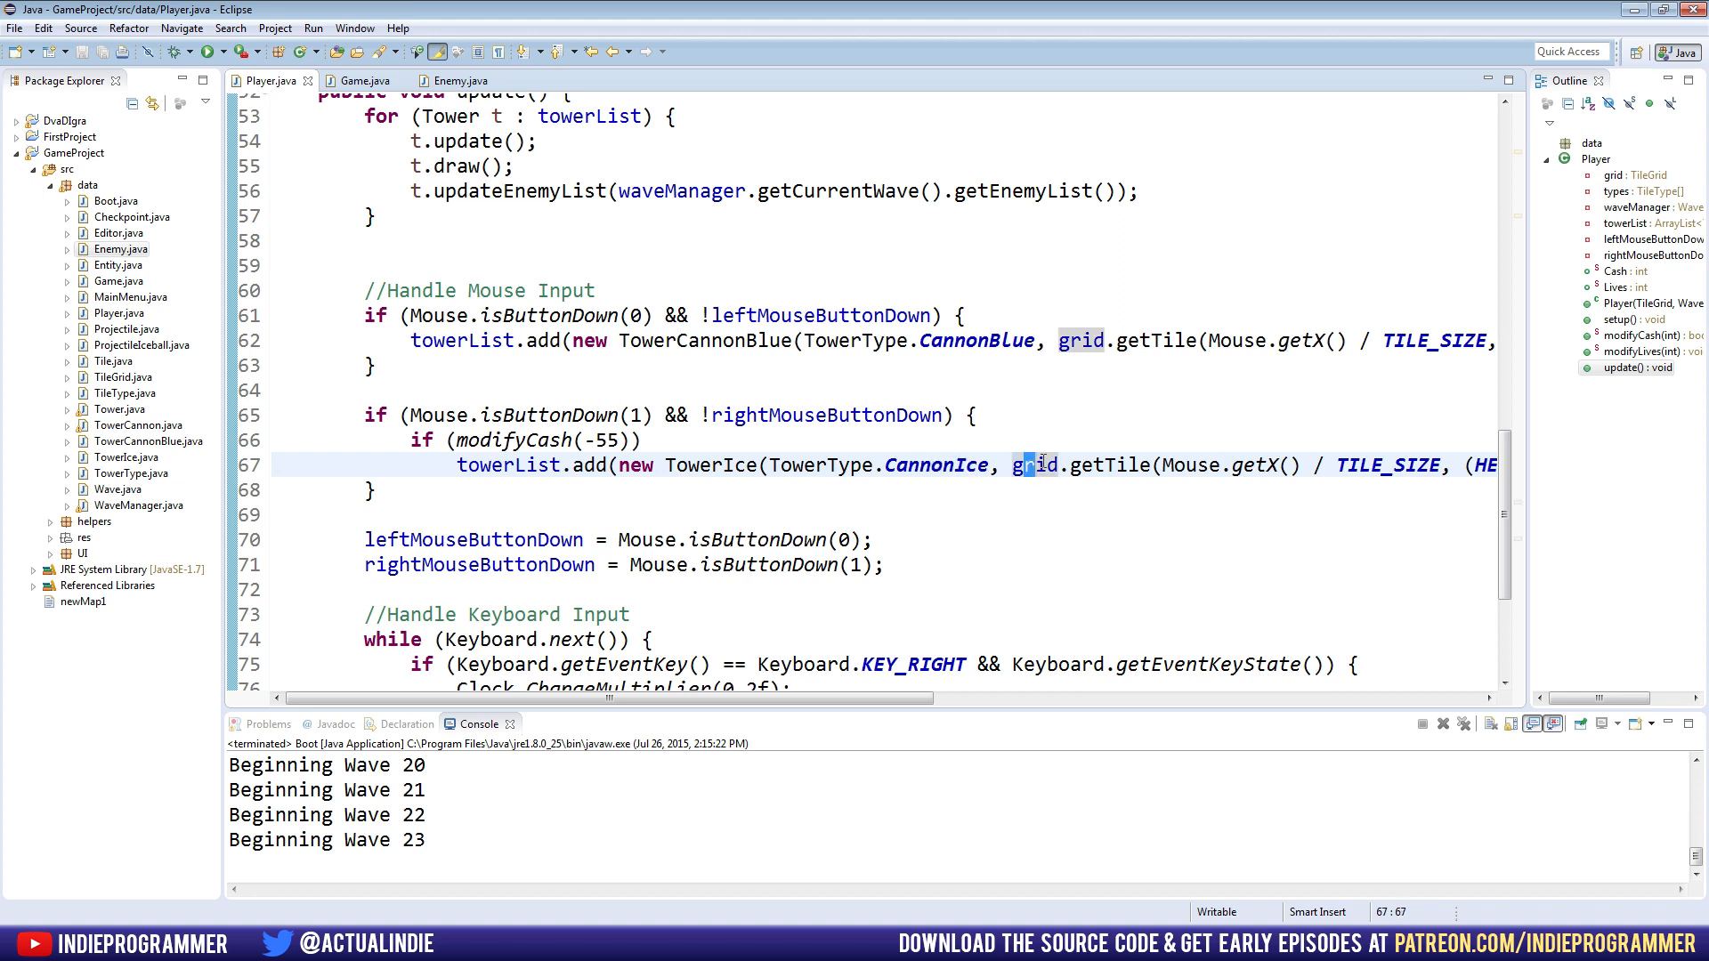
{"action": "mouse_move", "coordinate": [1035, 465]}
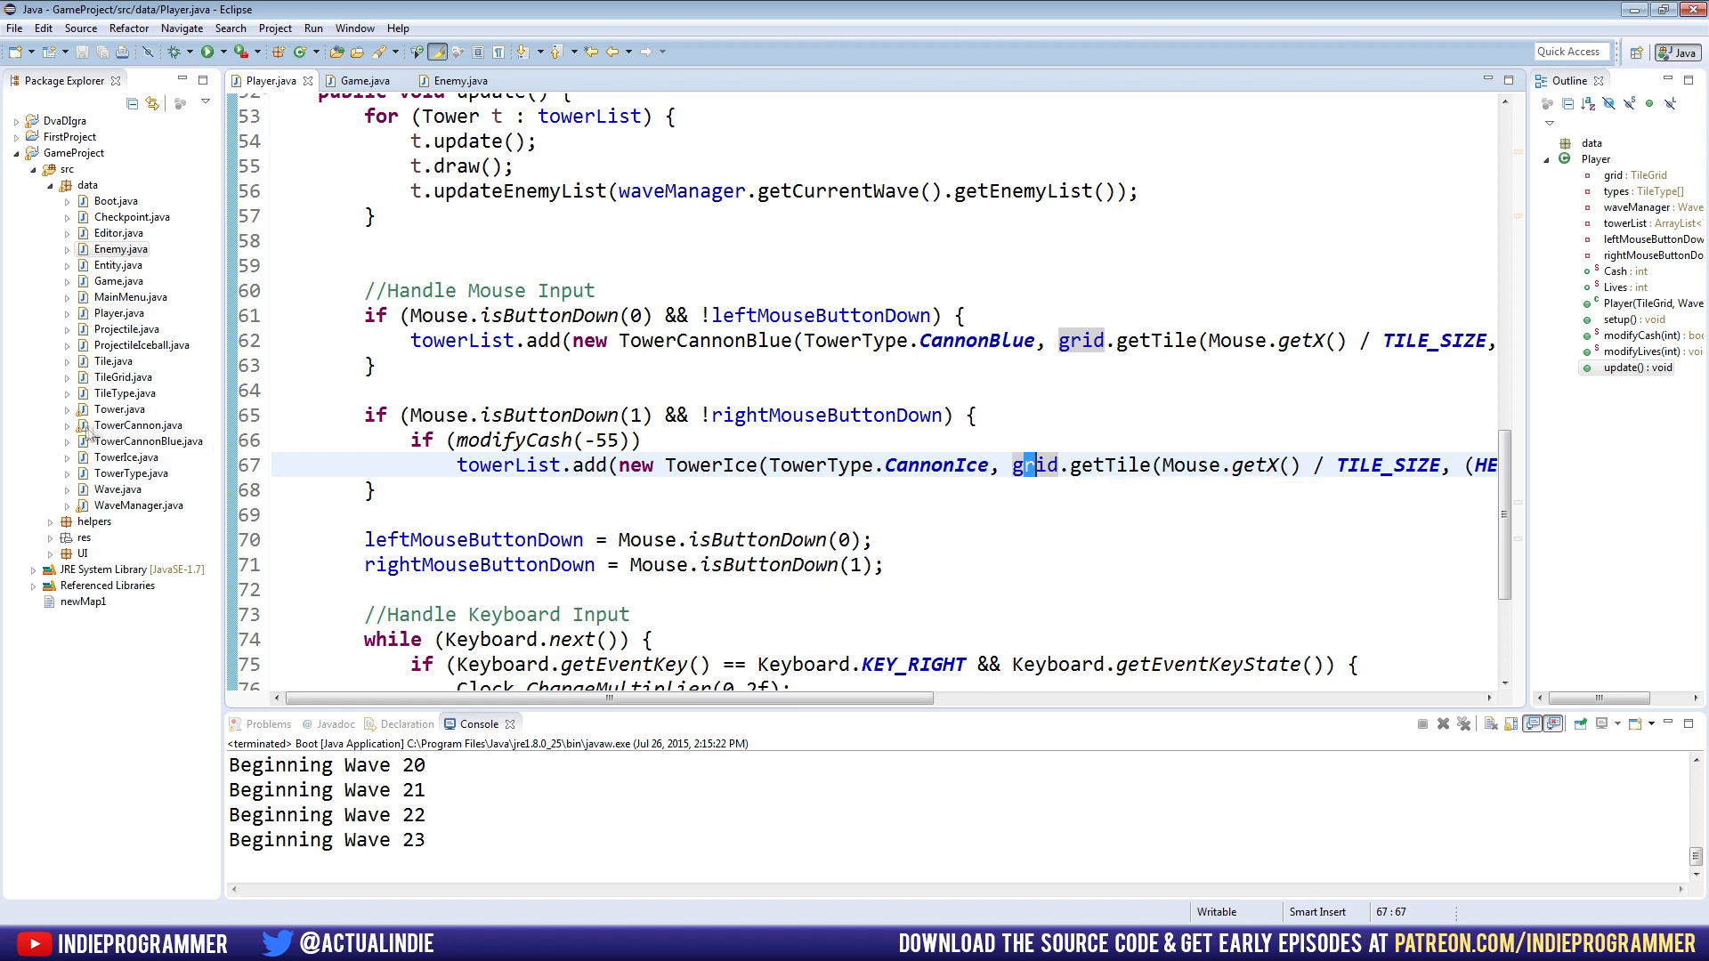
{"action": "left_click", "coordinate": [611, 441]}
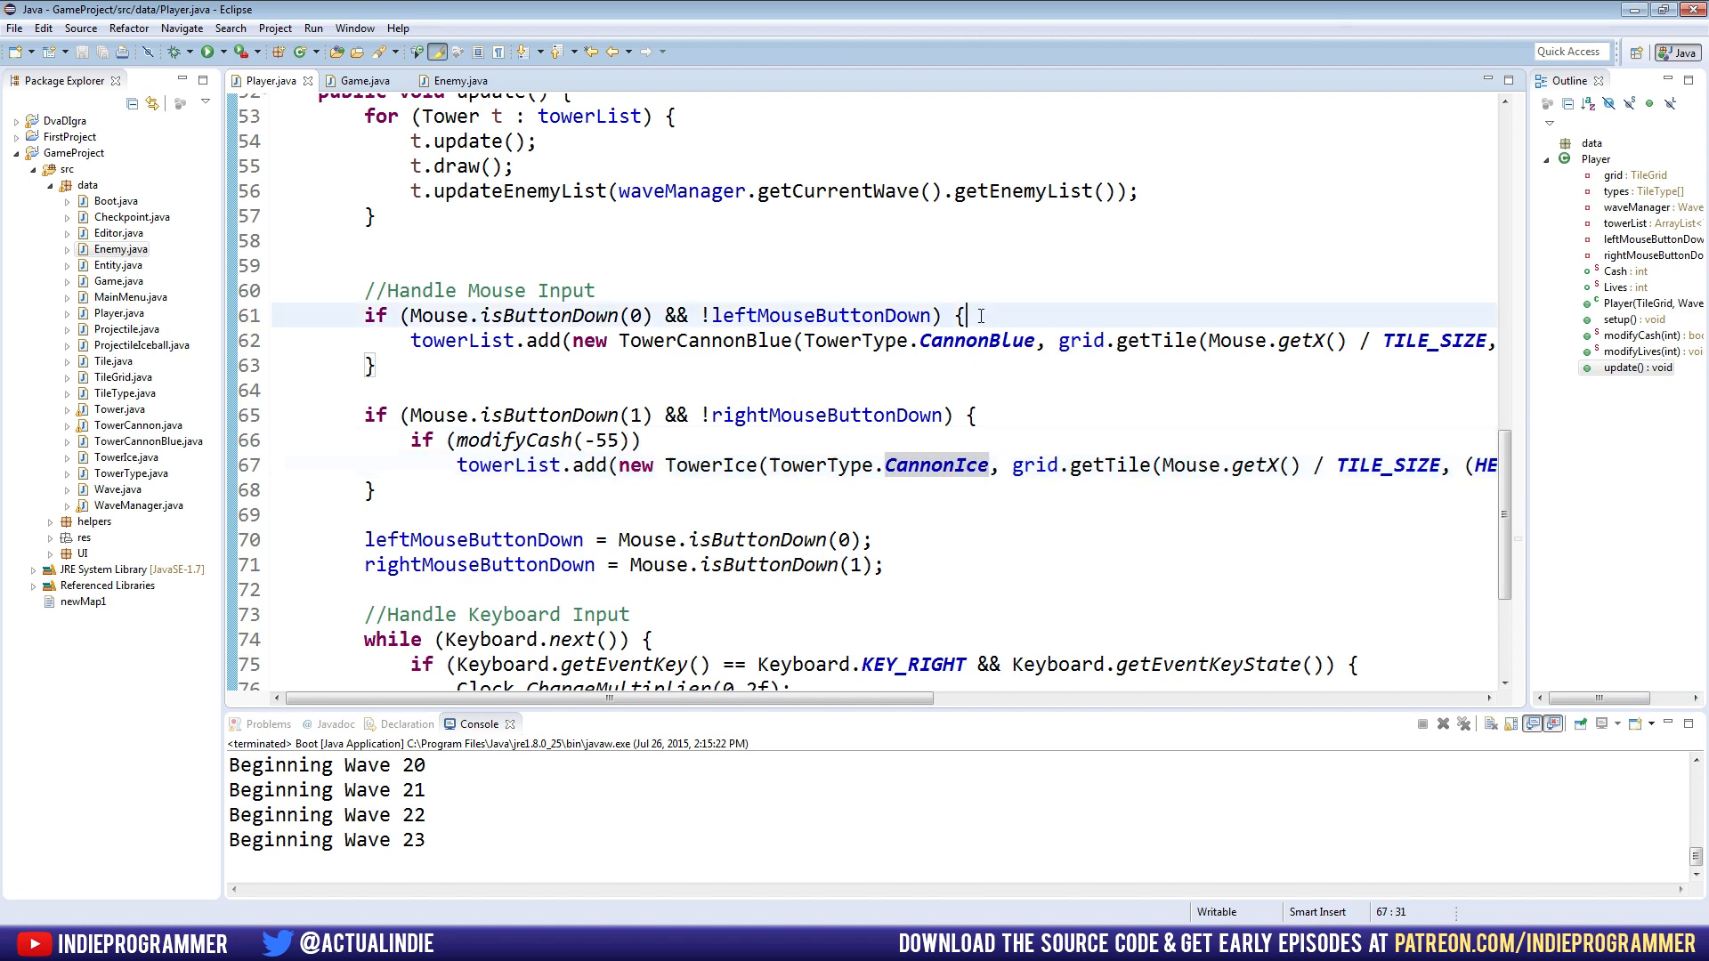
Guard the left-click cannon placement with if (modifyCash(-20)) so it costs 20 cash
{"action": "key", "text": "enter"}
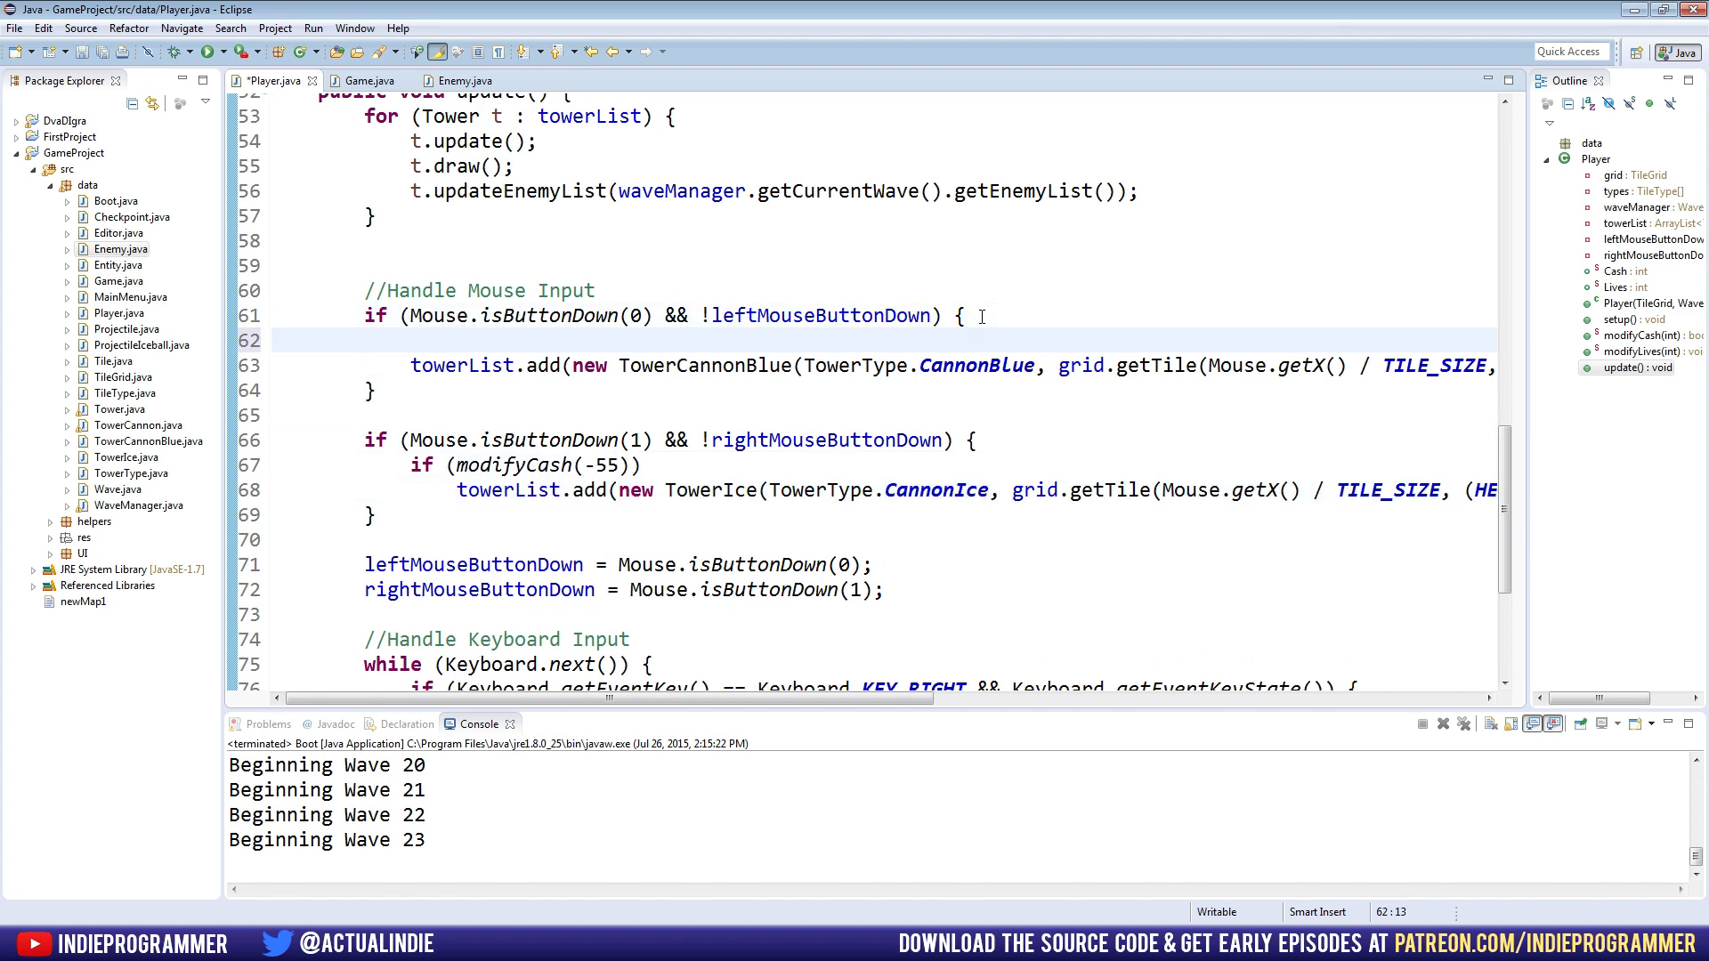
{"action": "type", "text": "if (modify)"}
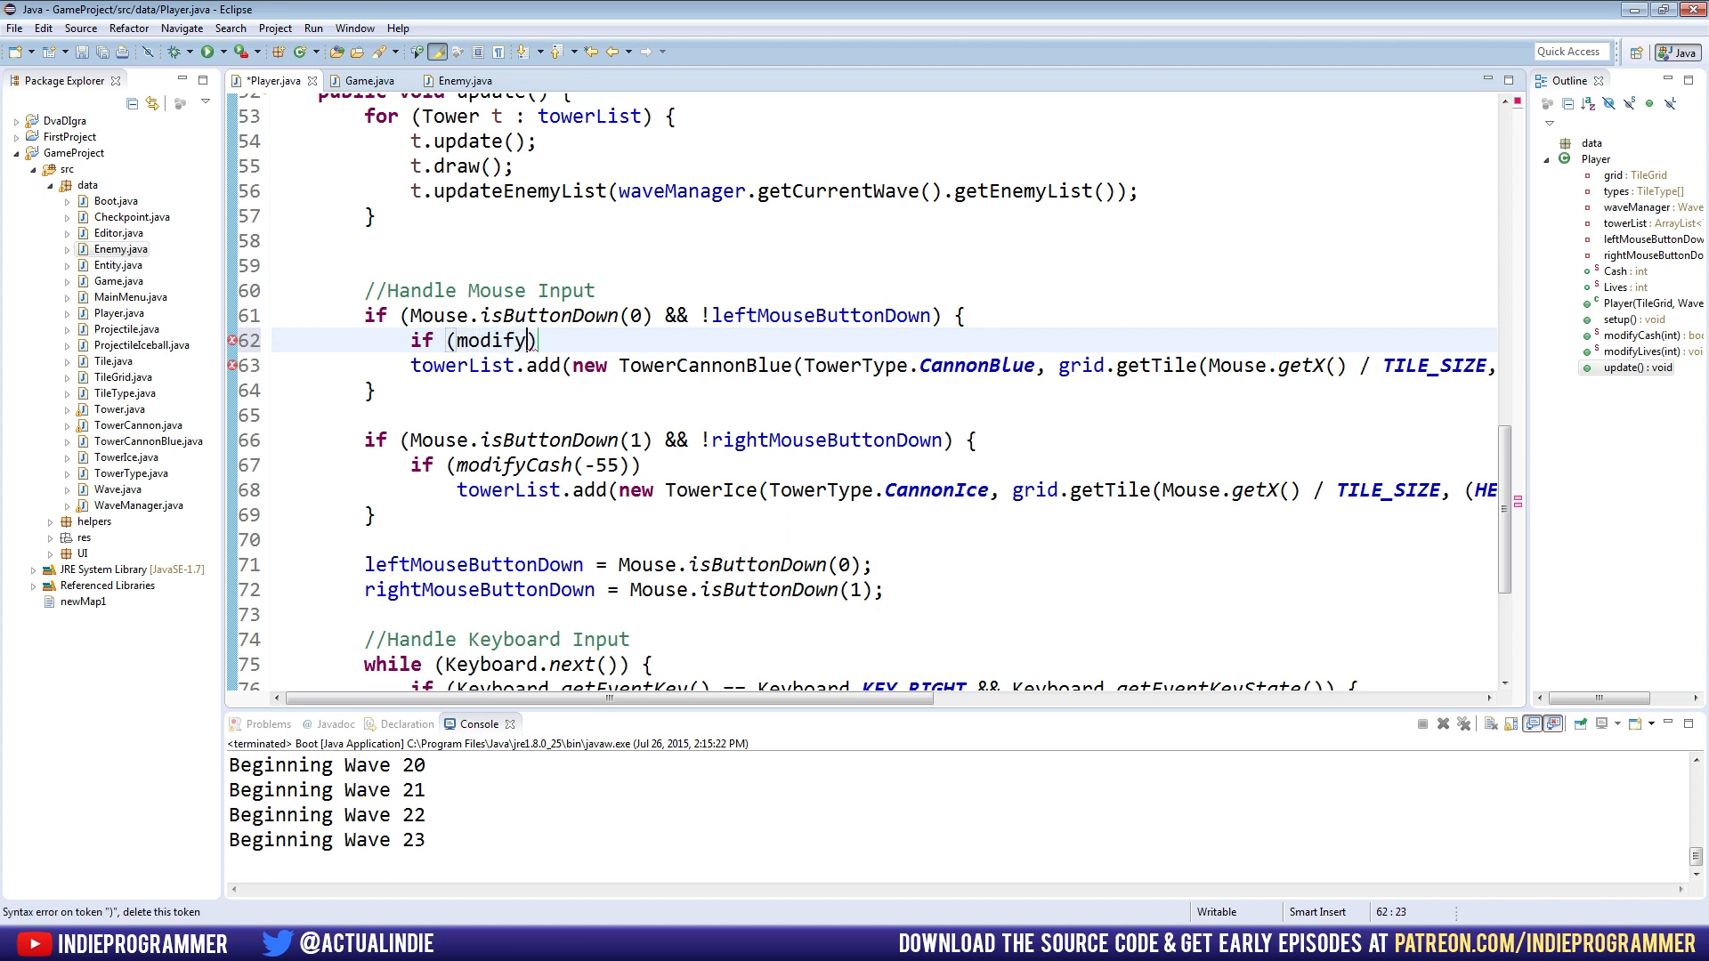
{"action": "type", "text": "Cash"}
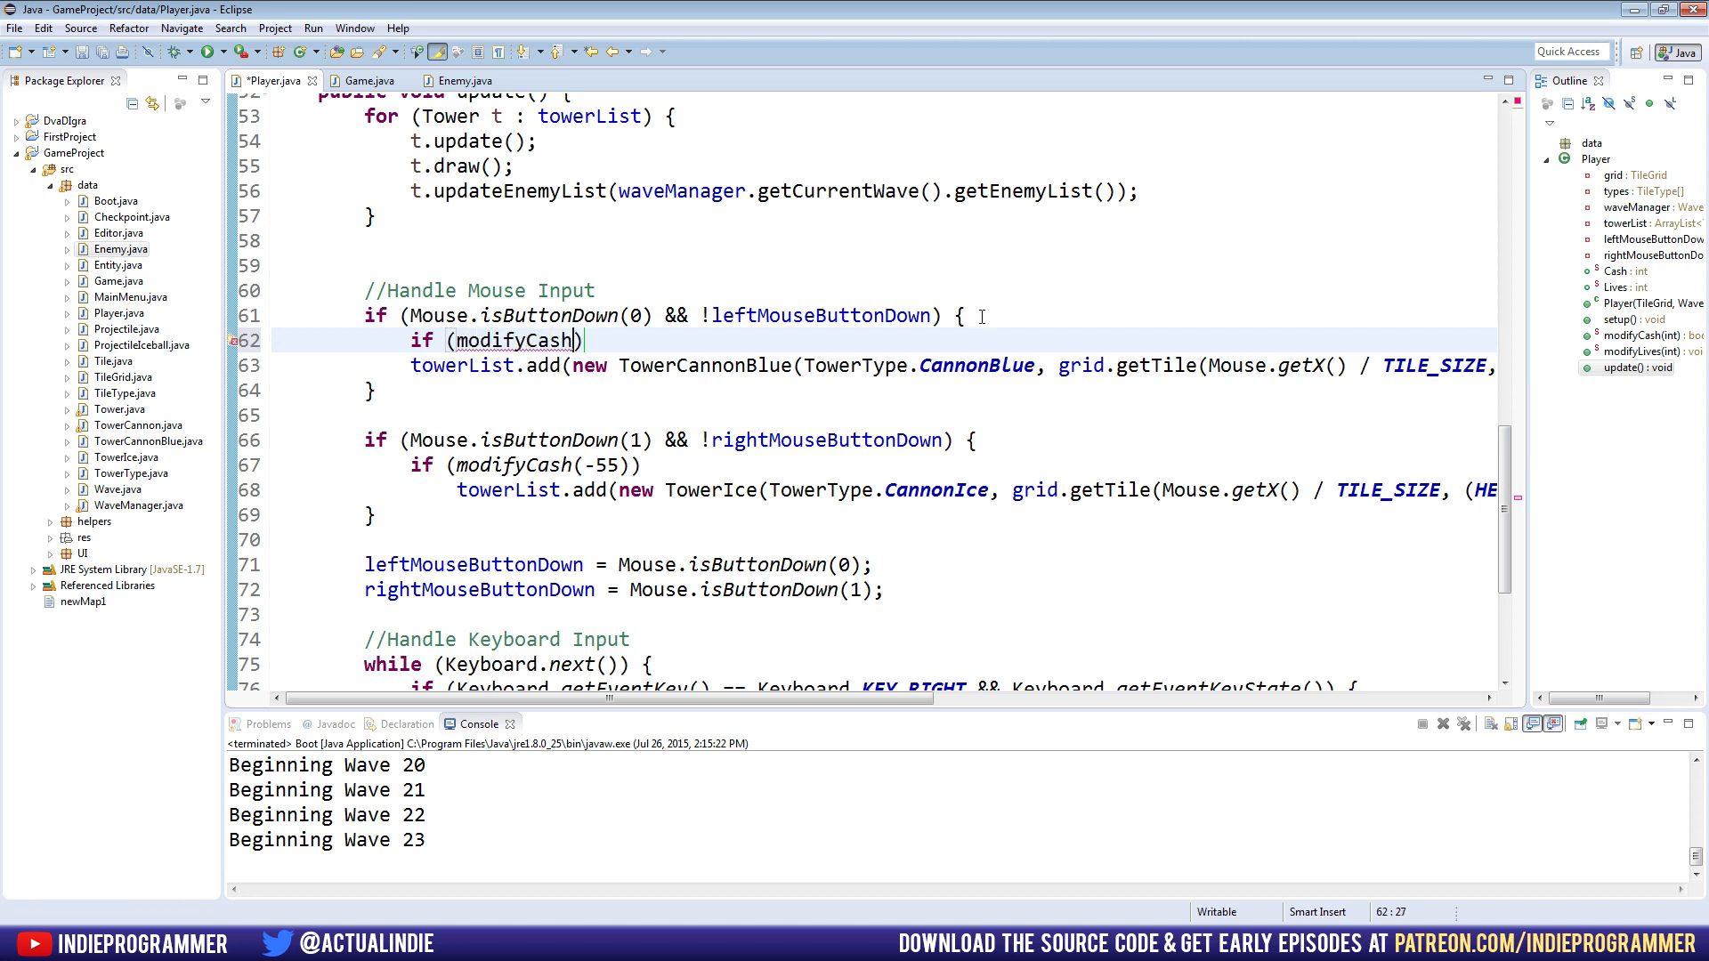
{"action": "type", "text": "-"}
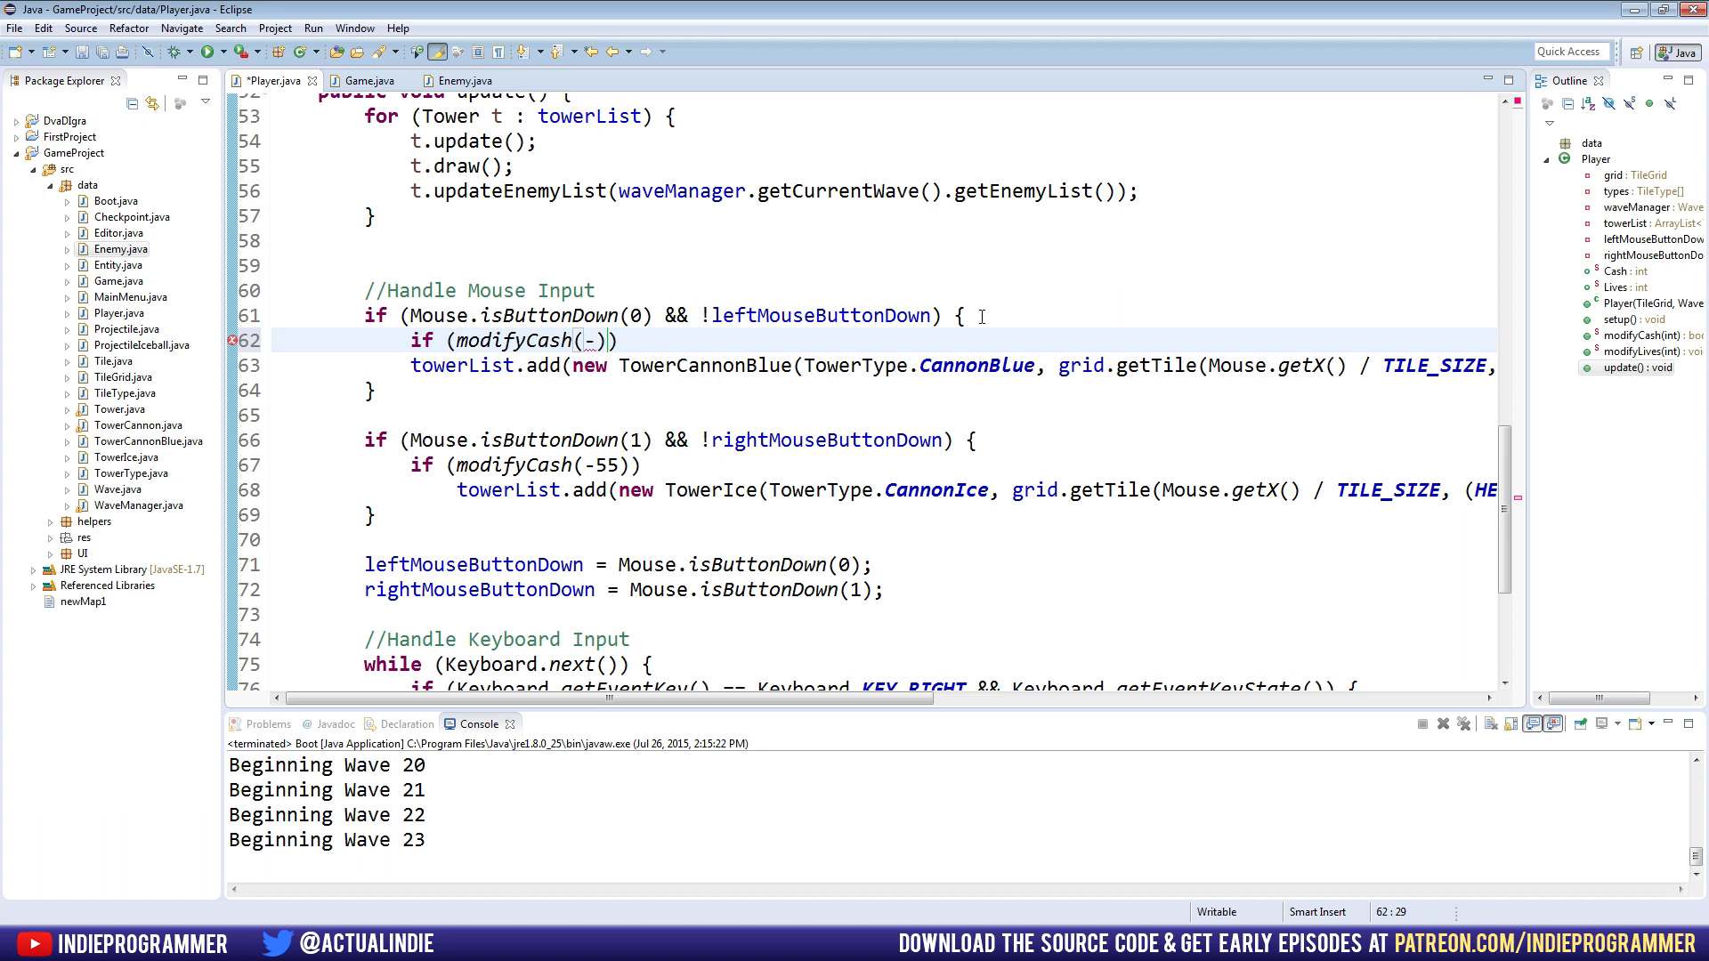
{"action": "type", "text": "20"}
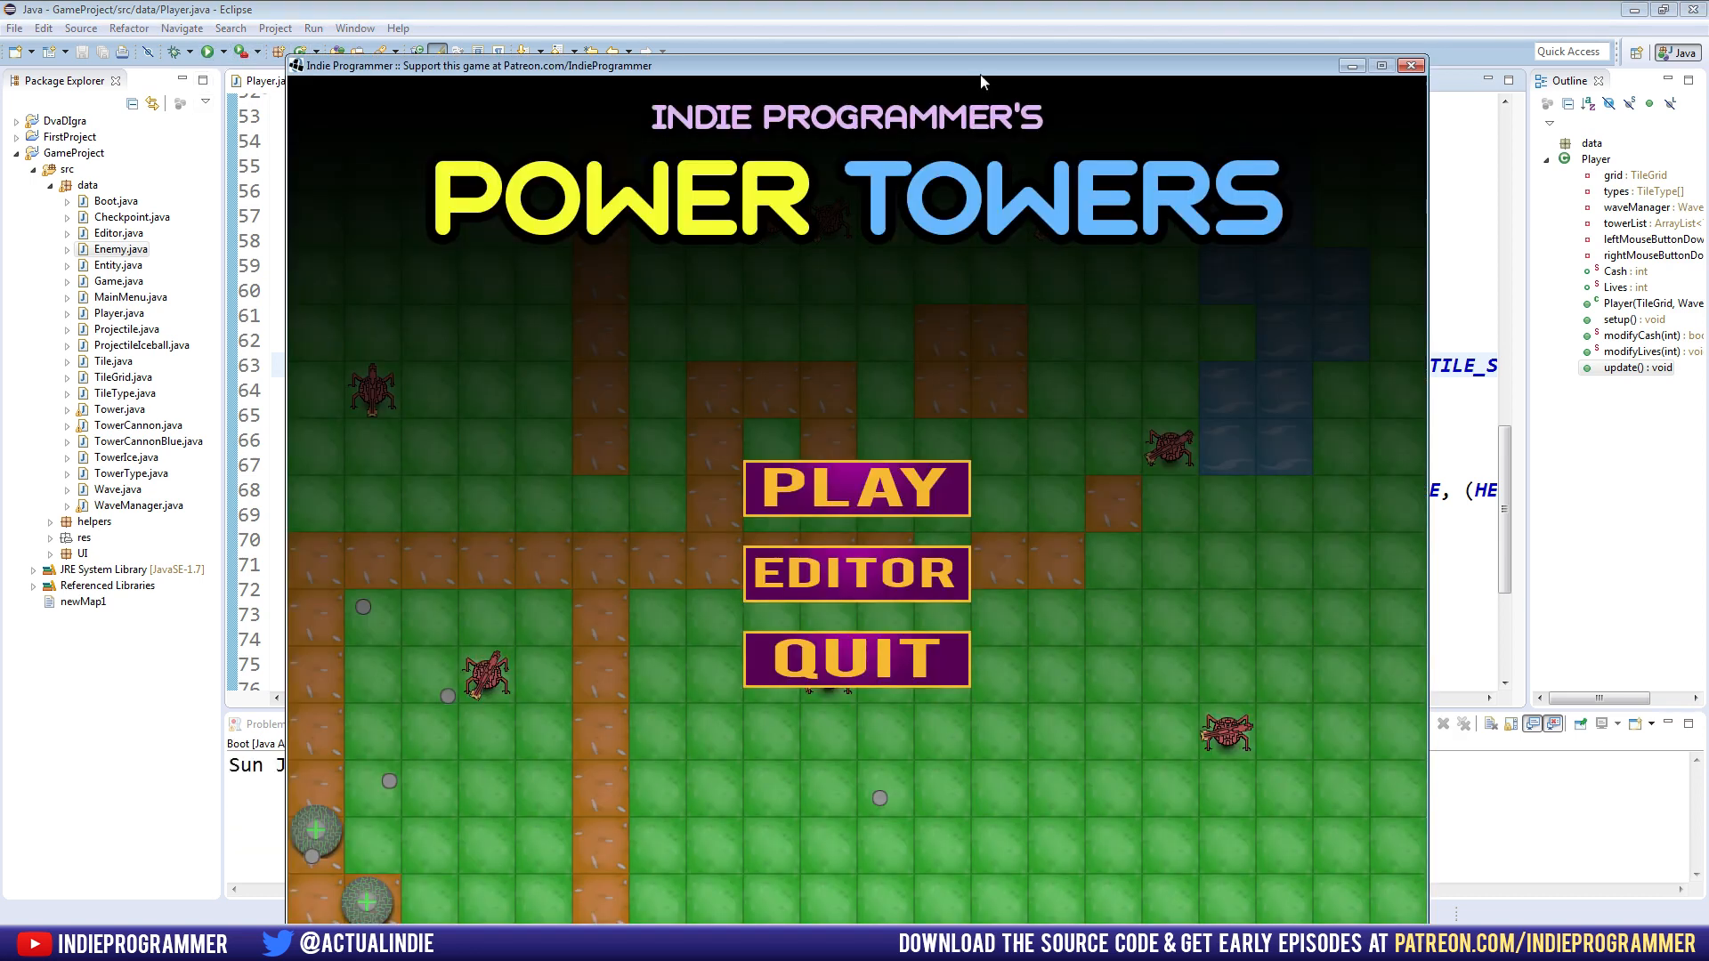
Start a Power Towers game to try placing towers
{"action": "left_click", "coordinate": [856, 487]}
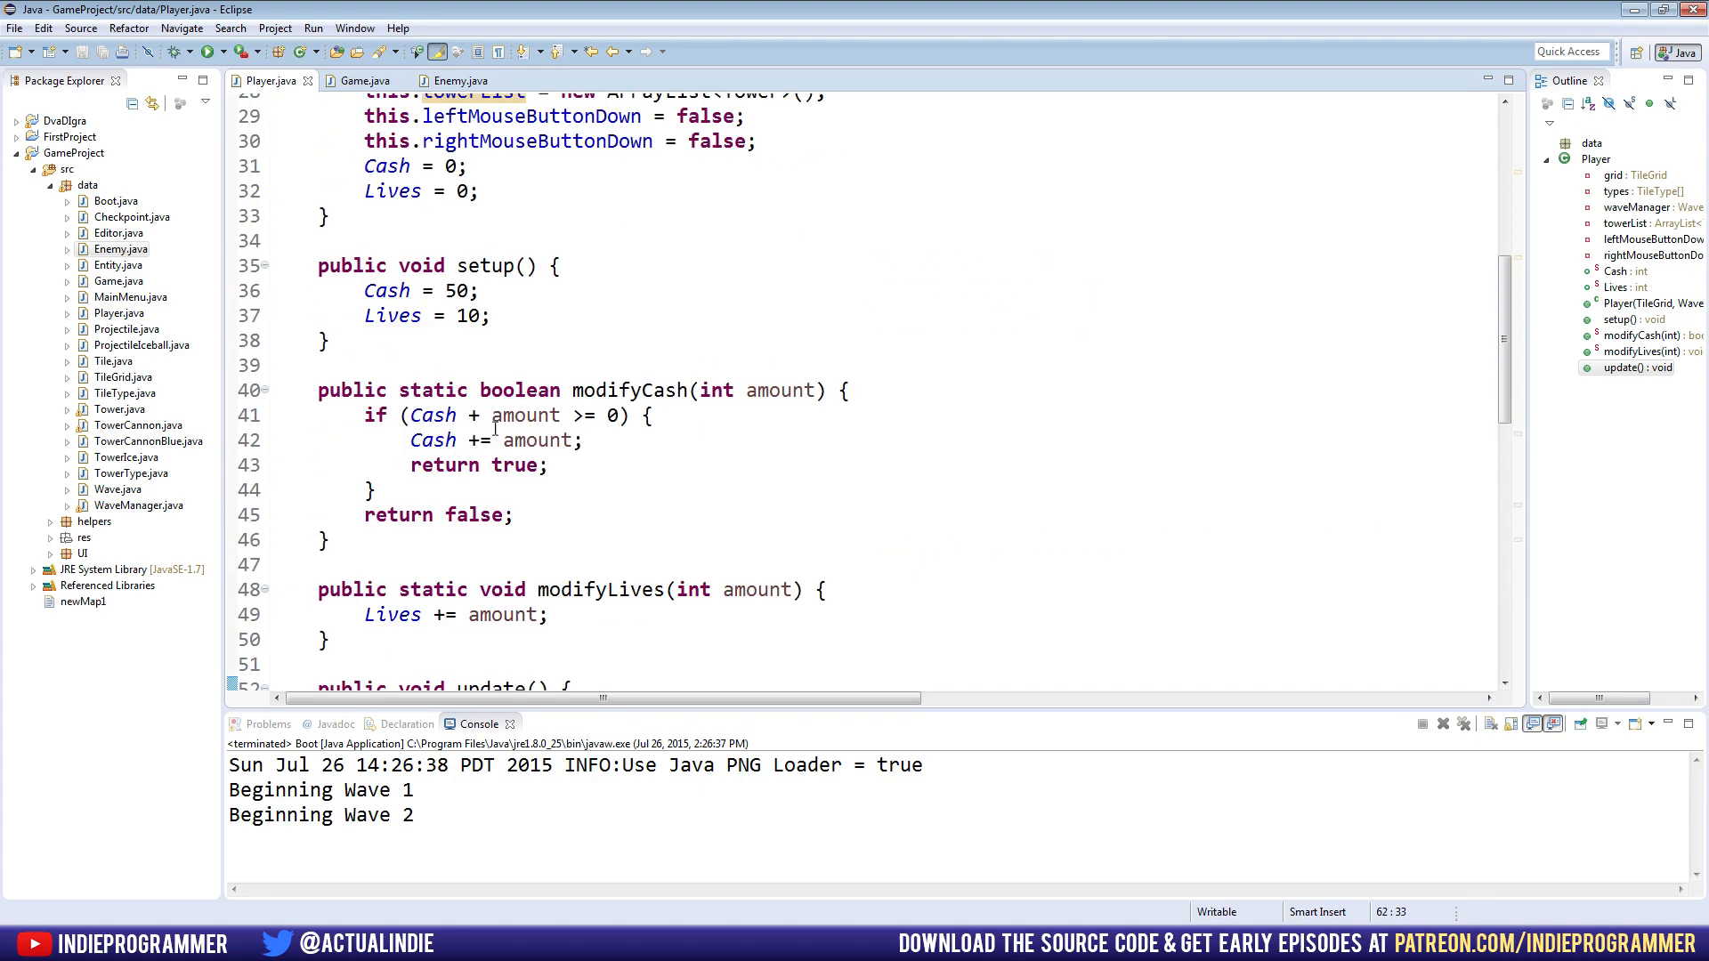
Add System.out.print(Cash); to both branches of modifyCash
{"action": "scroll", "scroll_direction": "down", "scroll_amount": 3}
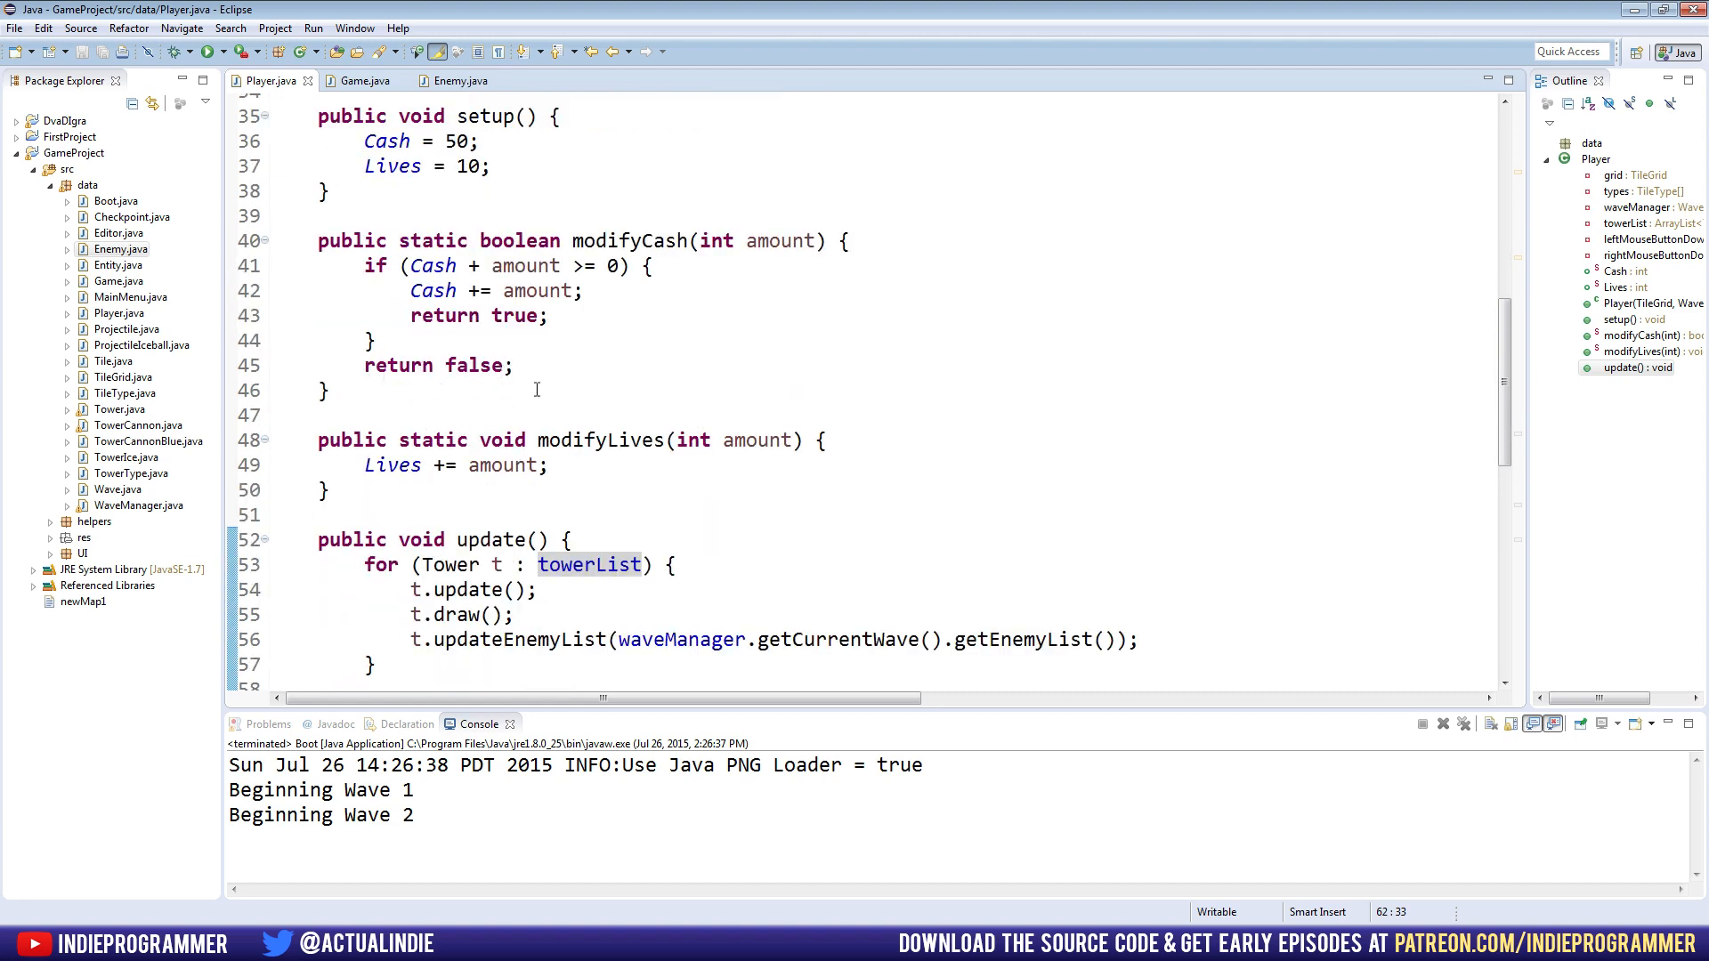
{"action": "left_click", "coordinate": [589, 290]}
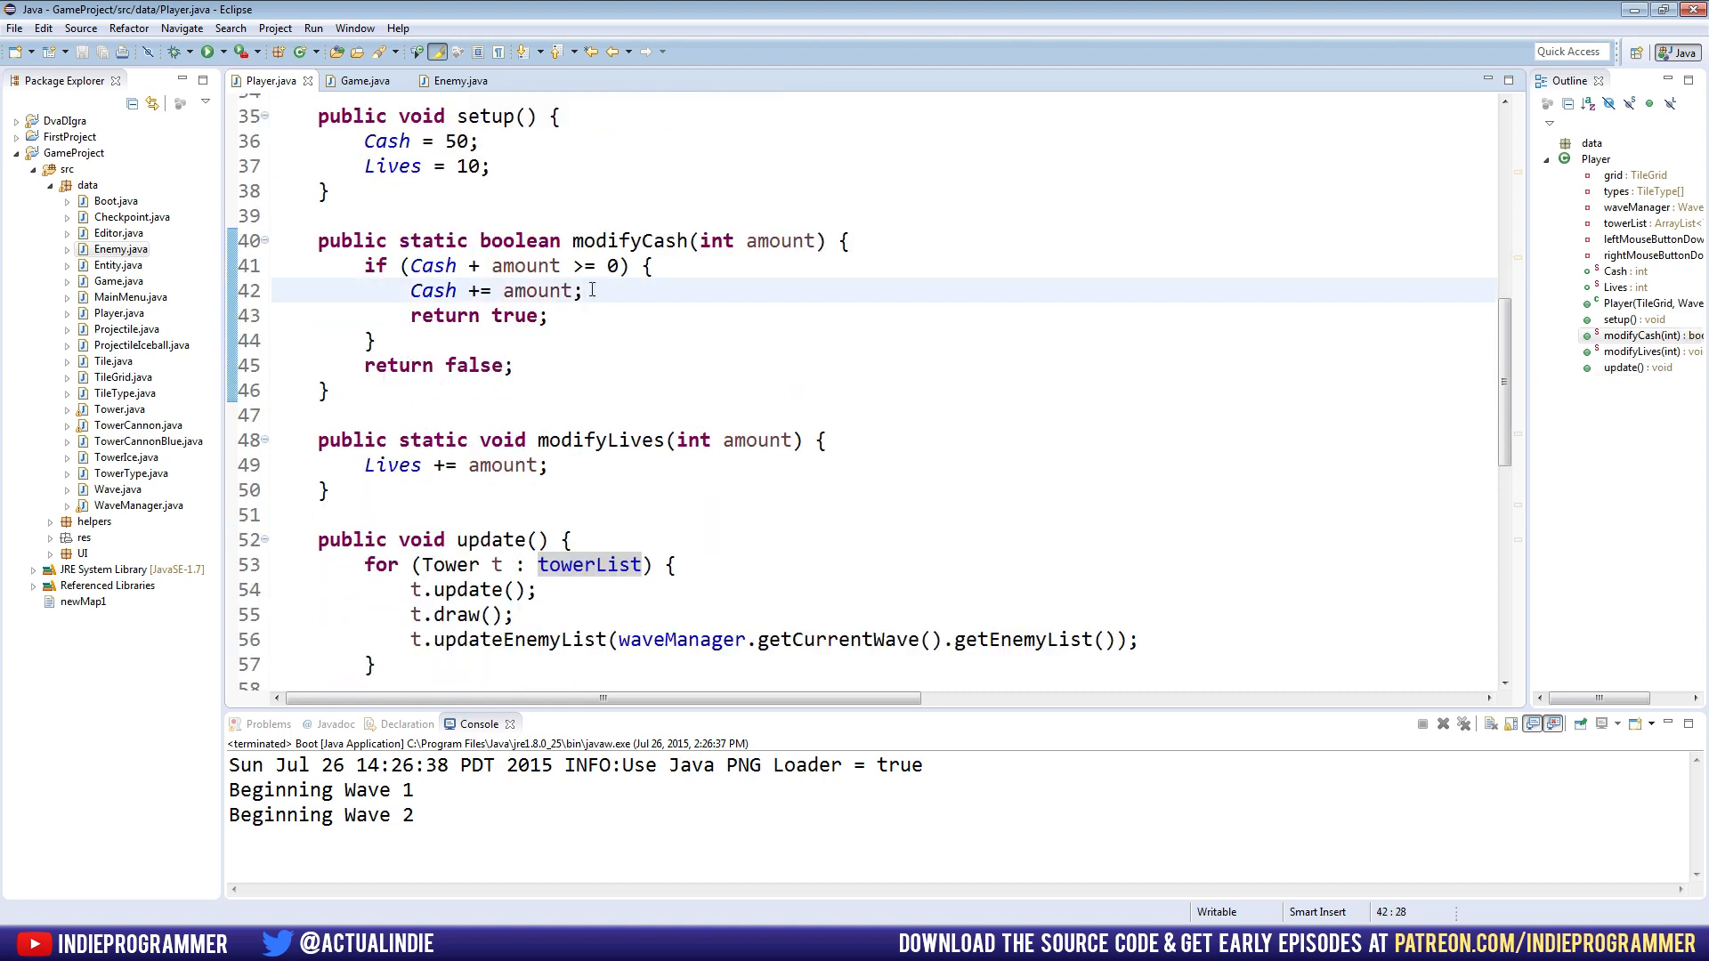
{"action": "type", "text": "System."}
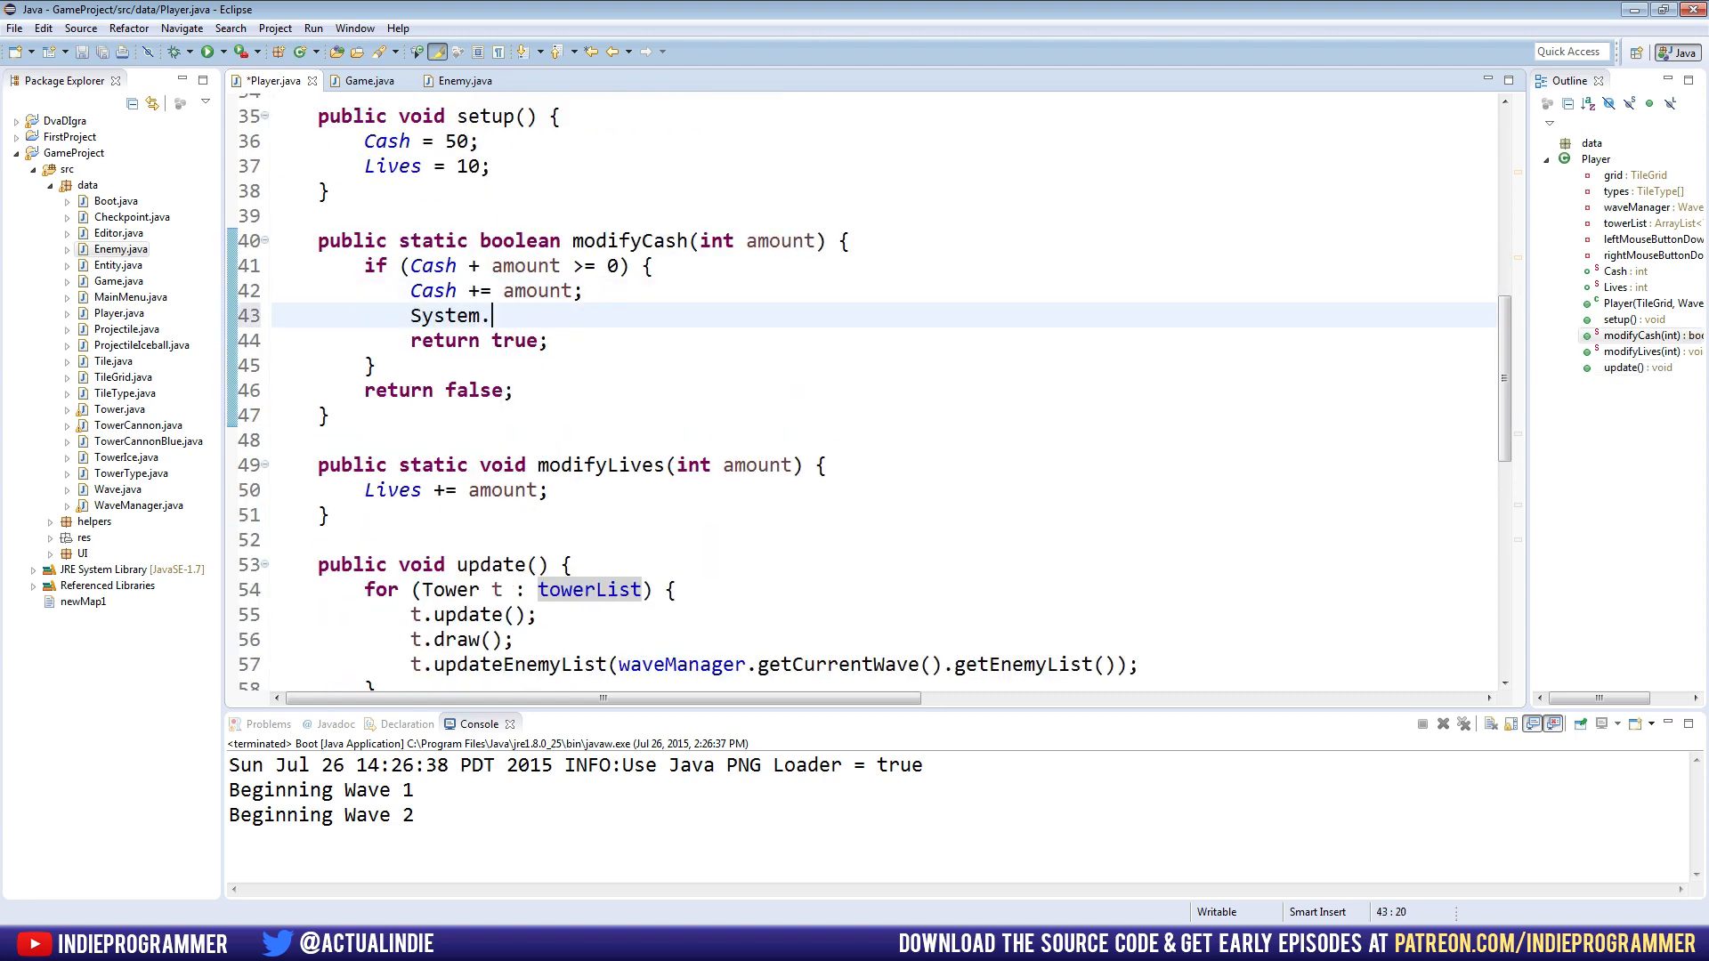
{"action": "type", "text": "out.print(Cash);"}
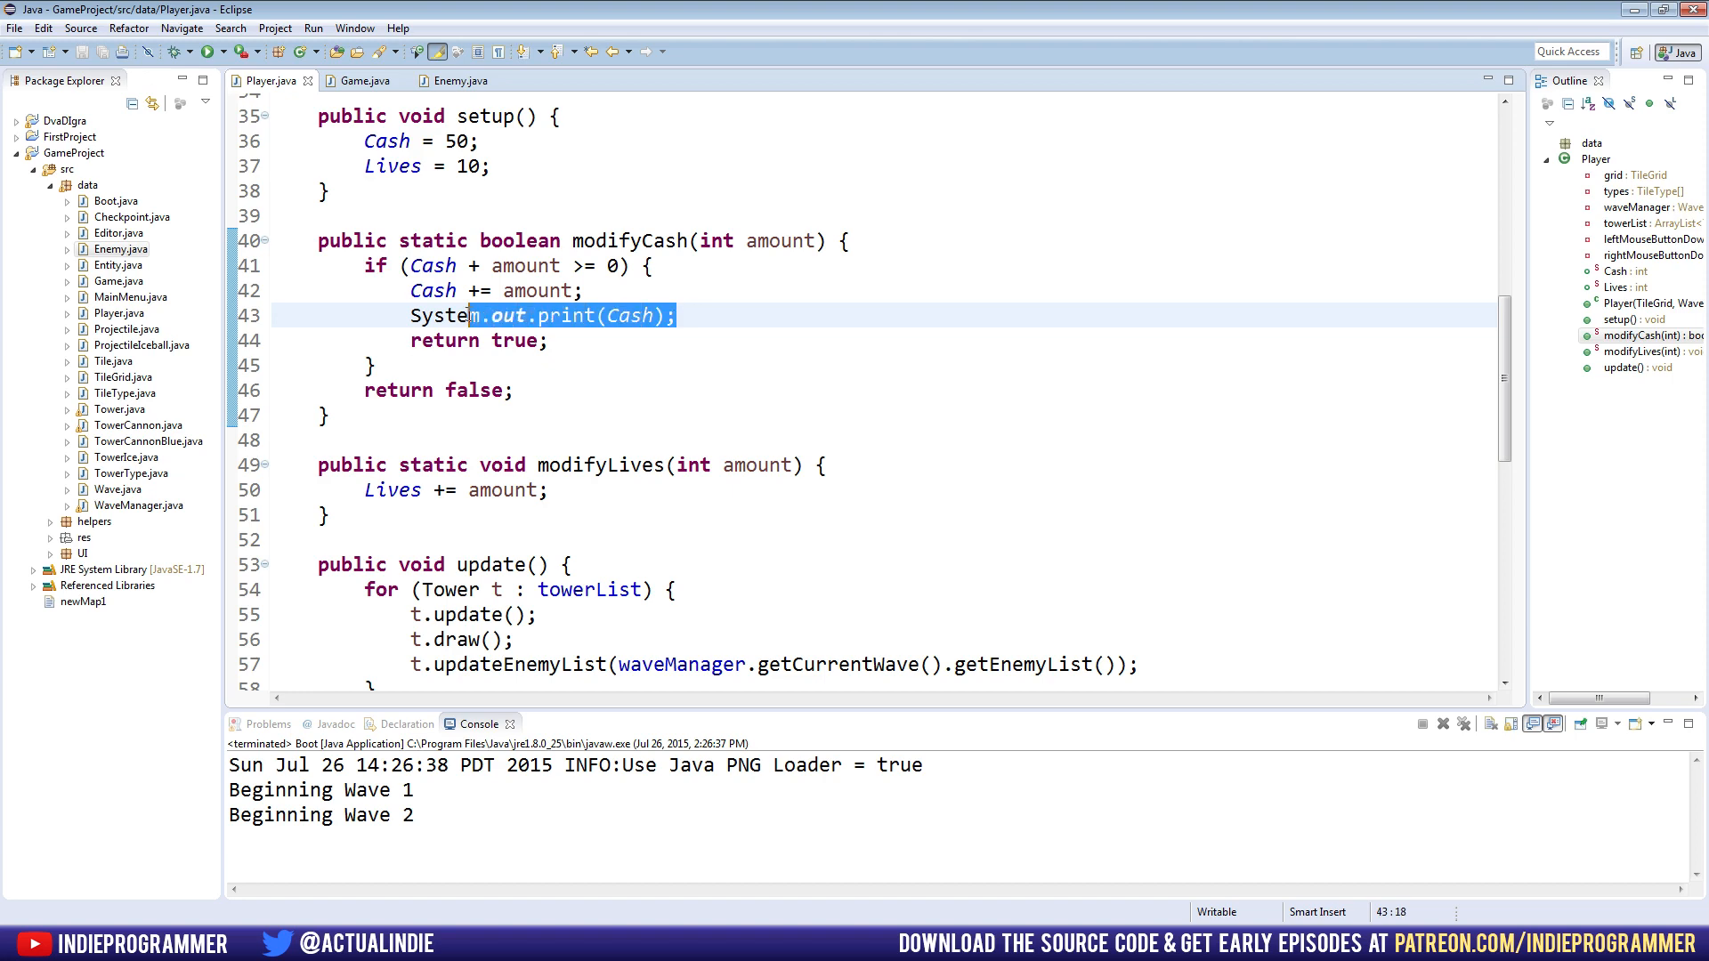
{"action": "type", "text": "System.out.print(Cash);"}
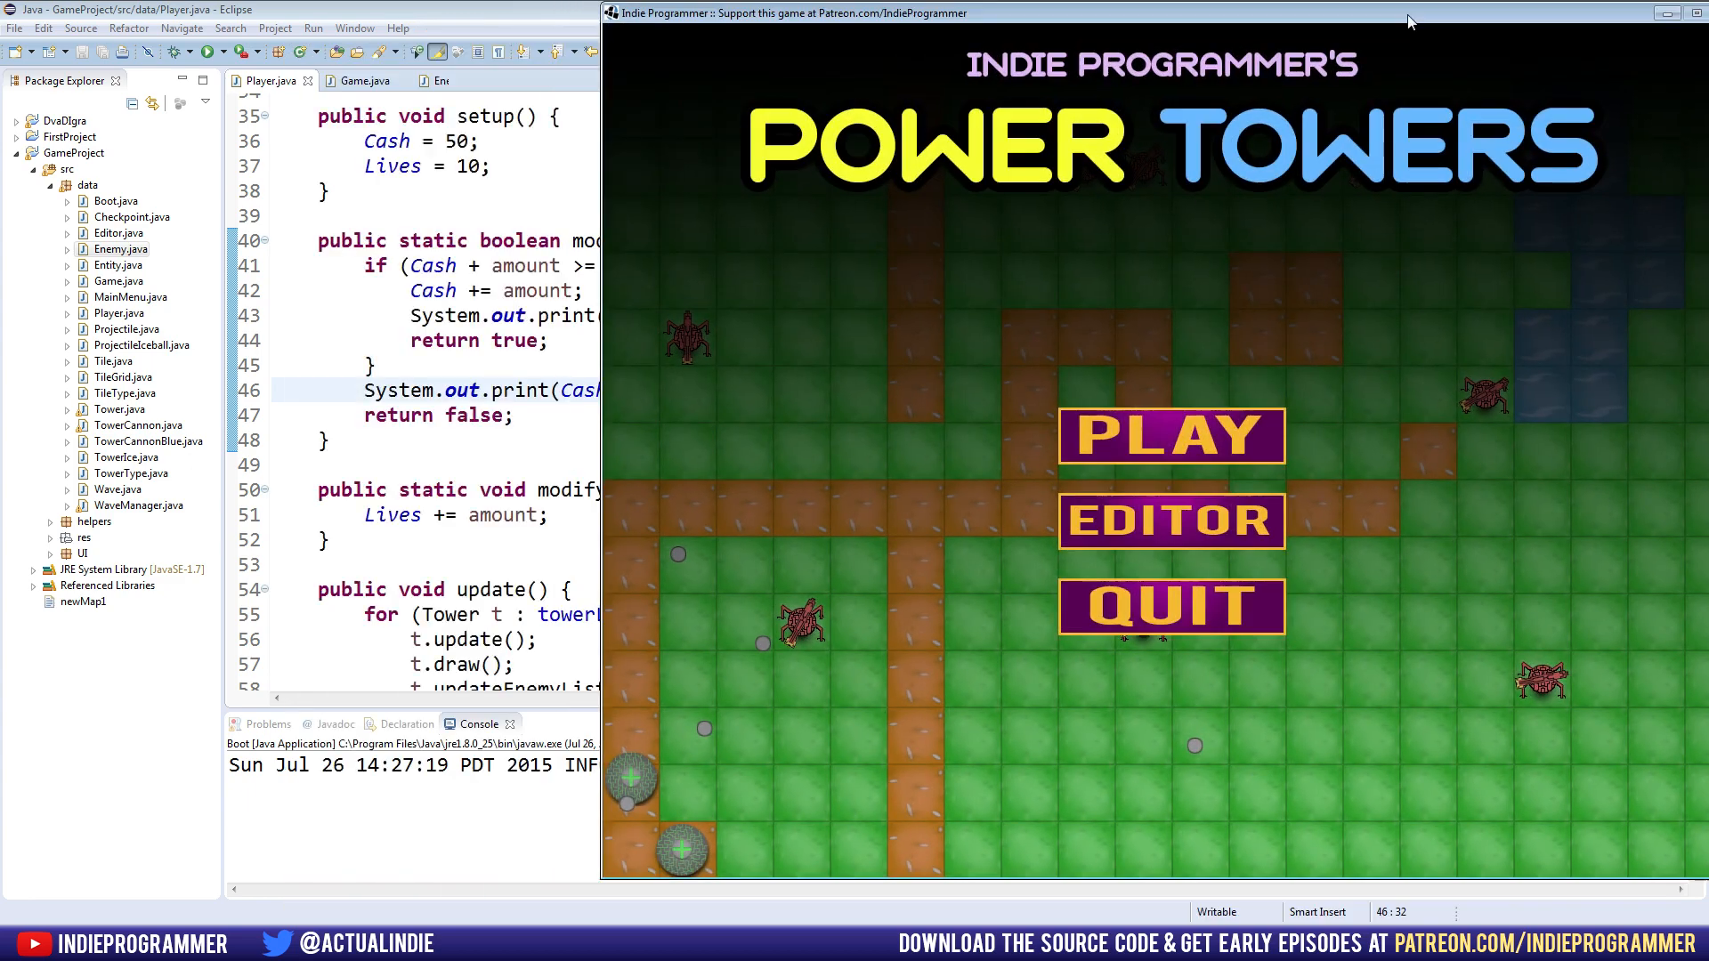
Start playing the game to watch cash values print in the console
{"action": "left_click", "coordinate": [1170, 435]}
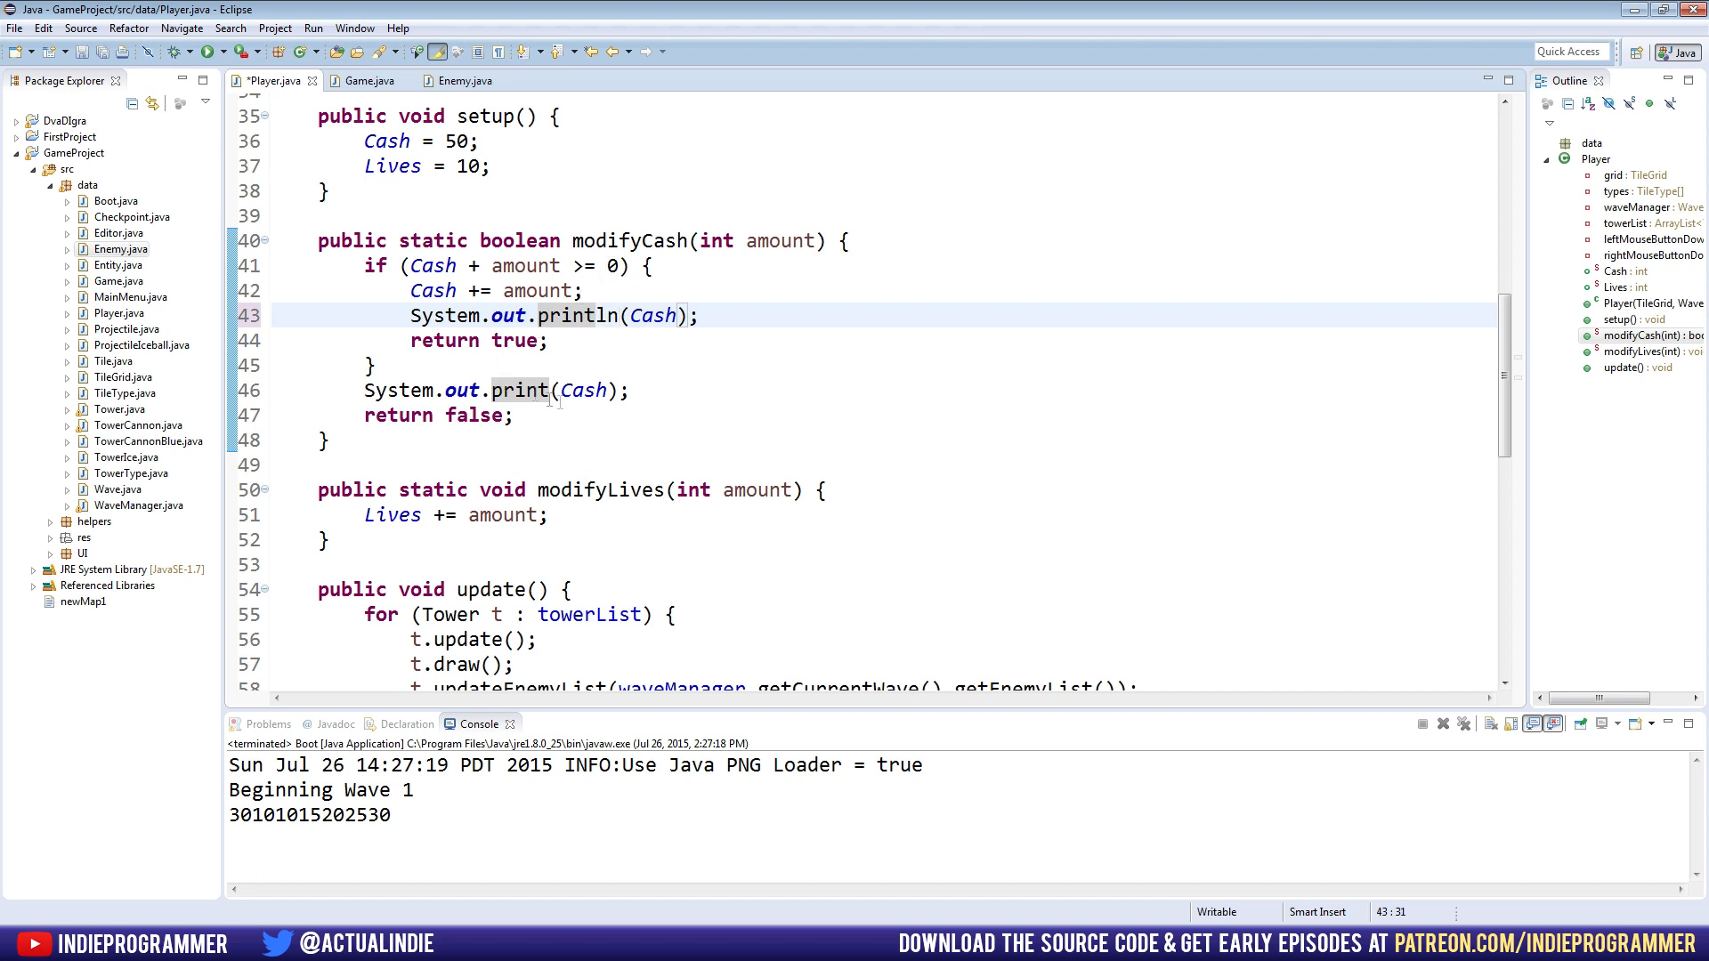
Change the cash print calls to println and relaunch the game
{"action": "type", "text": "ln"}
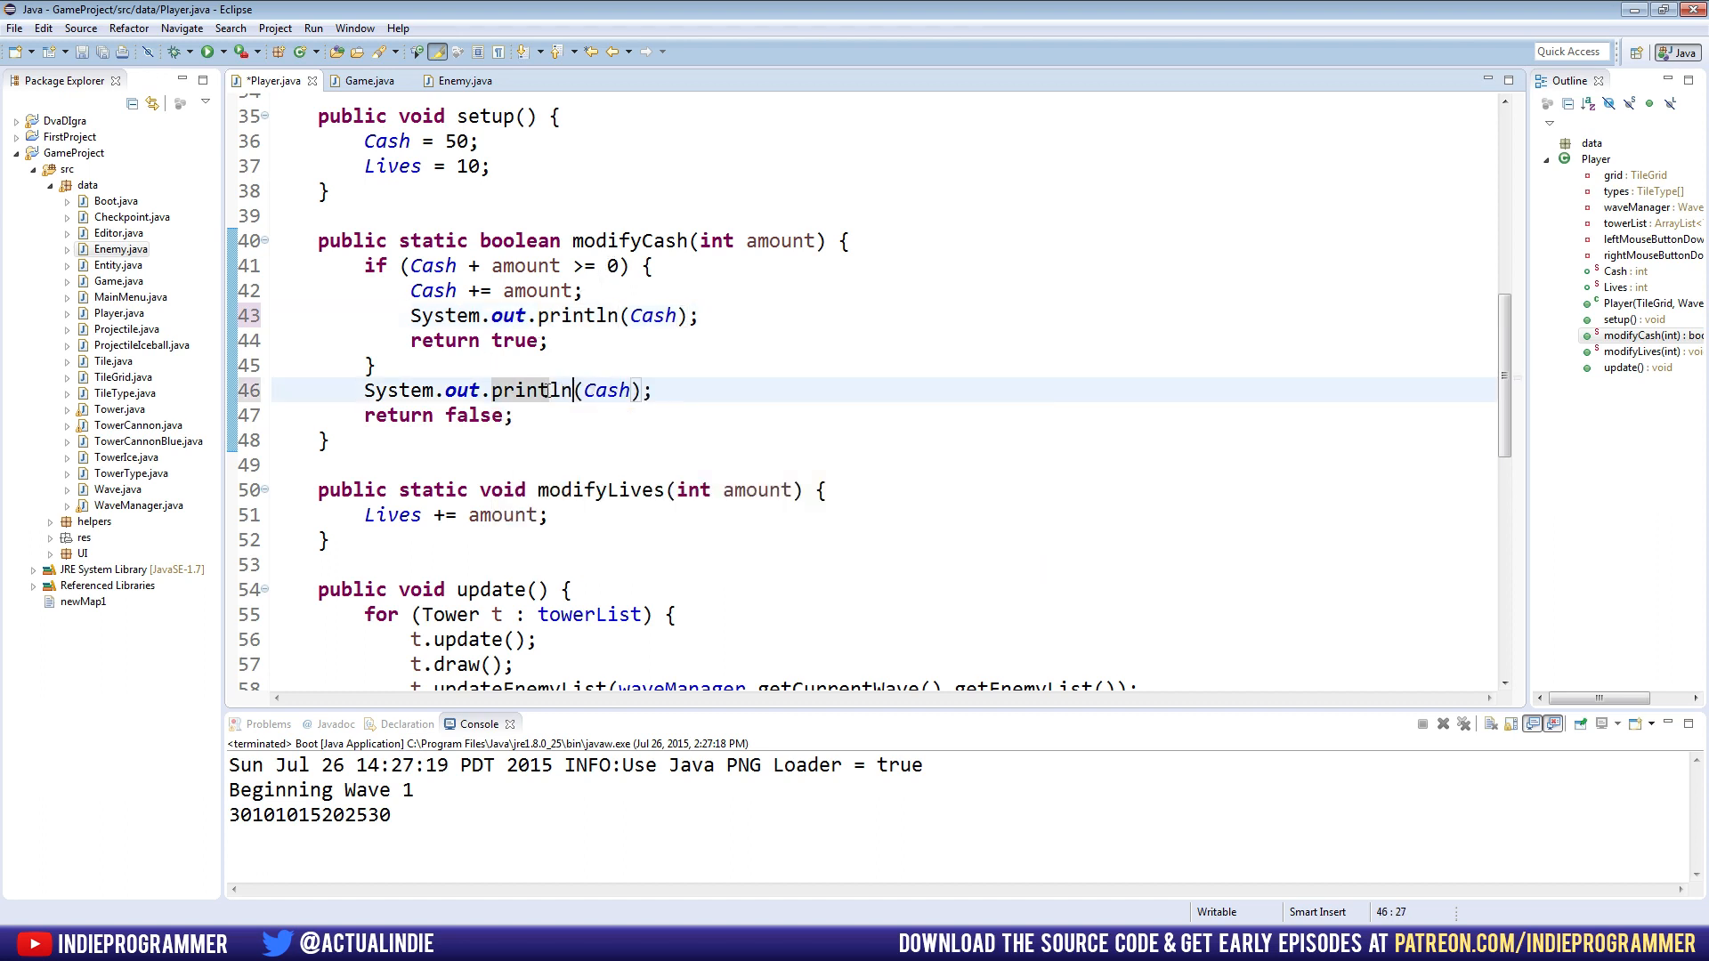
{"action": "left_click", "coordinate": [209, 51]}
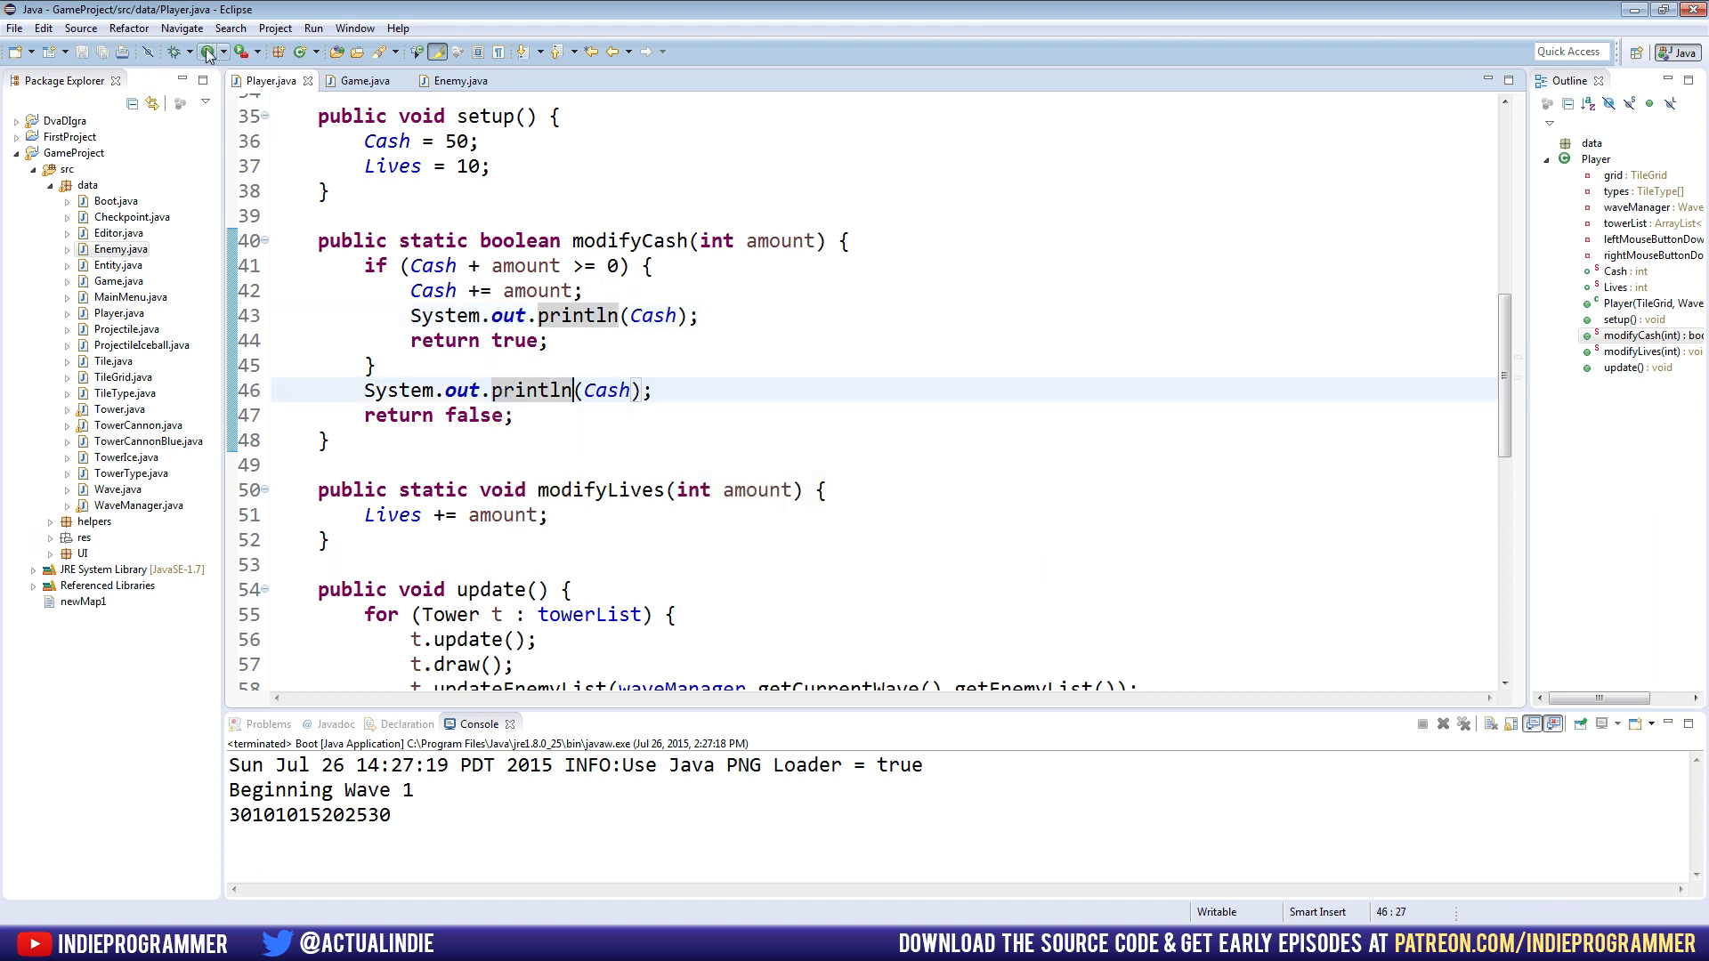
{"action": "left_click", "coordinate": [207, 51]}
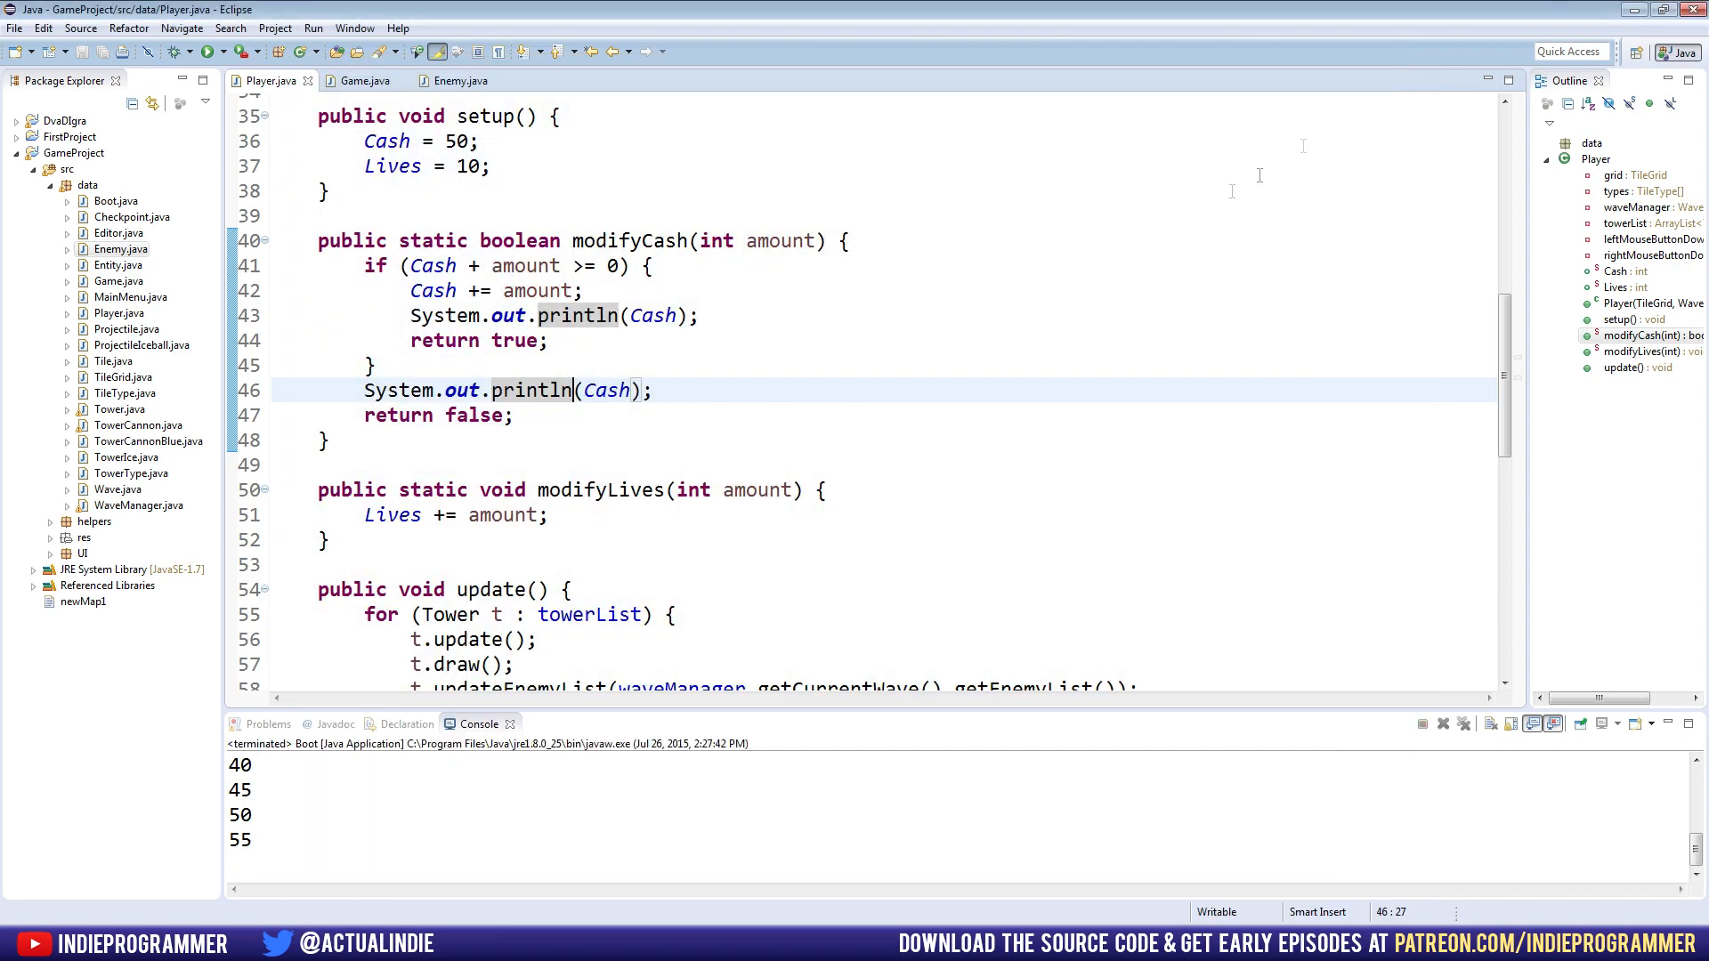
Switch to Enemy.java and scroll to the damage(int amount) method rewarding five cash
{"action": "scroll", "scroll_direction": "down", "scroll_amount": 3}
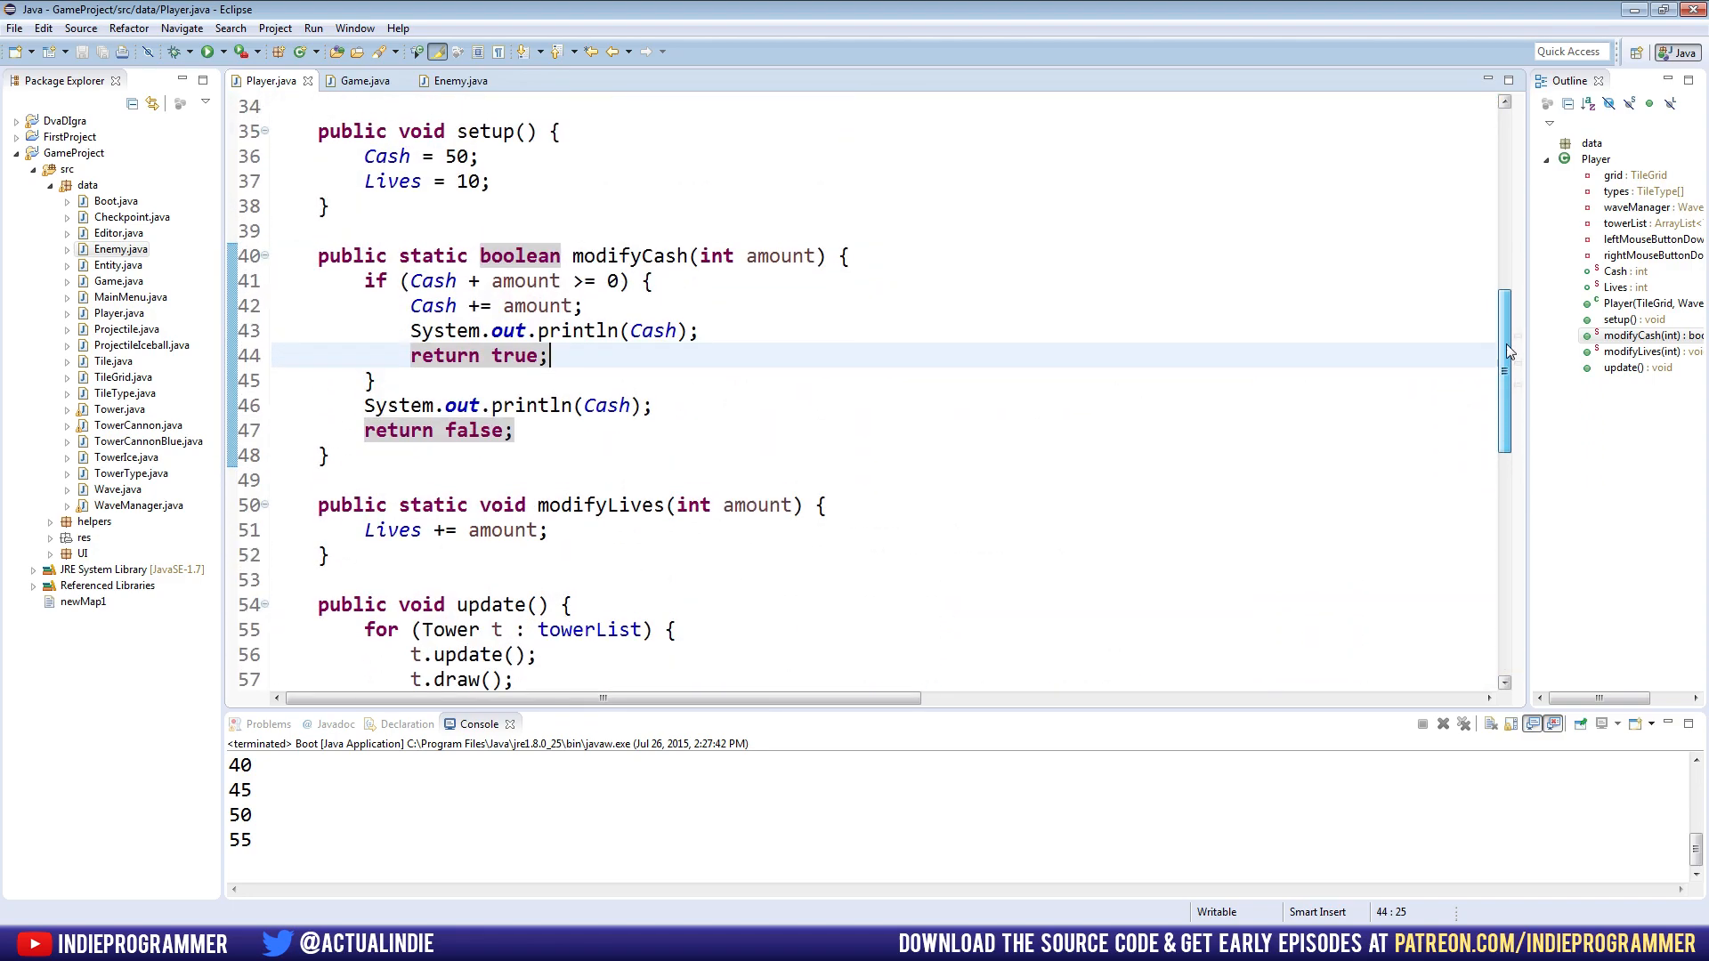
{"action": "left_click", "coordinate": [452, 81]}
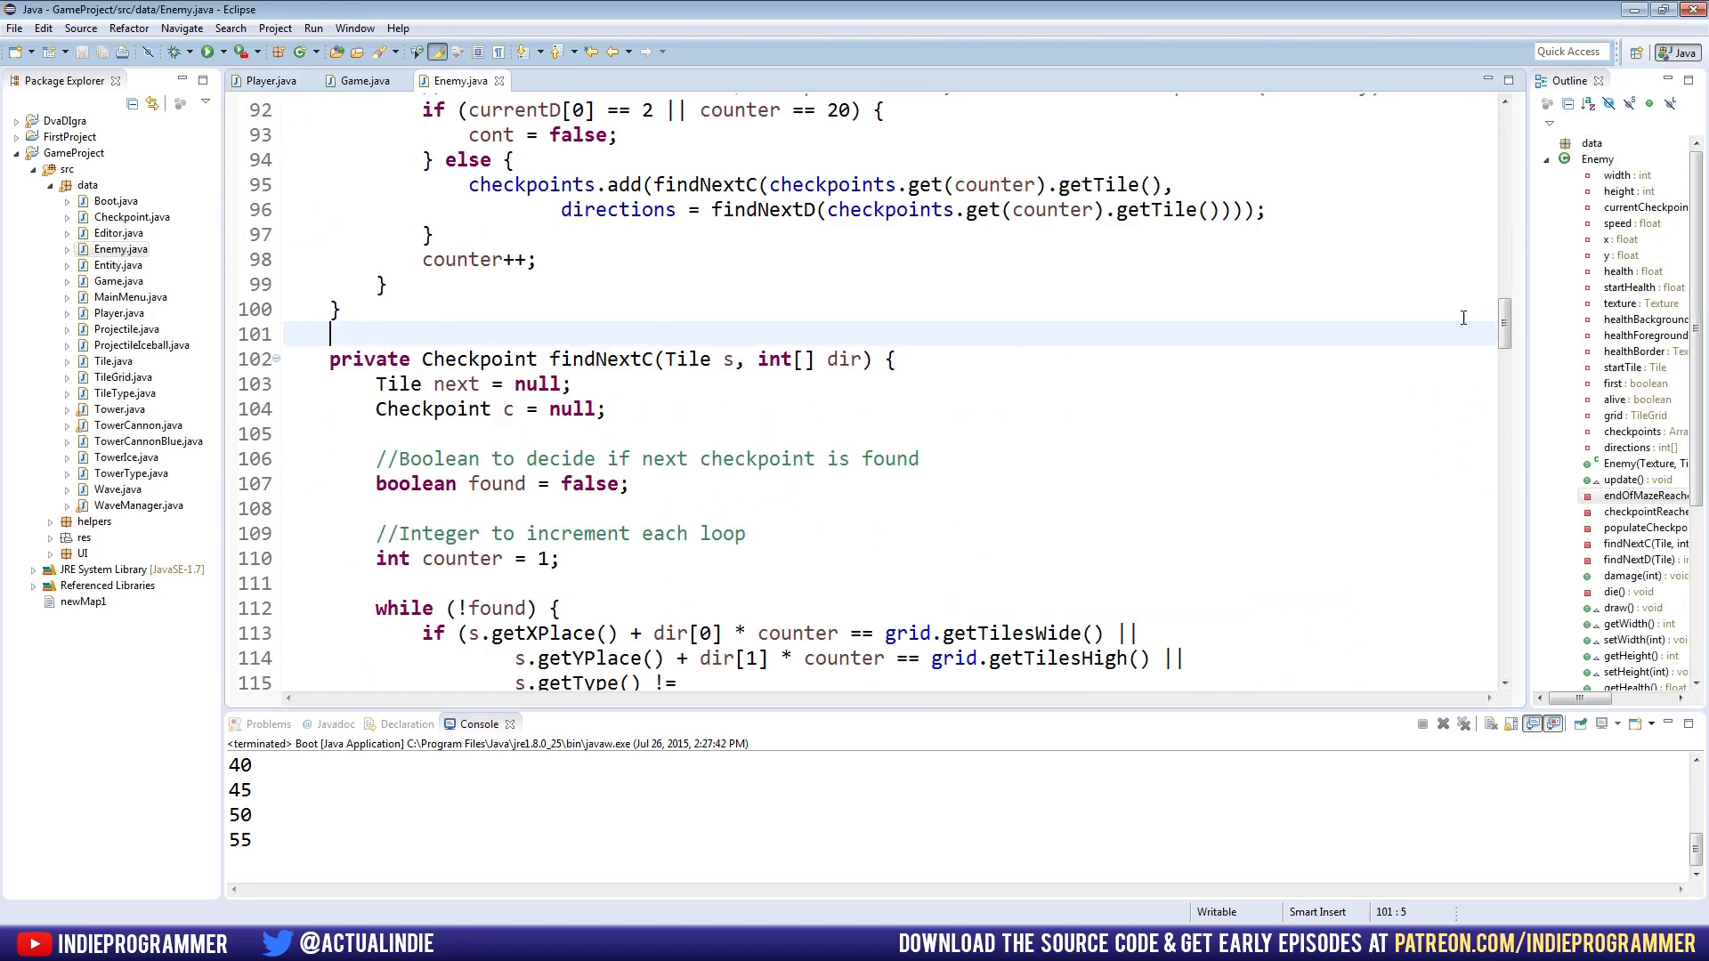
{"action": "scroll", "scroll_direction": "down", "scroll_amount": 3}
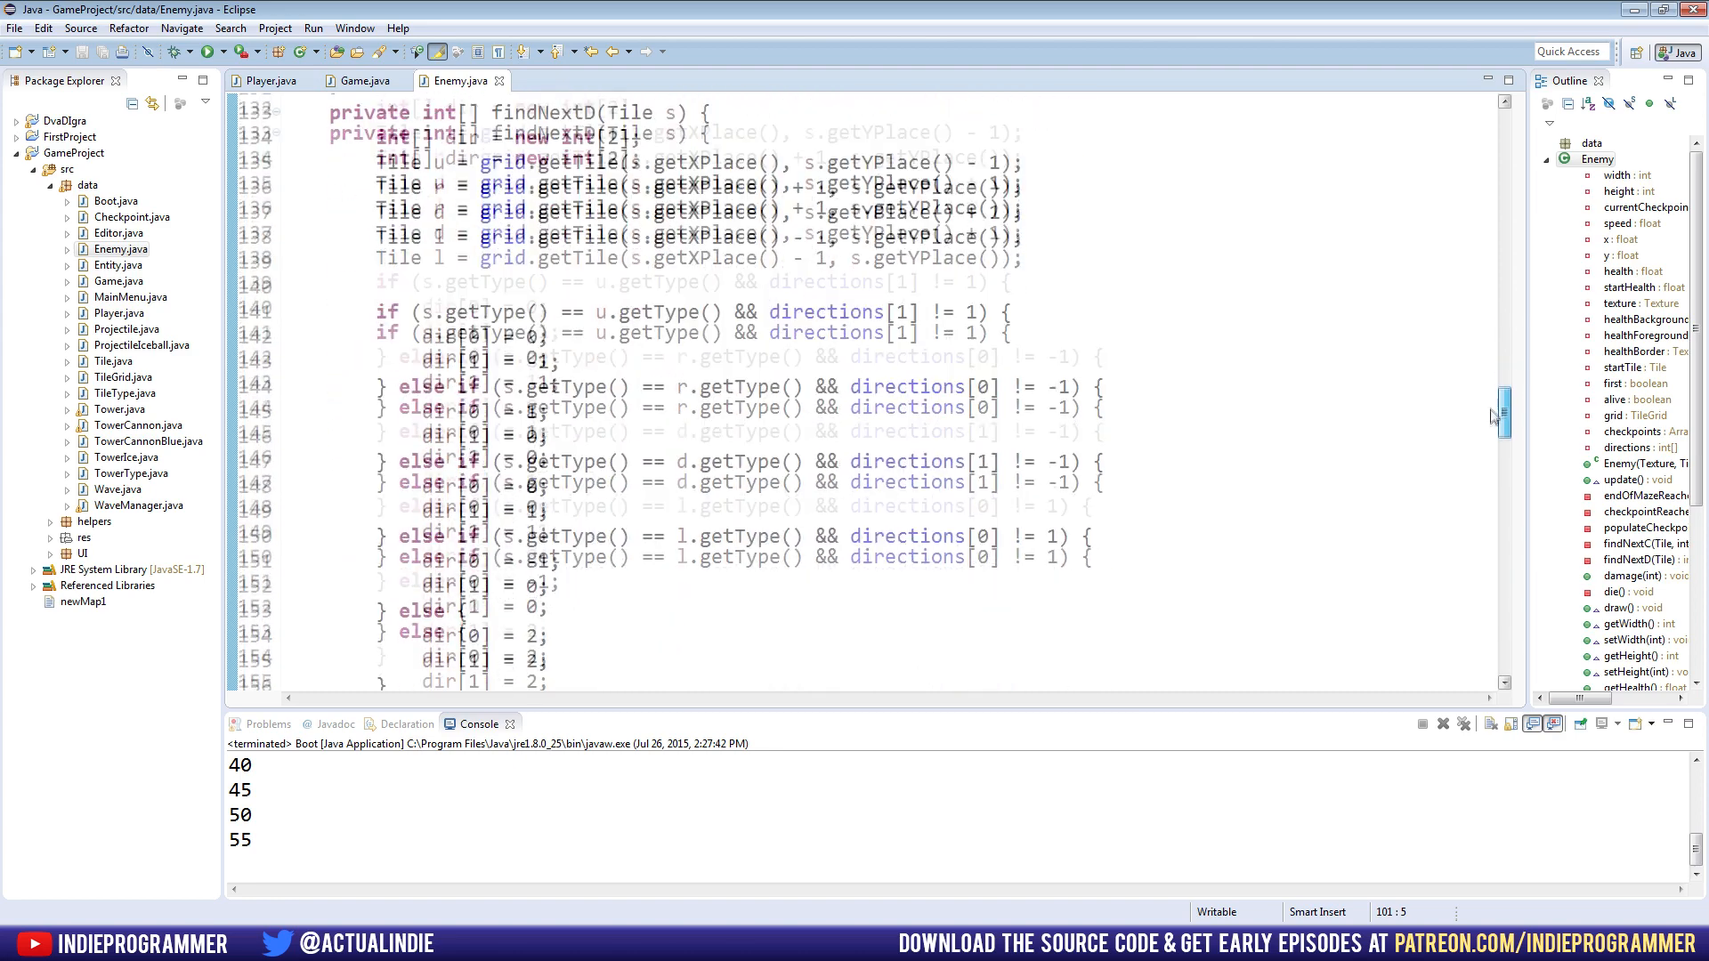
{"action": "scroll", "scroll_direction": "down", "scroll_amount": 3}
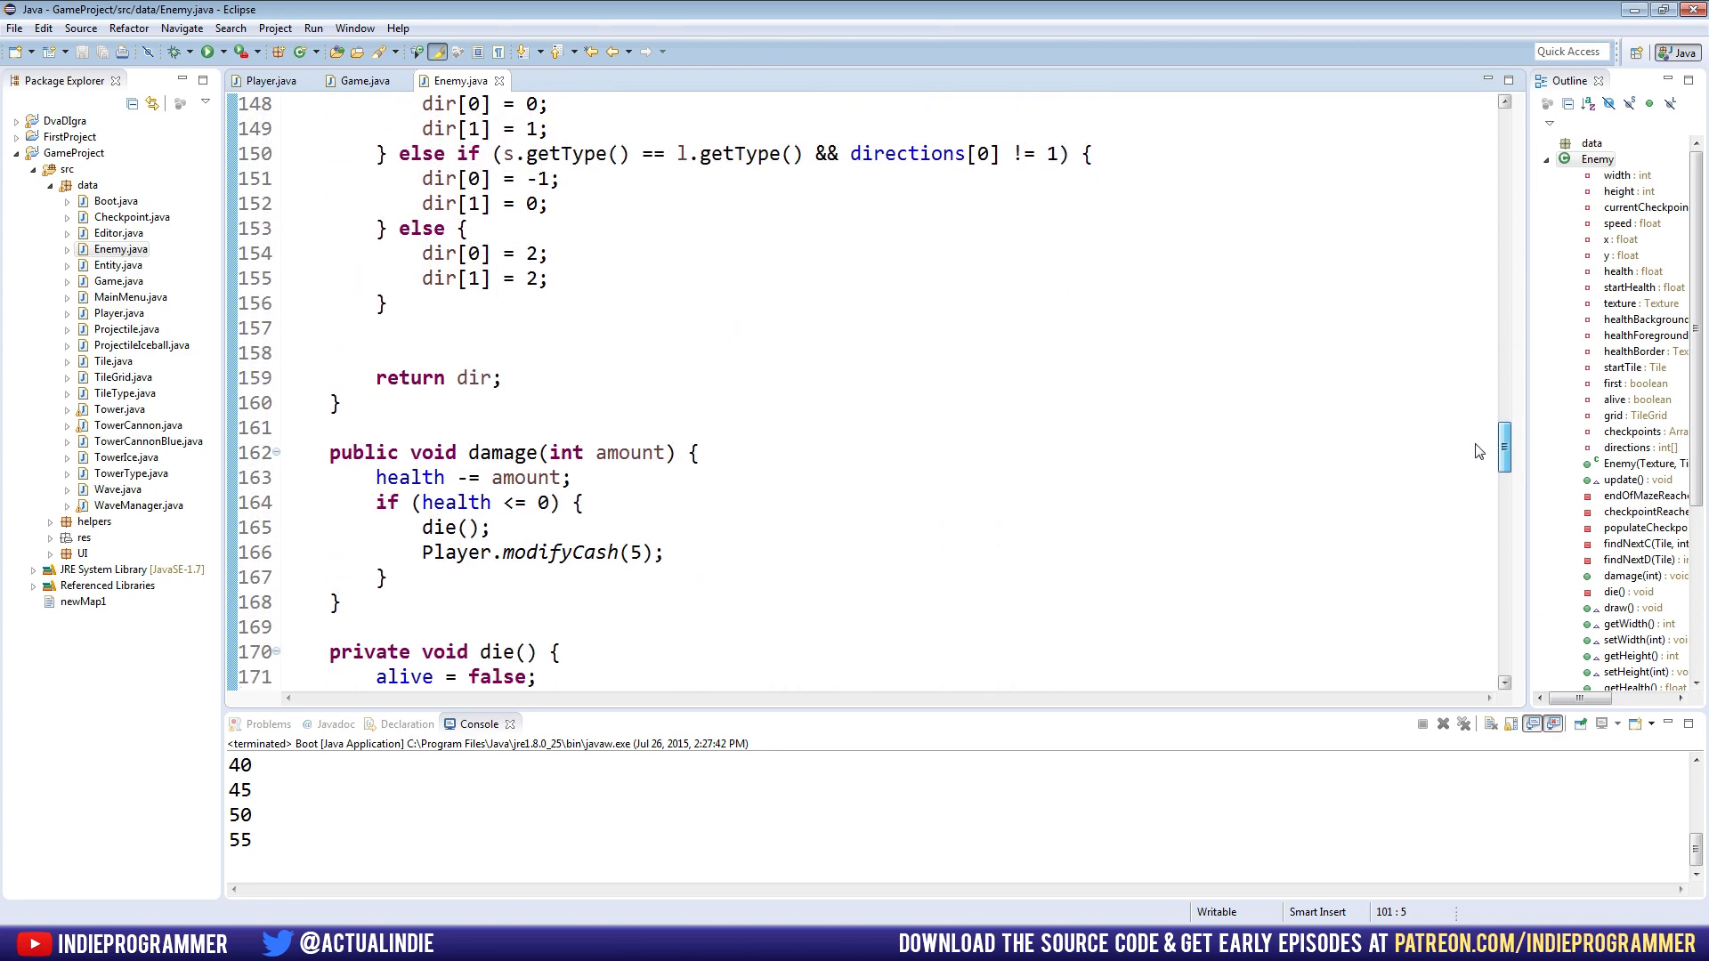